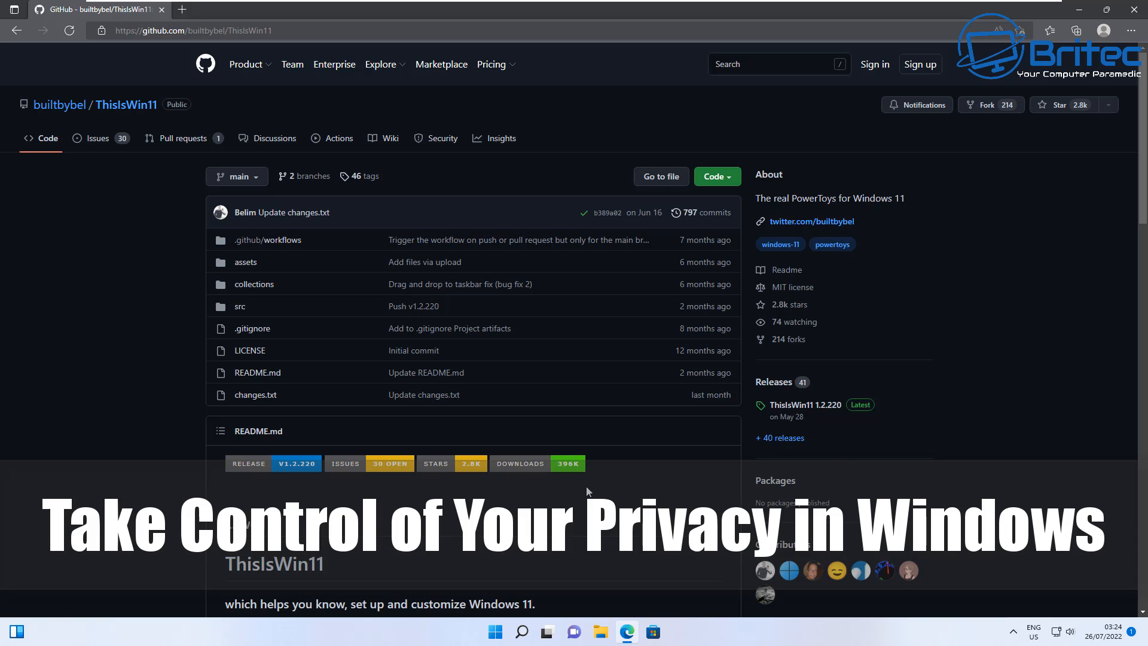
pyautogui.moveTo(860, 408)
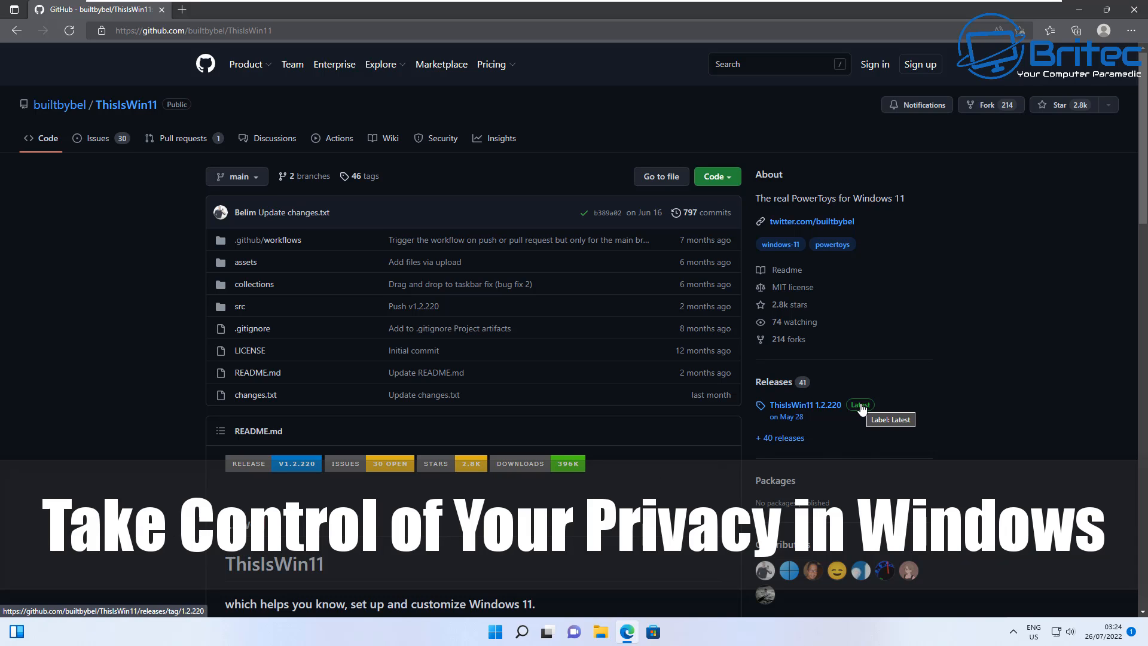
# Step: Download TIW11.zip from the latest ThisIsWin11 1.2.220 release page on GitHub
pyautogui.click(803, 405)
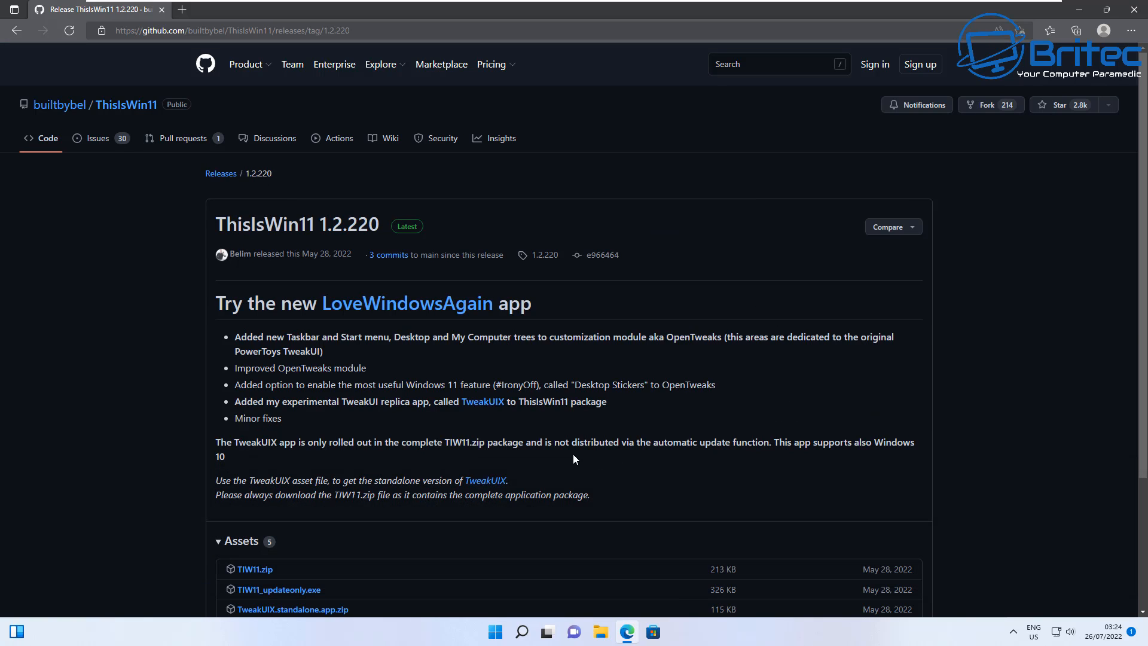
pyautogui.moveTo(550, 457)
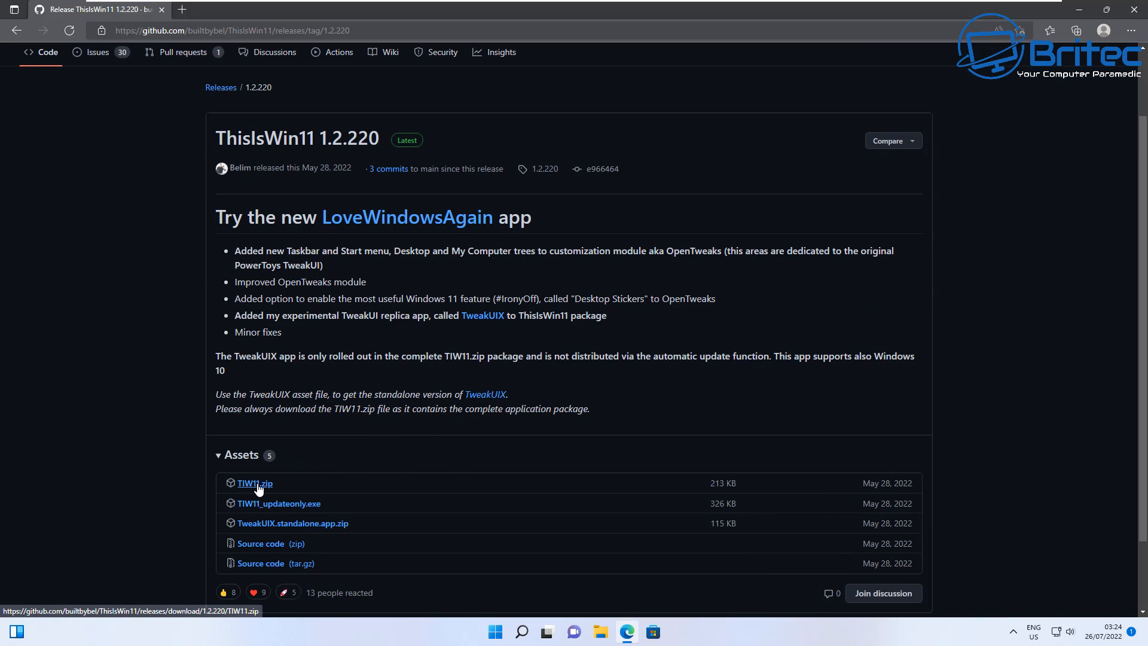
pyautogui.click(252, 482)
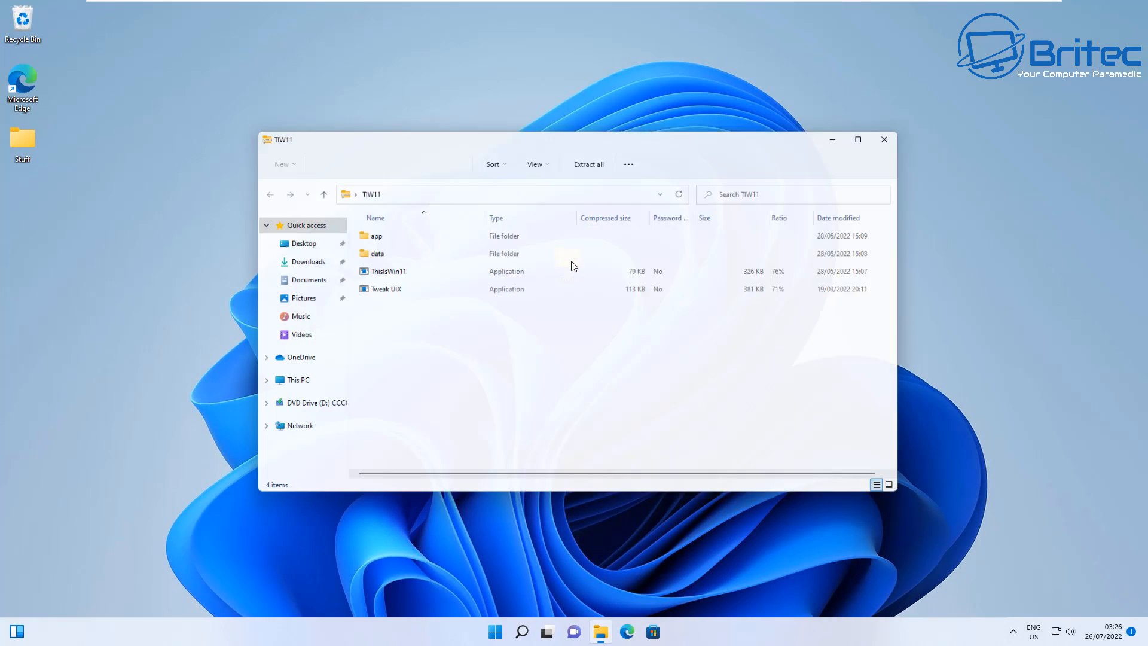
# Step: Copy everything from the TIW11 archive to the Desktop and close the archive window
pyautogui.press('ctrl+a')
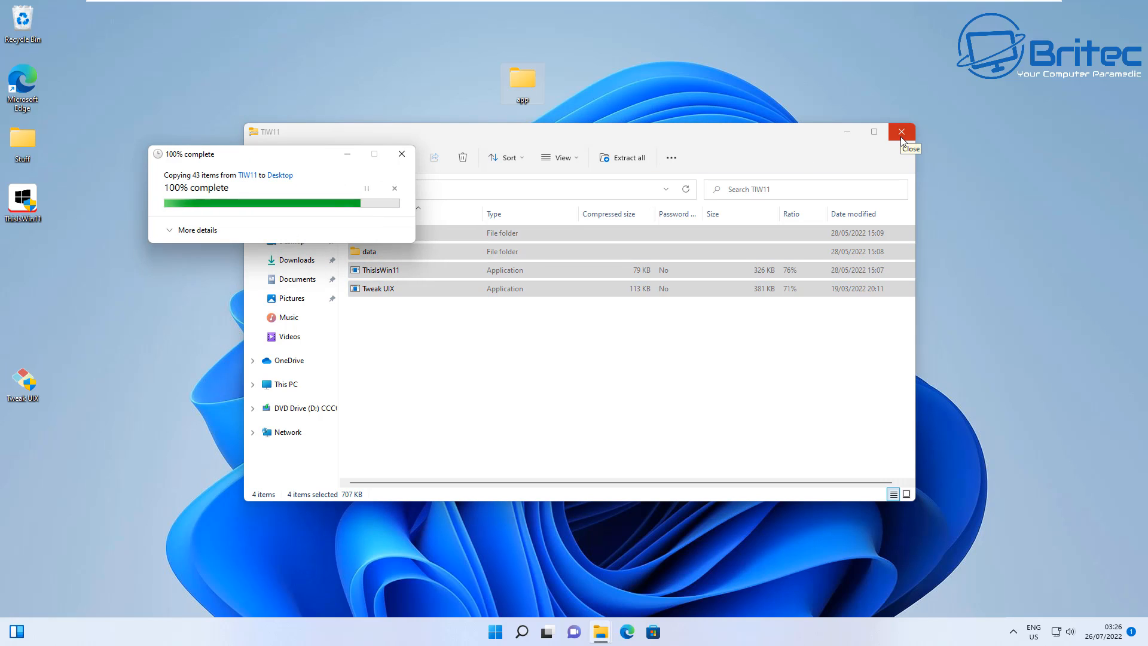
pyautogui.click(902, 133)
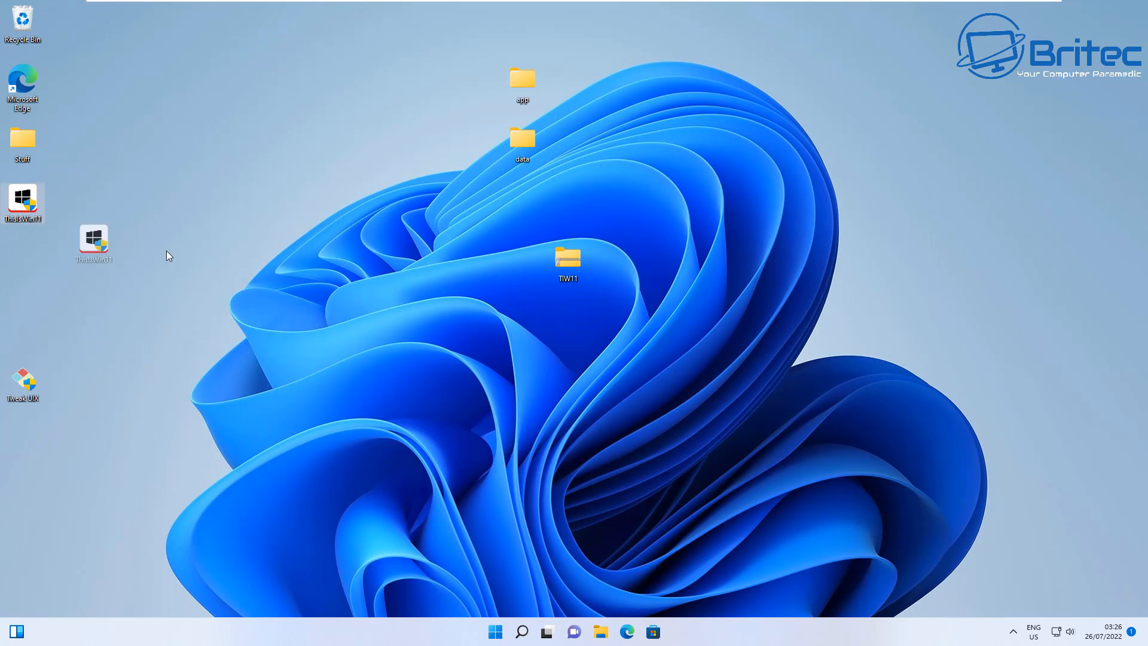
# Step: Launch ThisIsWin11 from the desktop, choosing More info and Run anyway at the SmartScreen warning
pyautogui.rightClick(567, 203)
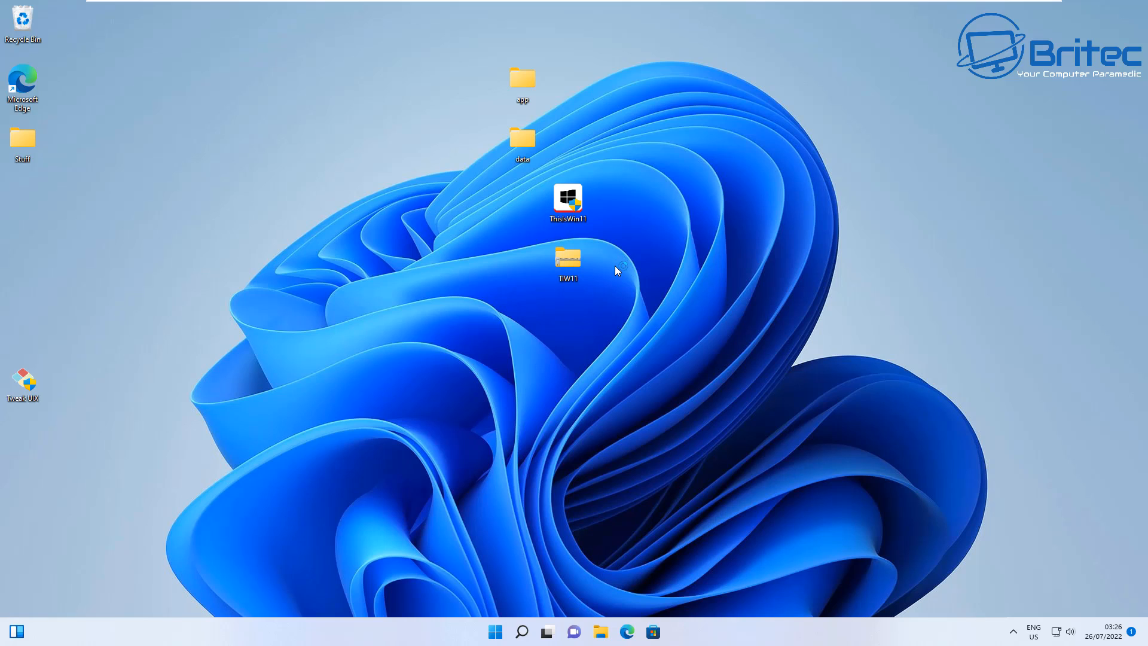
pyautogui.doubleClick(567, 200)
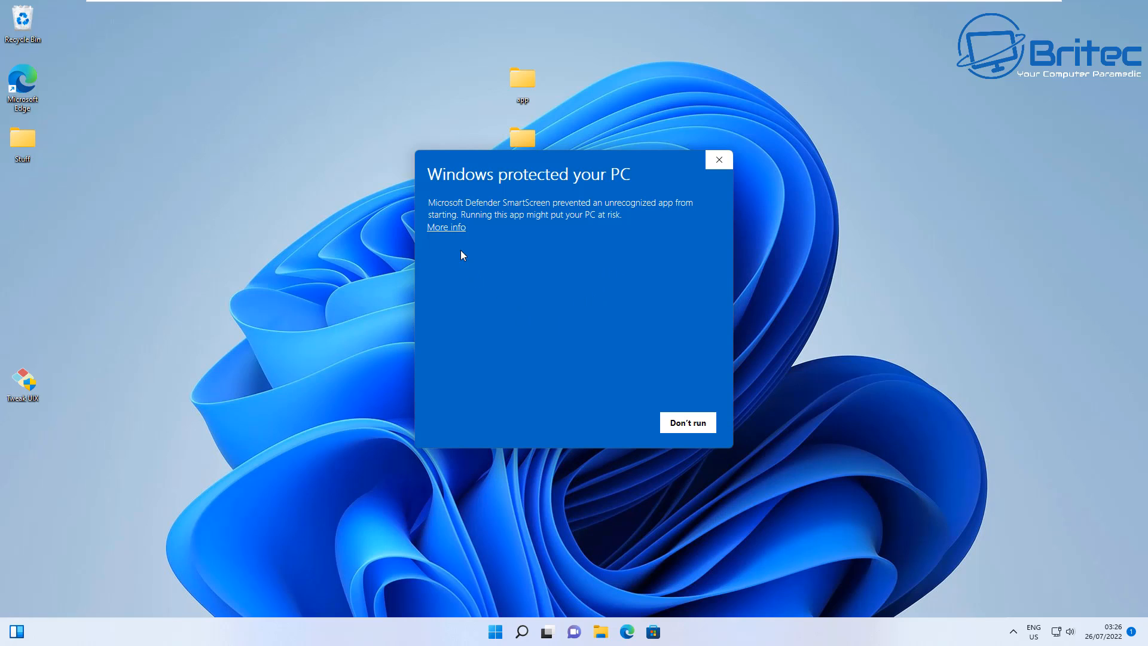
pyautogui.click(447, 227)
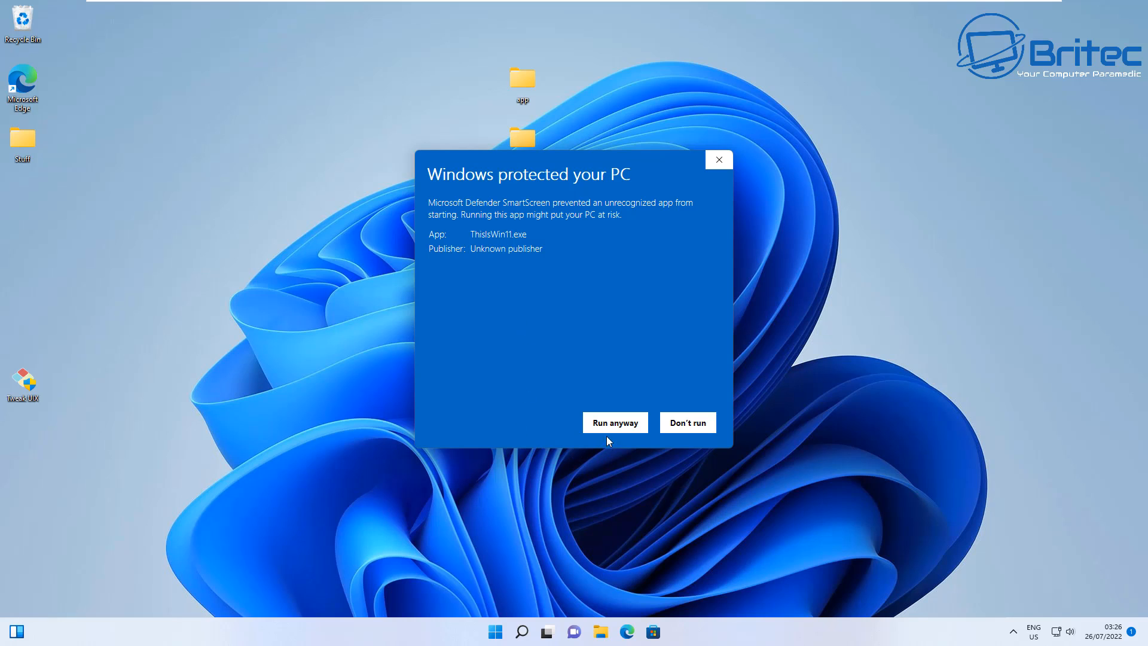
pyautogui.click(615, 422)
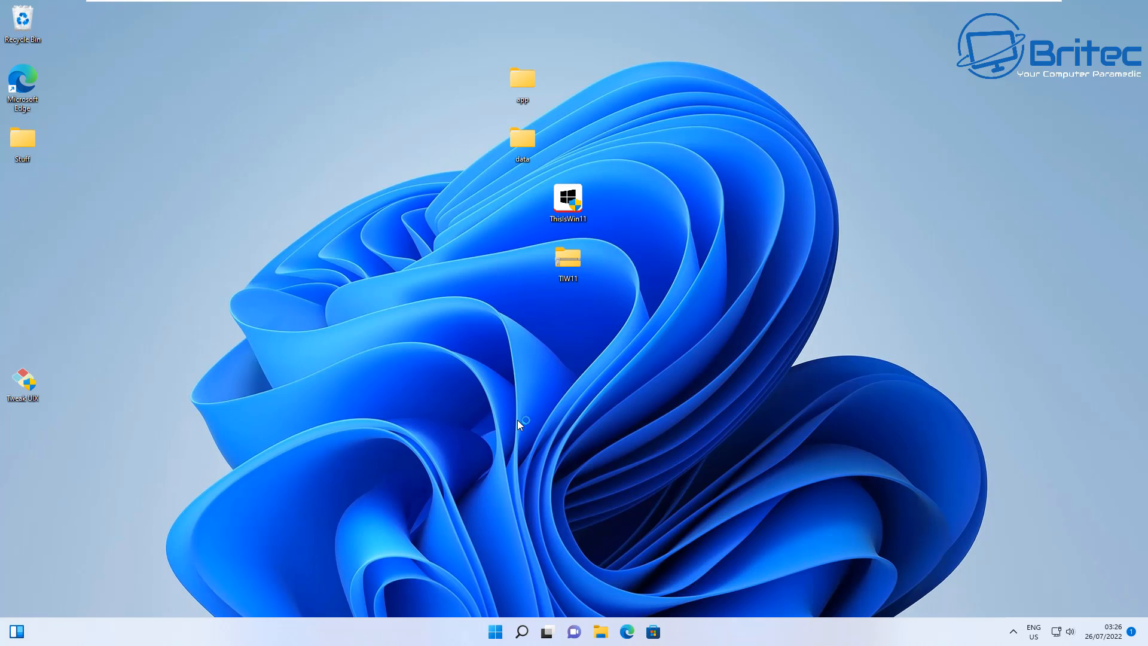
pyautogui.doubleClick(567, 201)
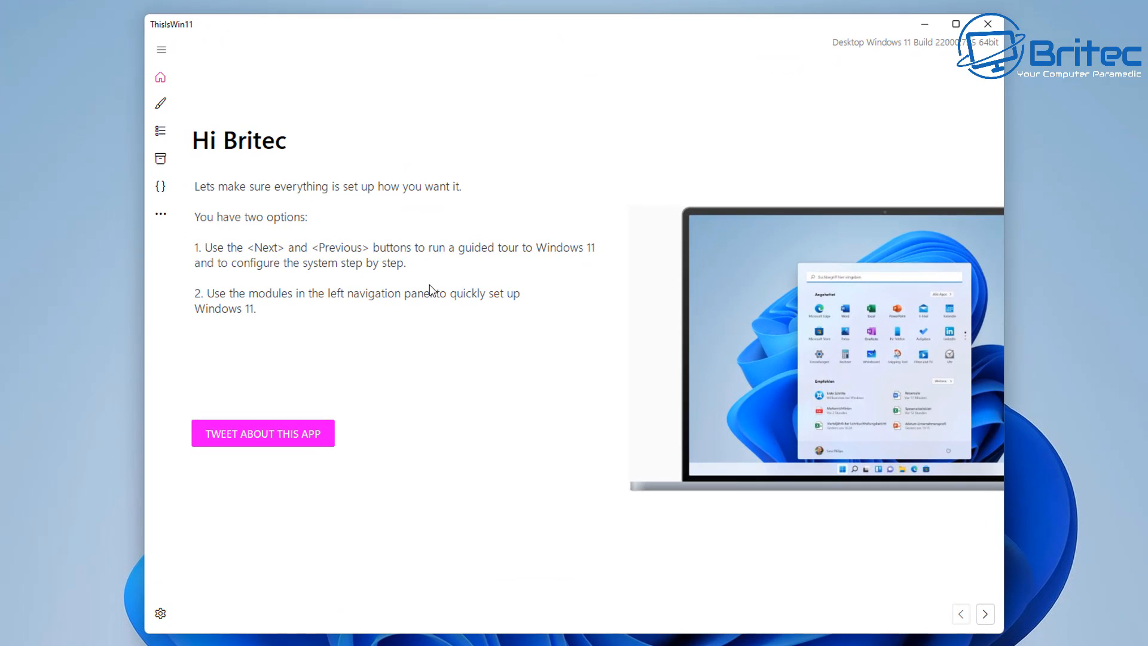
pyautogui.moveTo(116, 601)
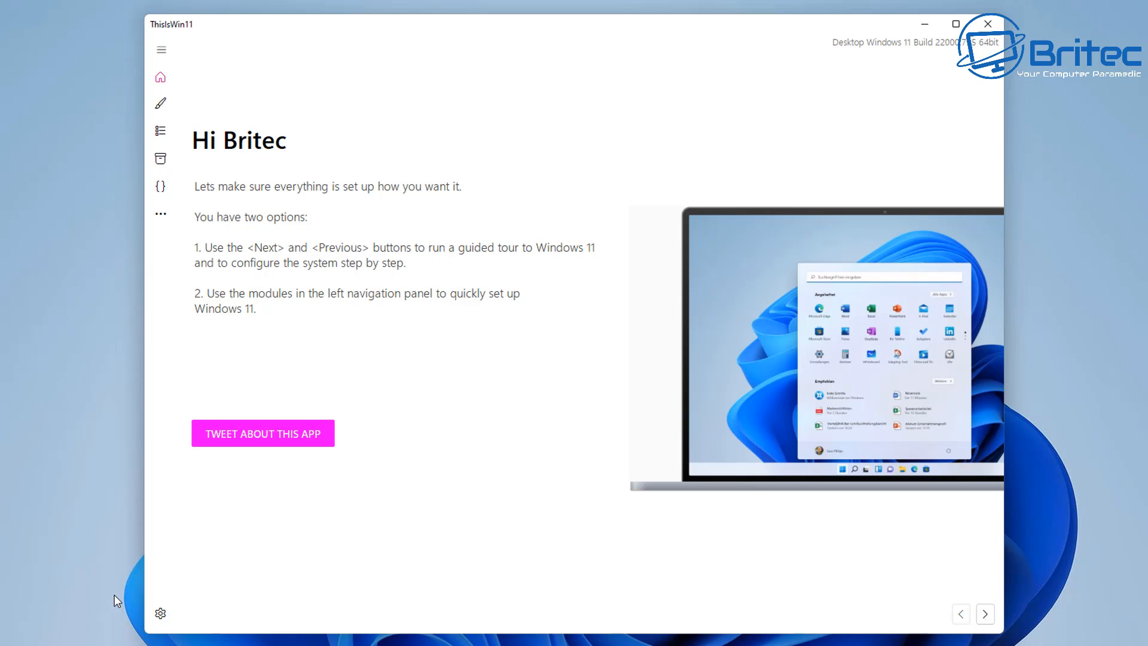
pyautogui.moveTo(297, 262)
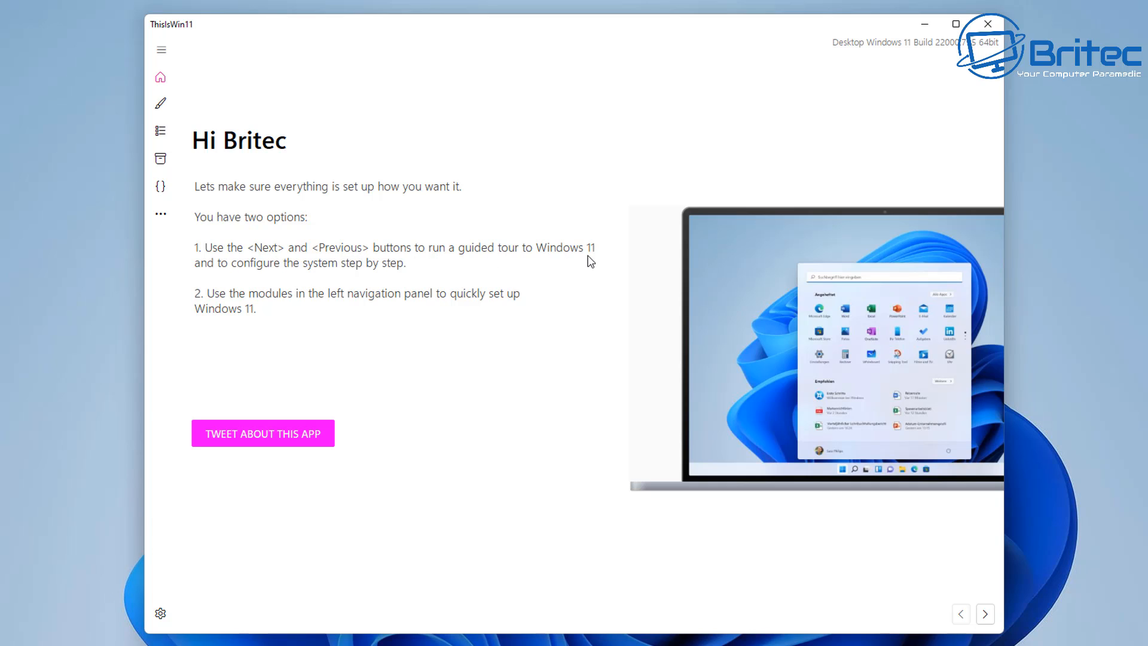
pyautogui.moveTo(390, 337)
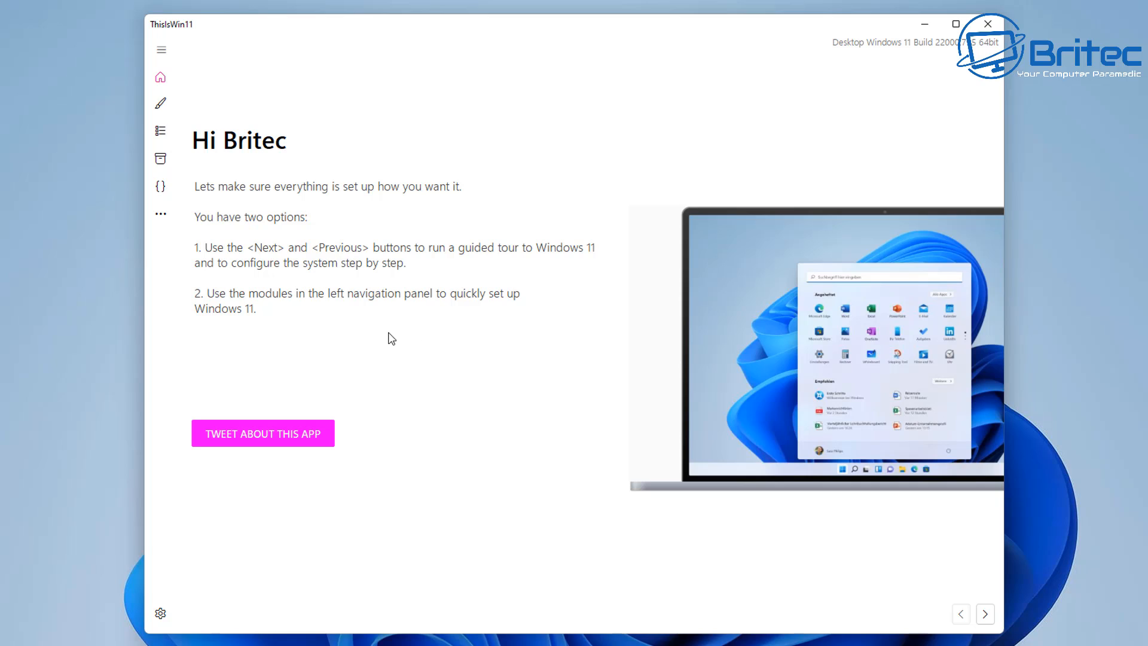
pyautogui.moveTo(307, 310)
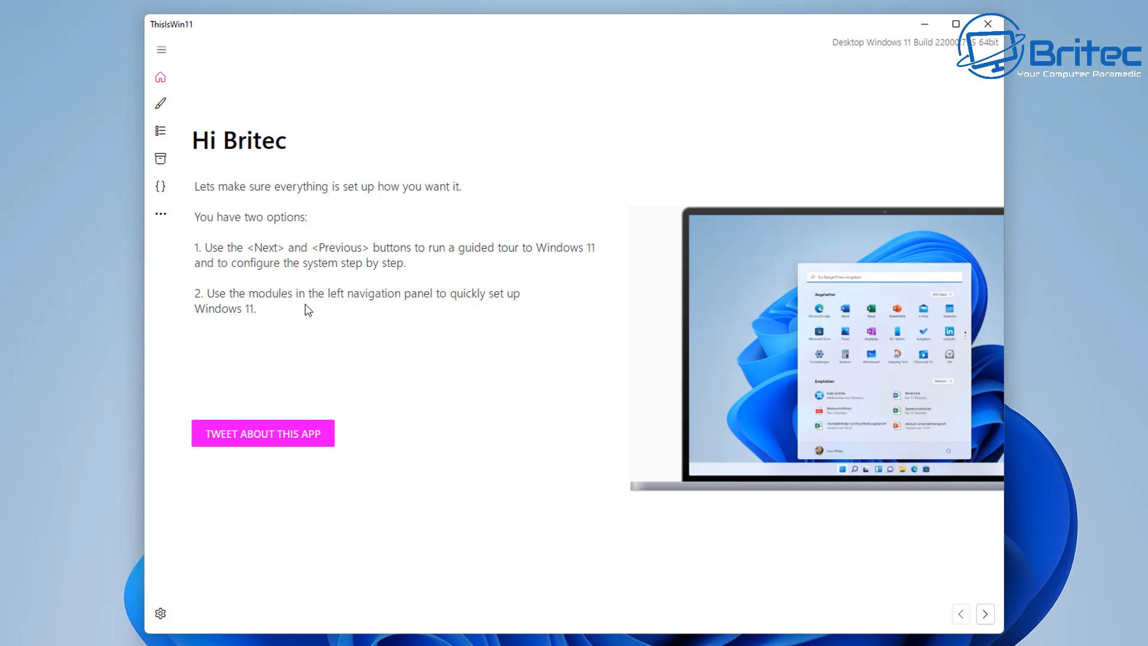
pyautogui.moveTo(160, 50)
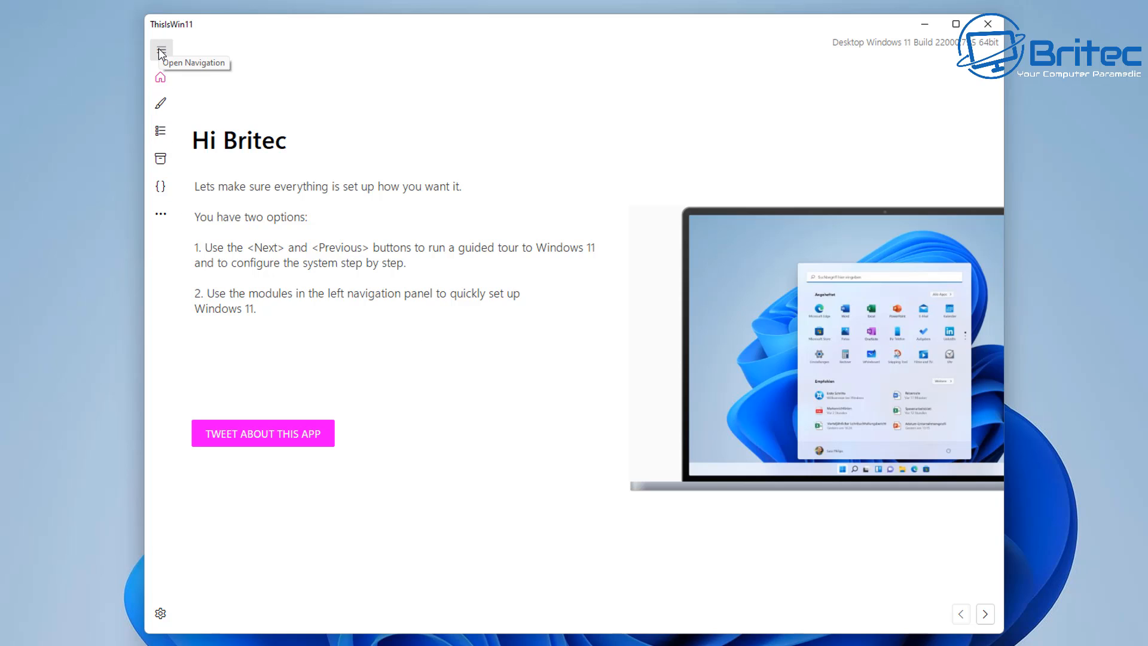
# Step: Expand the hamburger navigation to view the module names, then collapse it back to icons
pyautogui.click(160, 52)
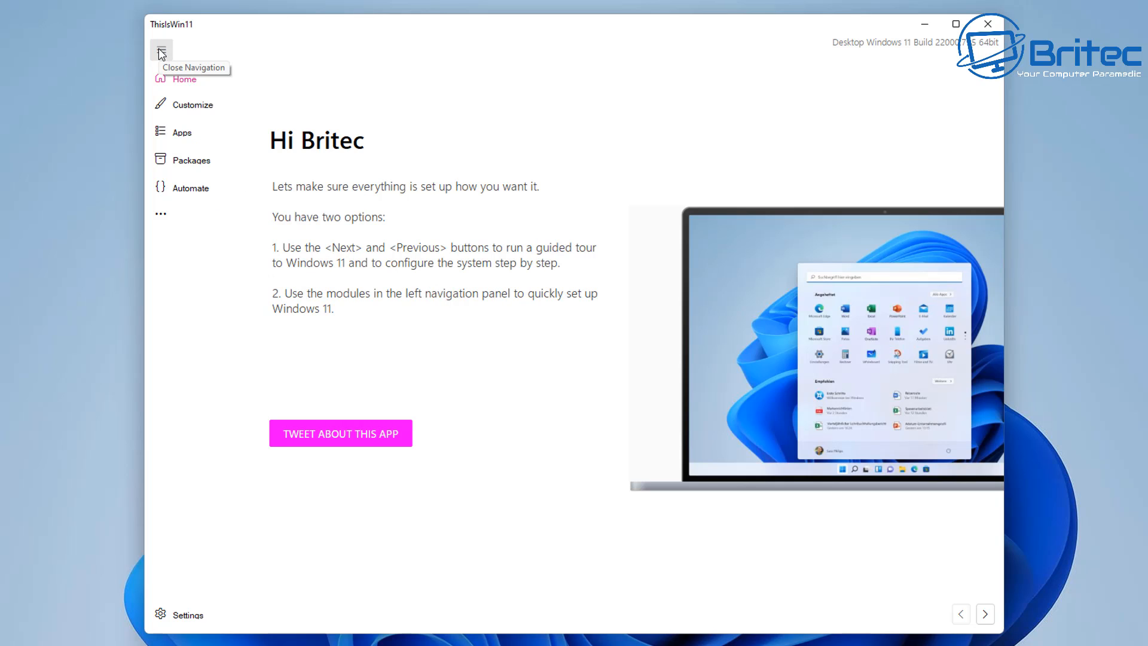
pyautogui.click(160, 51)
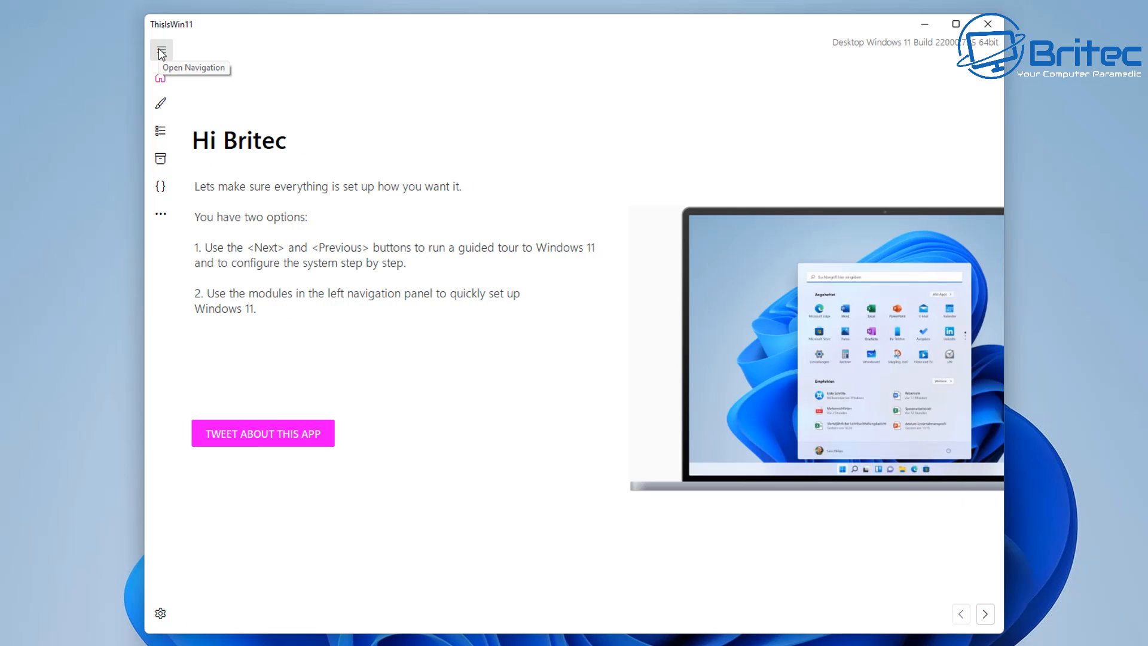
pyautogui.moveTo(161, 79)
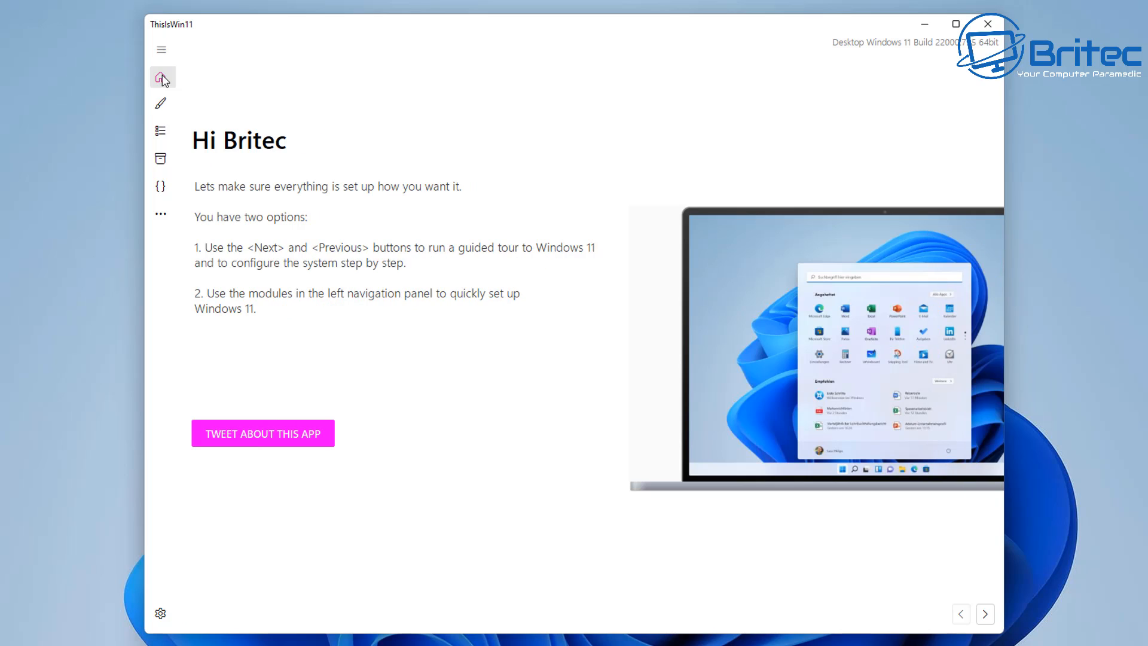
pyautogui.moveTo(160, 103)
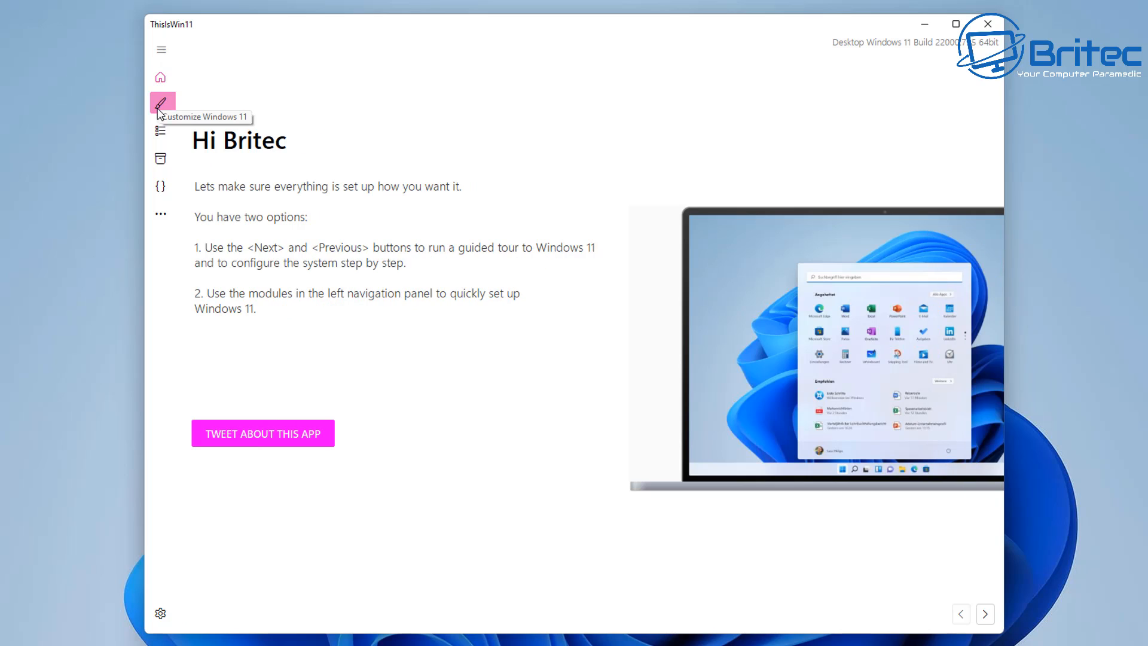
# Step: In Customize Windows 11, clear all tweak selections and re-check Create Restore Point
pyautogui.click(159, 103)
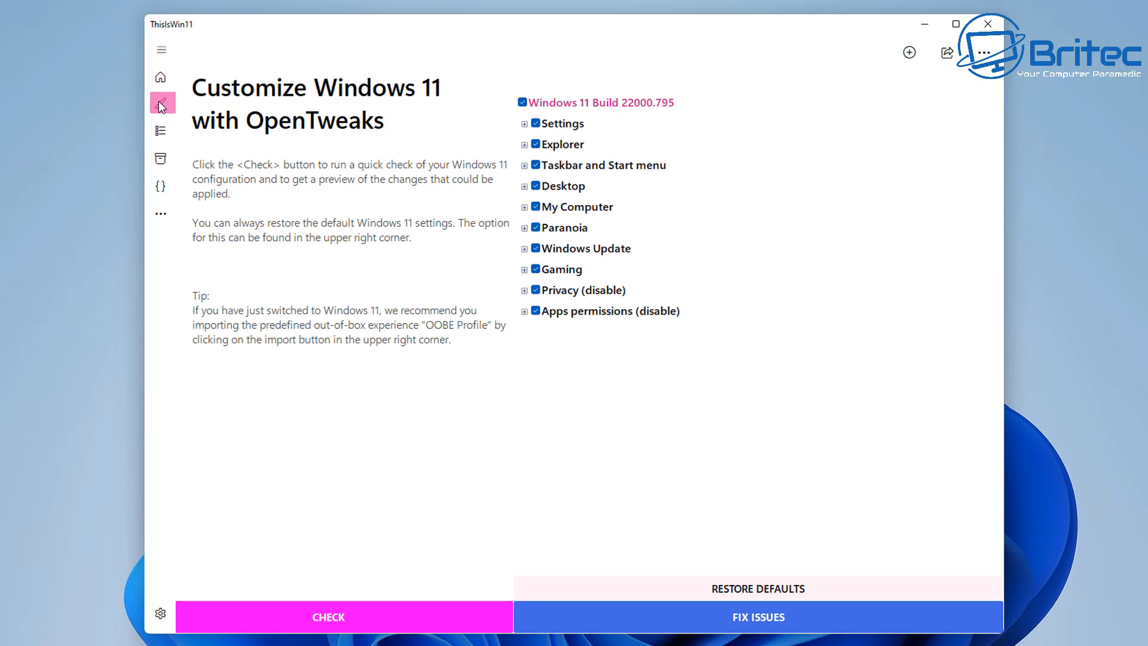
pyautogui.moveTo(160, 108)
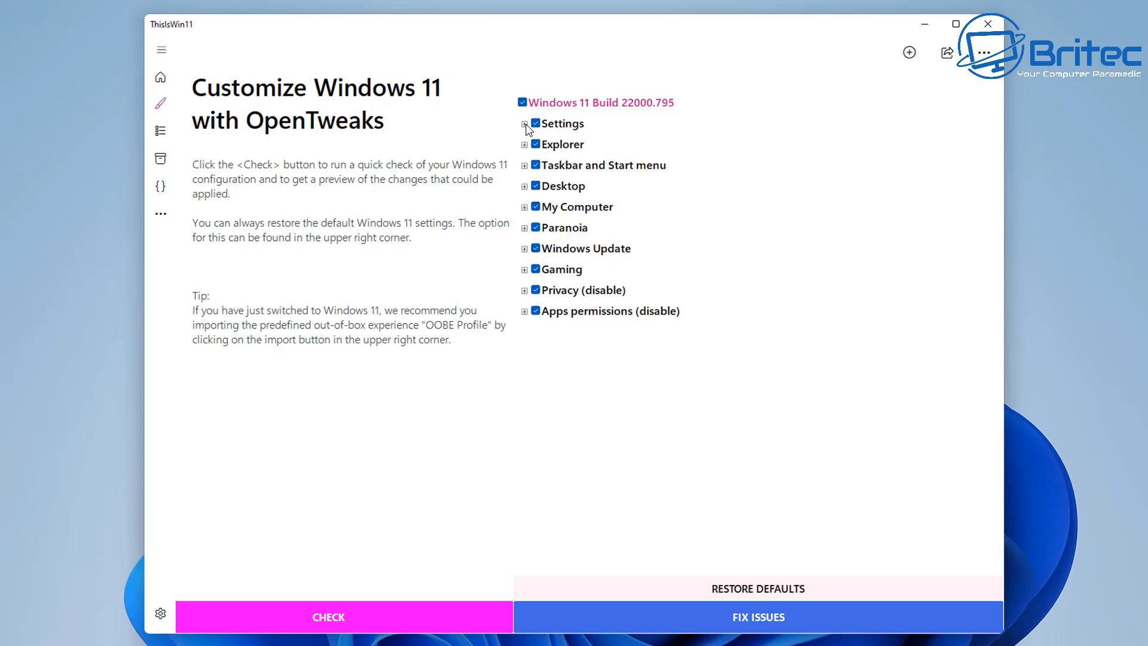
pyautogui.click(524, 123)
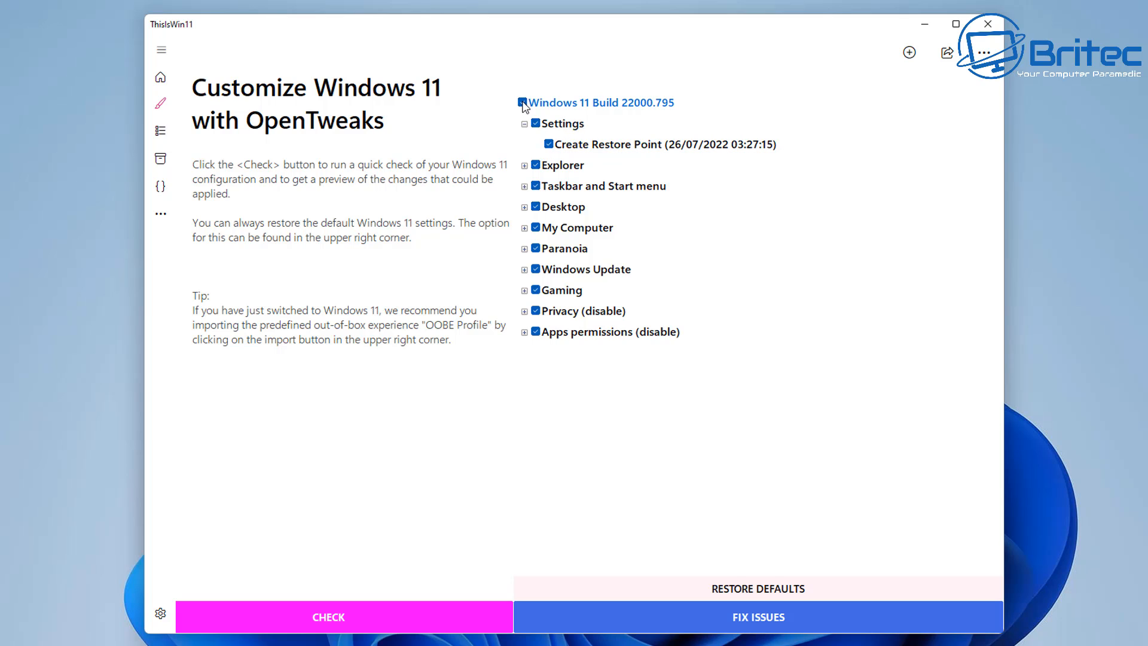
pyautogui.click(523, 103)
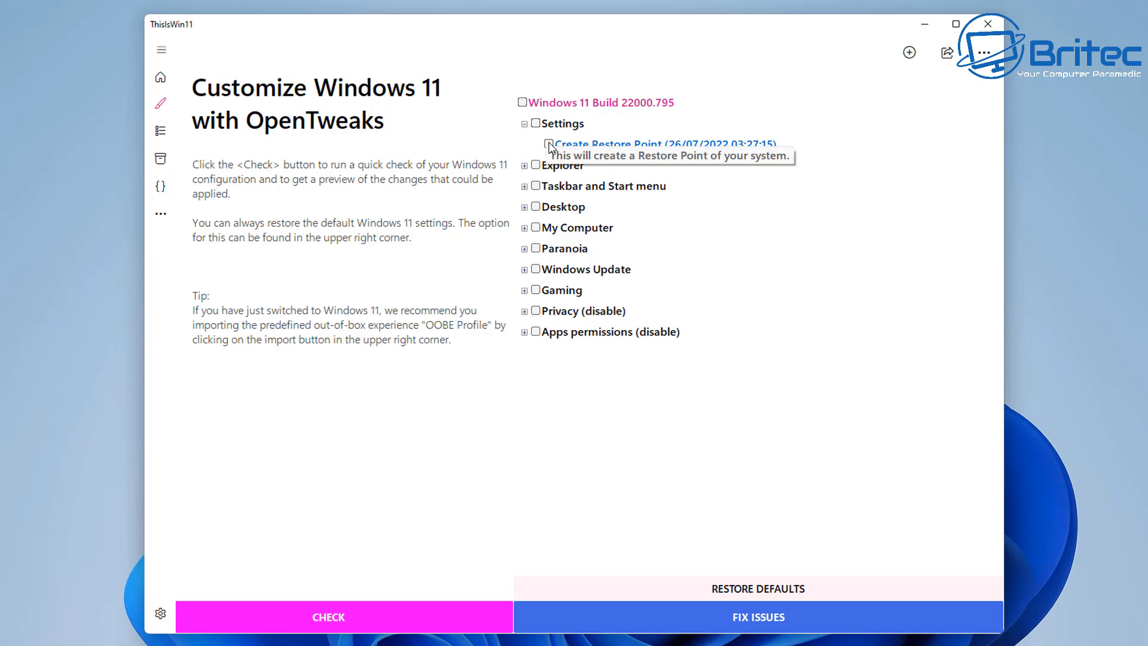
pyautogui.click(549, 144)
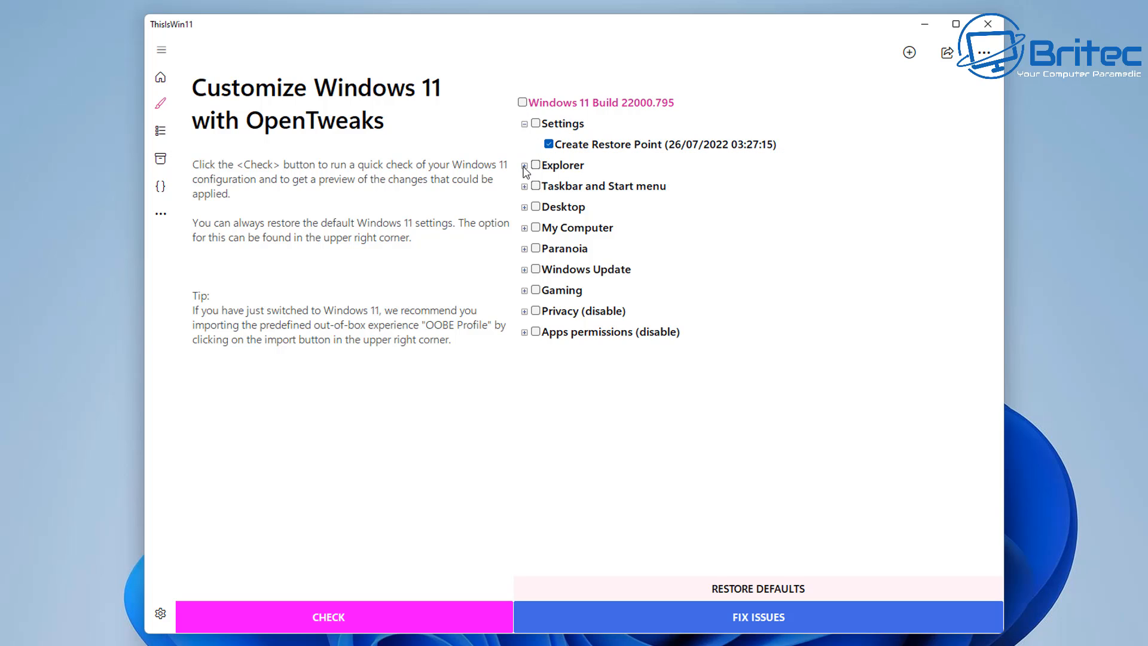
# Step: Check the Windows 10 File Explorer tweak under Explorer and expand the Taskbar category
pyautogui.click(524, 165)
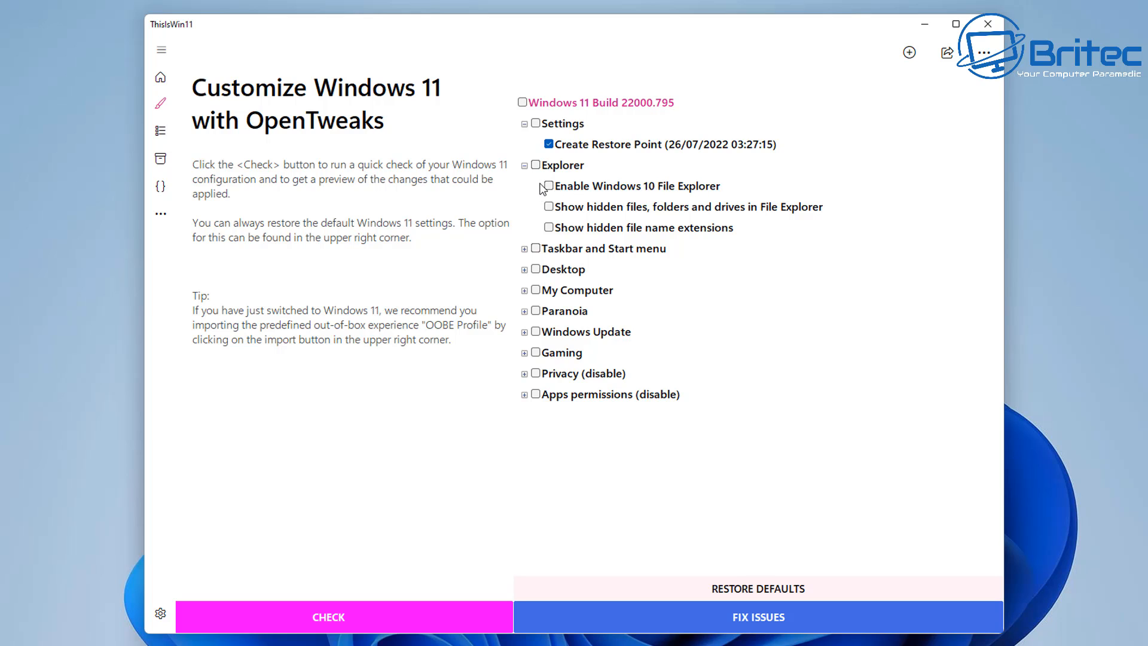
pyautogui.click(549, 186)
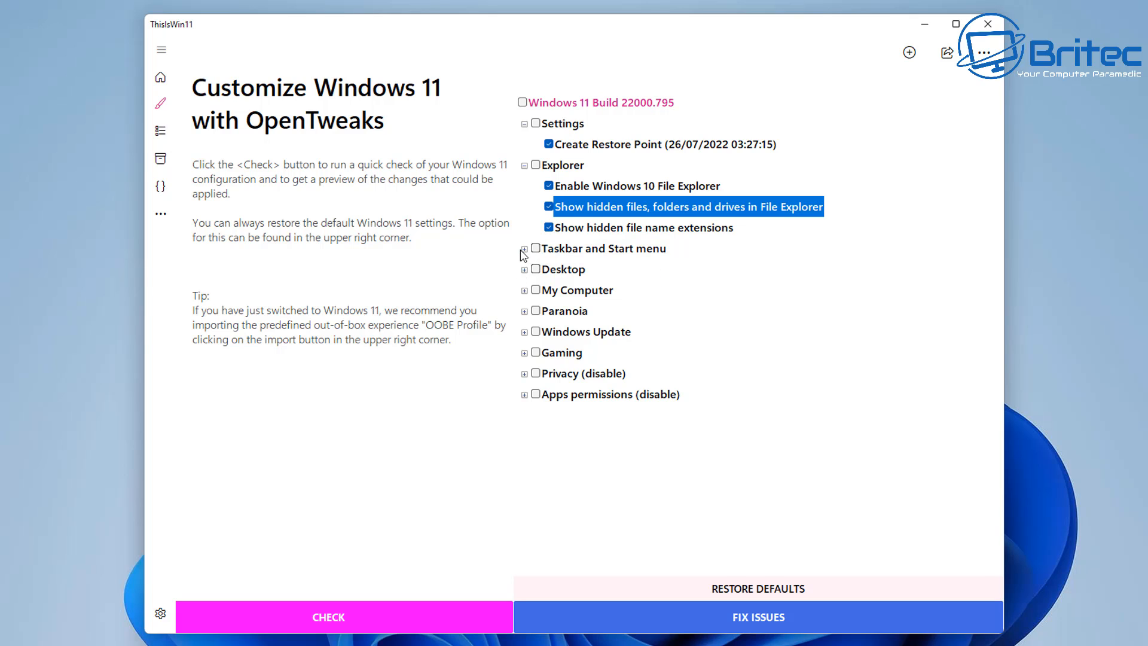
pyautogui.click(524, 249)
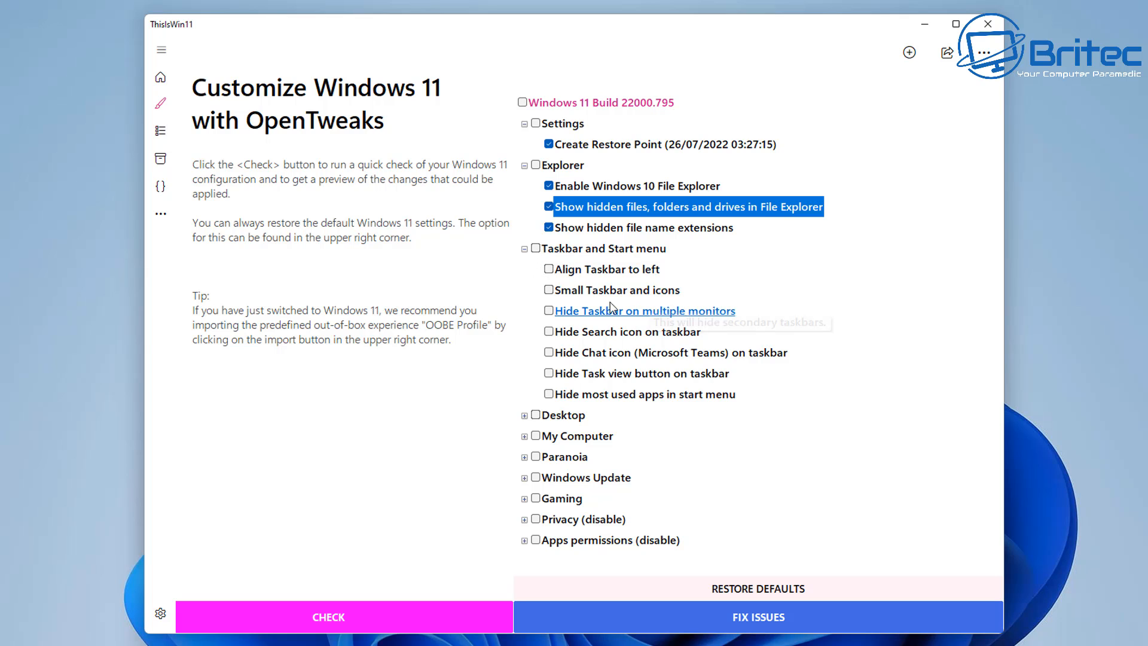
pyautogui.moveTo(570, 353)
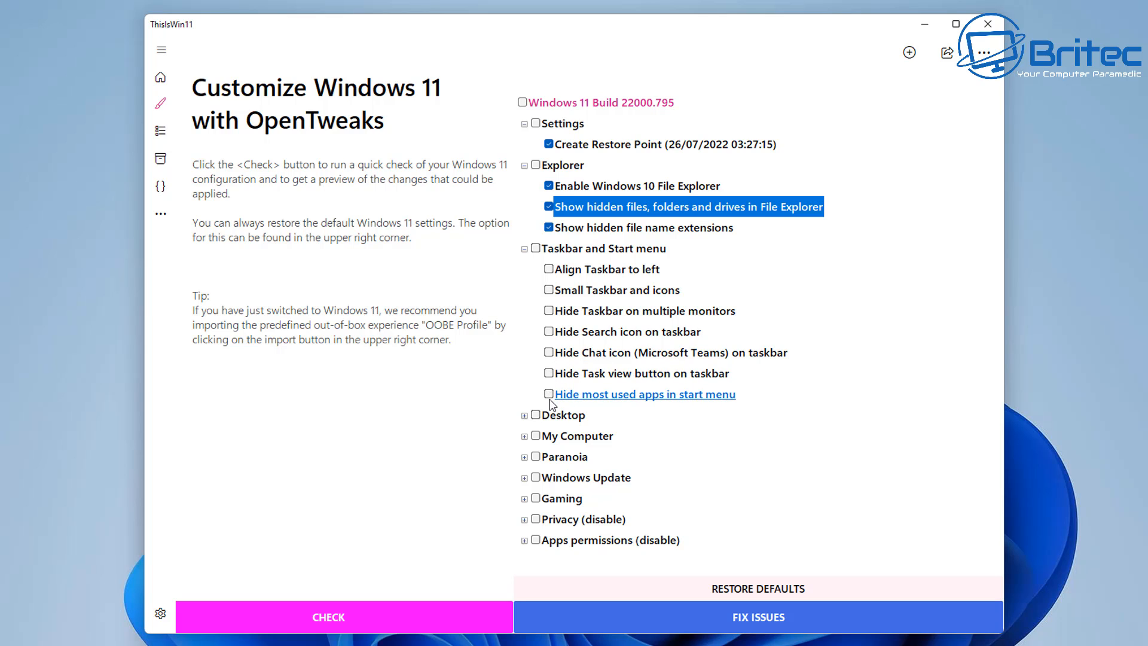
pyautogui.moveTo(549, 306)
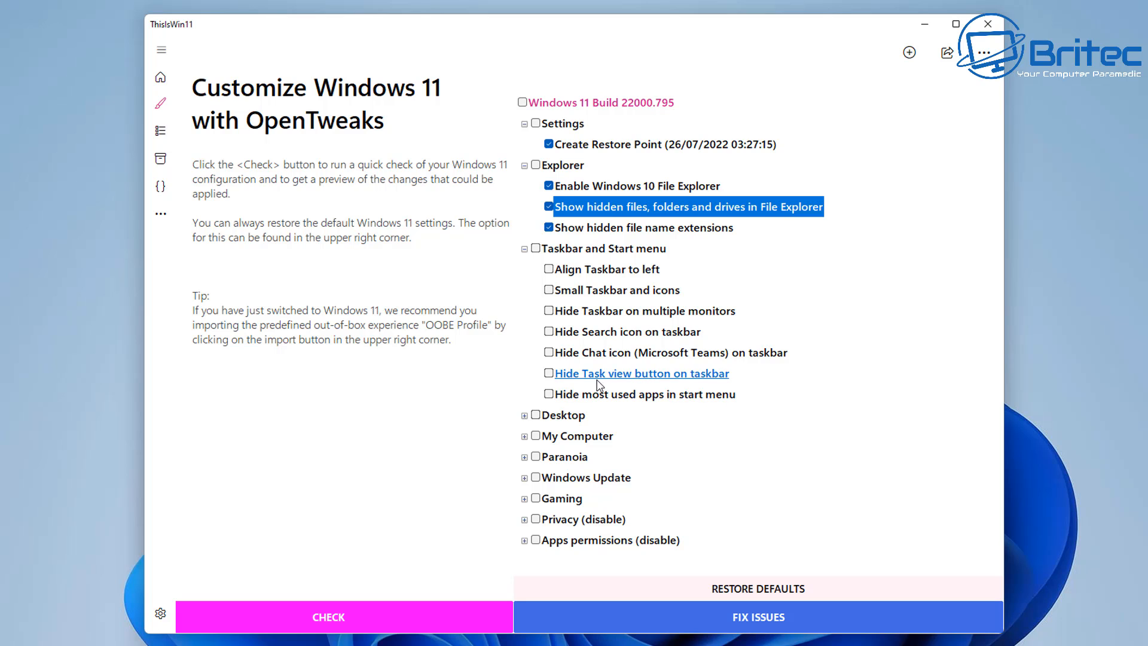
pyautogui.moveTo(563, 407)
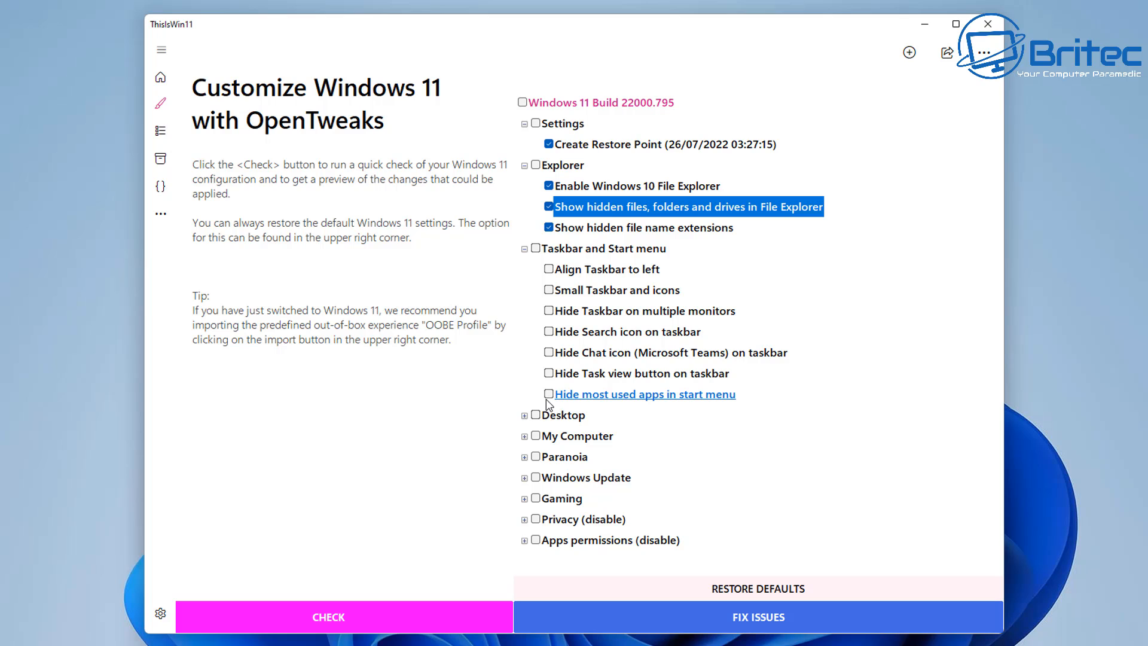
pyautogui.moveTo(540, 421)
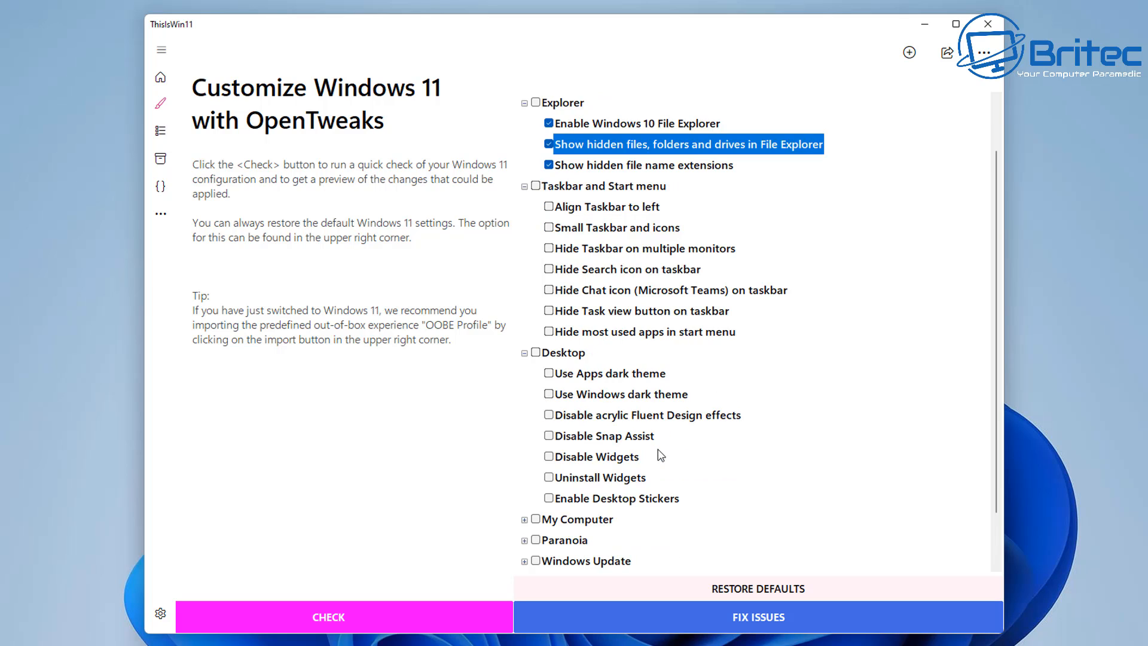
pyautogui.moveTo(648, 416)
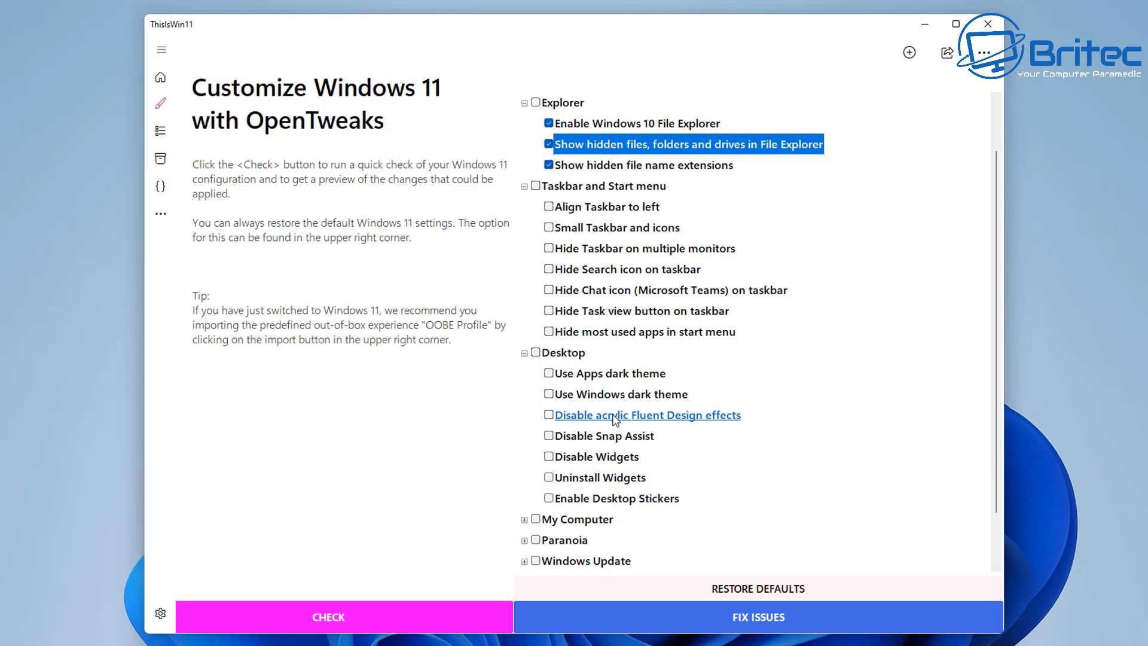
pyautogui.moveTo(579, 422)
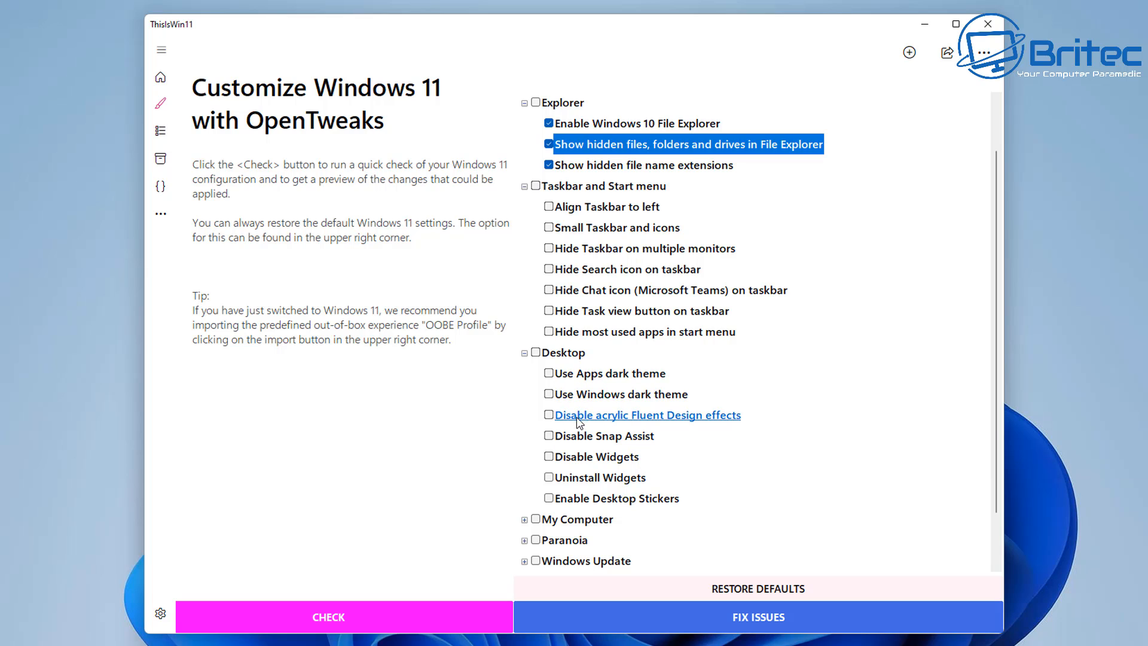
# Step: Check Windows dark theme, Apps dark theme, Disable Snap Assist, Disable Widgets and Uninstall Widgets
pyautogui.click(549, 394)
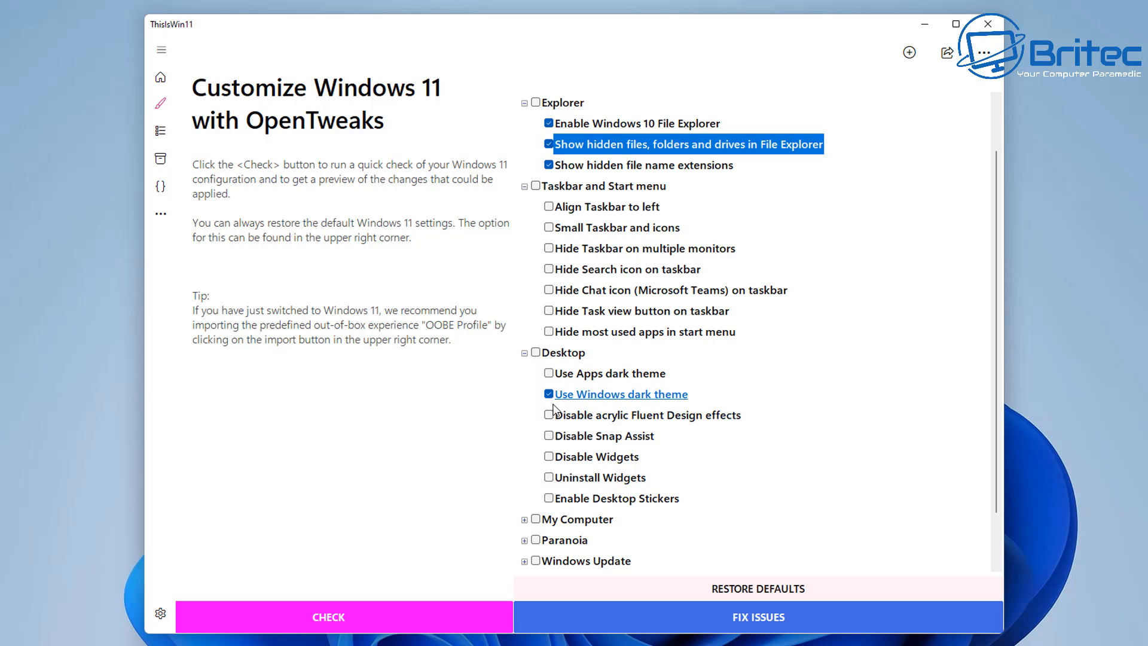
pyautogui.click(549, 373)
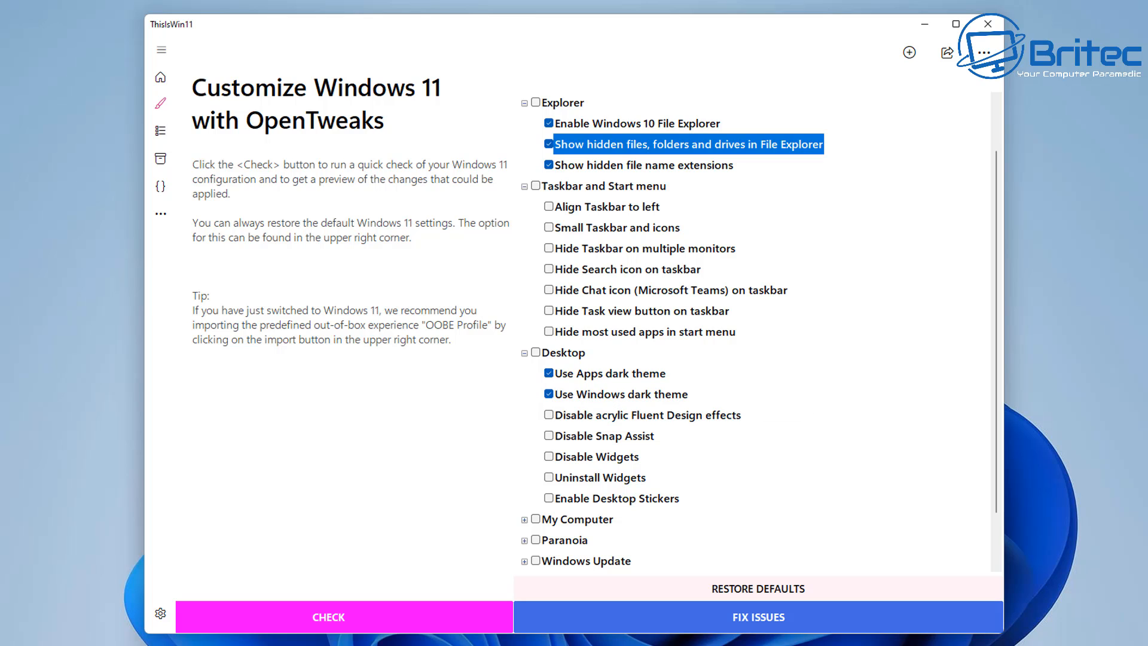
pyautogui.moveTo(314, 585)
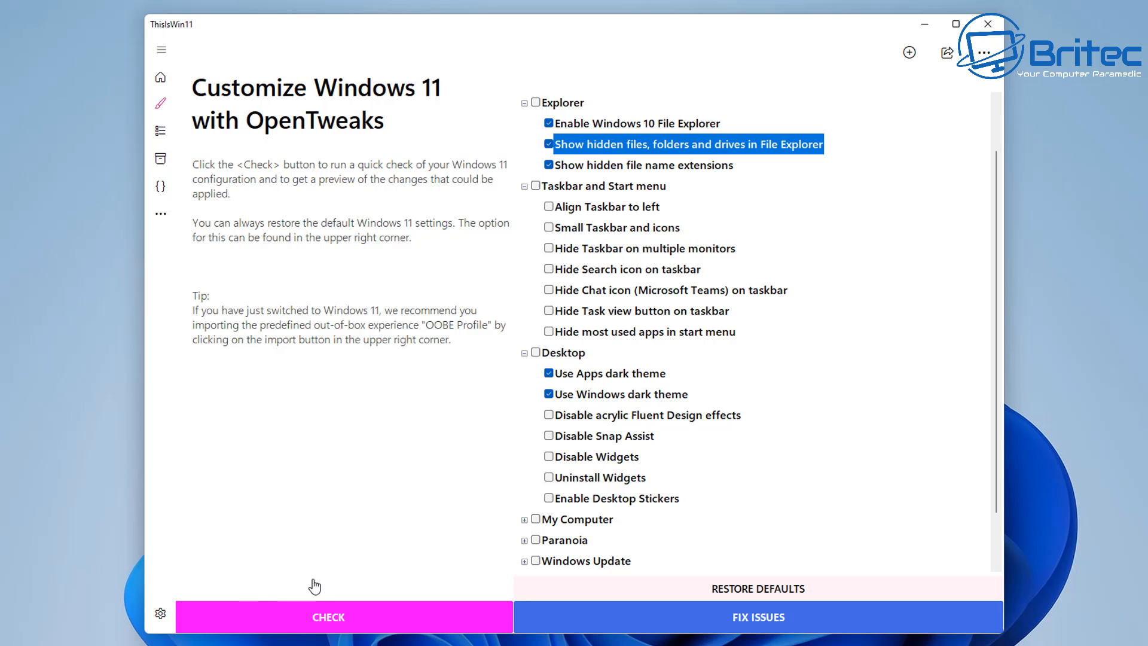
pyautogui.moveTo(617, 498)
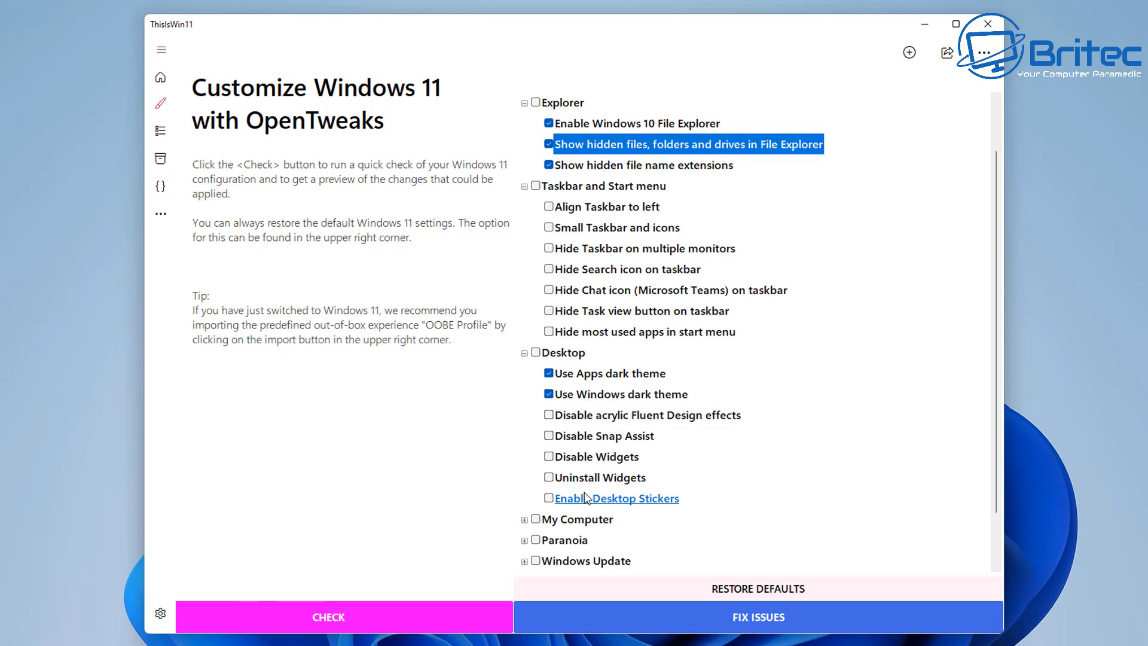
pyautogui.moveTo(600, 435)
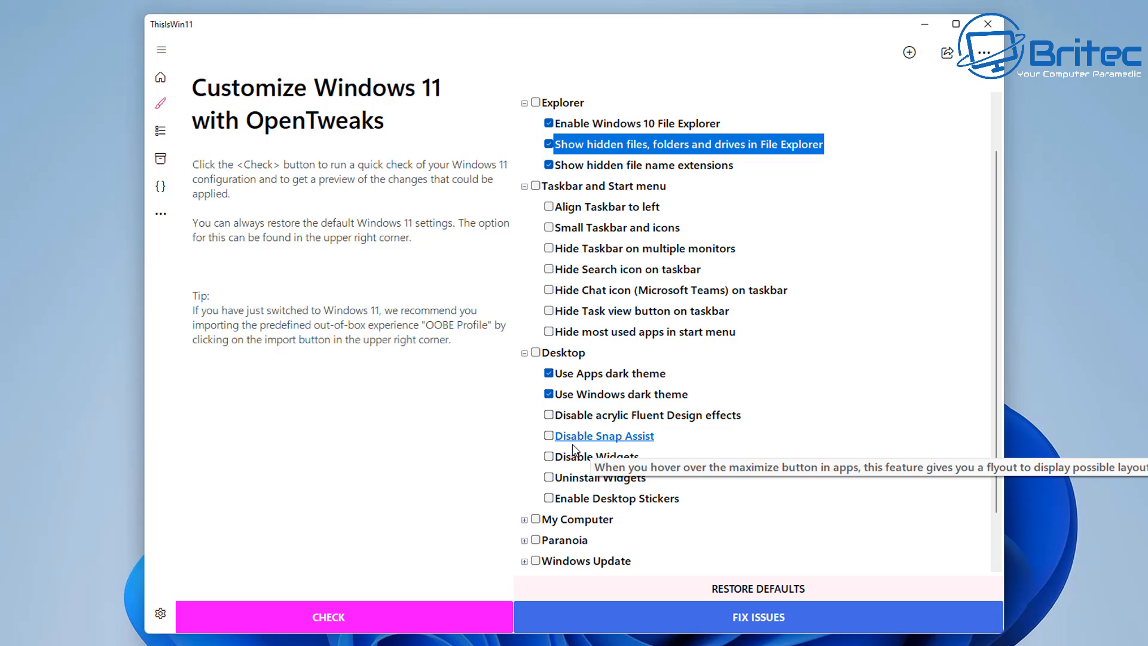
pyautogui.click(549, 435)
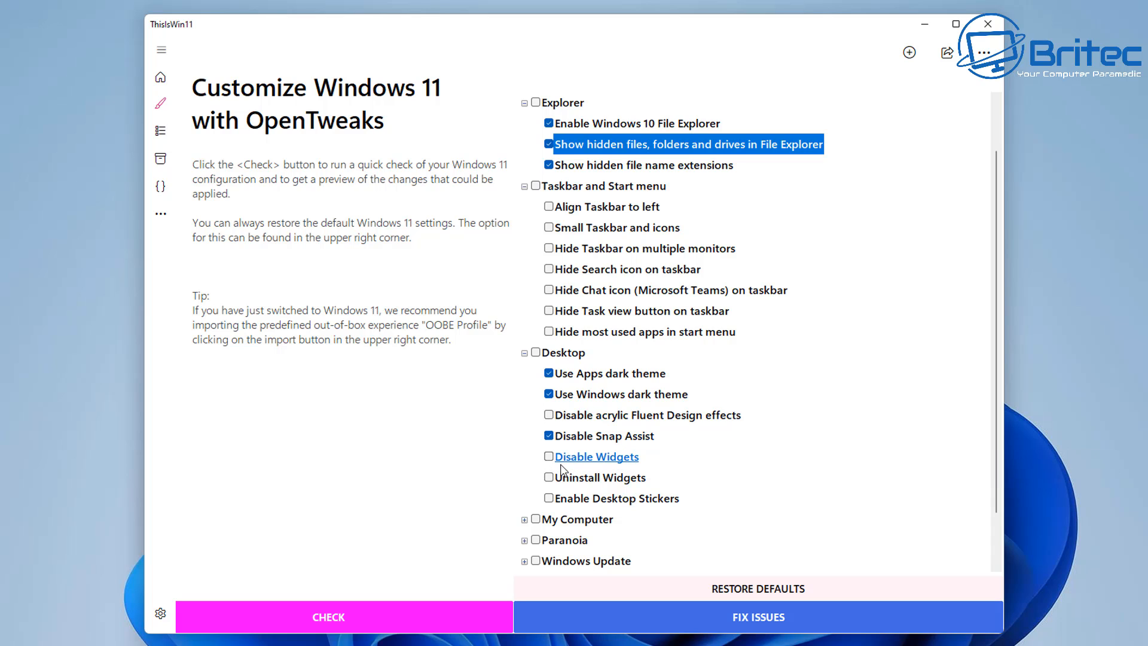
pyautogui.click(549, 455)
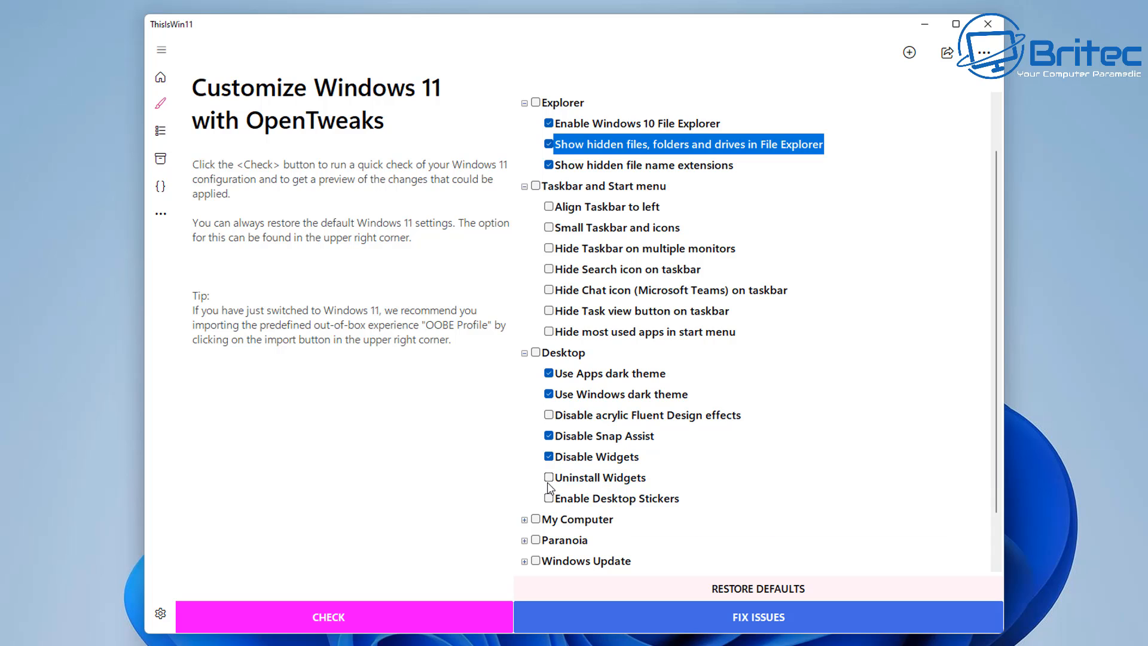
pyautogui.click(550, 477)
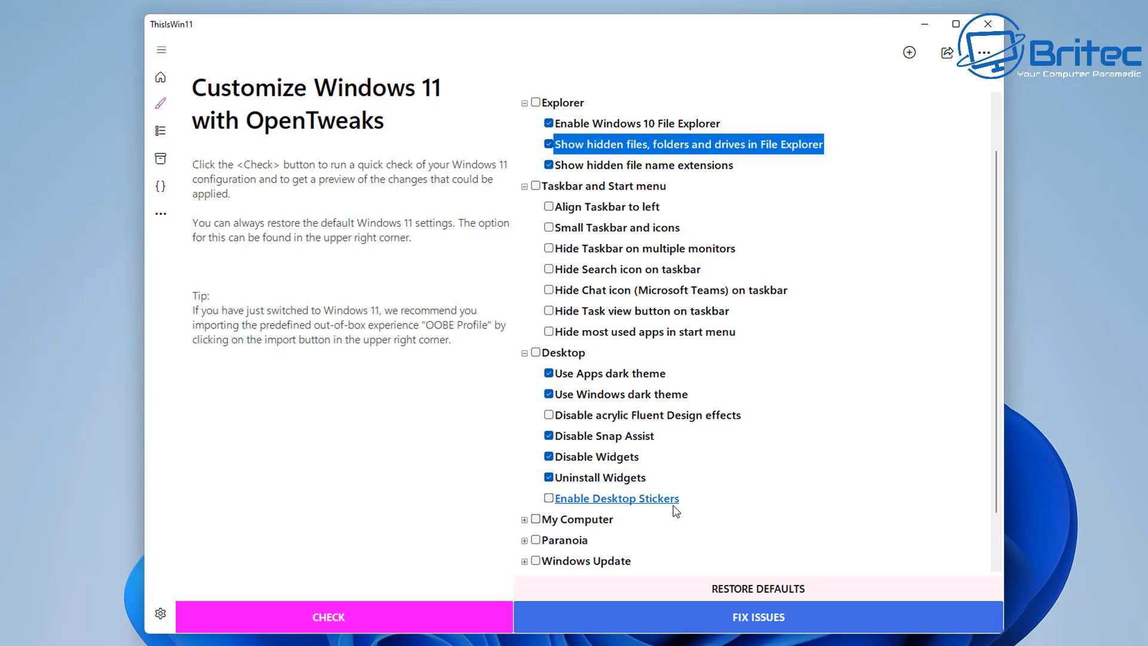
pyautogui.moveTo(542, 516)
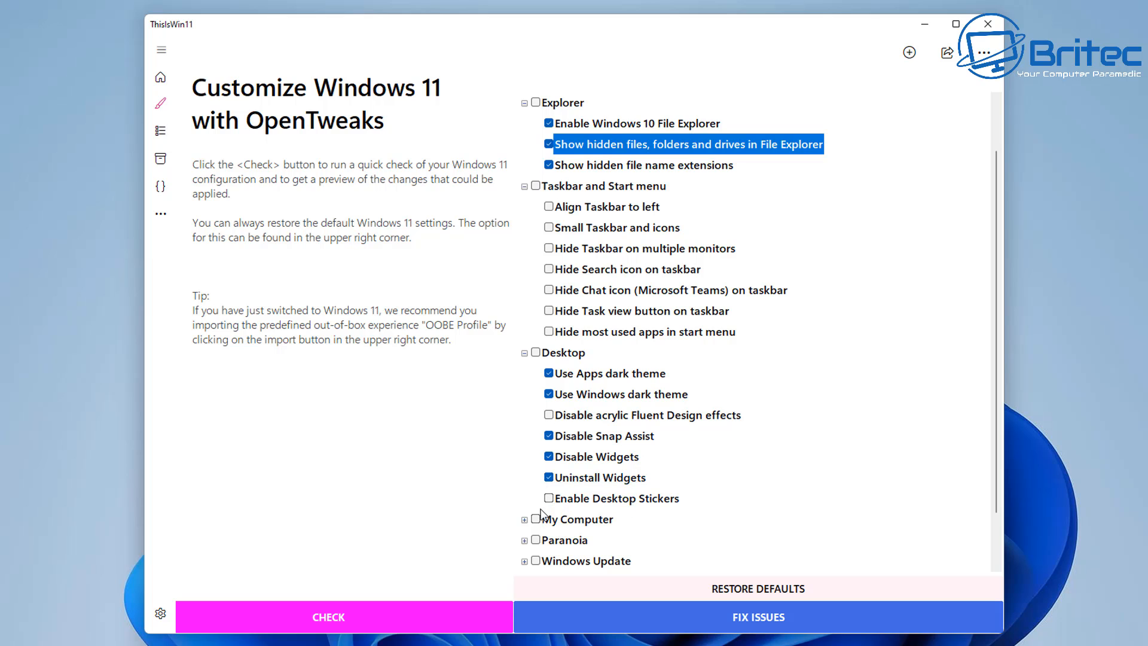
# Step: Under My Computer, check fax printer removal, the Android subsystem, Hyper-V and Disable Microsoft Teams on Startup
pyautogui.scroll(-3)
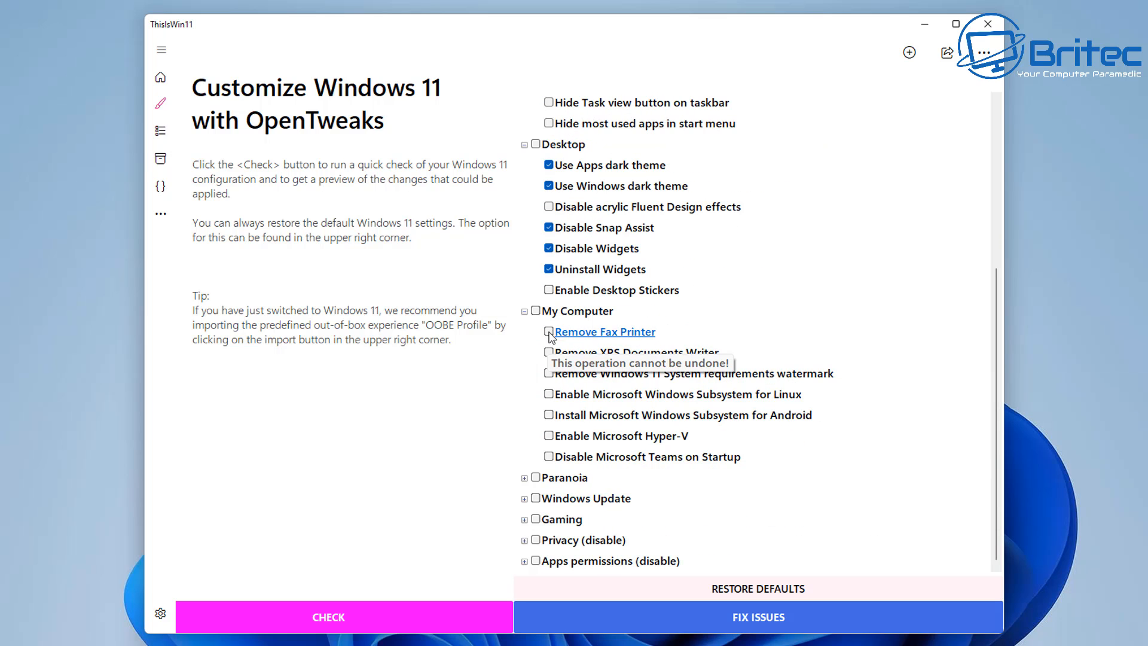
pyautogui.click(550, 332)
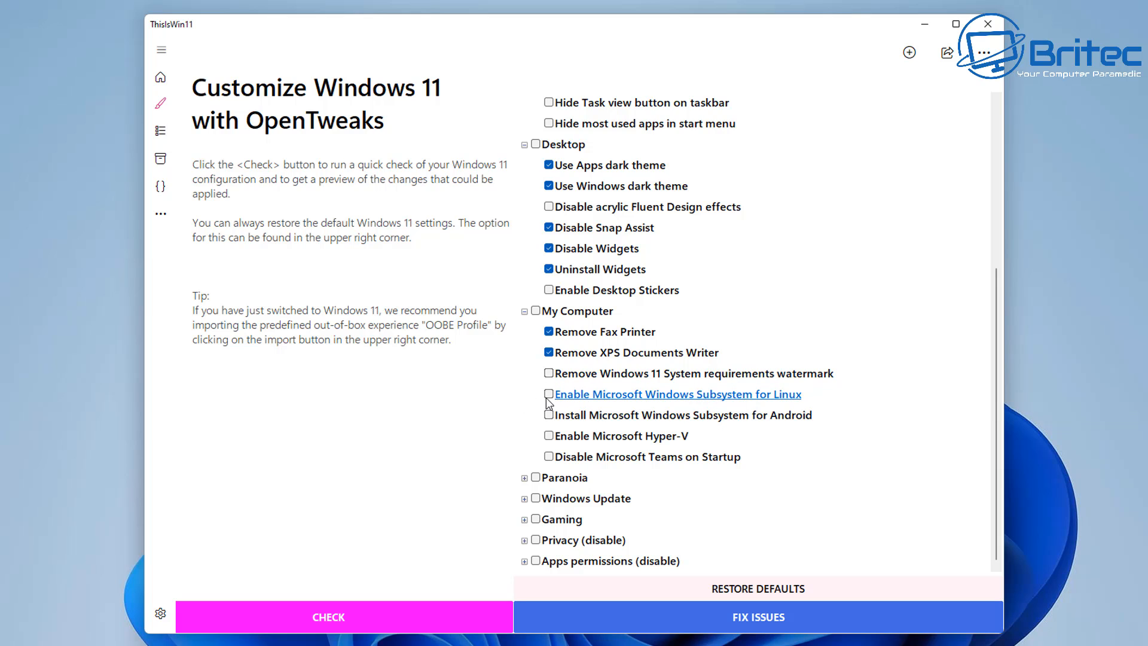
pyautogui.click(550, 394)
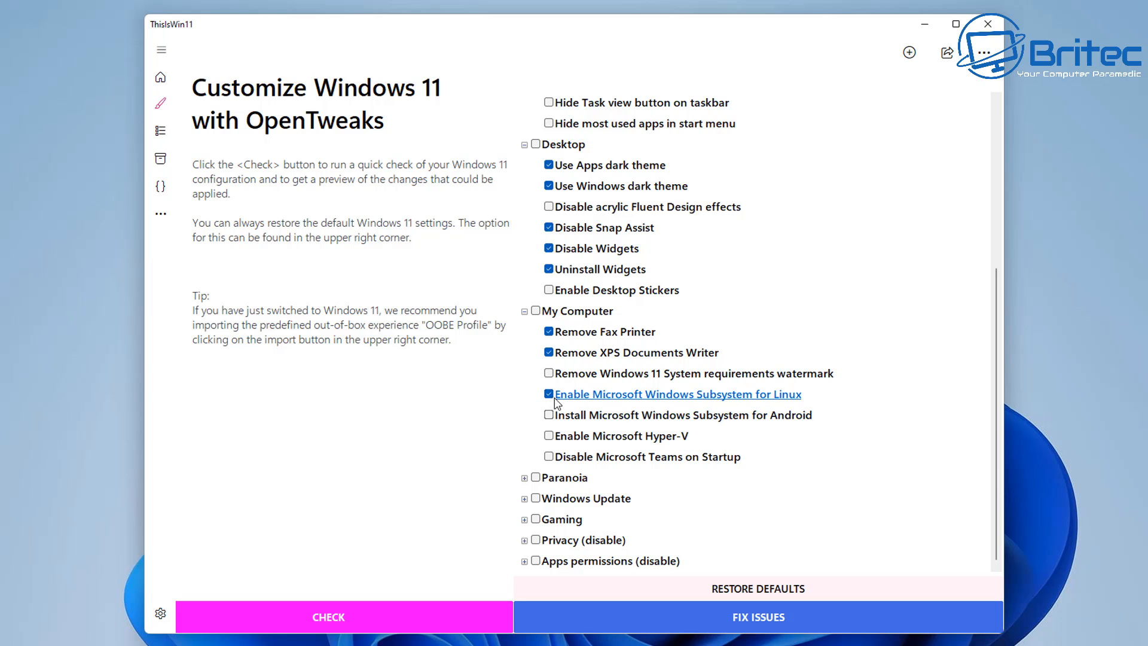
pyautogui.click(549, 394)
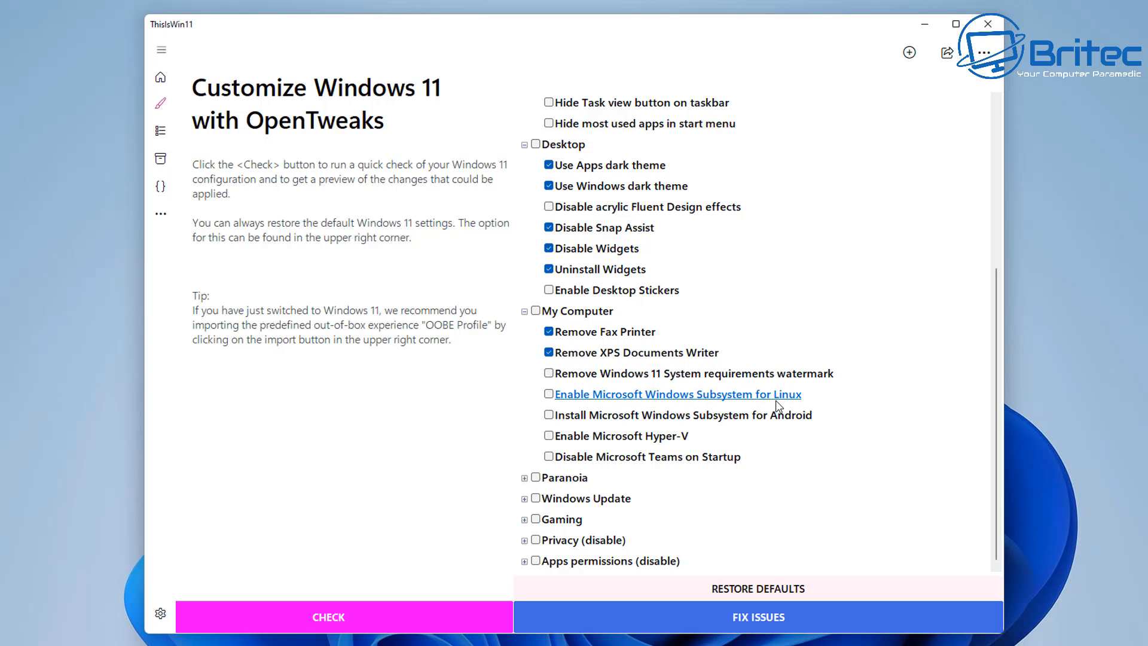
pyautogui.click(549, 415)
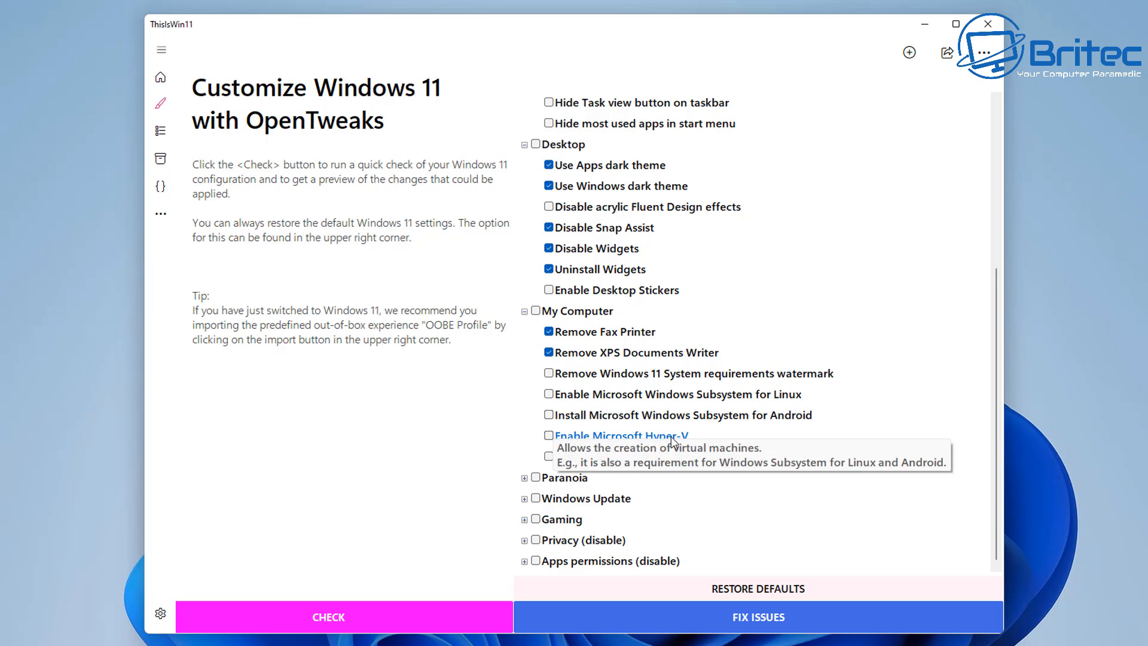
pyautogui.moveTo(677, 394)
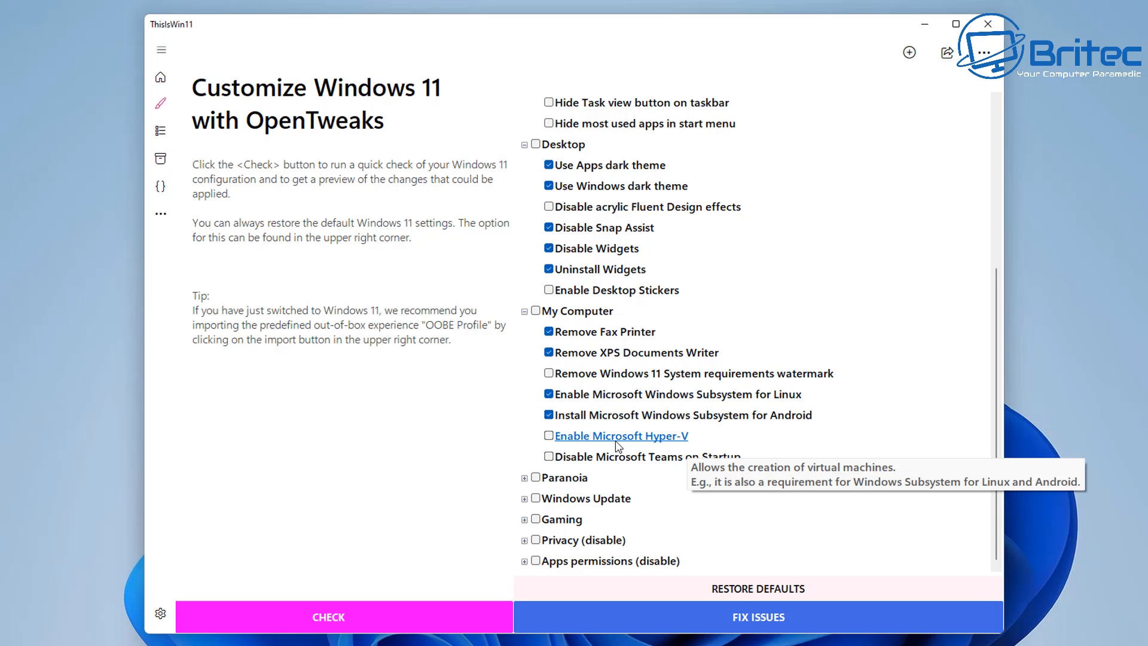
pyautogui.moveTo(553, 446)
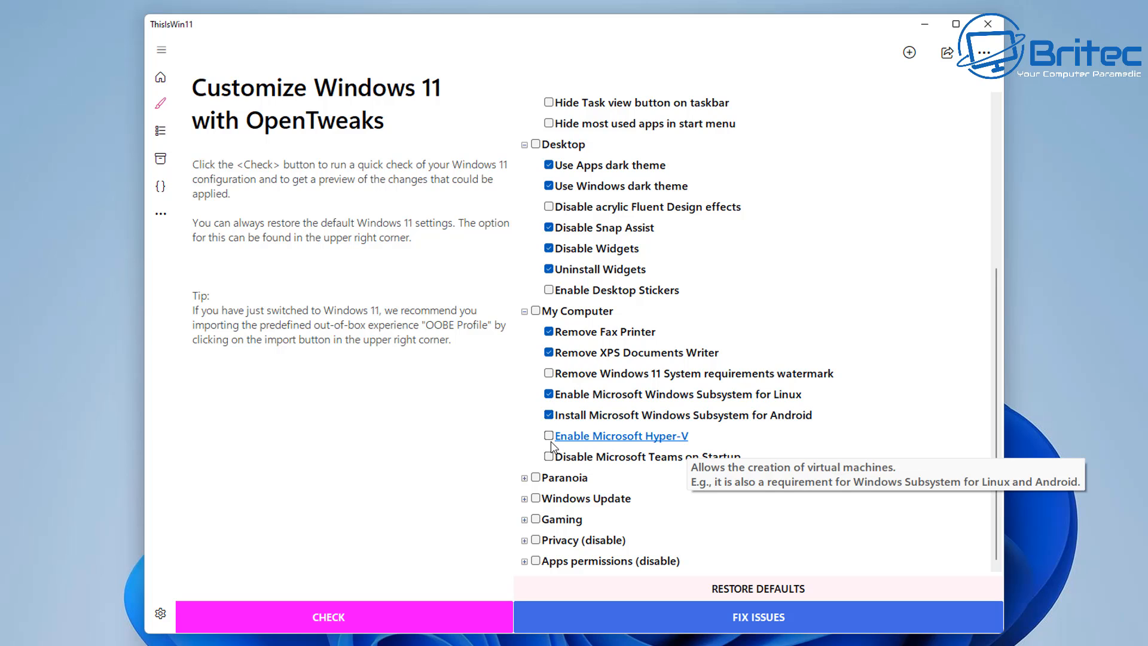
pyautogui.click(549, 435)
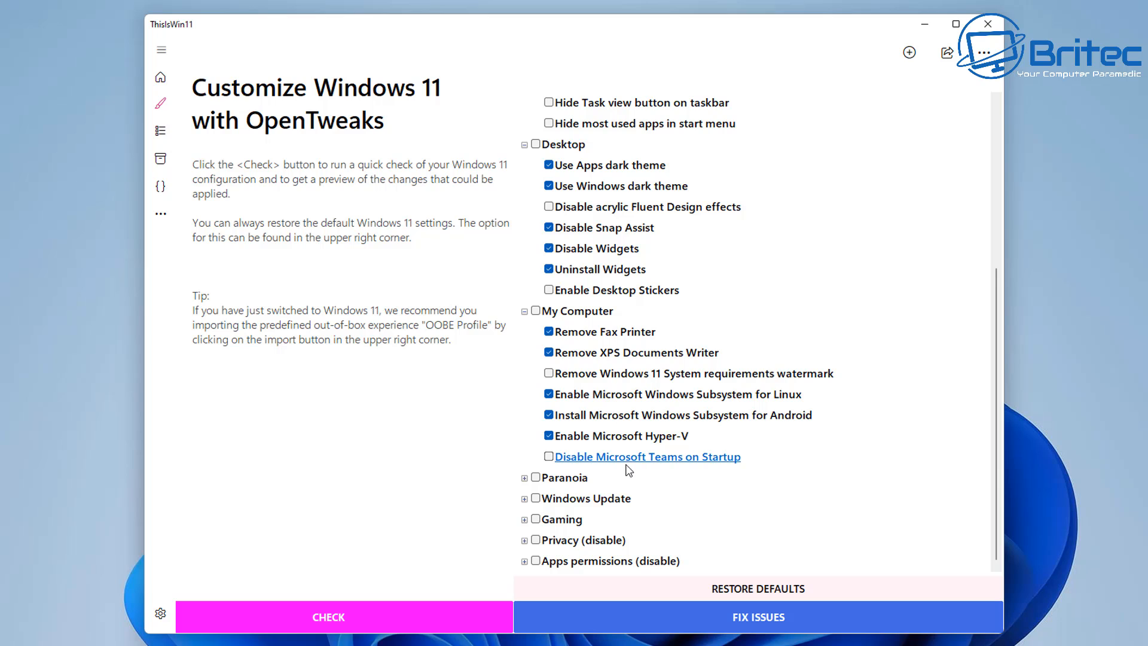
pyautogui.click(547, 456)
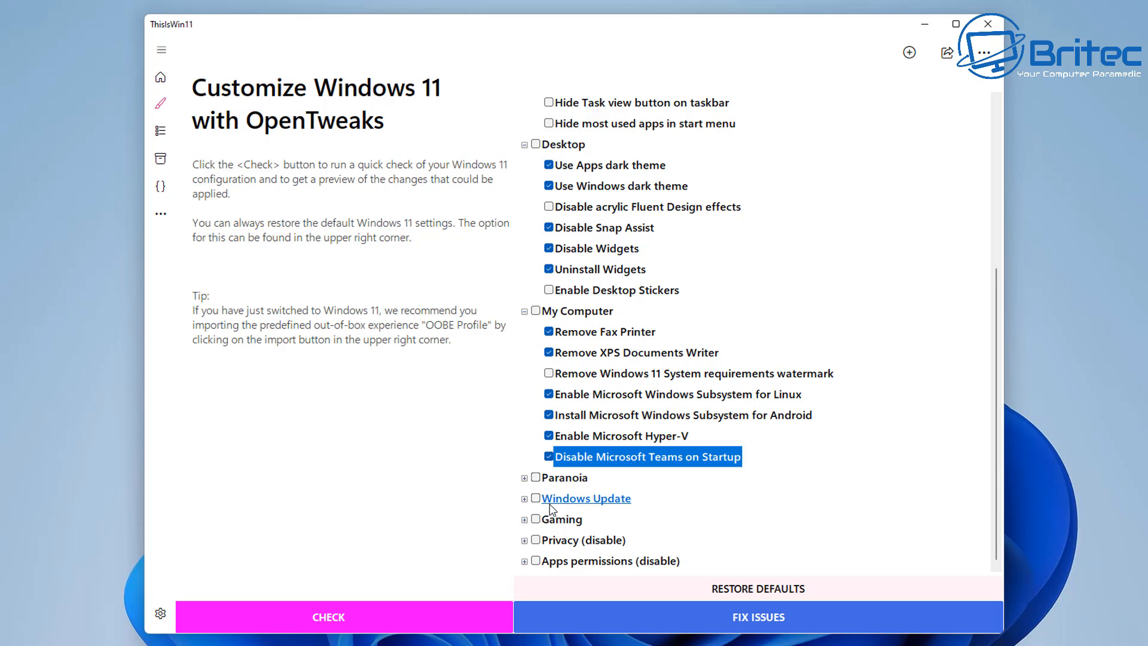
# Step: Check WindowsSpyBlocker telemetry blocking, O&O ShutUp10++ automation and Uninstall broken Windows 11 updates
pyautogui.click(525, 478)
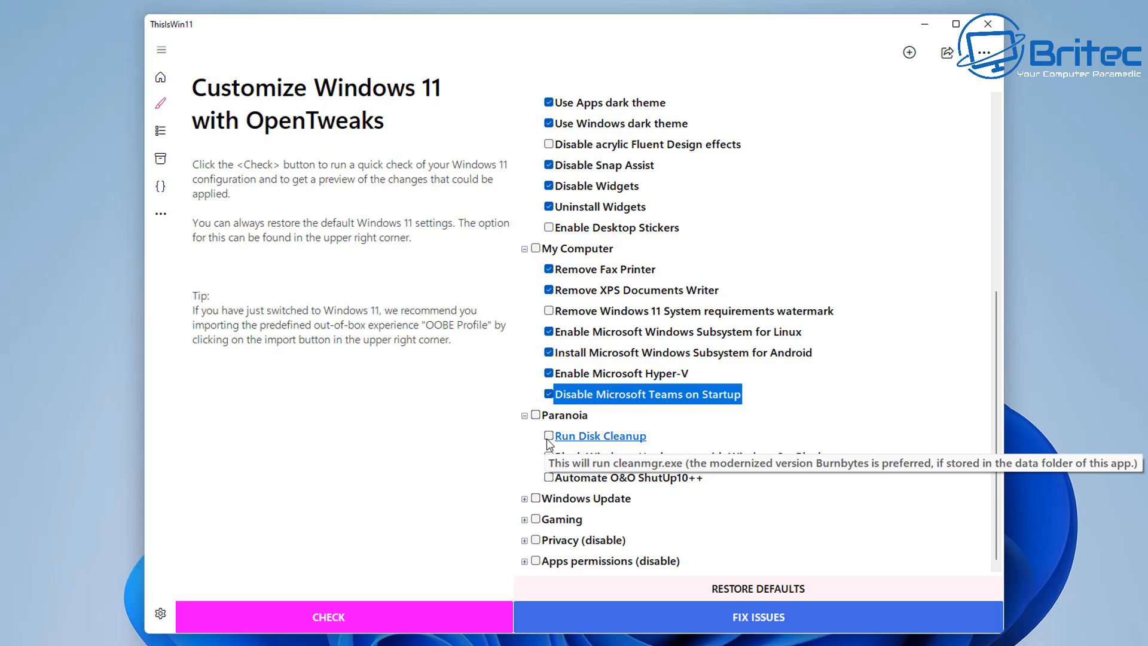
pyautogui.moveTo(551, 456)
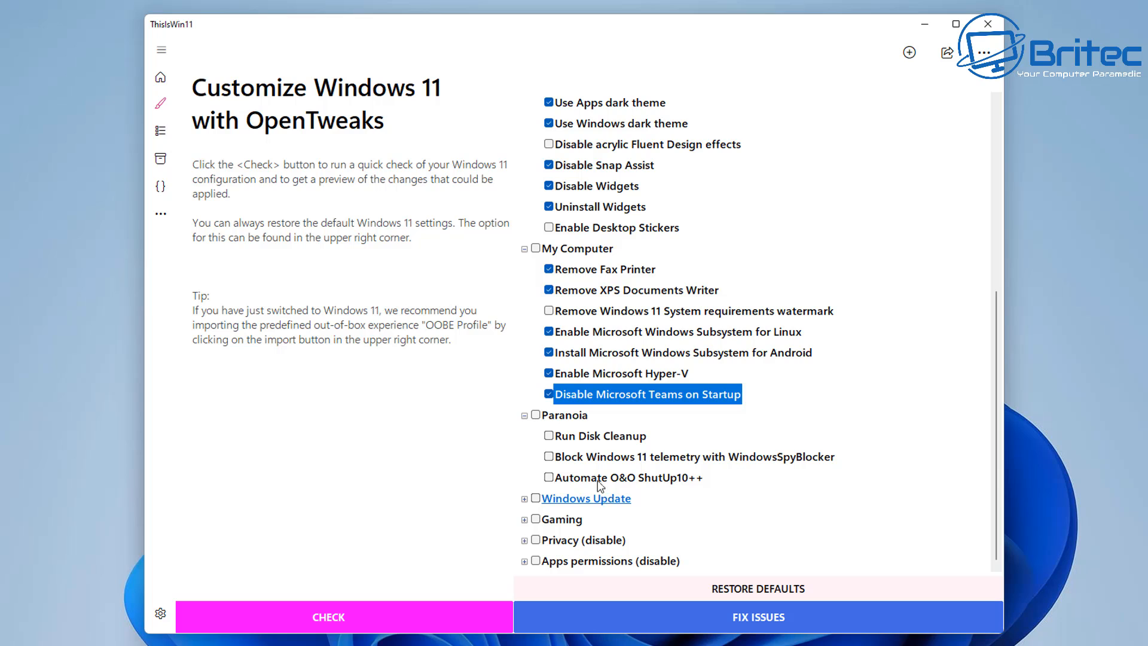
pyautogui.click(549, 456)
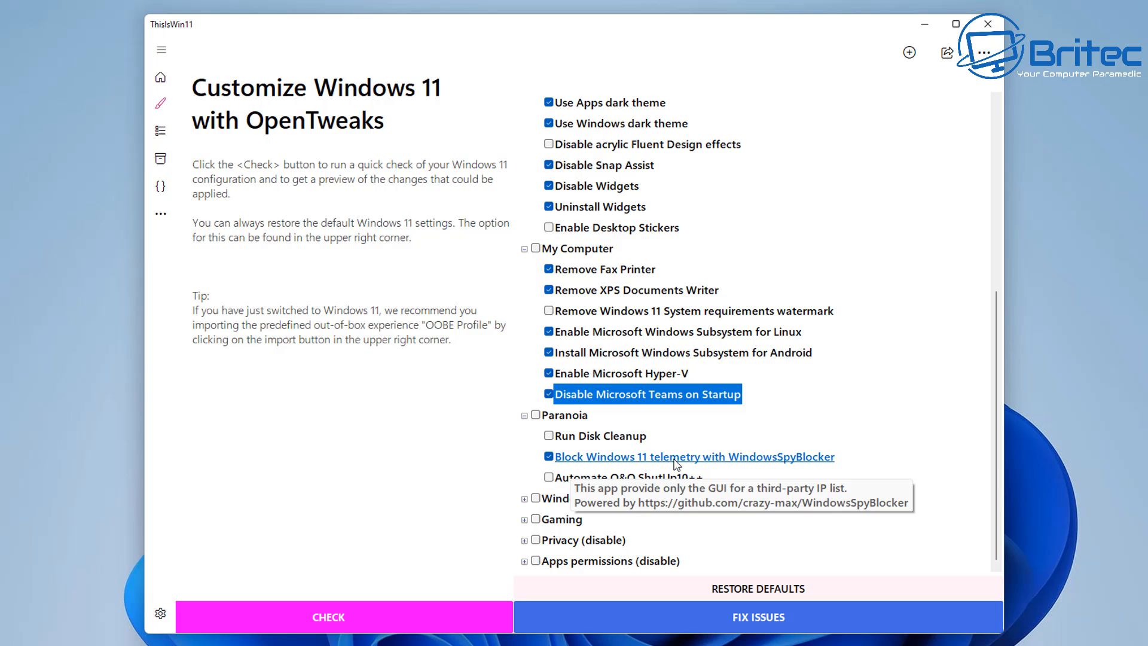
pyautogui.moveTo(622, 499)
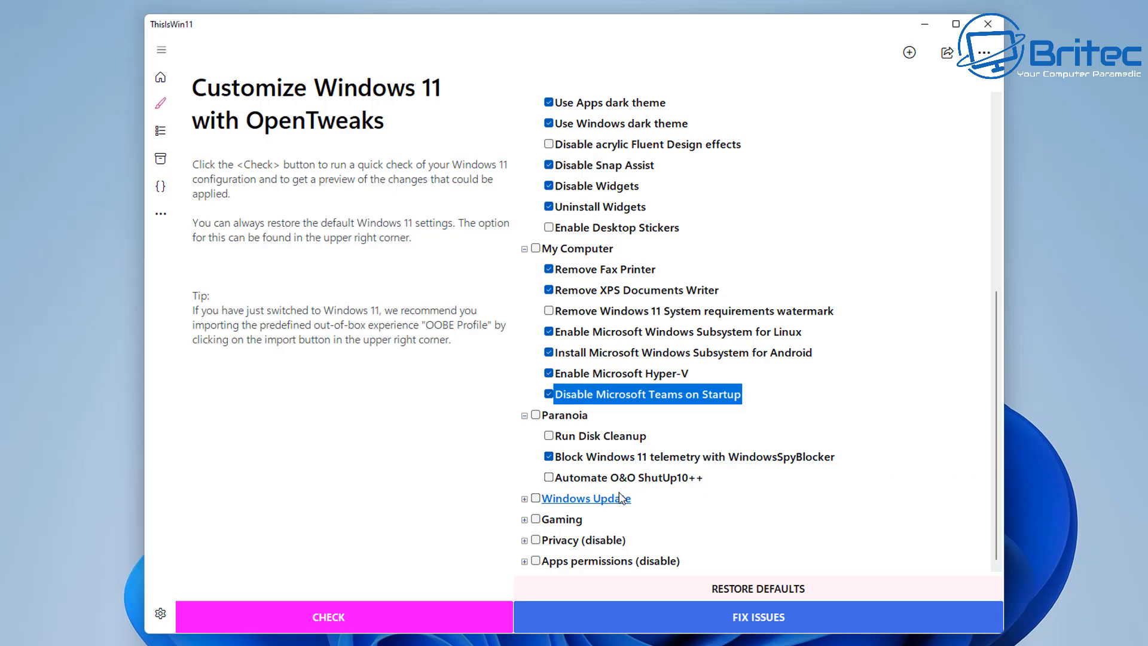
pyautogui.click(550, 477)
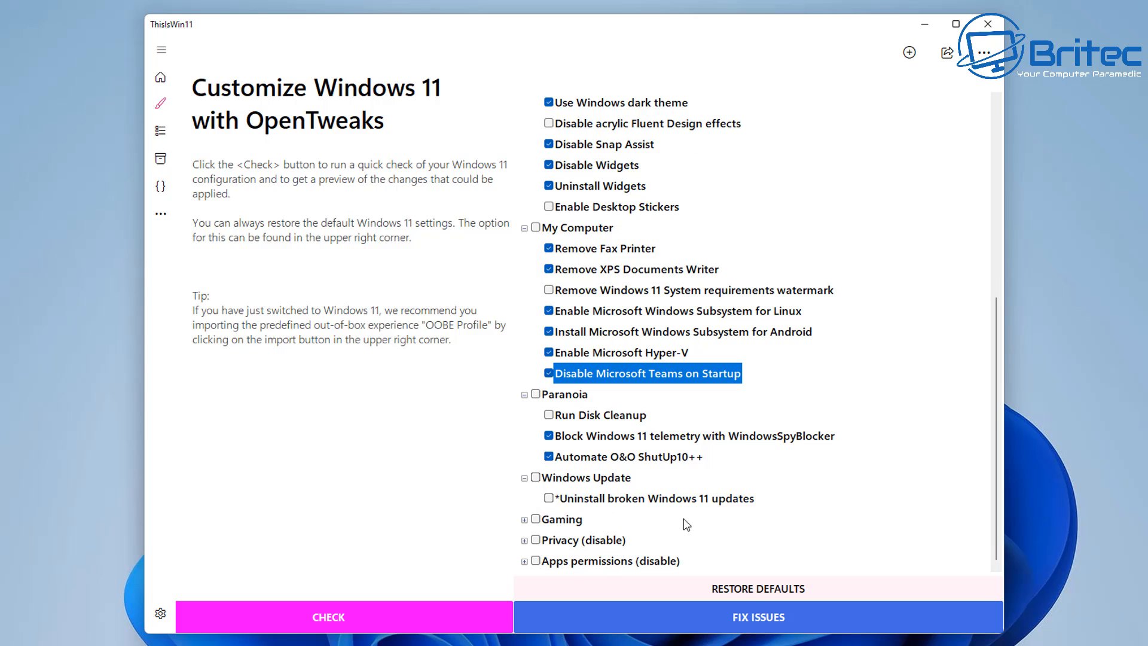
pyautogui.moveTo(619, 529)
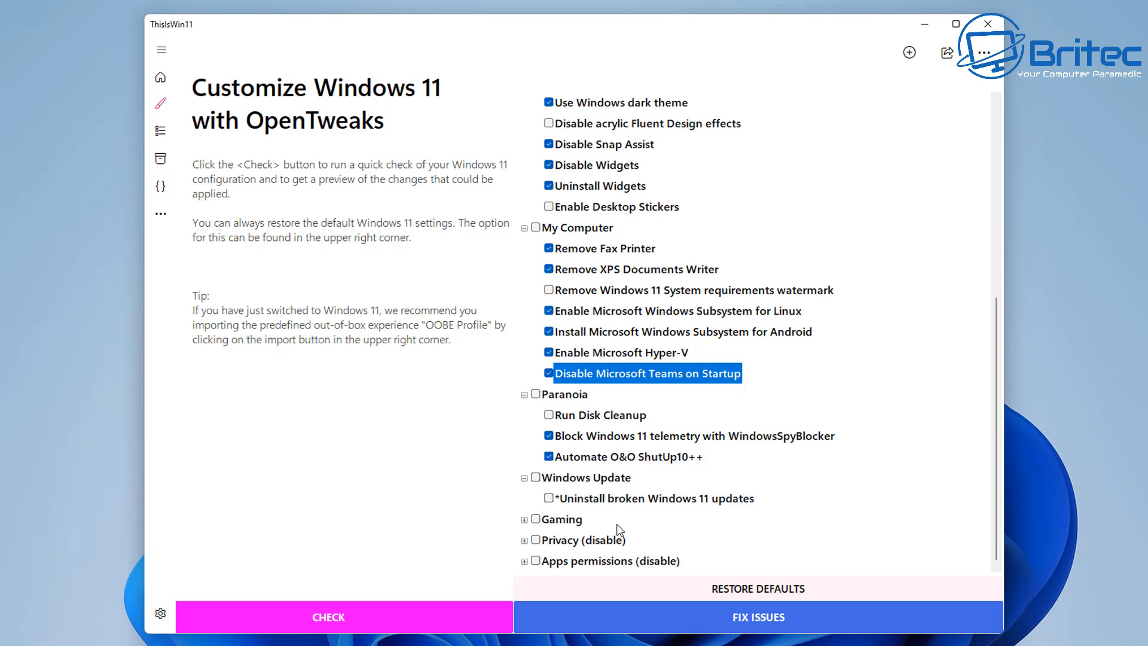
pyautogui.moveTo(601, 524)
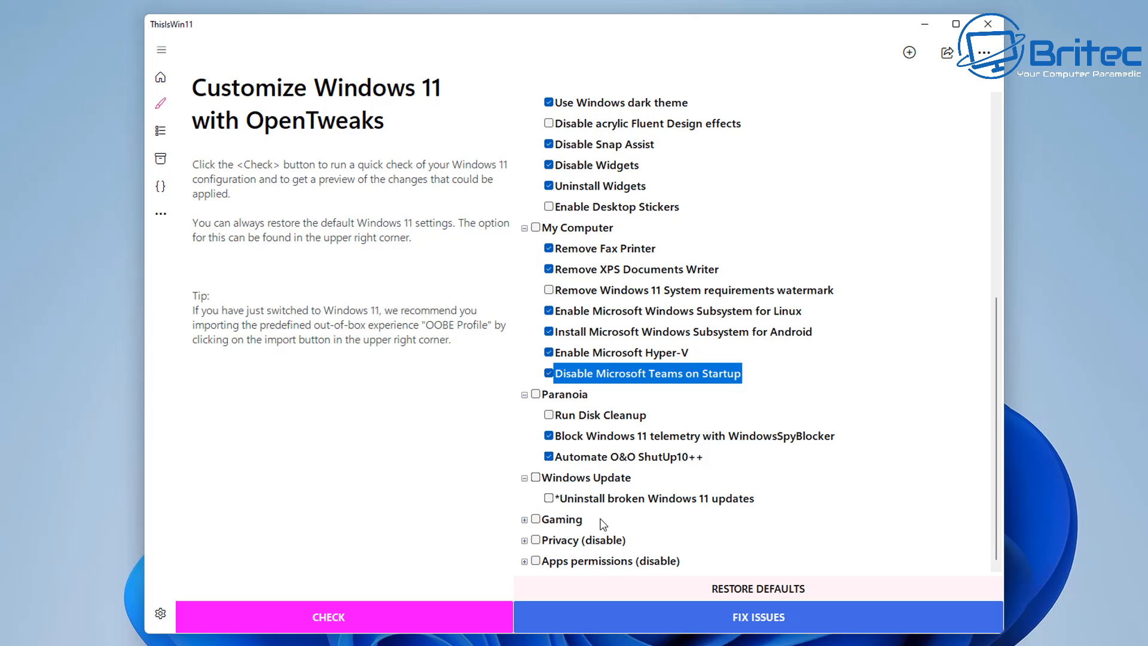
pyautogui.moveTo(597, 524)
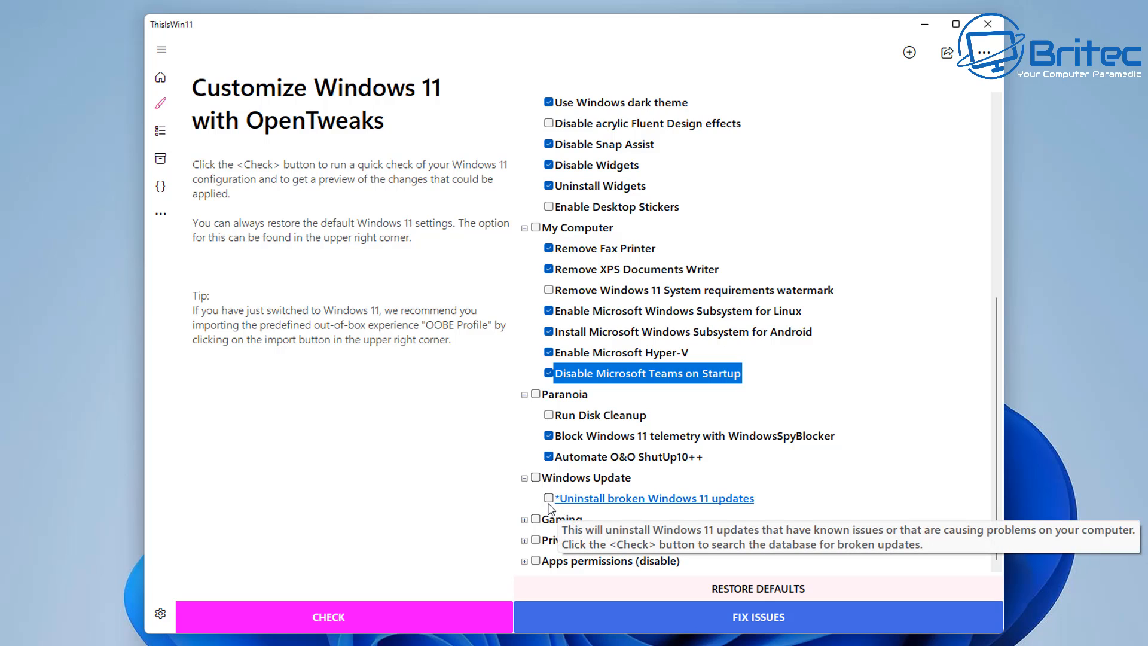
pyautogui.click(550, 498)
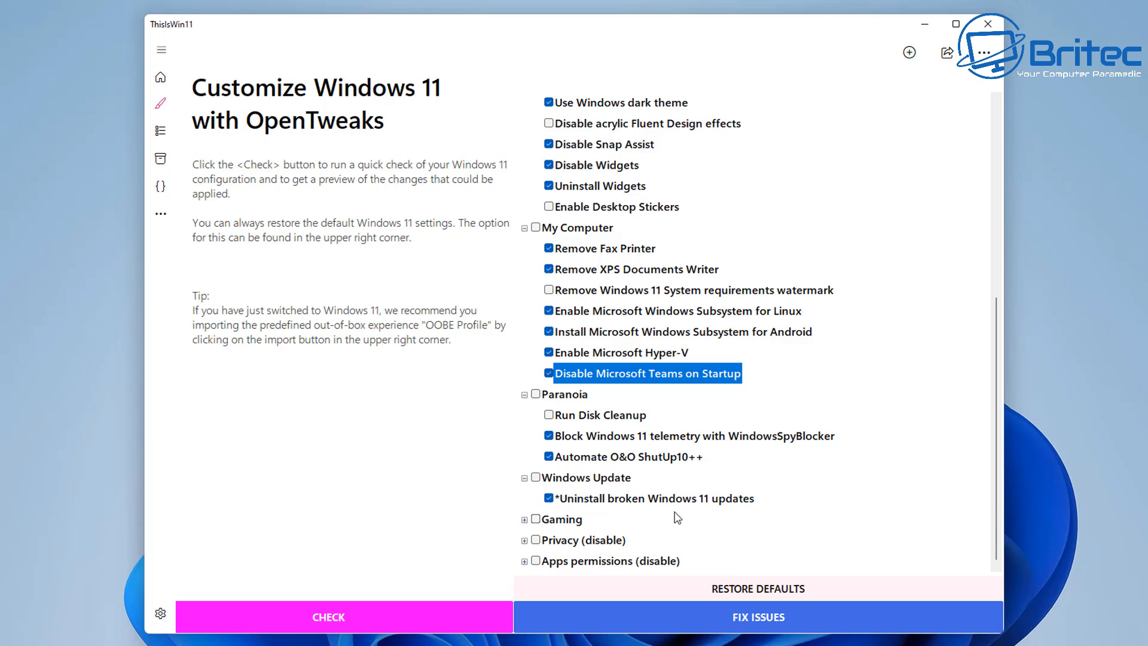
pyautogui.moveTo(653, 498)
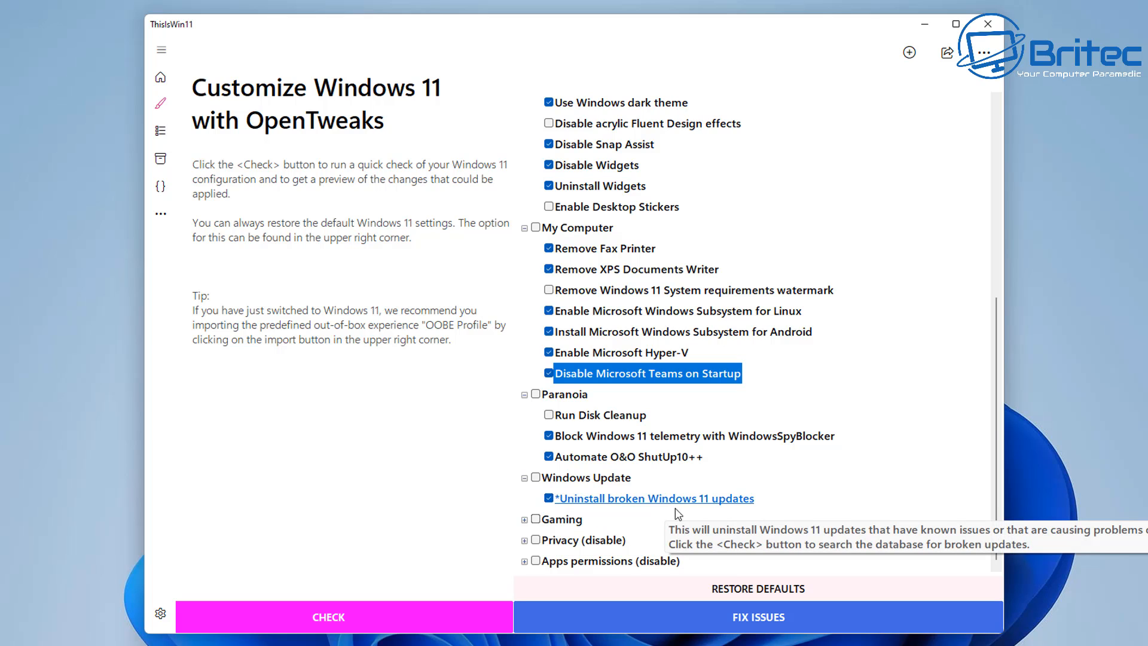
# Step: Under Gaming, check Adjust visual effects for best performance alongside the DVR and PowerThrottling tweaks
pyautogui.scroll(-3)
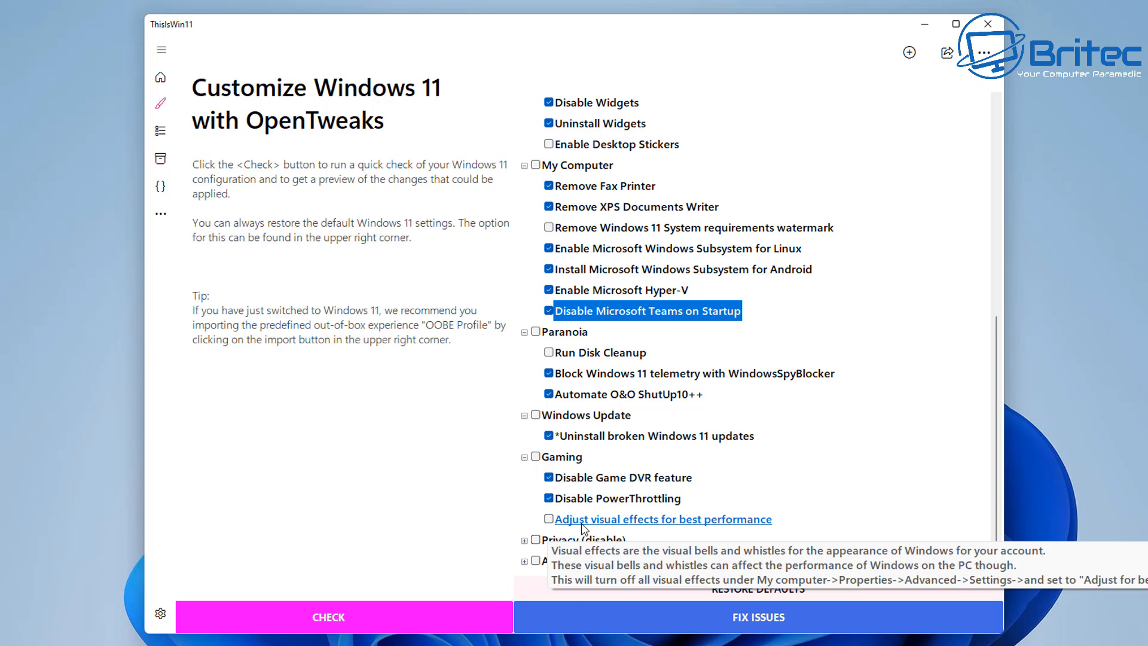
pyautogui.click(549, 518)
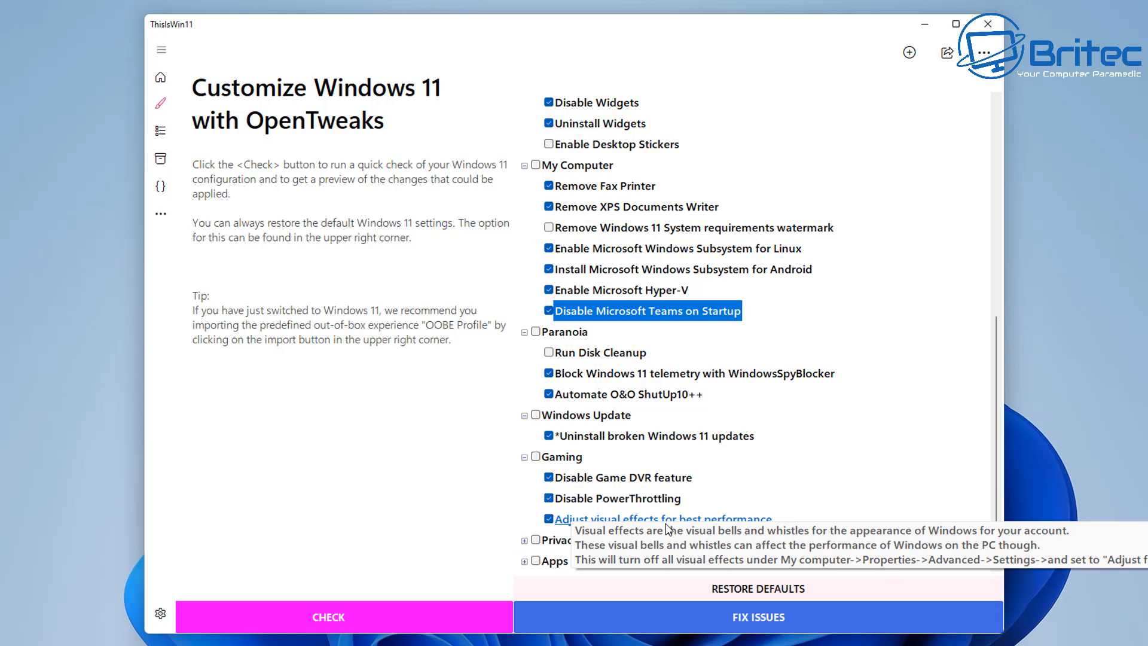
# Step: Check Privacy items including Diagnostic data, Compatibility Telemetry, Windows Hello Biometrics and Automatic Installation of apps
pyautogui.scroll(-3)
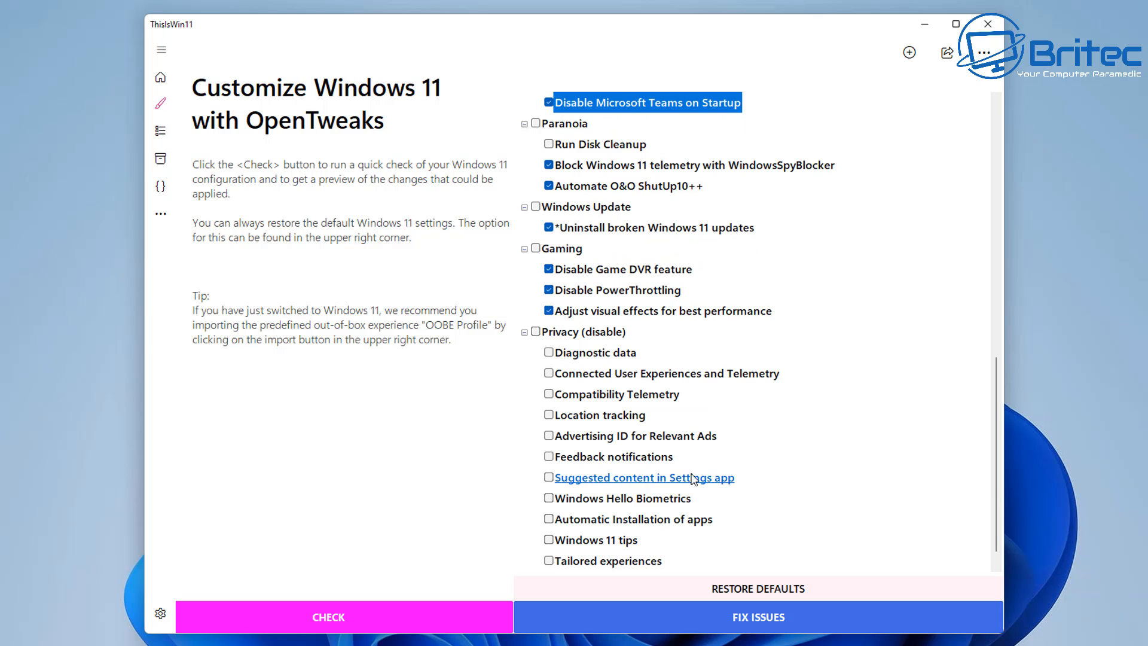
pyautogui.moveTo(619, 394)
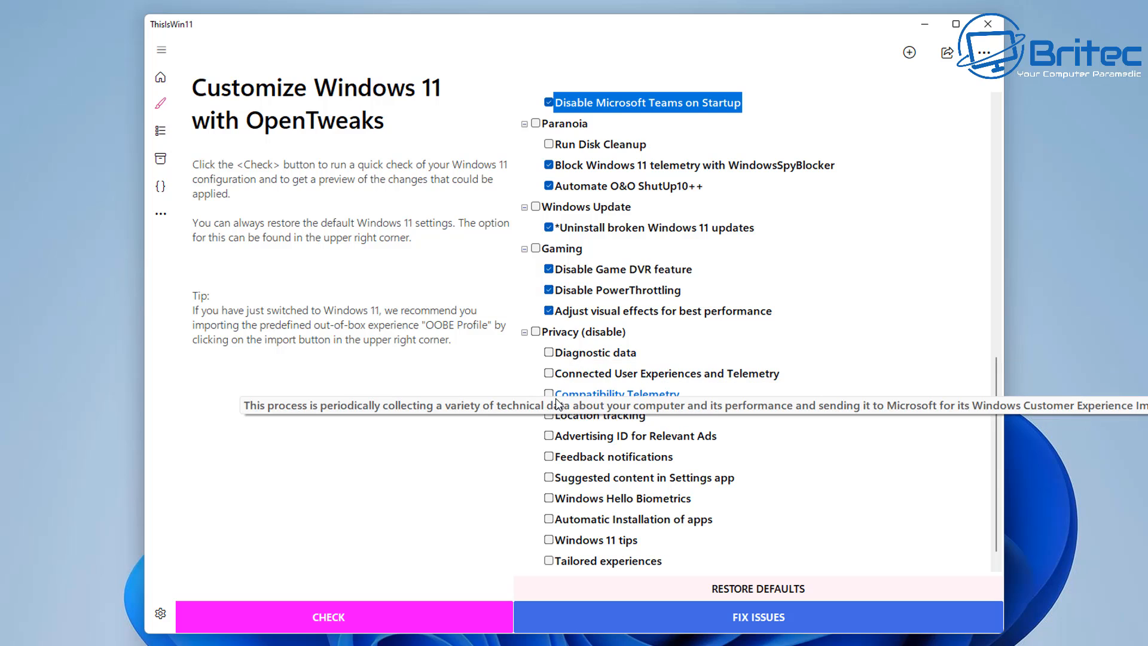
pyautogui.click(549, 351)
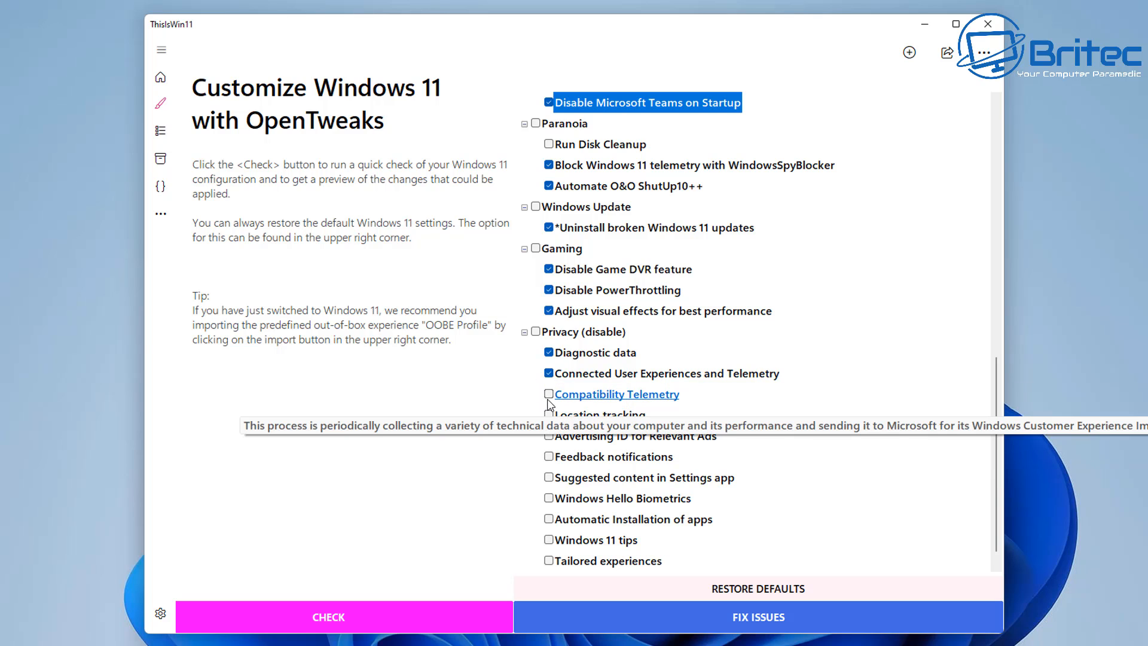
pyautogui.click(549, 394)
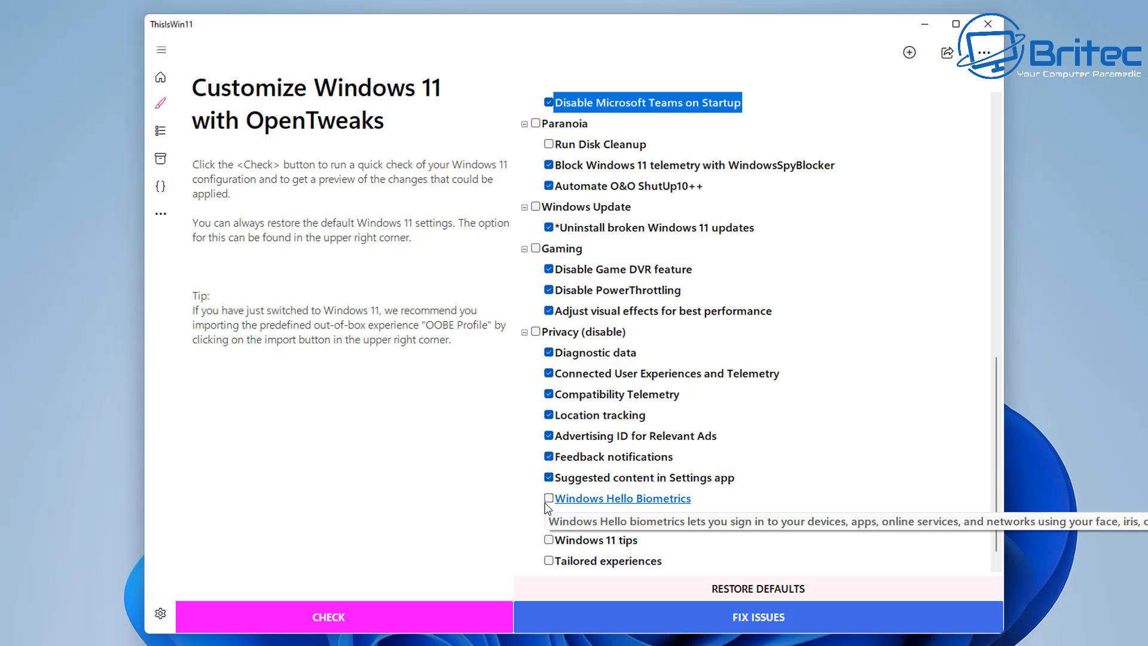
pyautogui.click(549, 498)
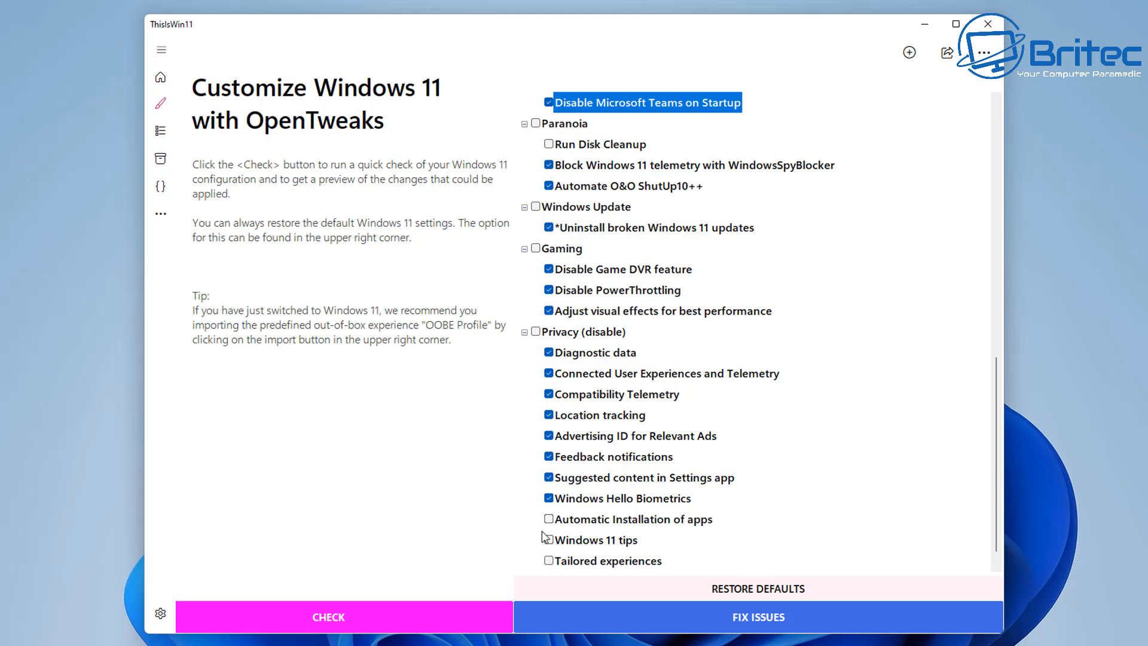
pyautogui.click(549, 519)
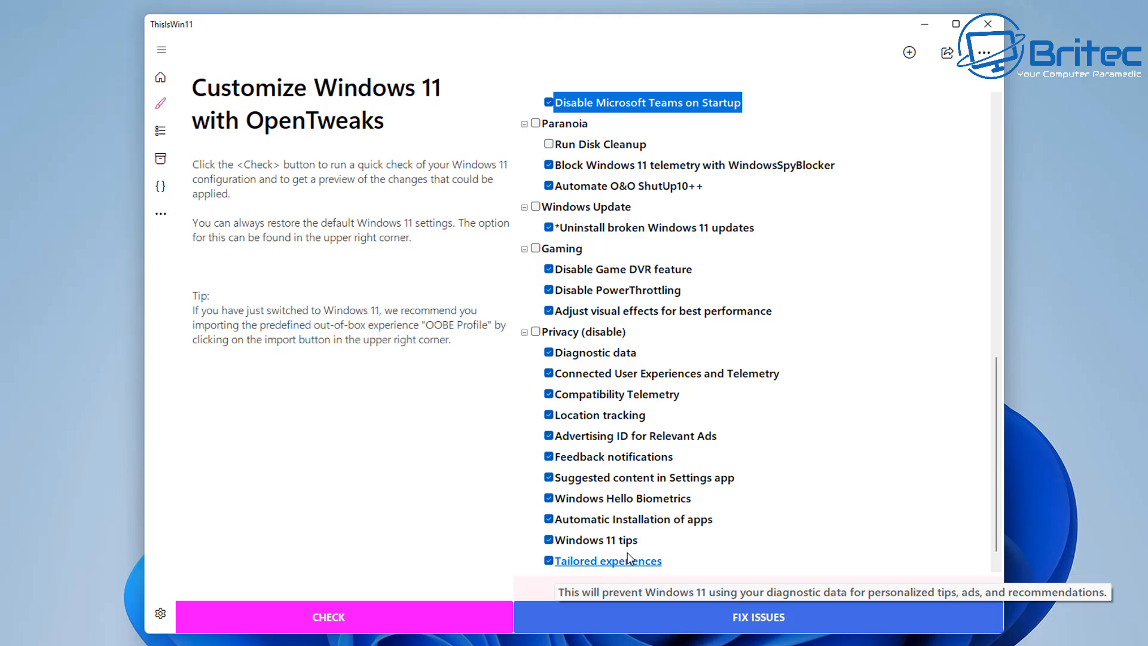
pyautogui.scroll(-3)
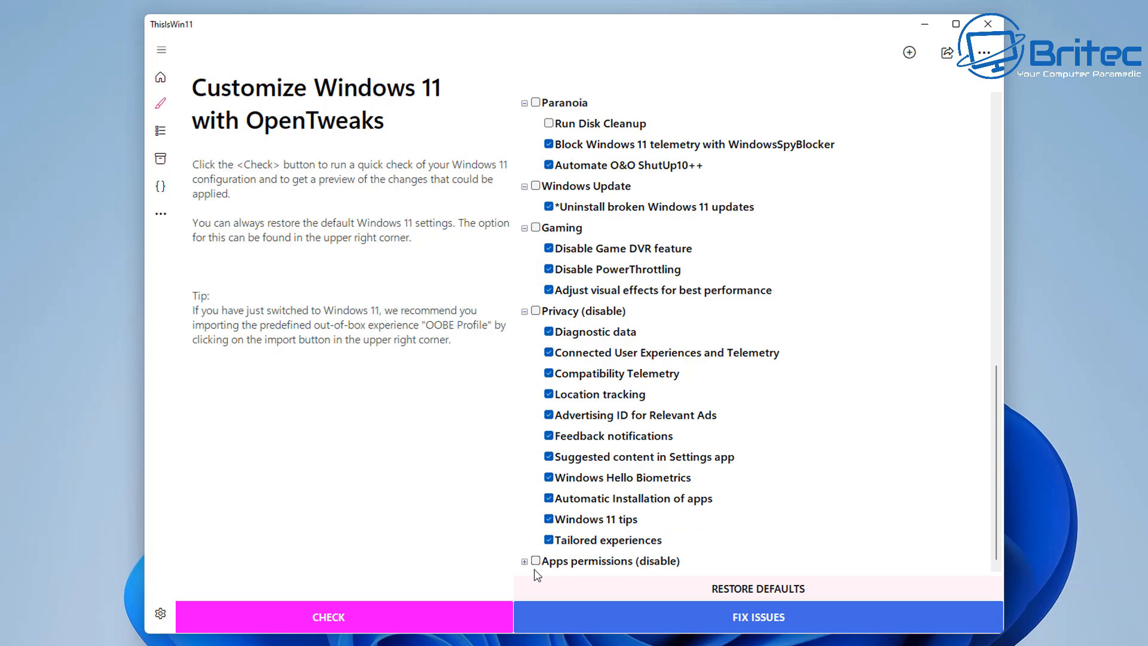
# Step: Tick the Apps permissions tweaks such as App notifications, leaving camera and microphone access unchecked
pyautogui.click(524, 561)
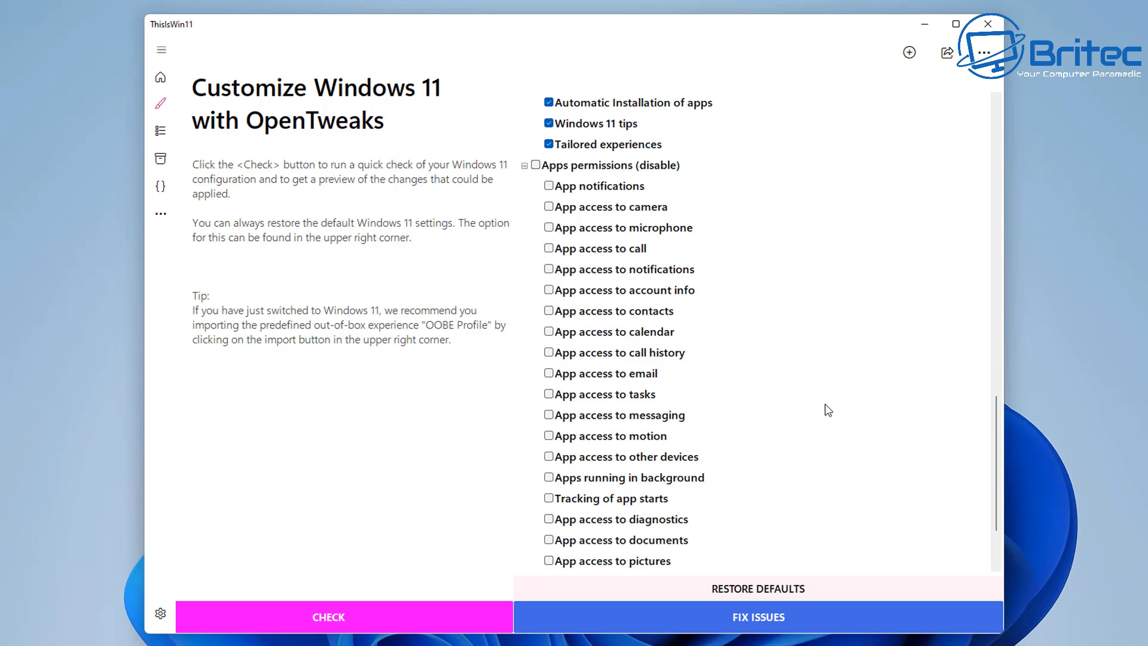
pyautogui.moveTo(699, 305)
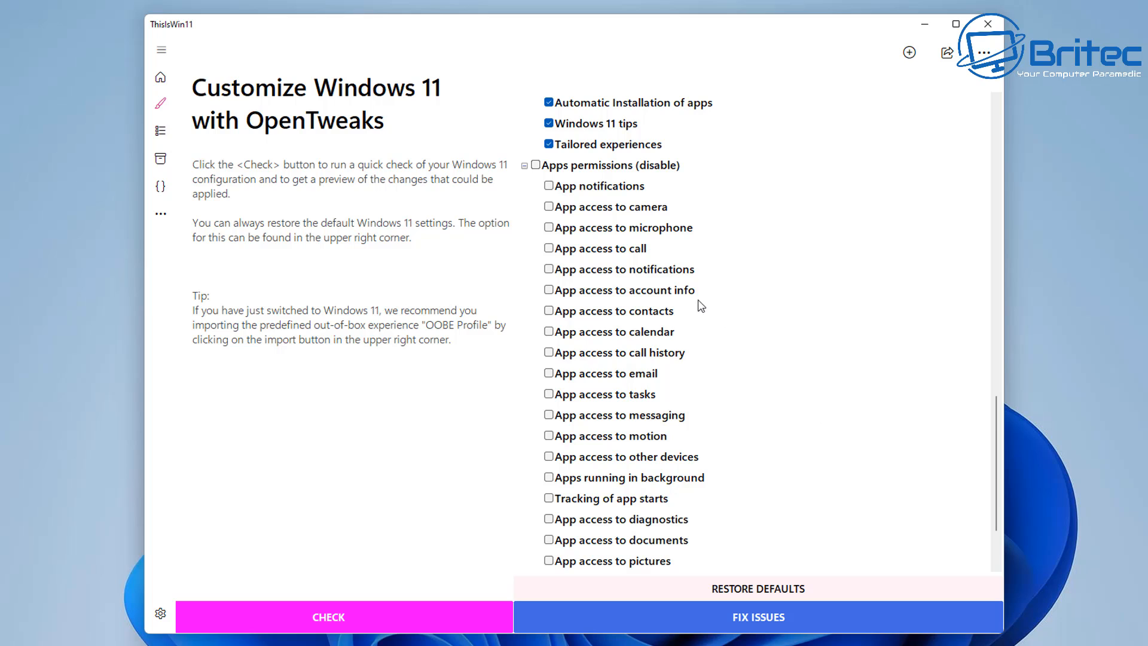
pyautogui.moveTo(611, 207)
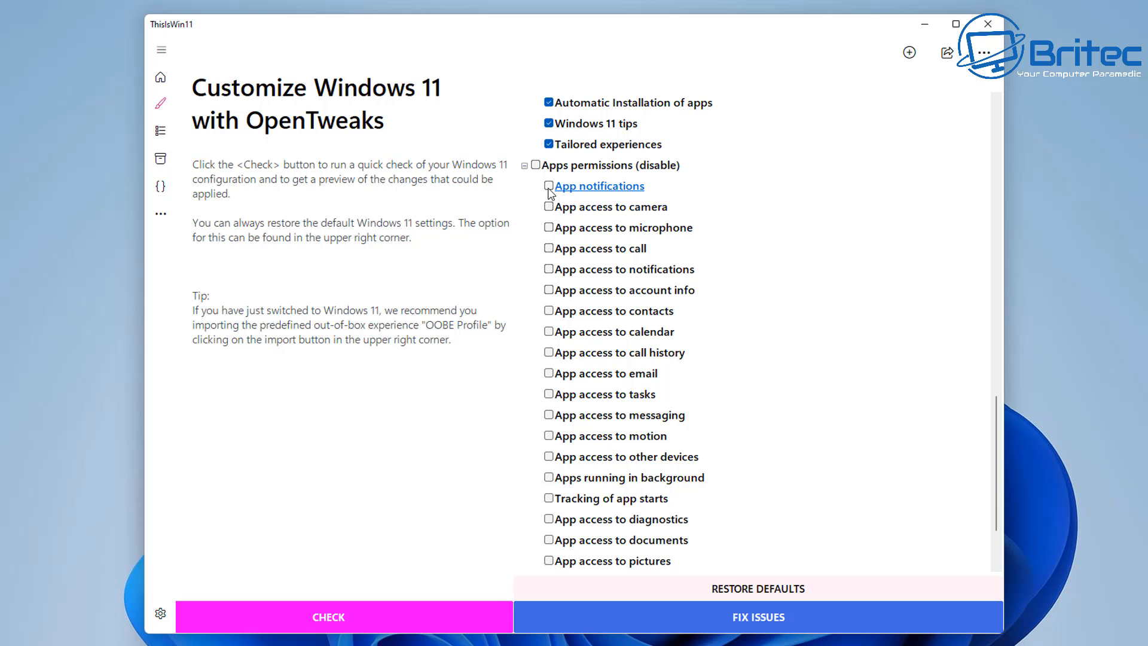
pyautogui.click(549, 186)
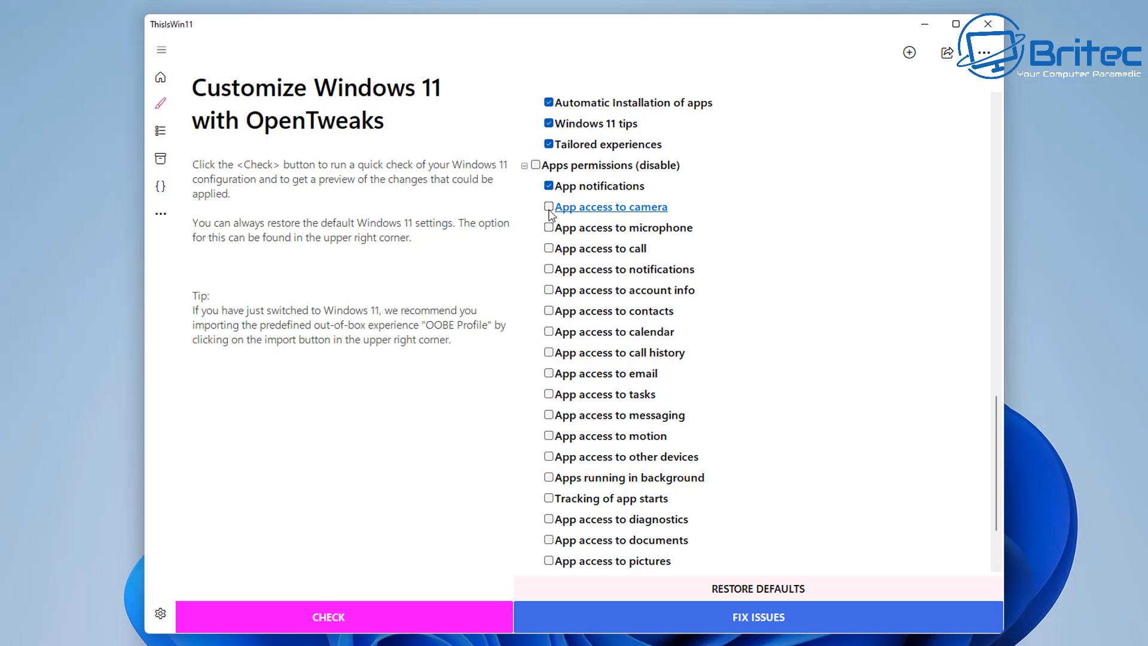
pyautogui.moveTo(623, 227)
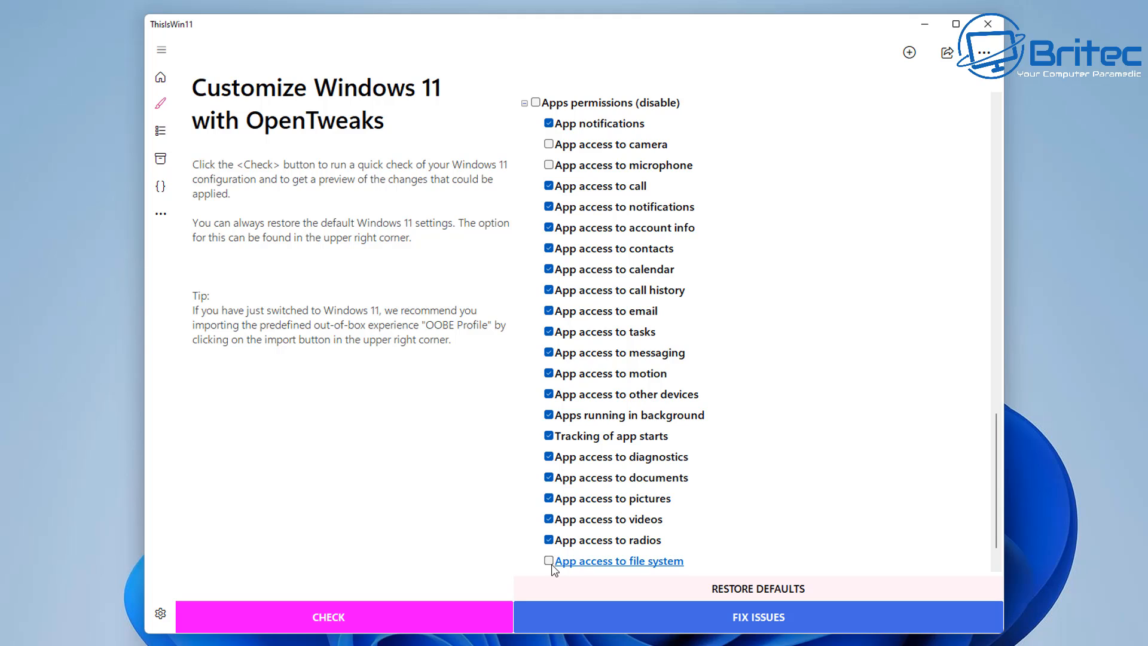
pyautogui.scroll(-3)
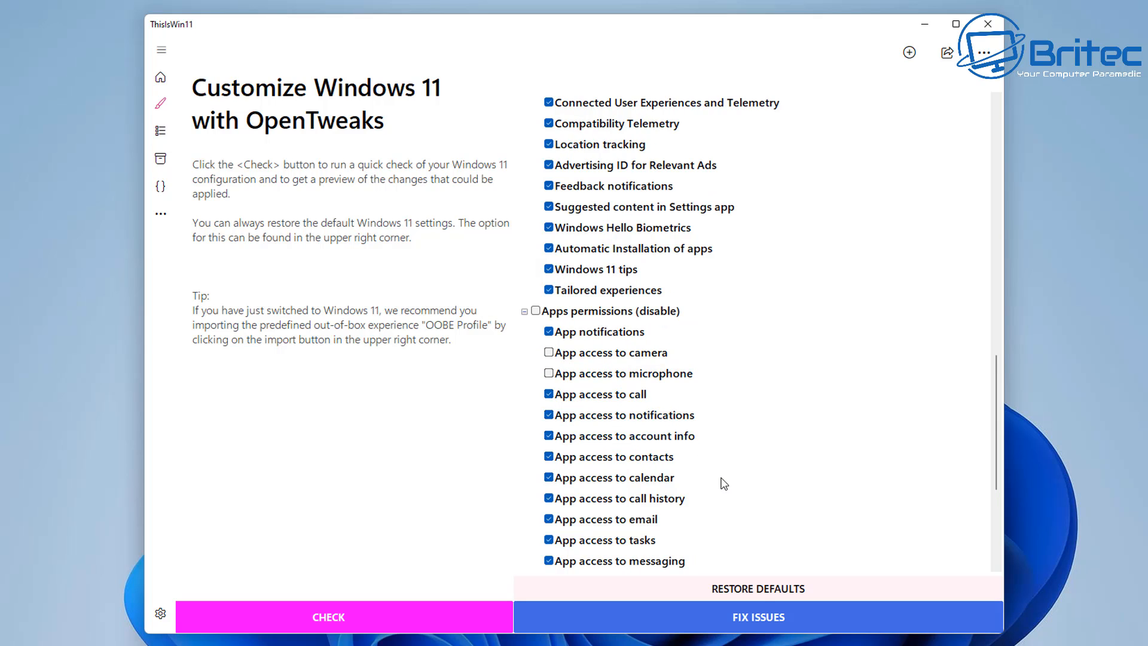
# Step: Run FIX ISSUES and answer Y to the winget agreement so each app permission is disabled
pyautogui.click(758, 617)
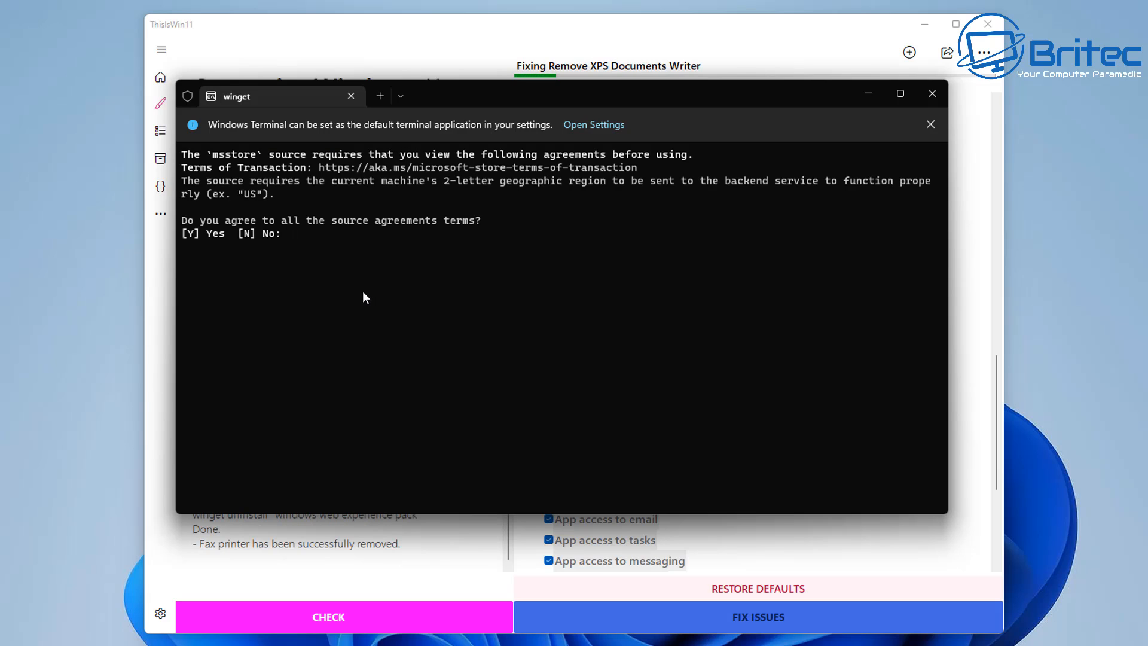
pyautogui.write('y')
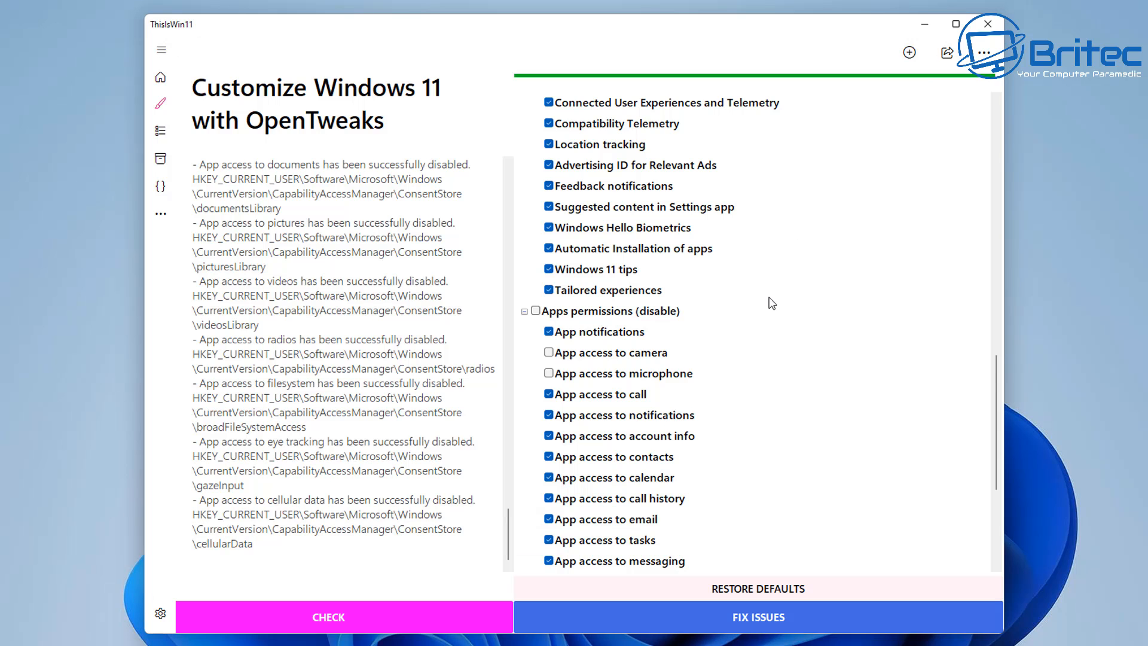
pyautogui.moveTo(742, 409)
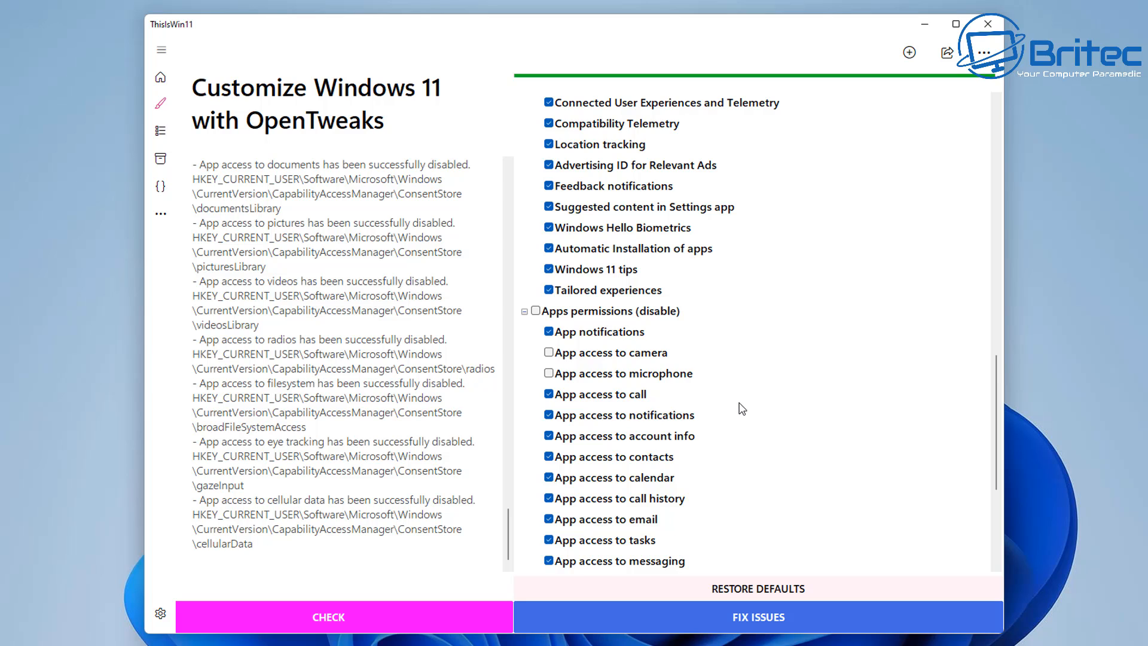
pyautogui.scroll(-3)
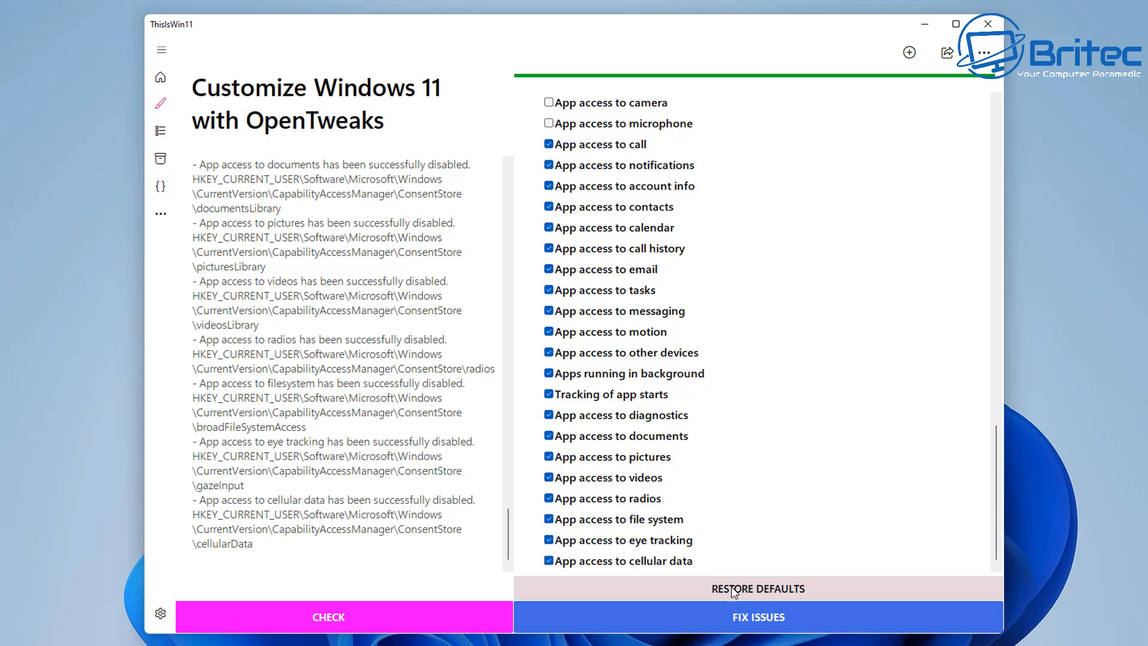
pyautogui.moveTo(755, 599)
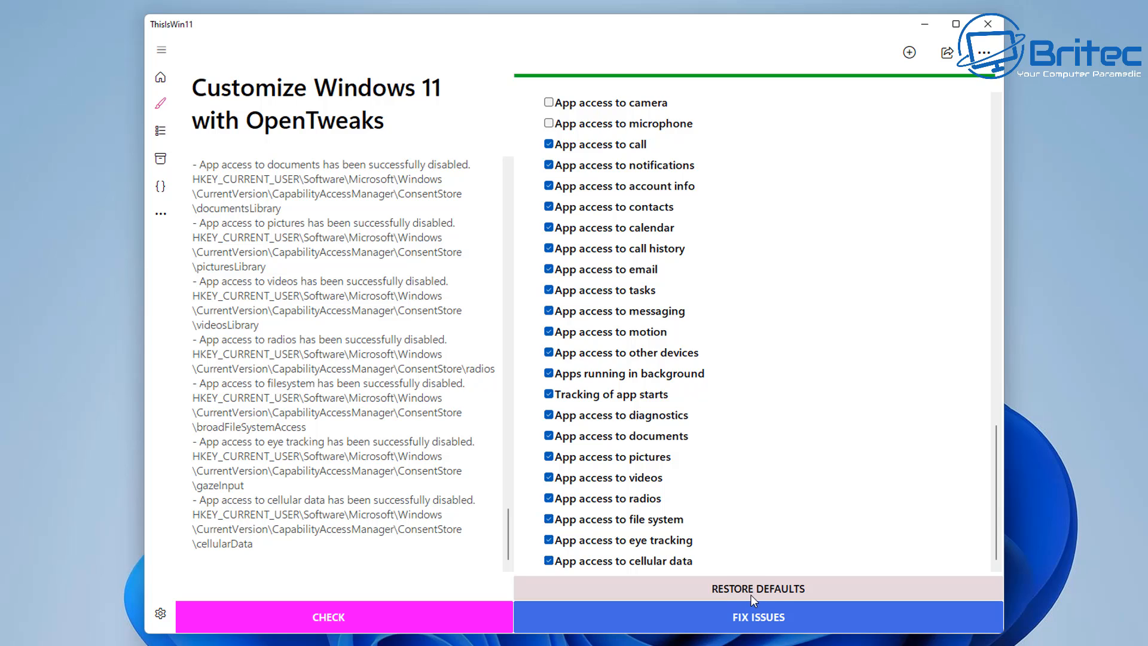
pyautogui.moveTo(682, 593)
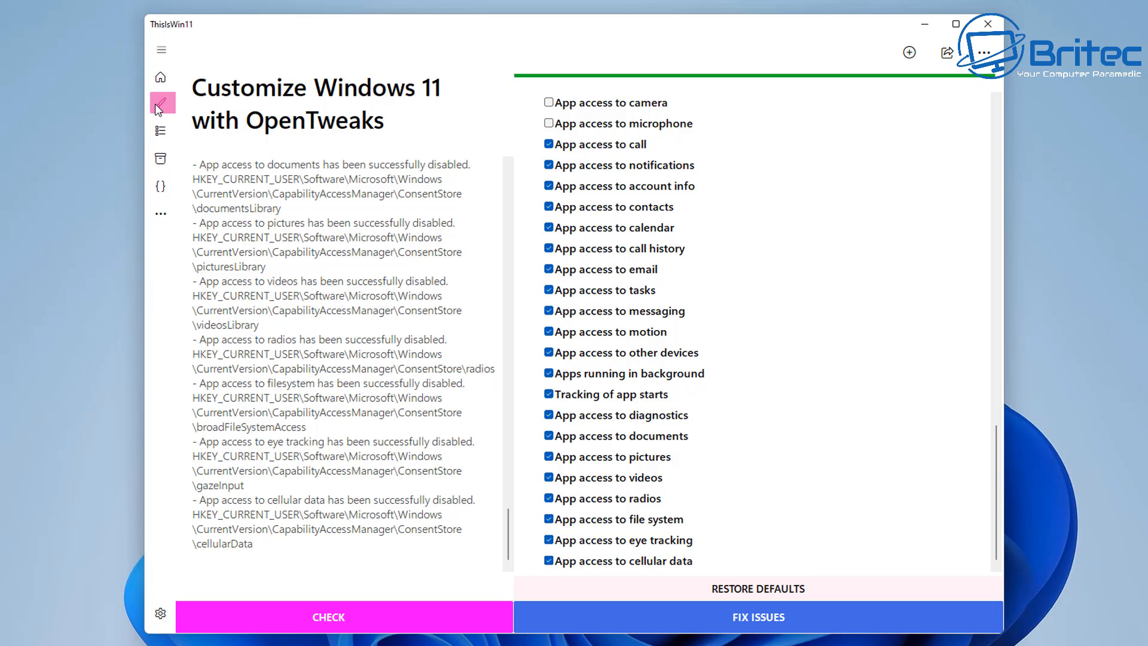
pyautogui.click(160, 131)
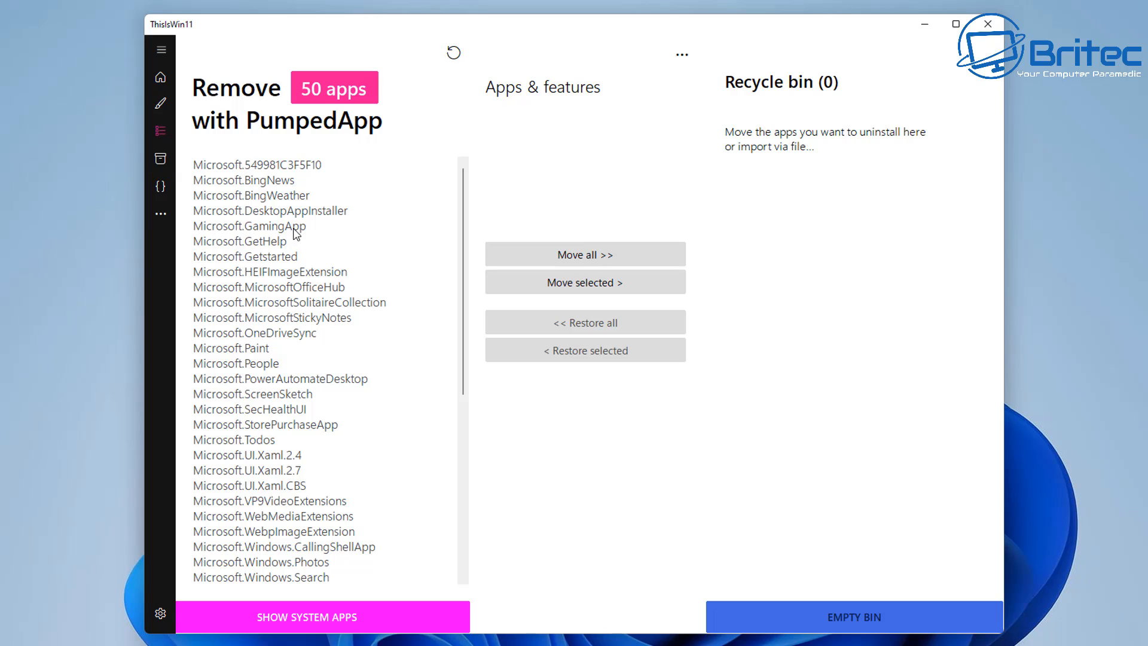
pyautogui.moveTo(290, 242)
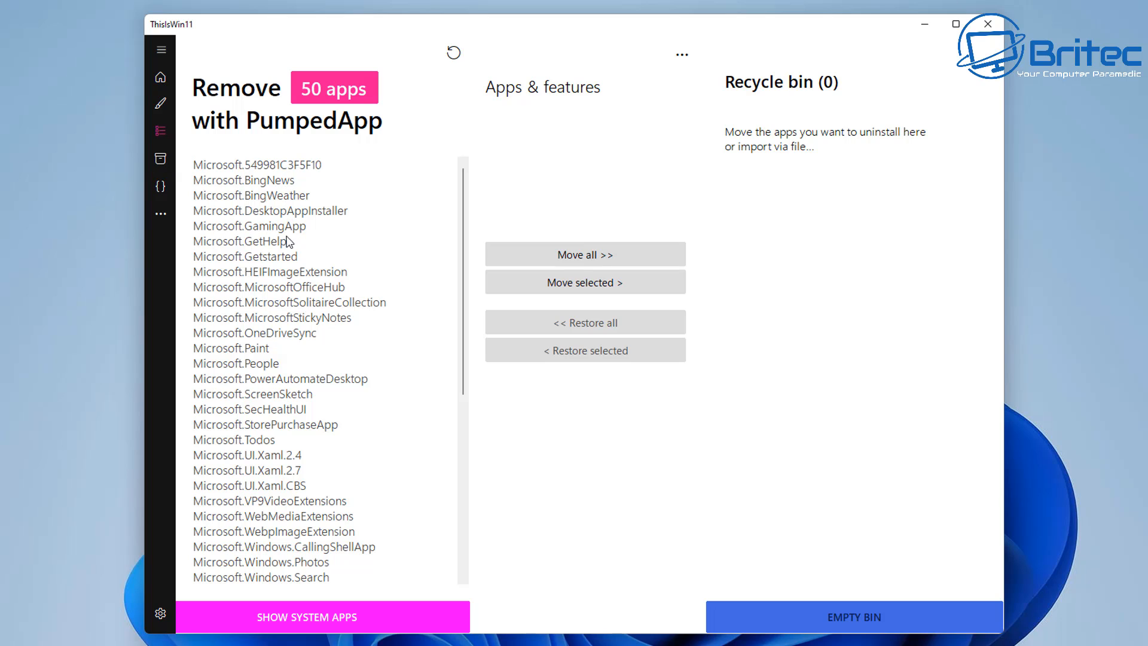
pyautogui.moveTo(334, 497)
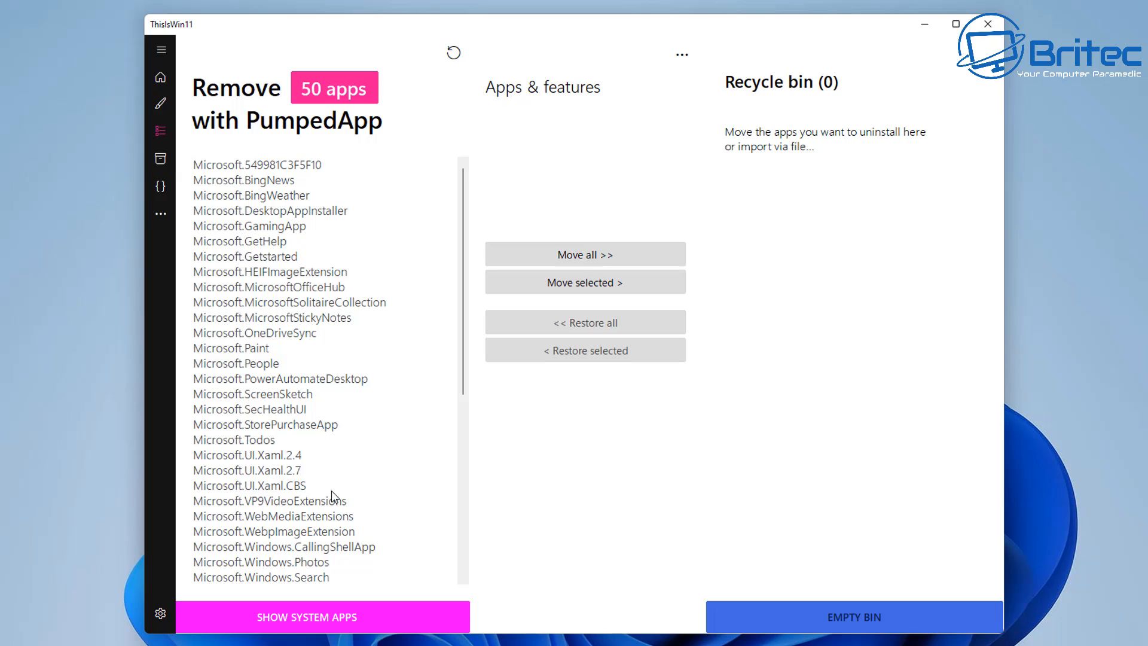
pyautogui.moveTo(332, 383)
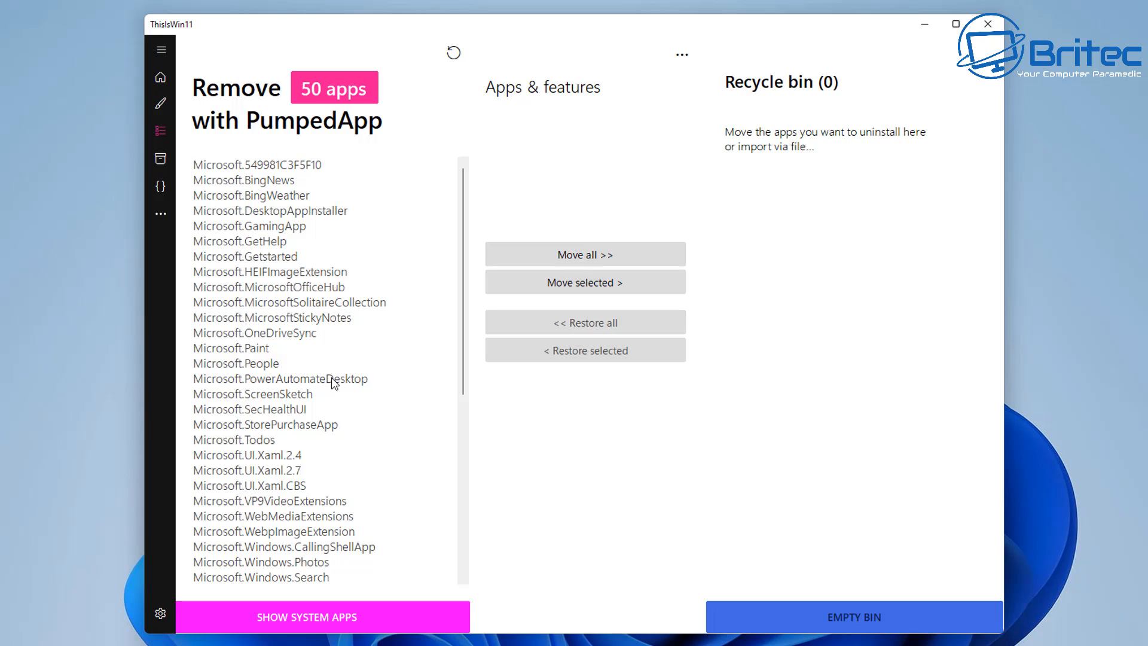
pyautogui.moveTo(339, 502)
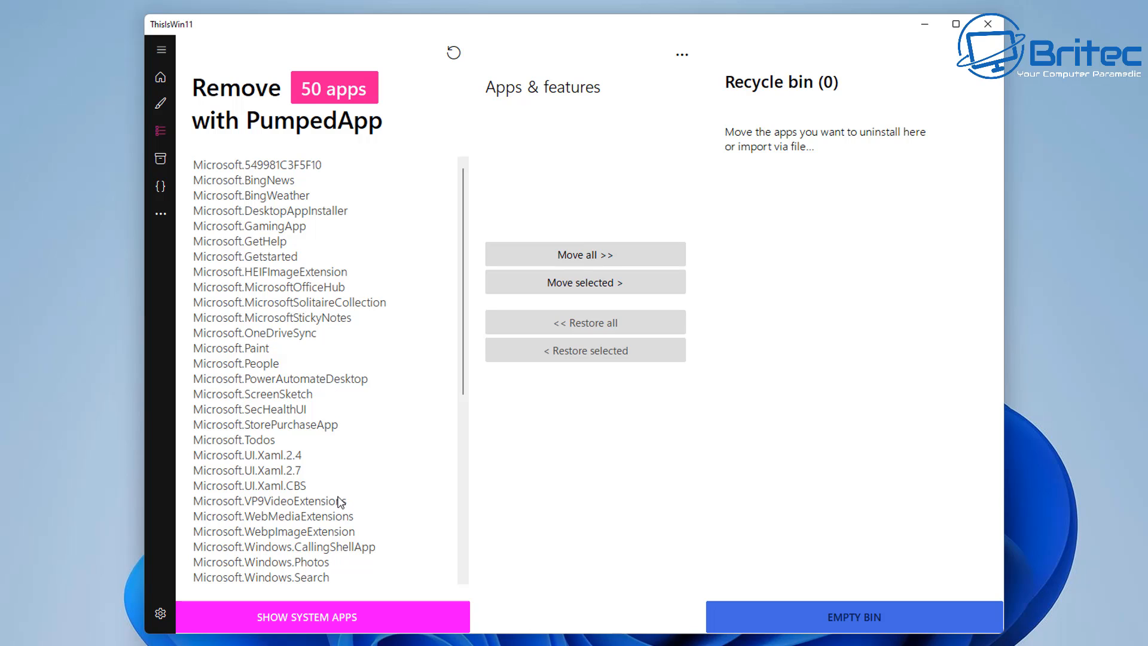
pyautogui.scroll(-3)
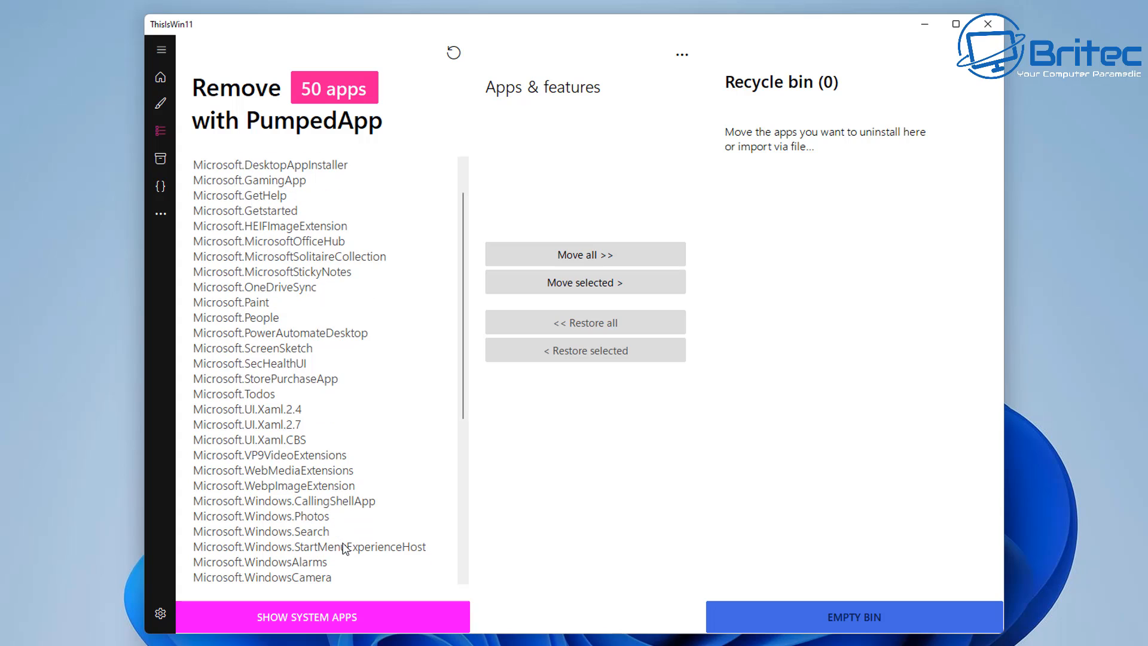
pyautogui.scroll(-3)
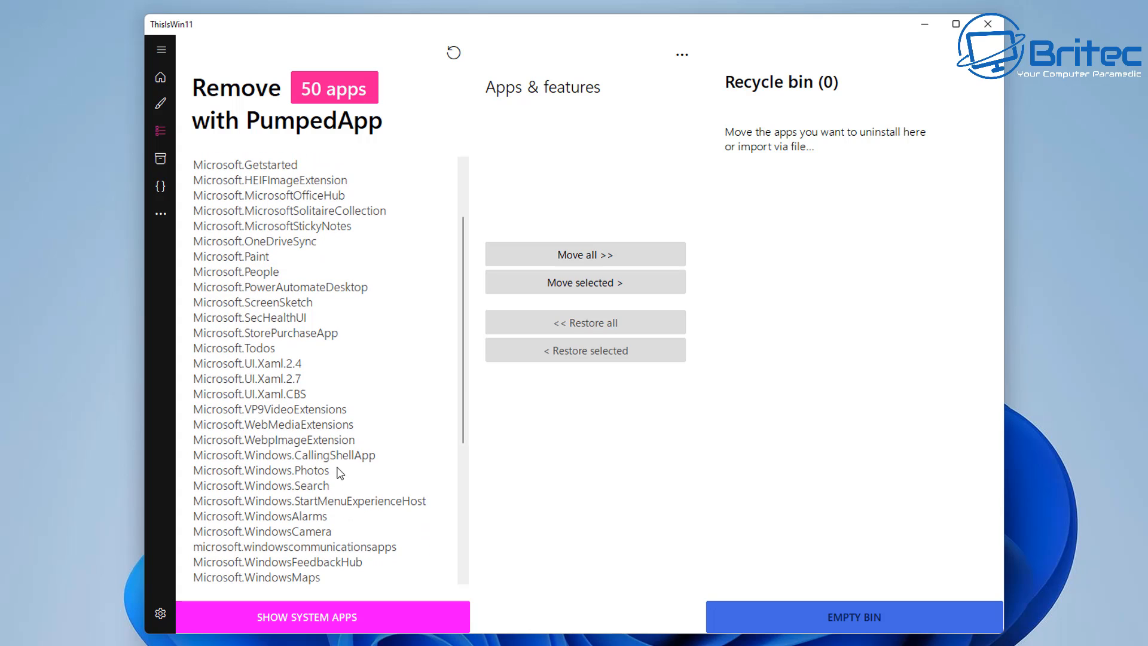
pyautogui.scroll(-3)
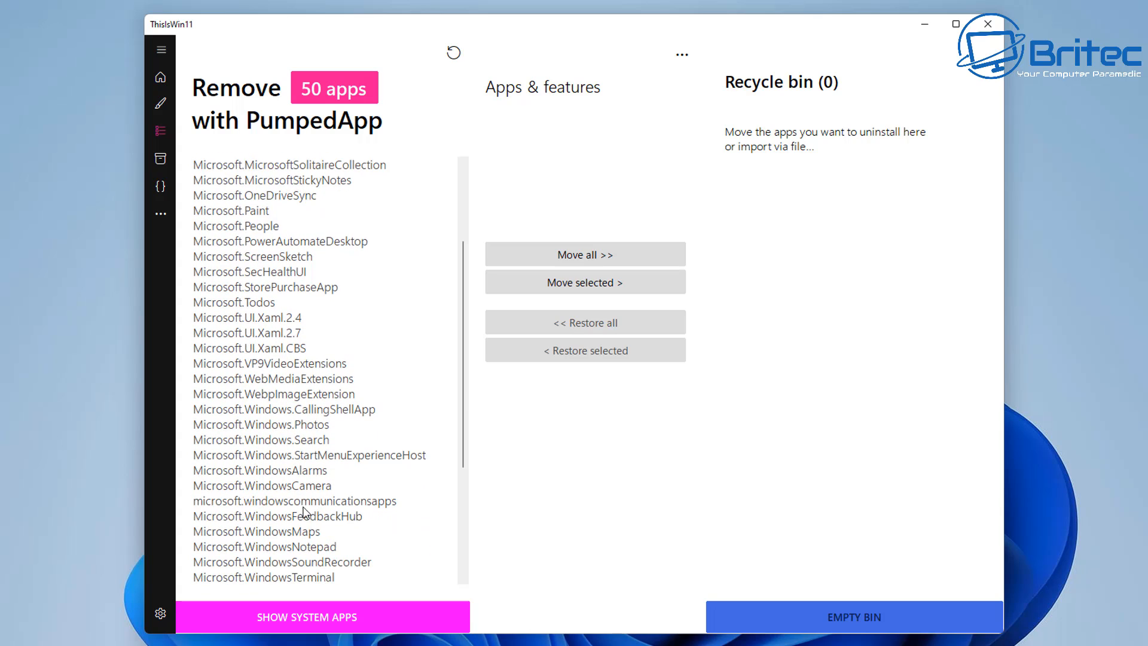
pyautogui.click(262, 486)
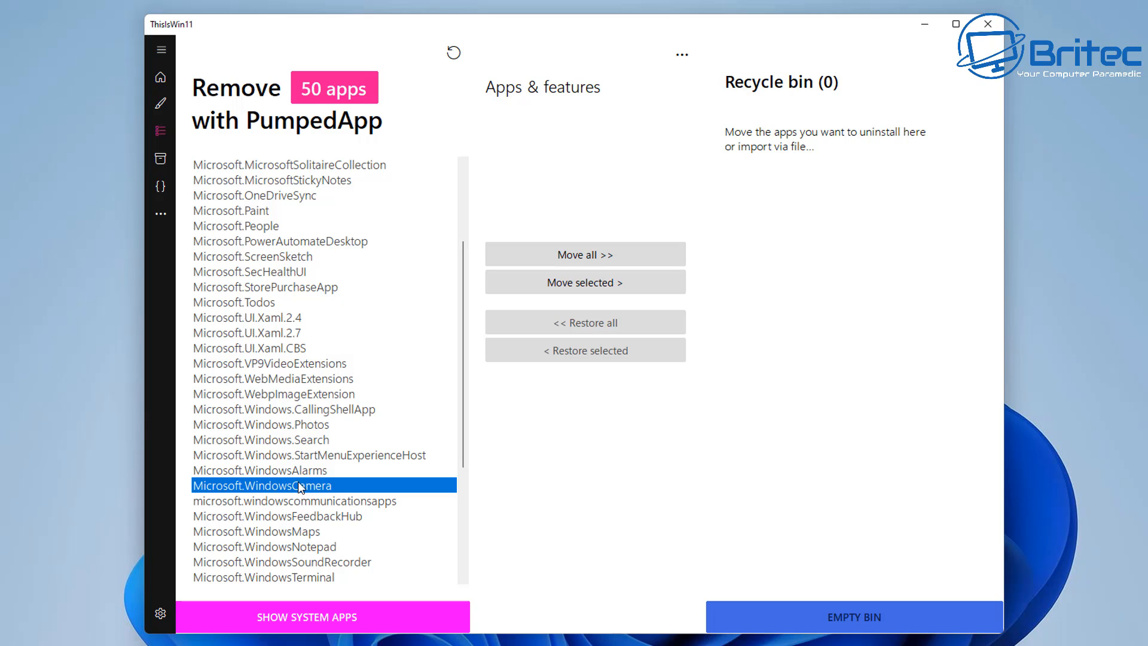
pyautogui.click(259, 423)
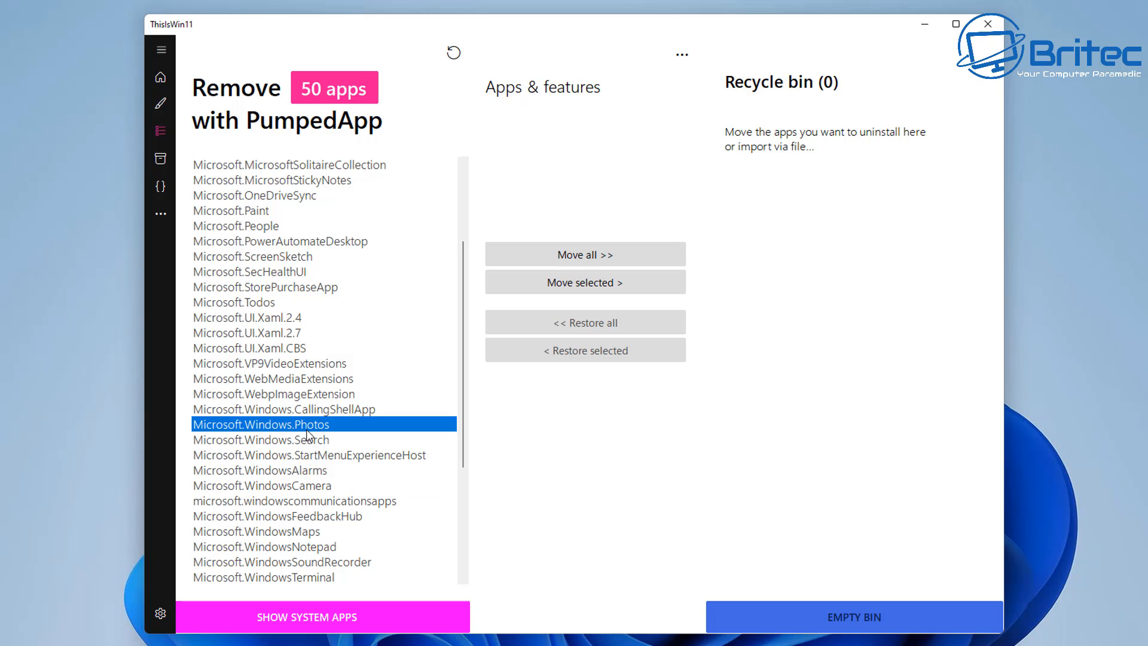
pyautogui.moveTo(344, 550)
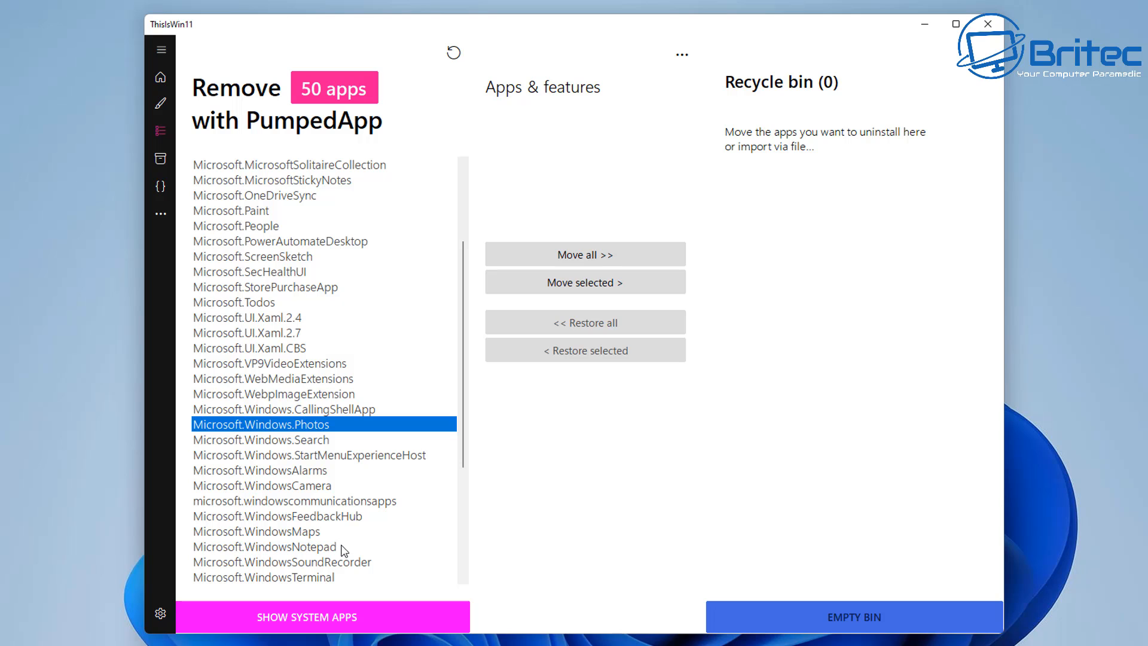
pyautogui.scroll(-3)
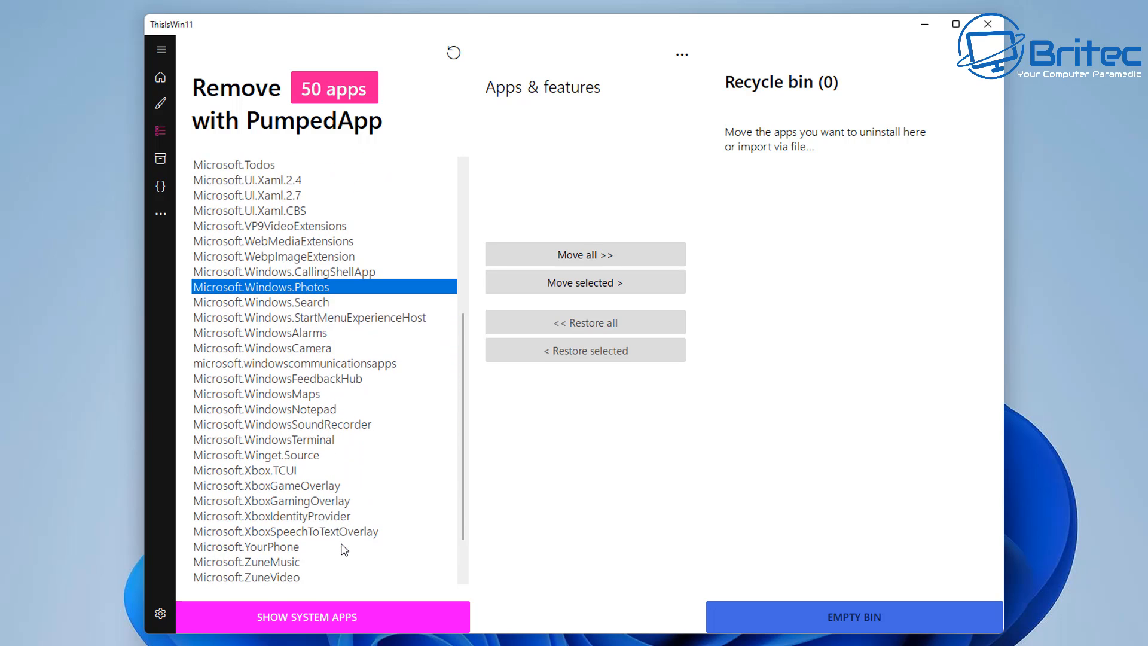
pyautogui.scroll(-3)
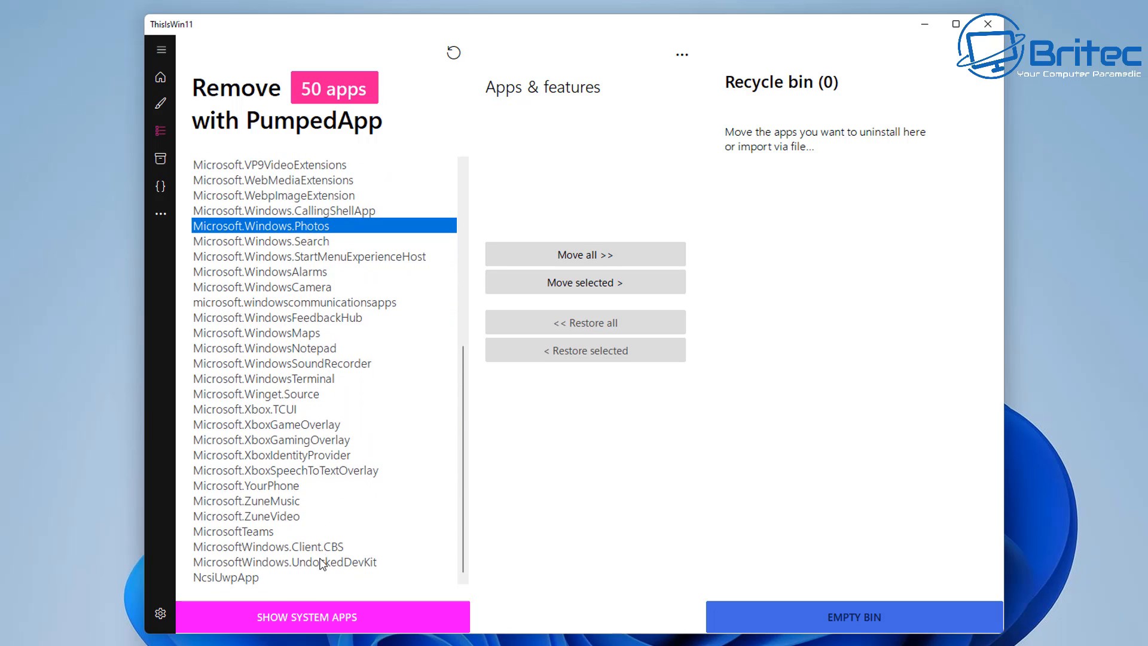
pyautogui.moveTo(365, 545)
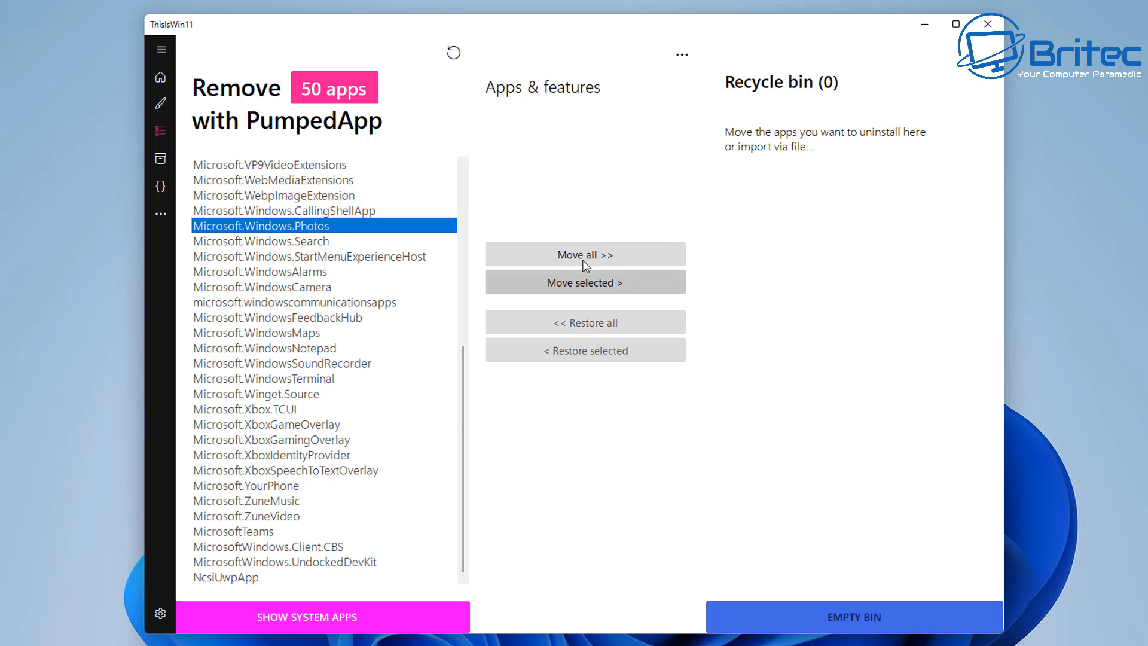
# Step: Move all 50 apps to the recycle bin, then restore Microsoft.Paint and Microsoft.Windows.Photos
pyautogui.click(585, 254)
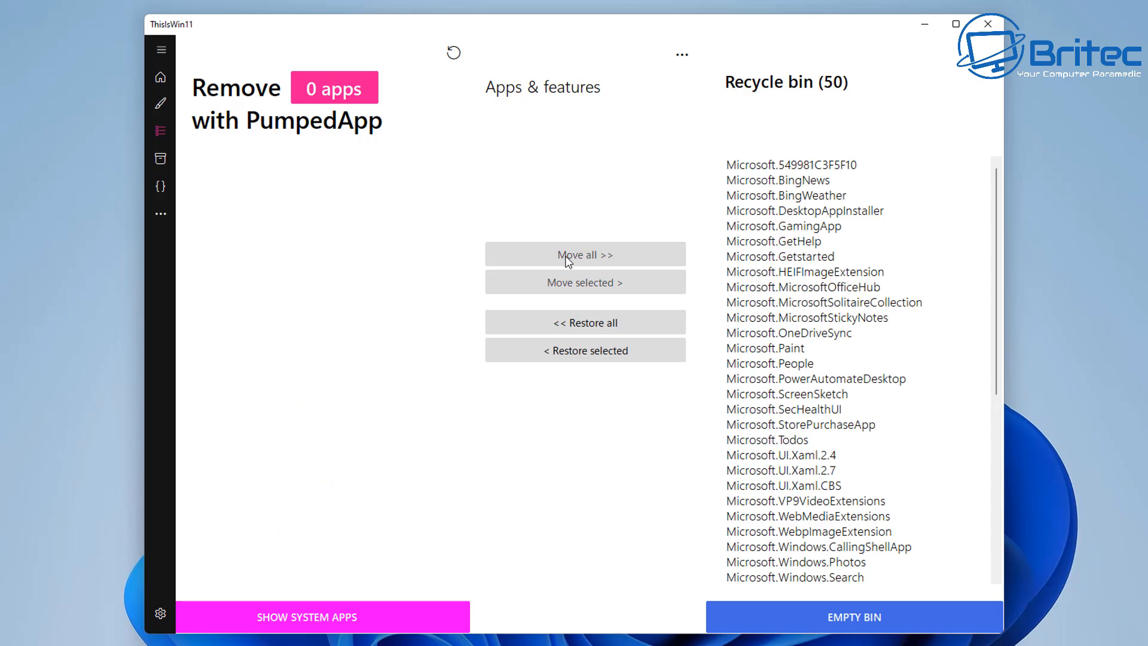
pyautogui.moveTo(792, 286)
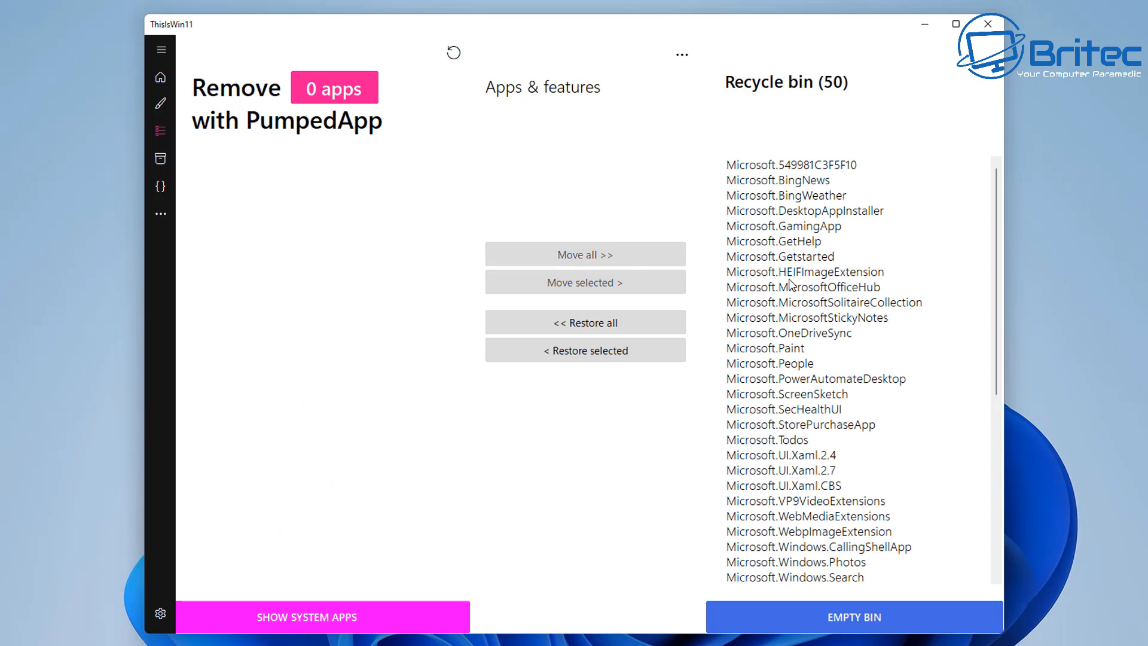
pyautogui.moveTo(795, 408)
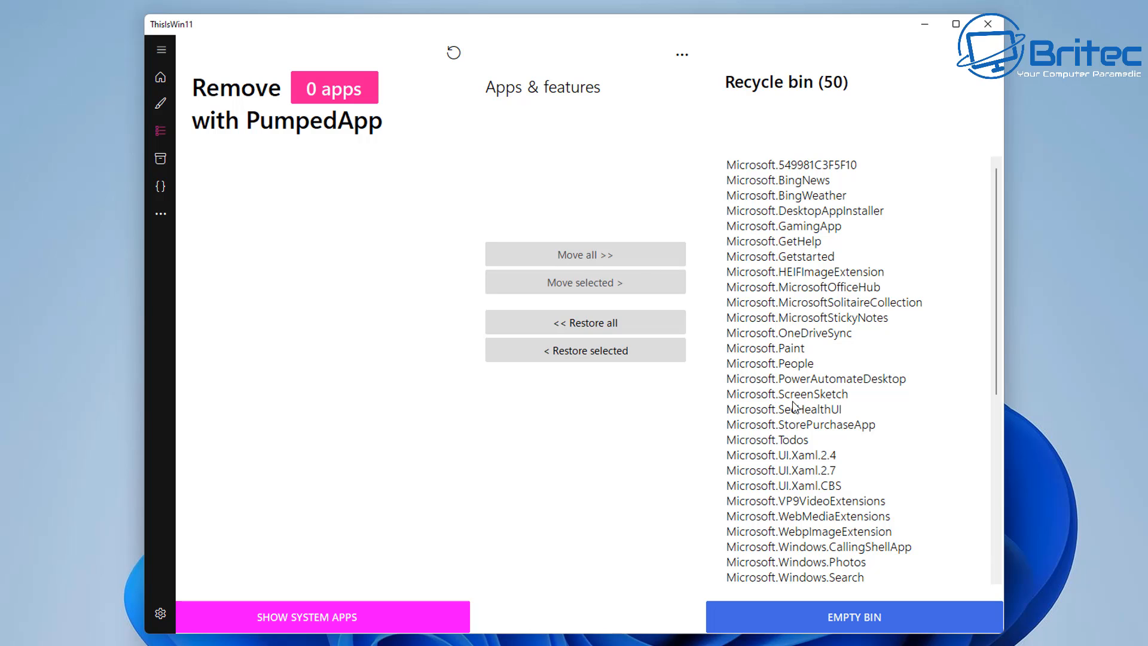
pyautogui.moveTo(848, 445)
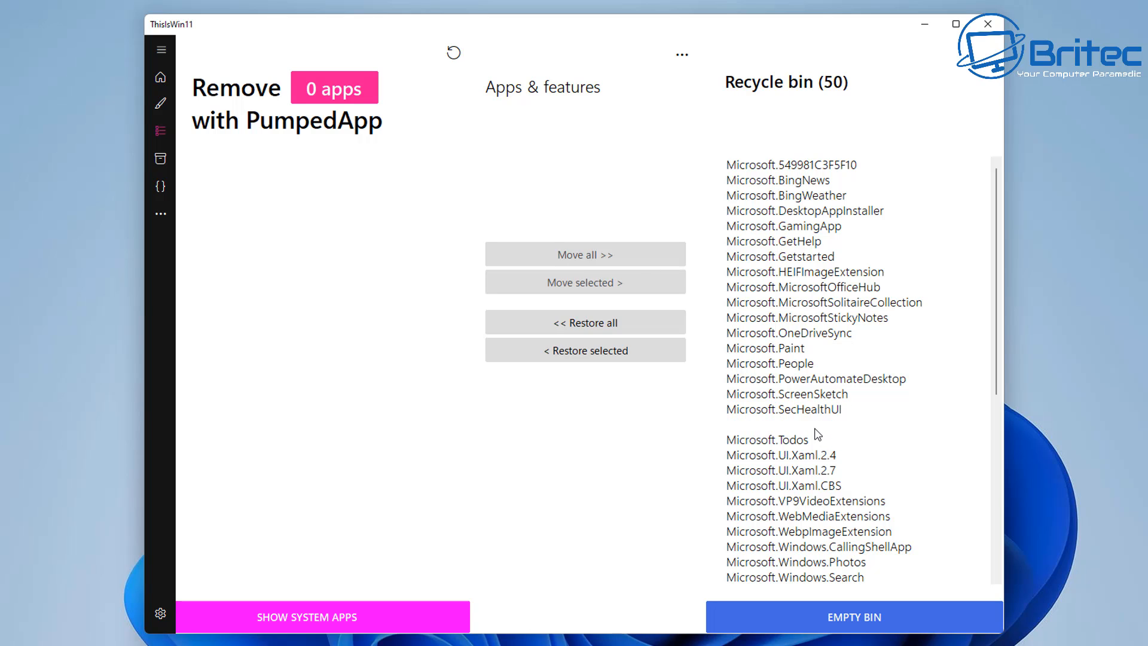
pyautogui.click(800, 423)
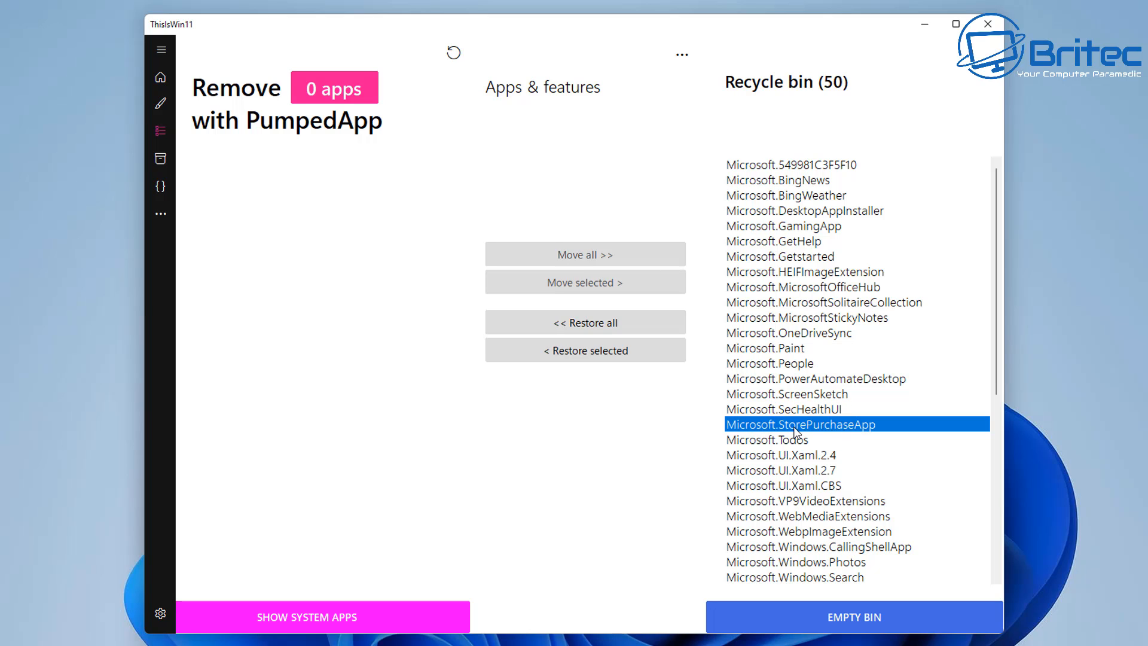
pyautogui.moveTo(795, 351)
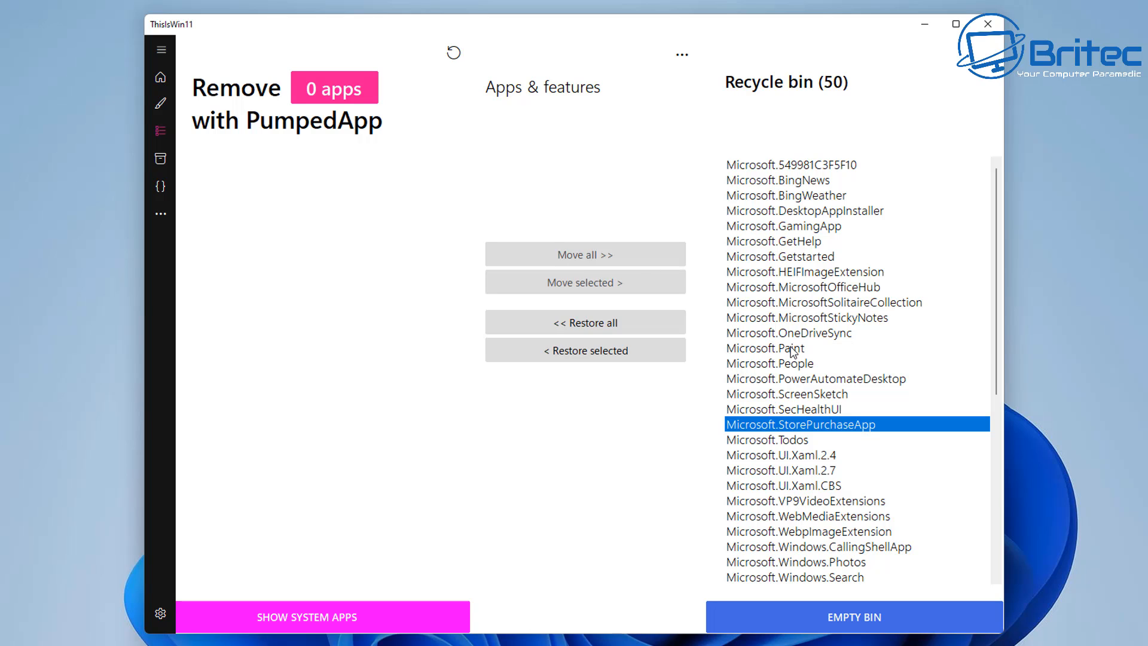
pyautogui.click(767, 348)
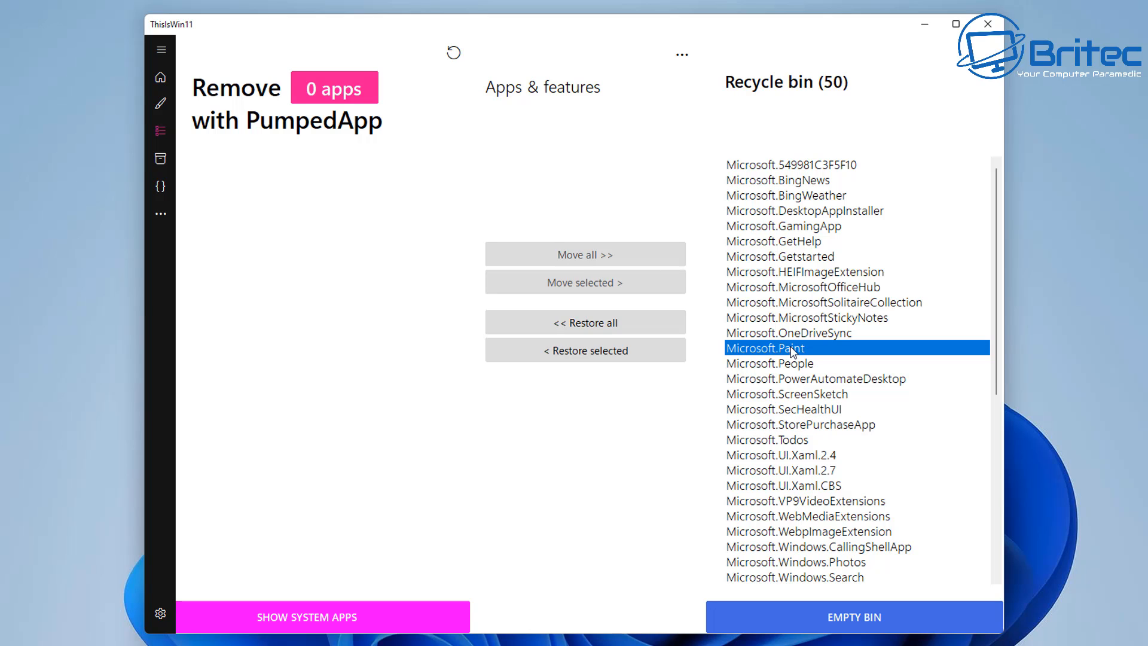
pyautogui.moveTo(811, 220)
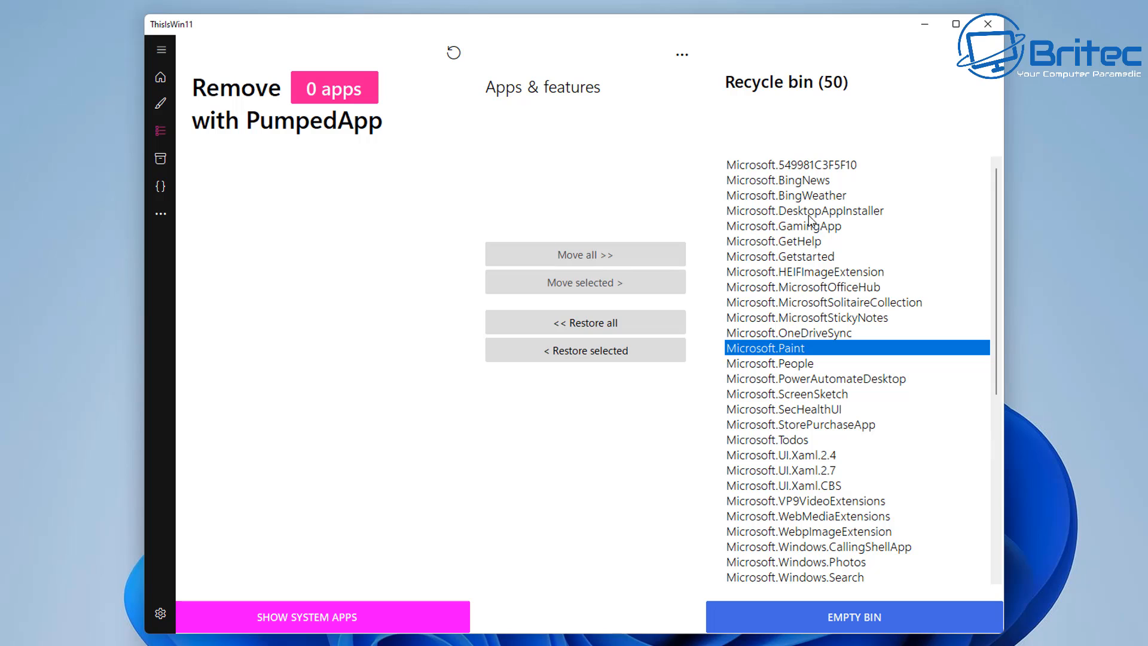
pyautogui.moveTo(739, 353)
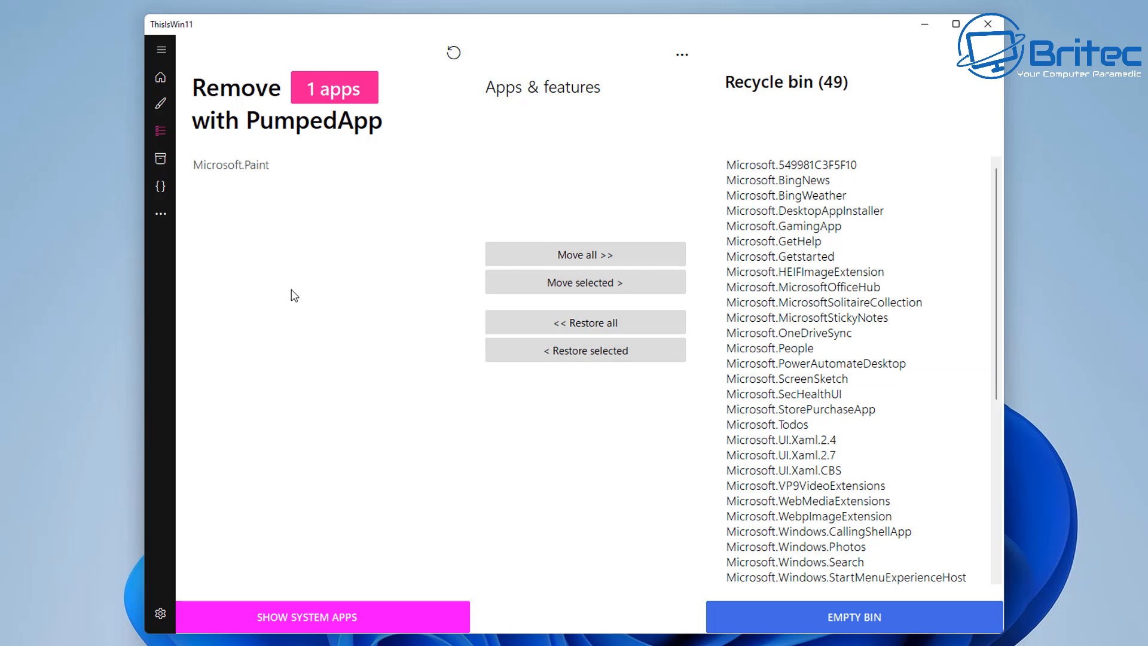
pyautogui.moveTo(230, 180)
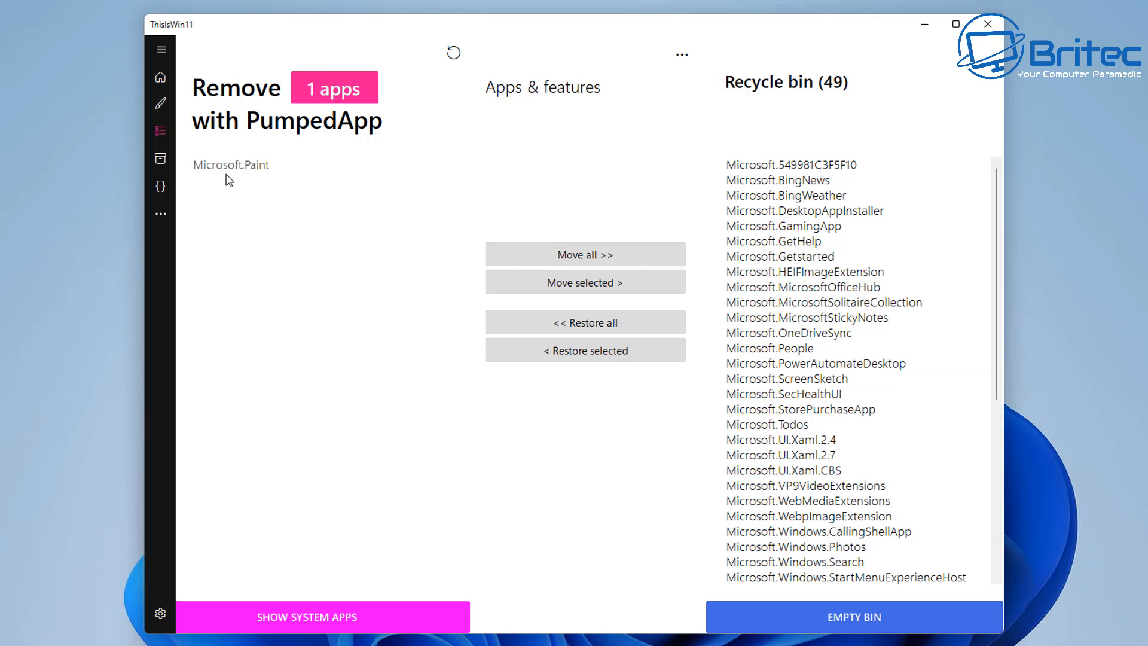
pyautogui.scroll(-3)
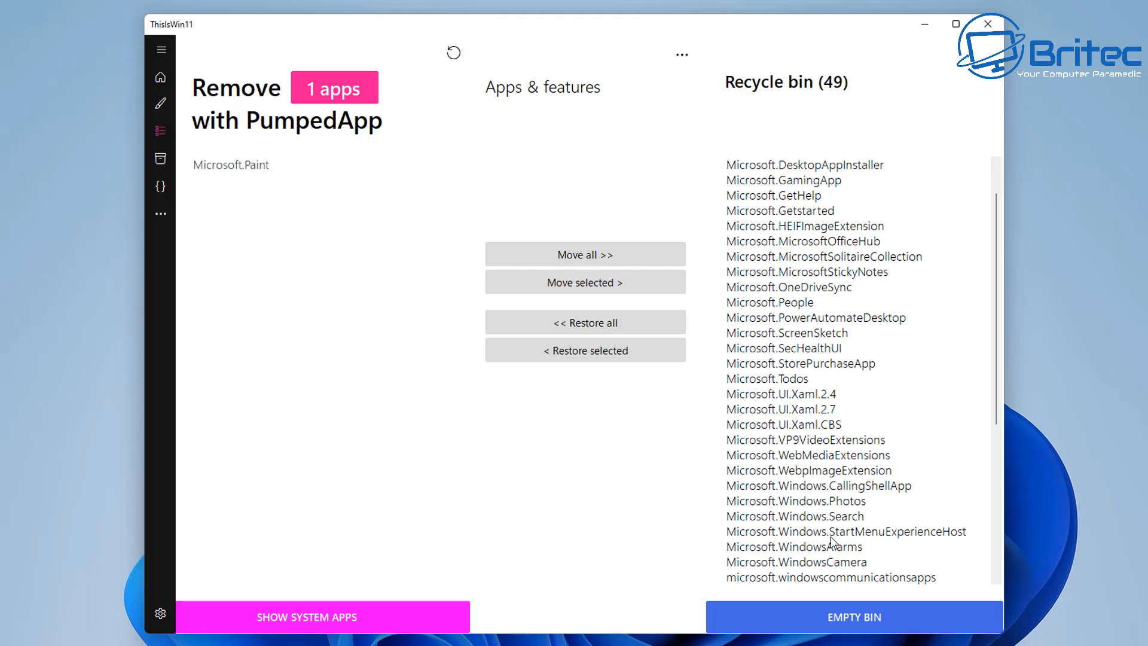
pyautogui.click(795, 501)
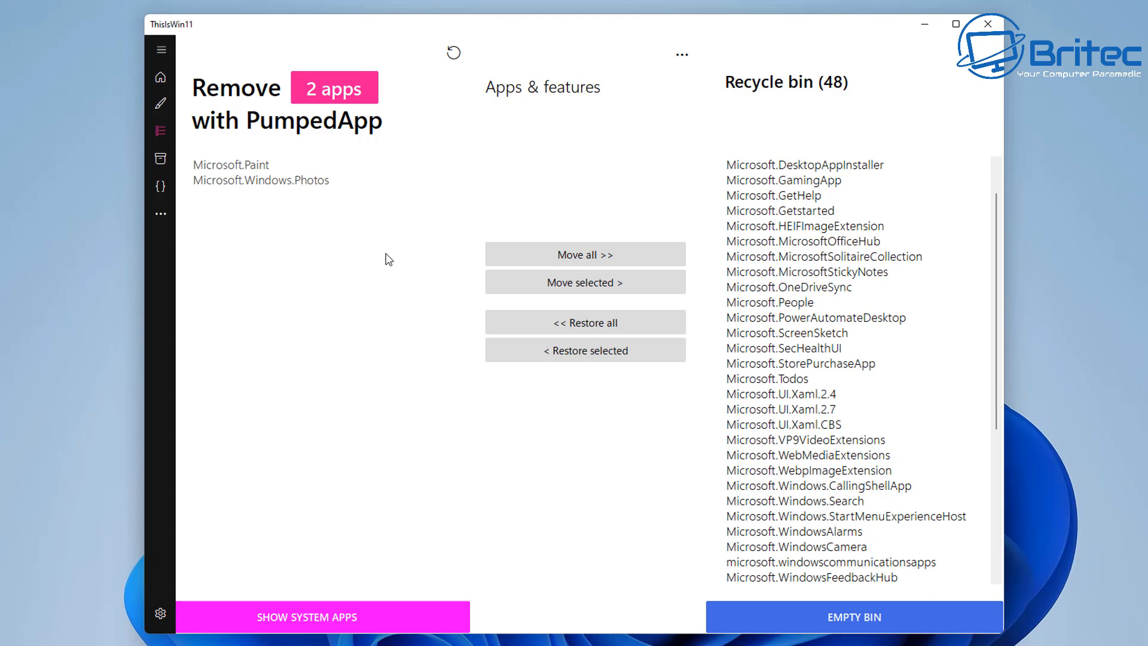
# Step: Also restore Microsoft.WindowsCamera from the bin, then request EMPTY BIN for the remaining 47 apps
pyautogui.click(853, 617)
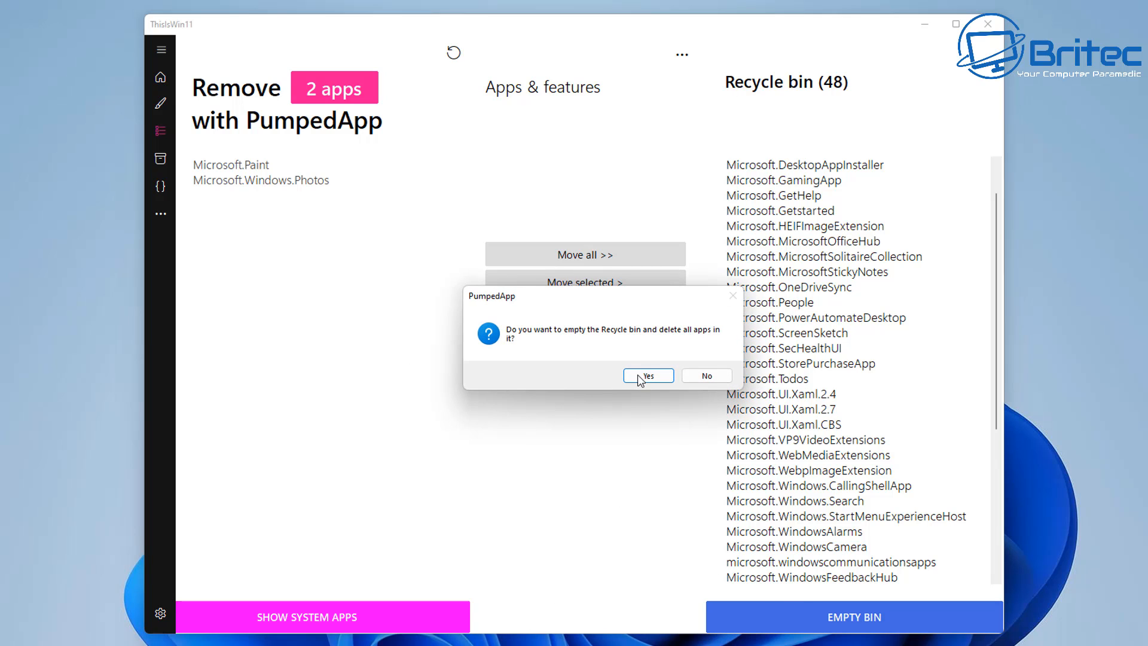
pyautogui.click(647, 376)
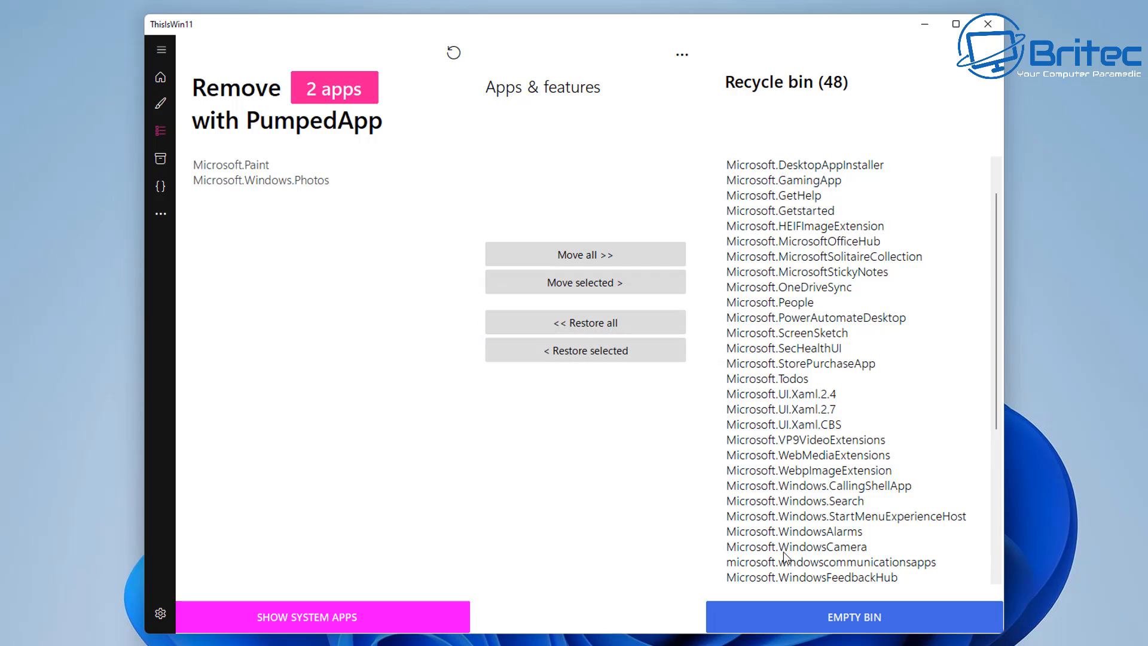
pyautogui.click(796, 546)
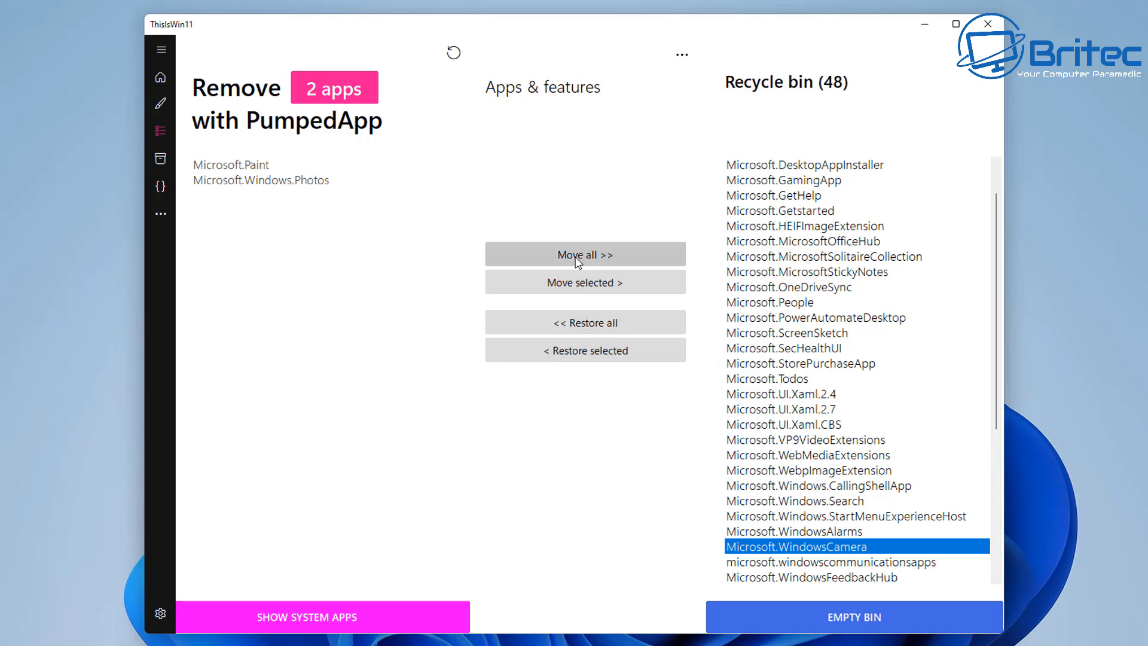
pyautogui.click(585, 282)
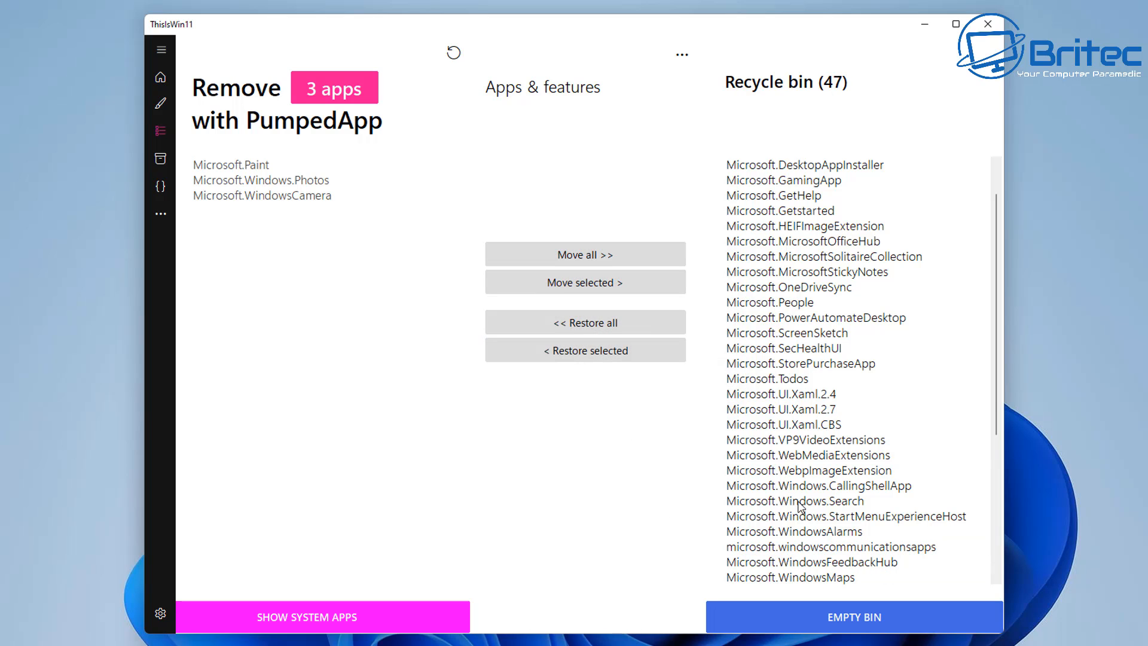
pyautogui.click(853, 617)
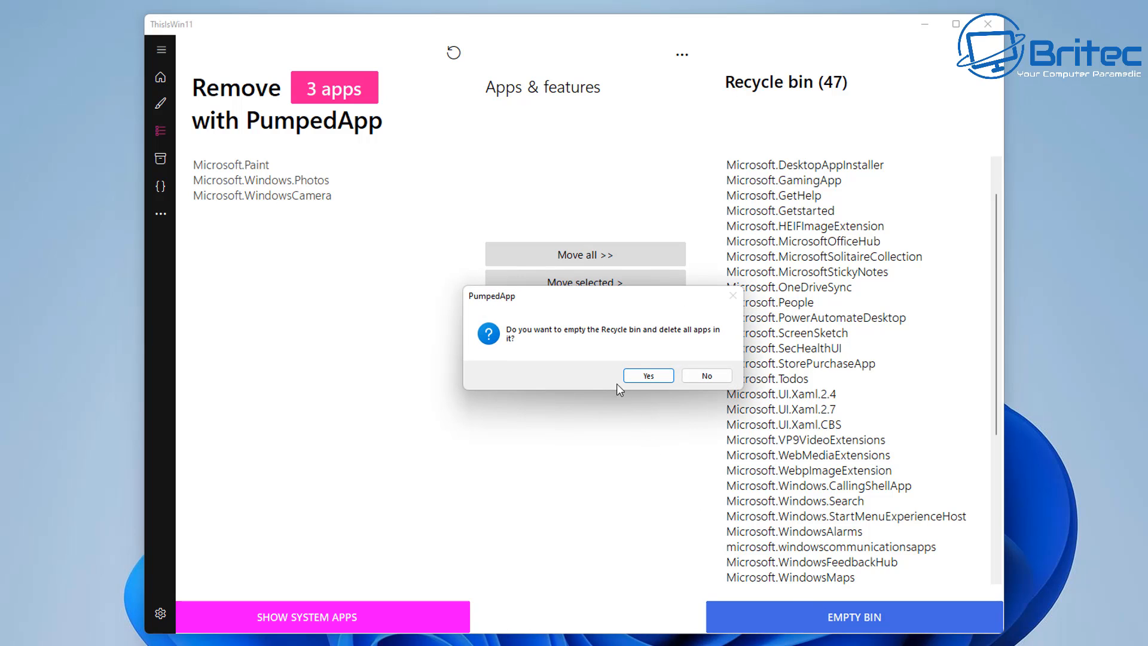
# Step: Confirm uninstalling the 47 binned apps, leaving a 39-of-47 removal summary
pyautogui.click(648, 375)
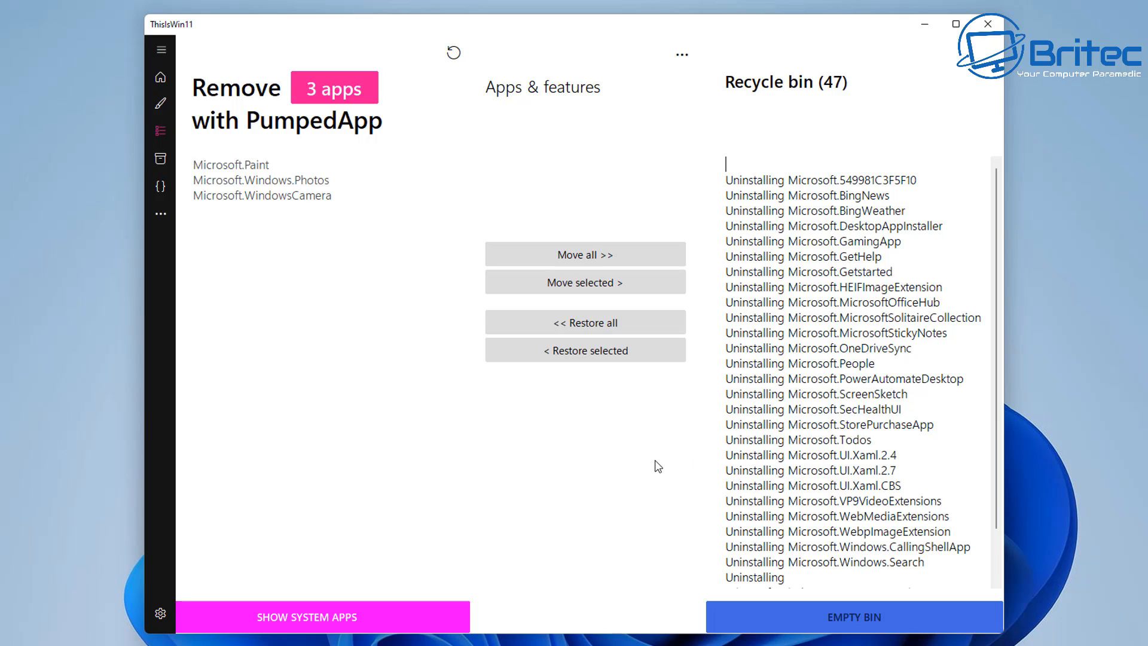
pyautogui.moveTo(652, 467)
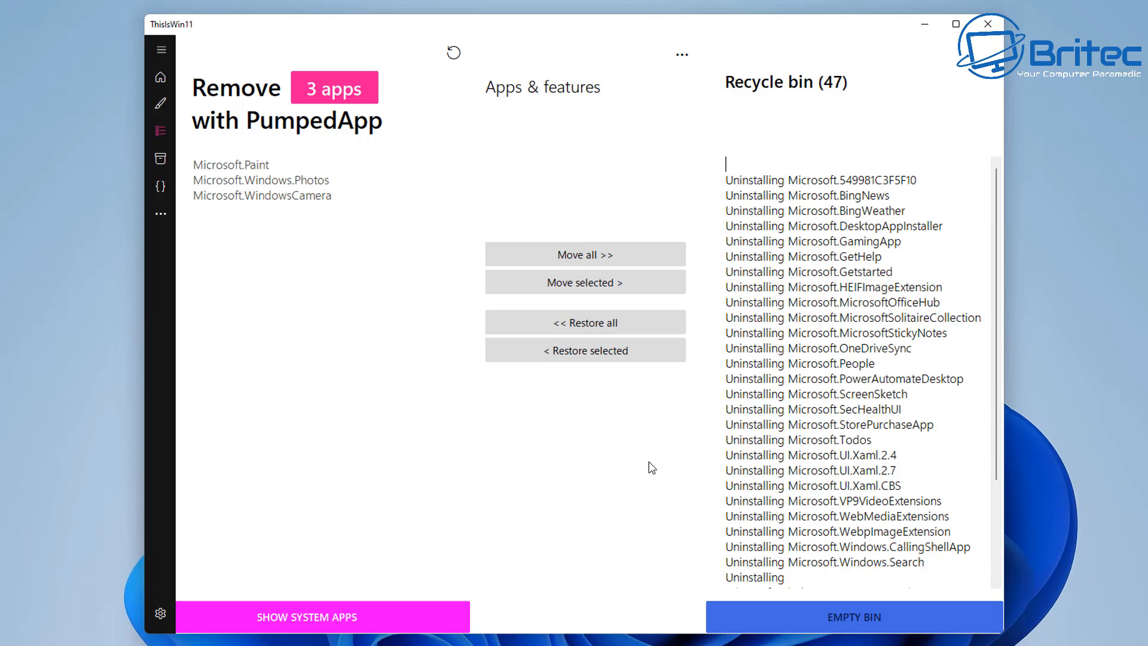
pyautogui.moveTo(631, 477)
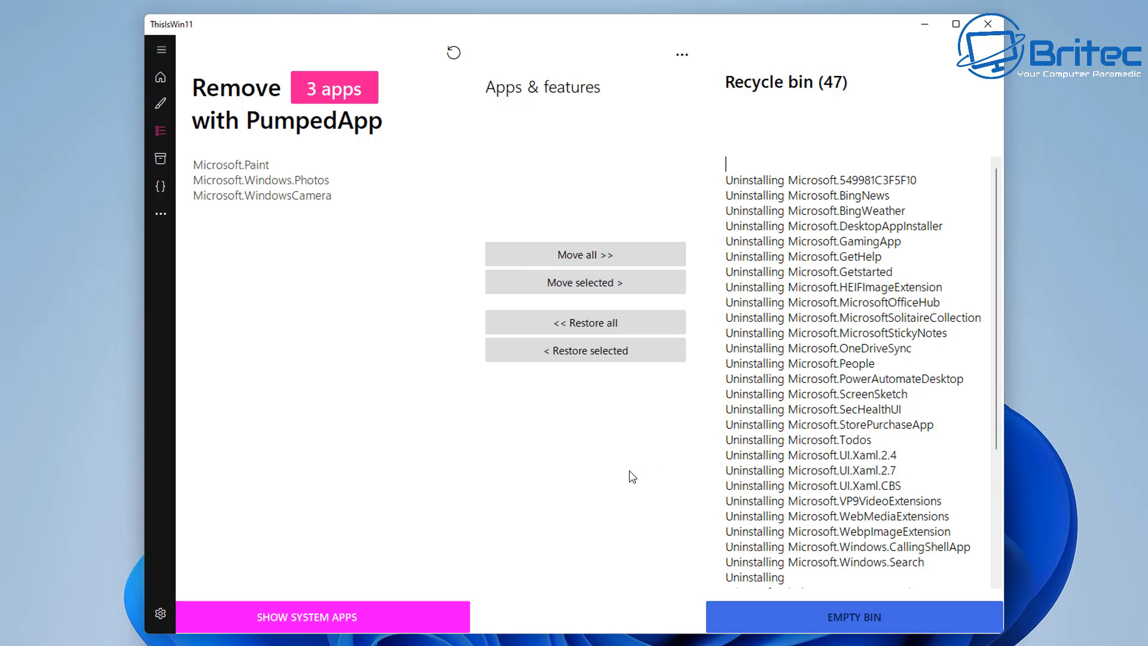
pyautogui.moveTo(566, 490)
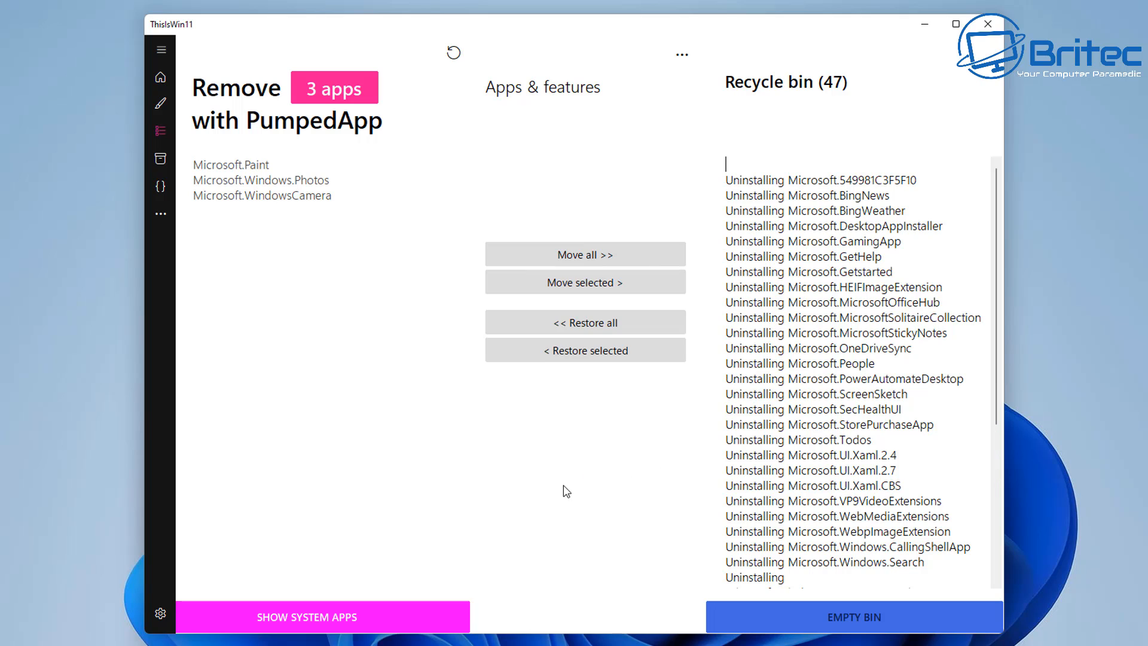
pyautogui.moveTo(556, 494)
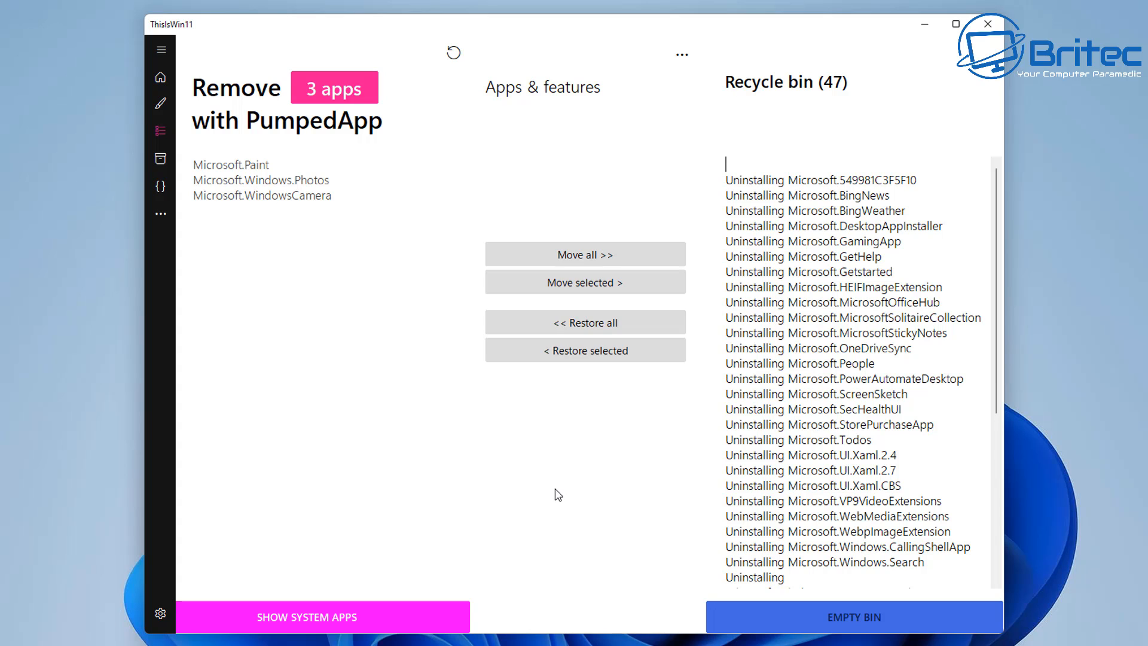
pyautogui.click(853, 617)
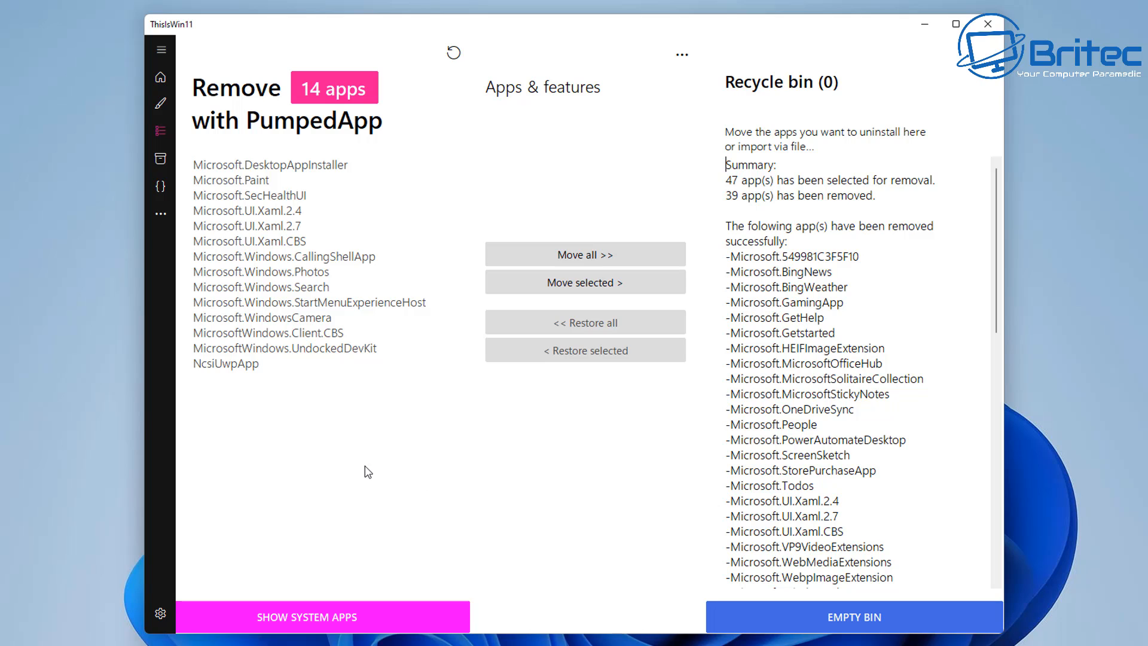
pyautogui.moveTo(288, 356)
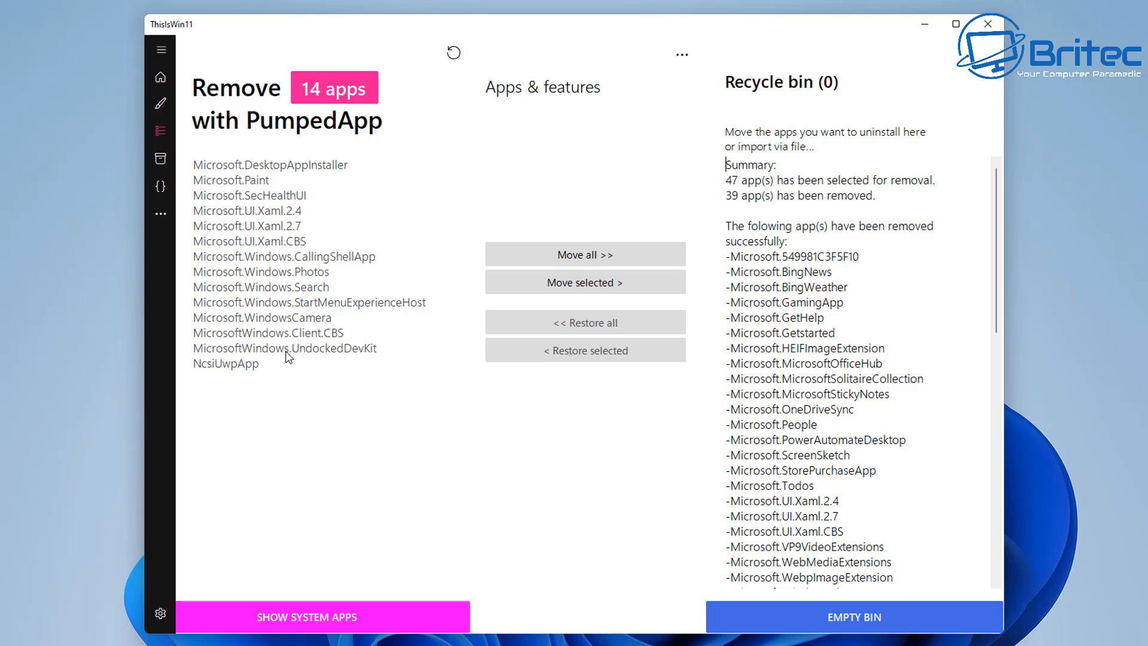
# Step: On the Packages page, expand the Photo category and tick ShareX for installation
pyautogui.click(160, 158)
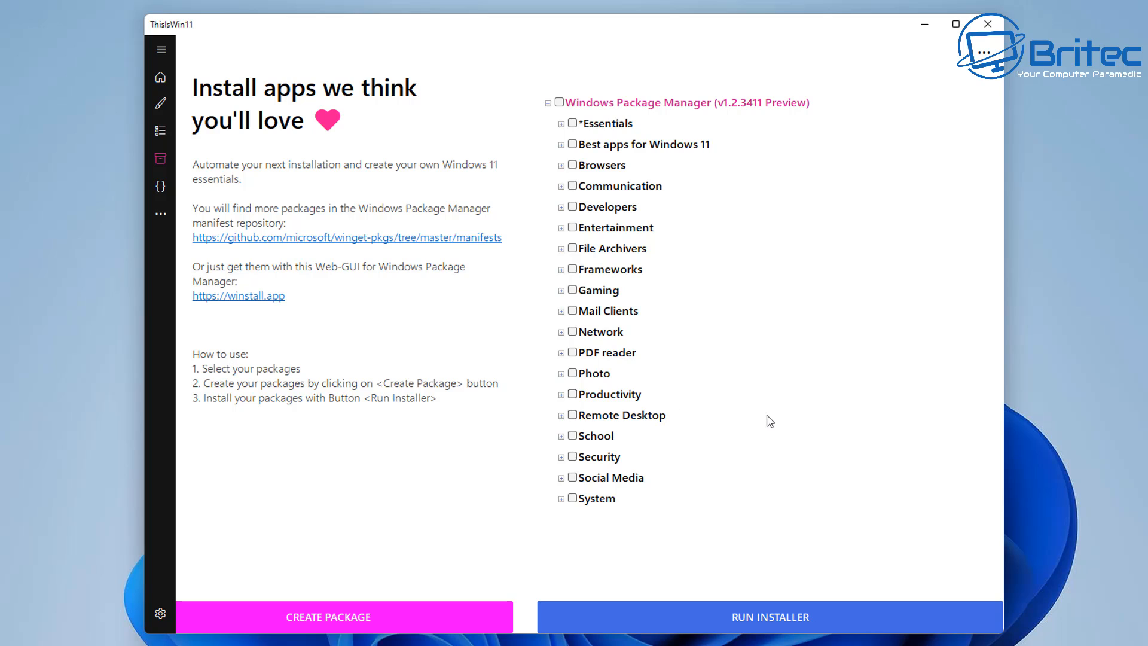
pyautogui.moveTo(609, 393)
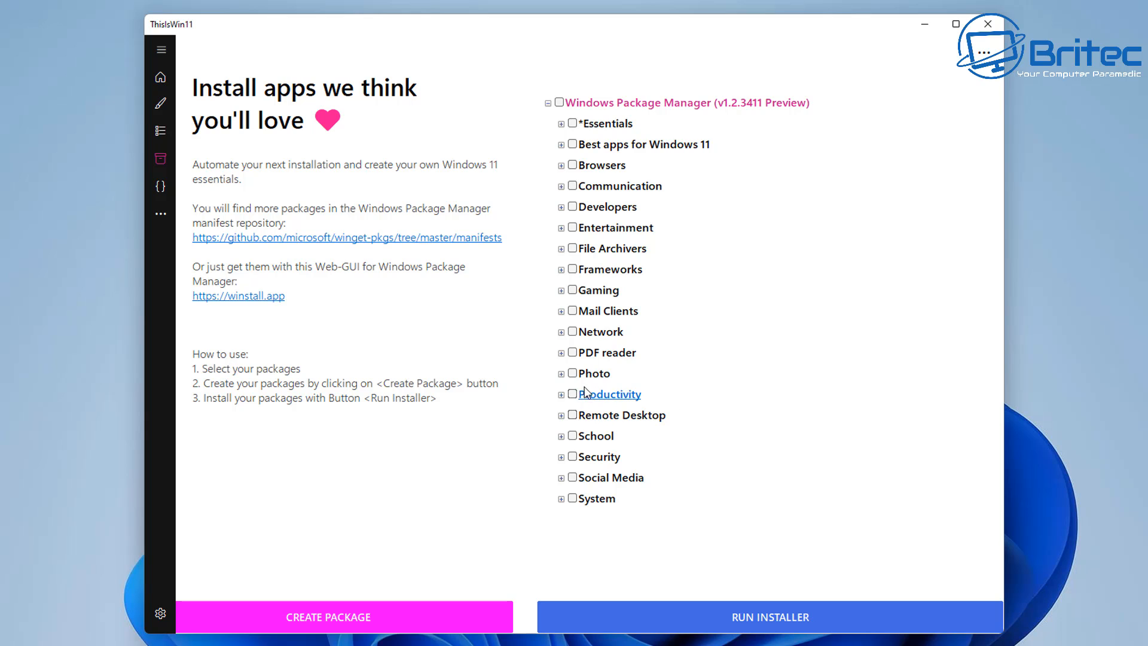
pyautogui.click(560, 376)
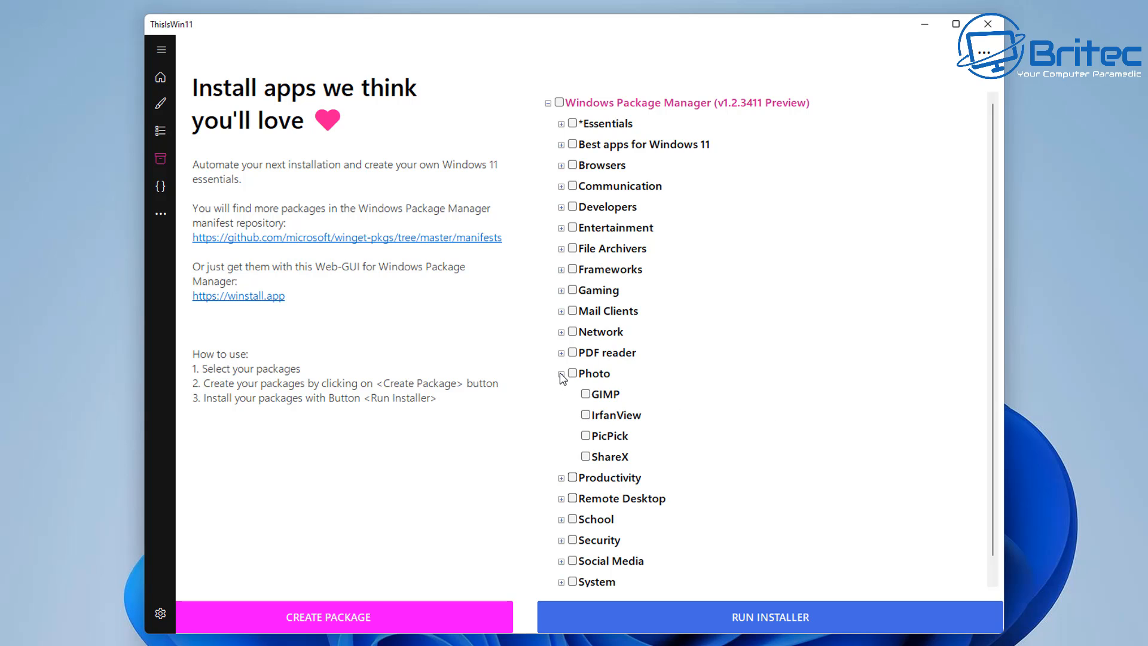
pyautogui.click(561, 377)
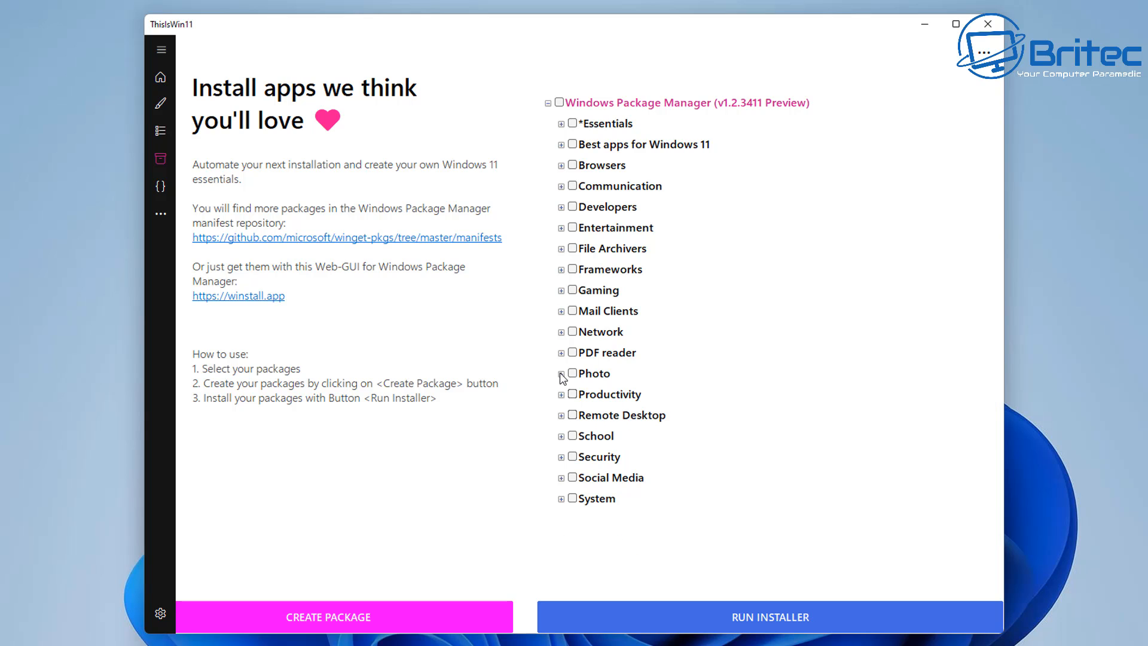
pyautogui.click(561, 374)
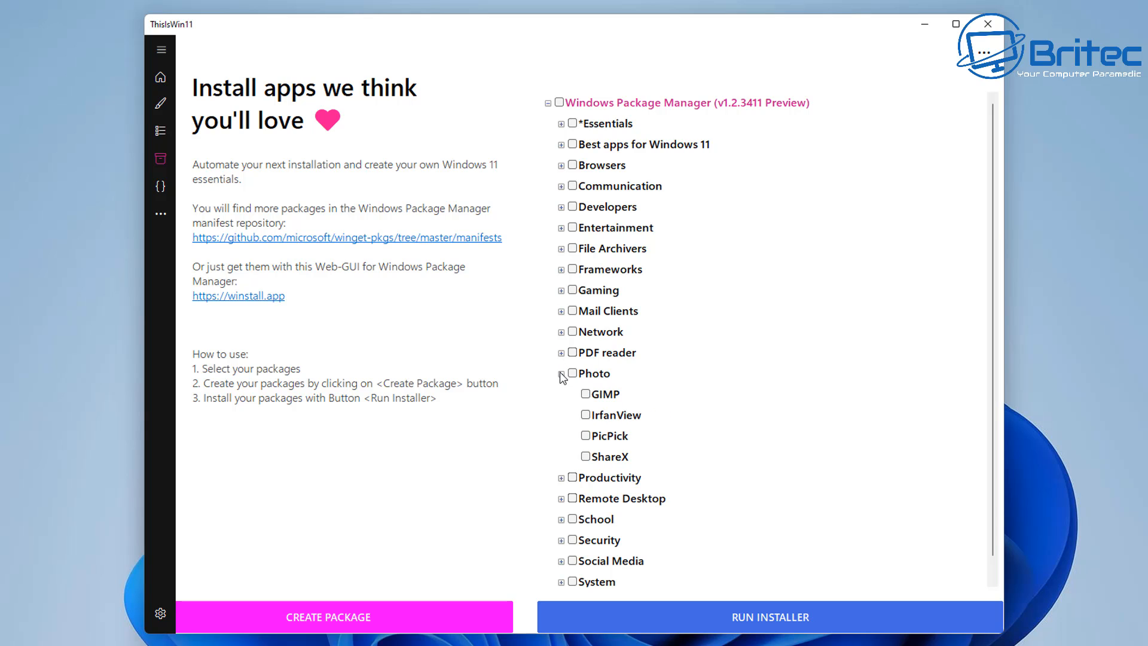
pyautogui.click(586, 455)
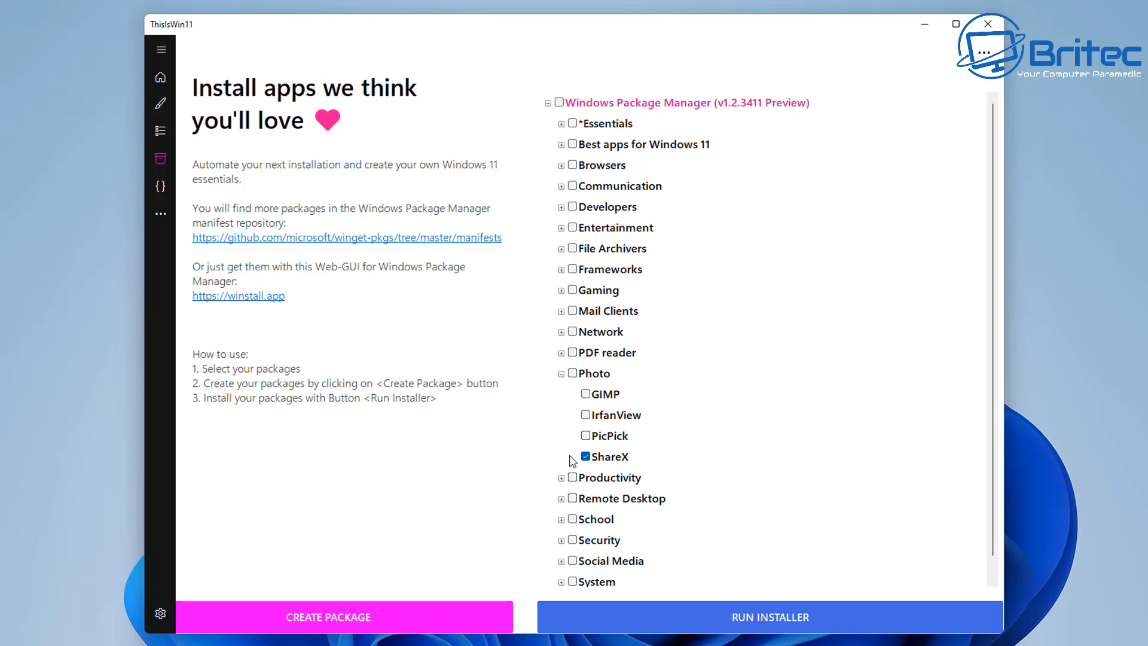
pyautogui.click(586, 456)
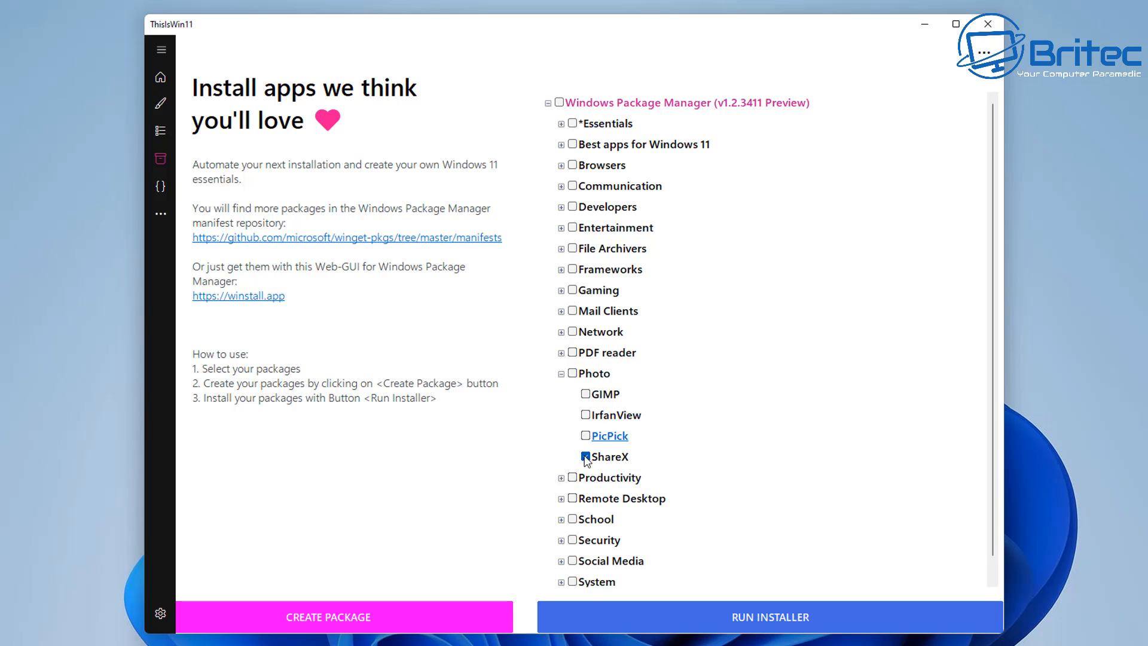
pyautogui.click(572, 456)
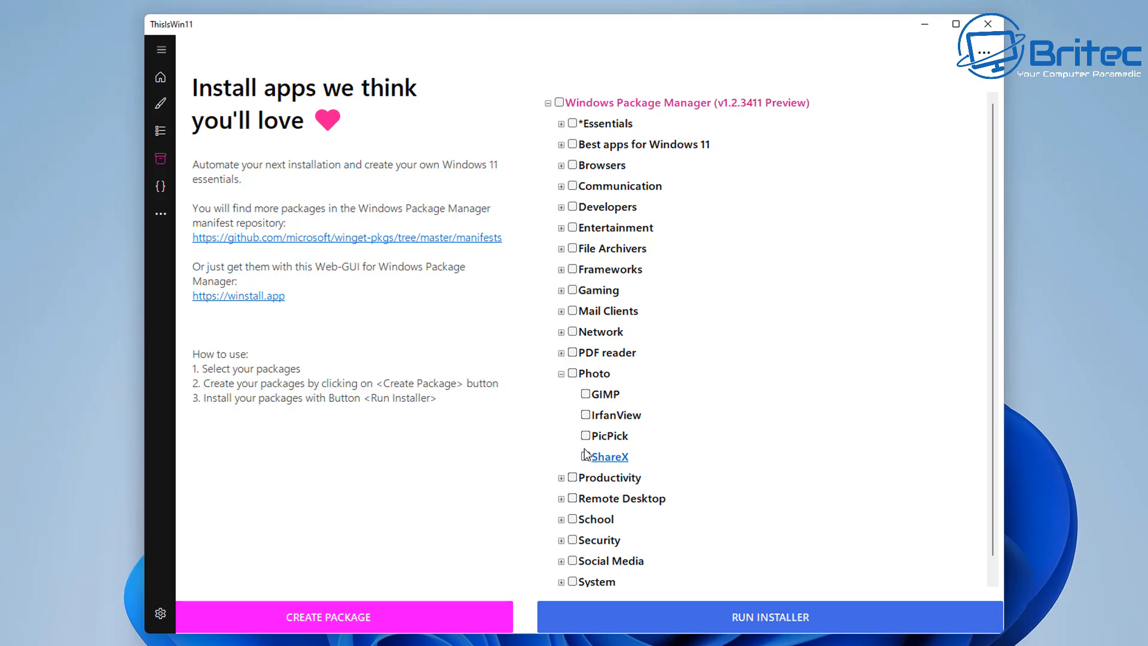
pyautogui.click(586, 456)
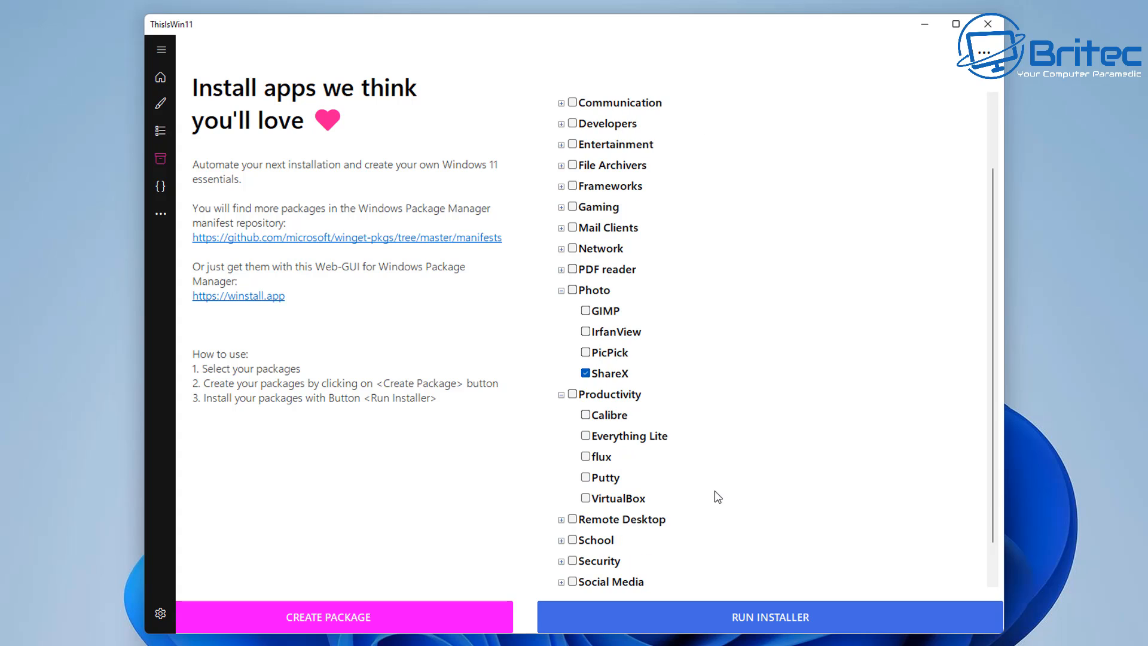
pyautogui.moveTo(621, 519)
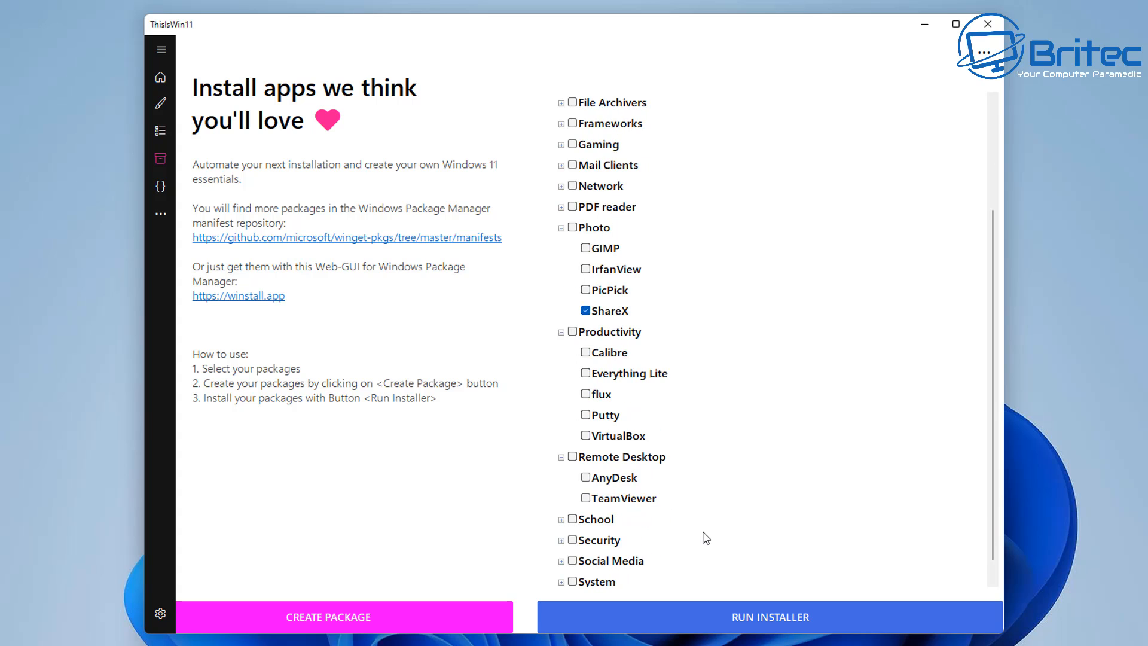
# Step: In the System category tick BleachBit, briefly trying StartAllBack and Rufus before dropping the extras
pyautogui.scroll(-3)
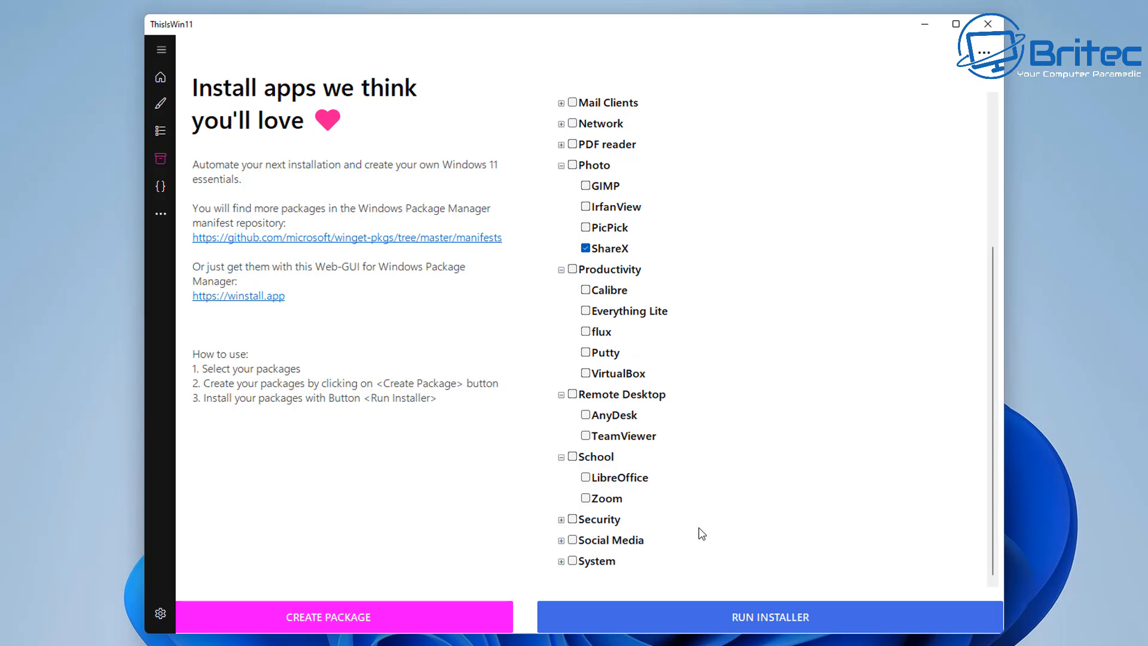
pyautogui.click(561, 518)
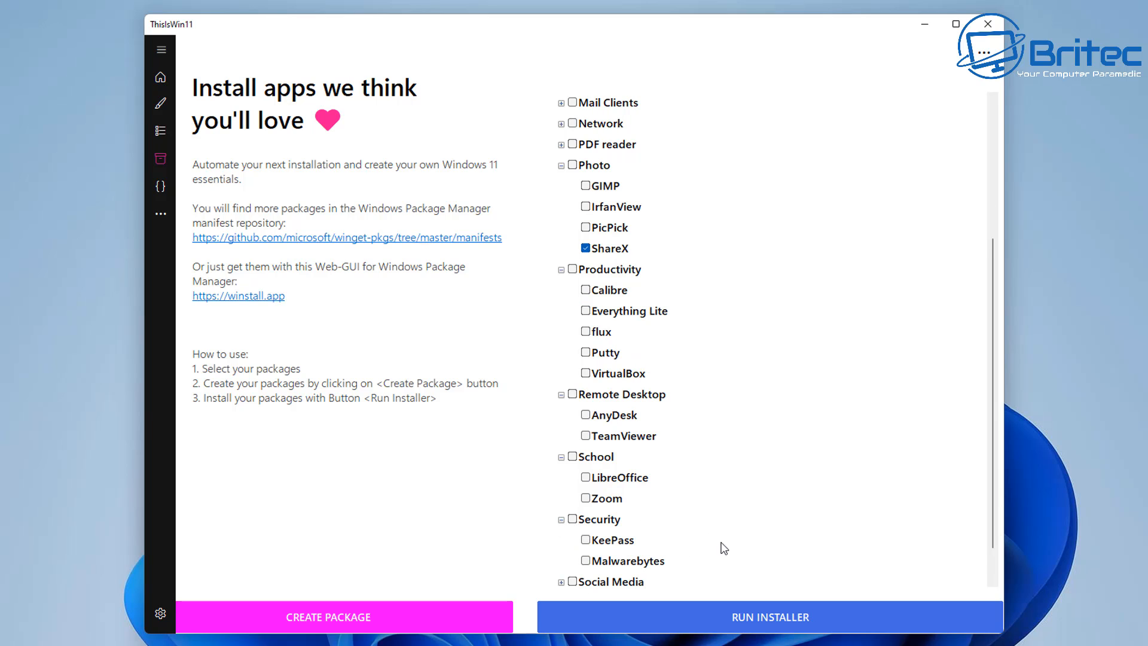
pyautogui.moveTo(631, 559)
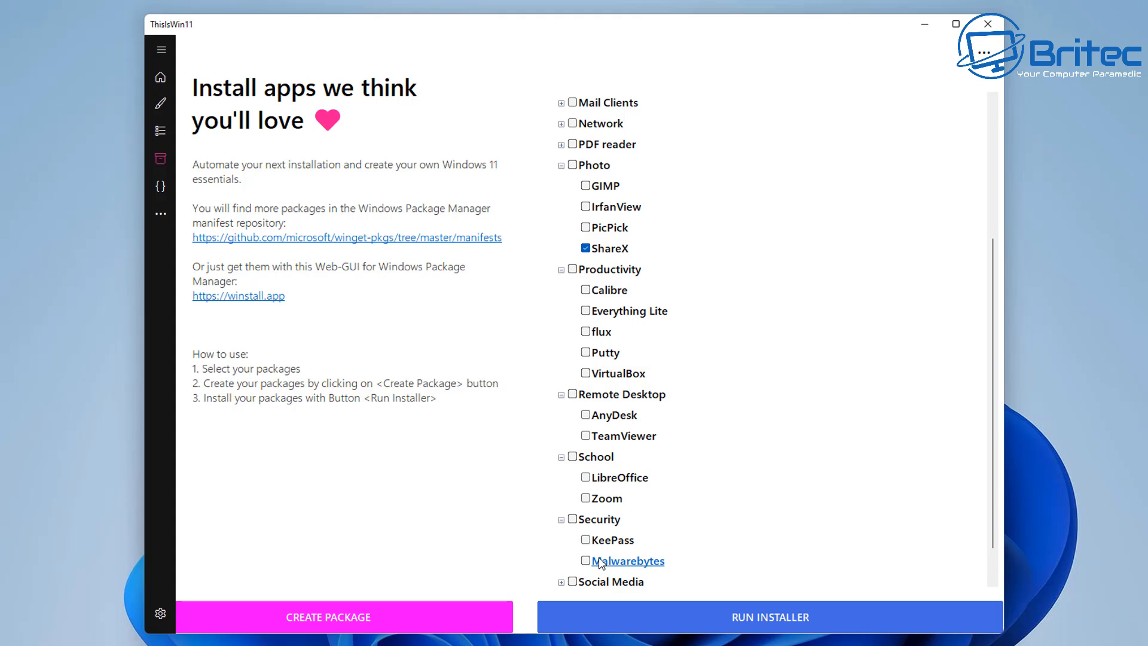
pyautogui.scroll(-3)
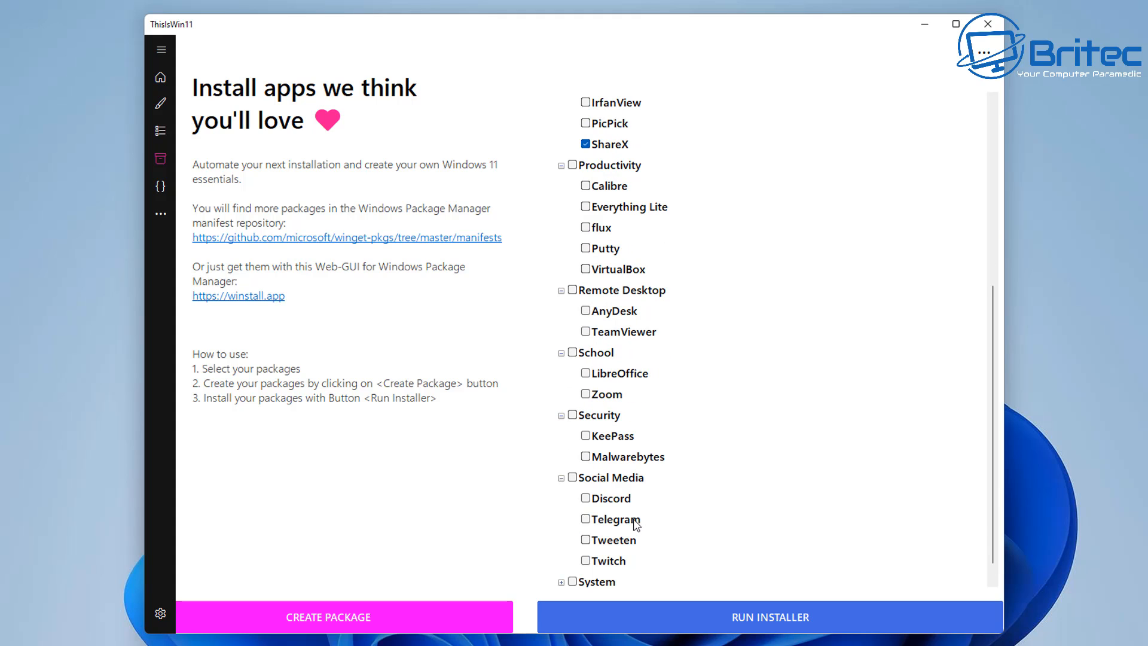
pyautogui.moveTo(544, 584)
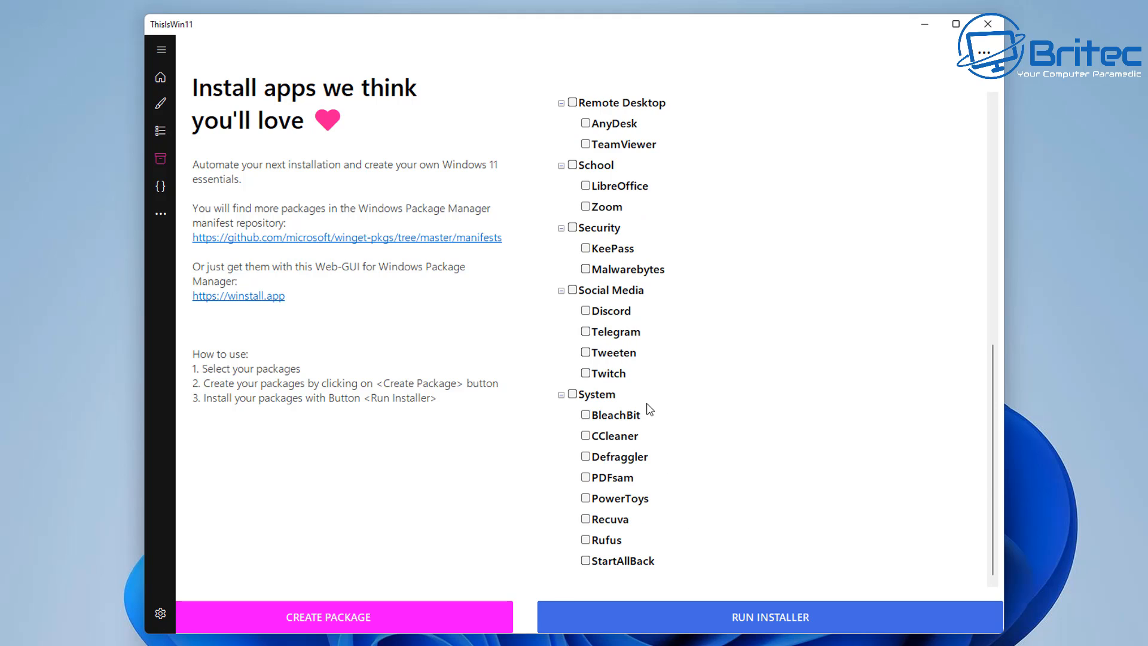
pyautogui.click(585, 416)
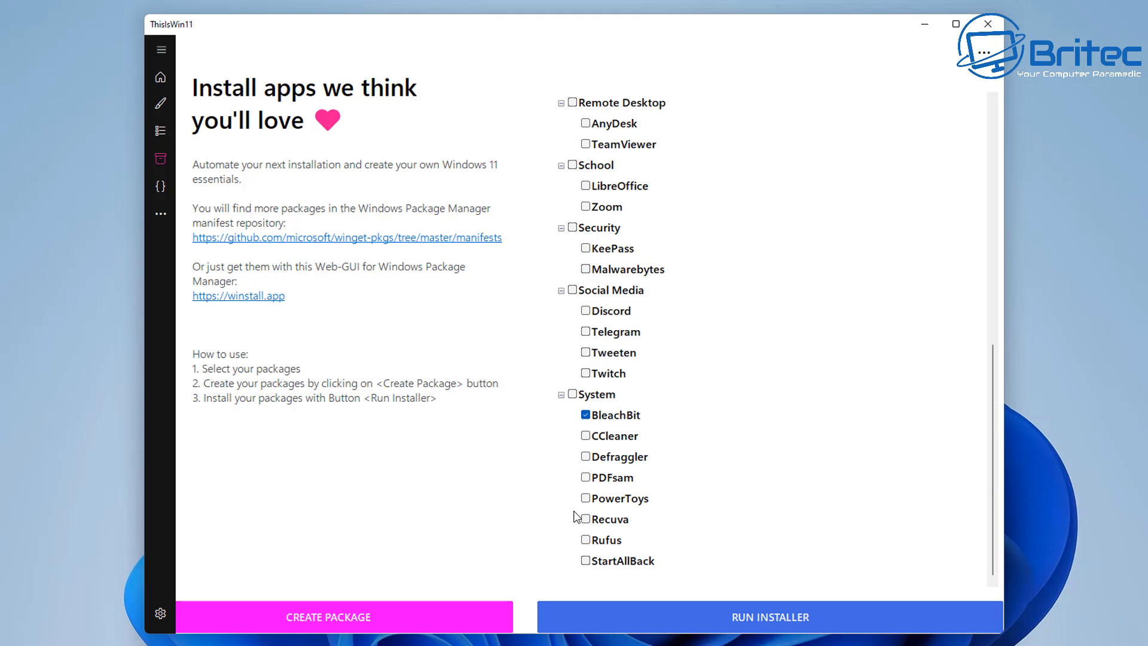
pyautogui.moveTo(592, 560)
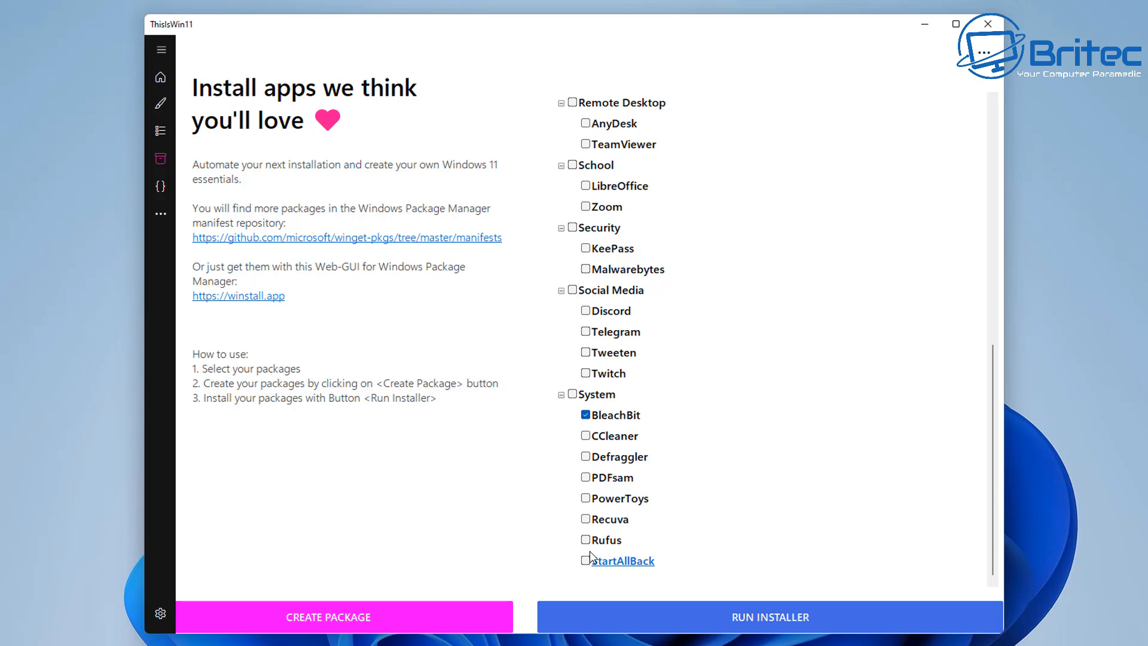
pyautogui.moveTo(670, 560)
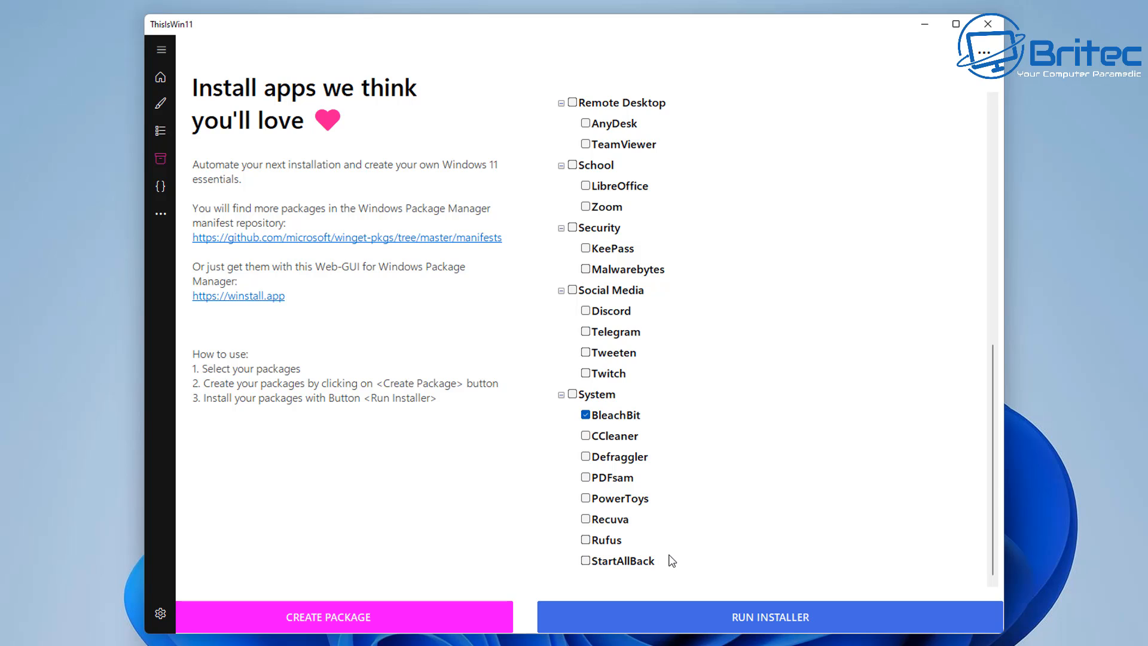
pyautogui.click(585, 560)
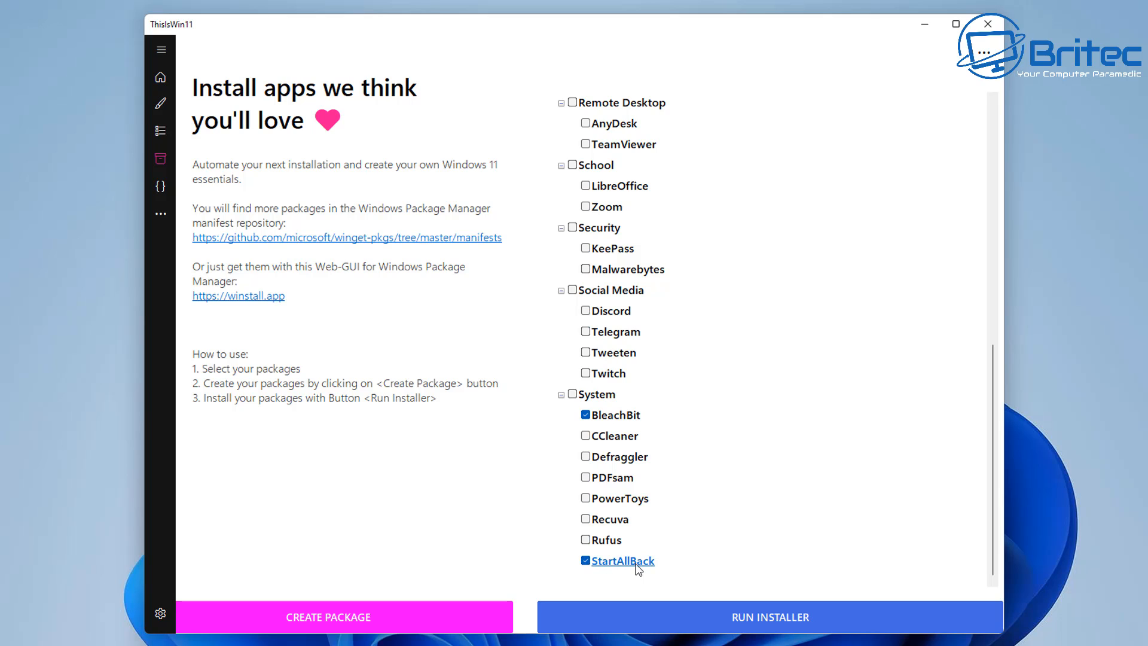
pyautogui.click(585, 539)
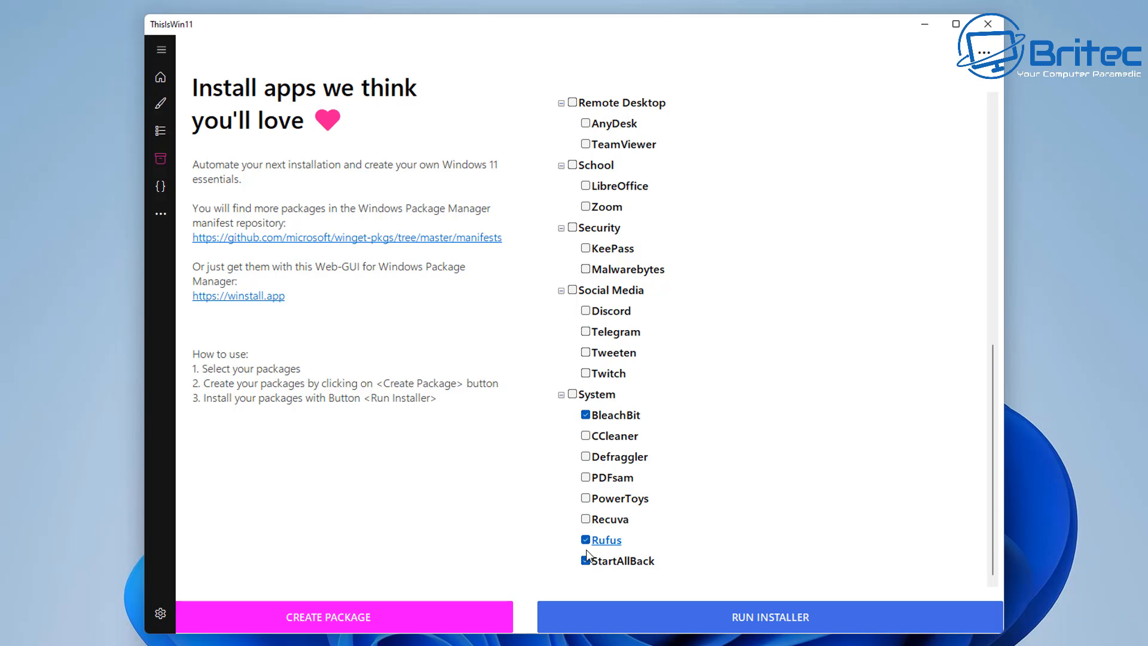
pyautogui.click(585, 539)
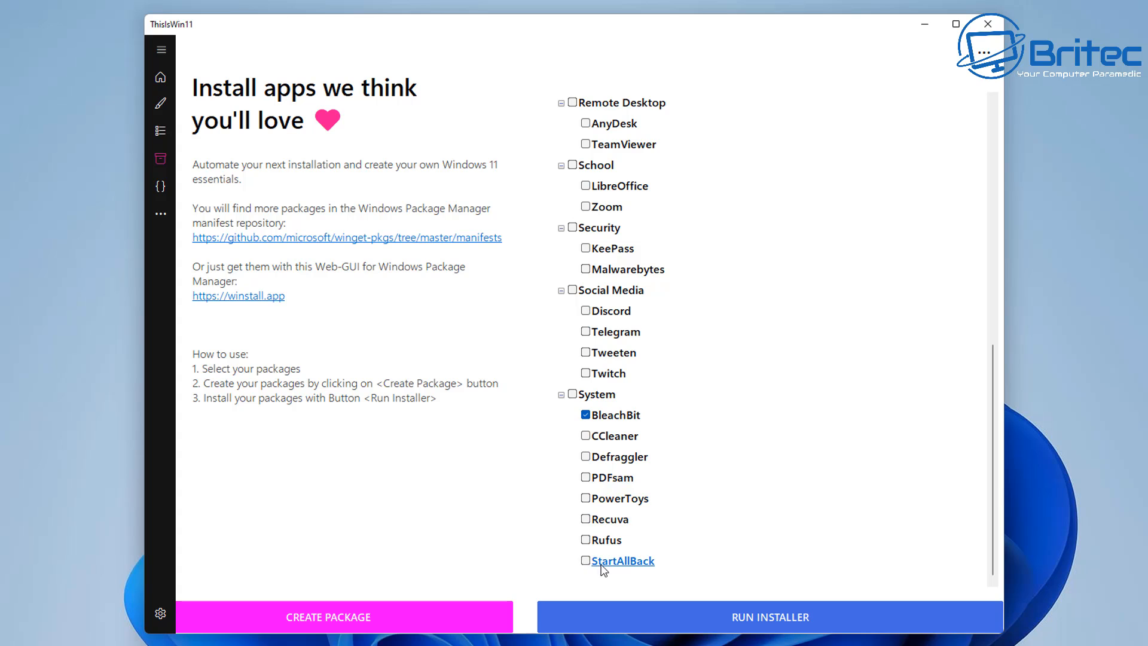
pyautogui.moveTo(622, 561)
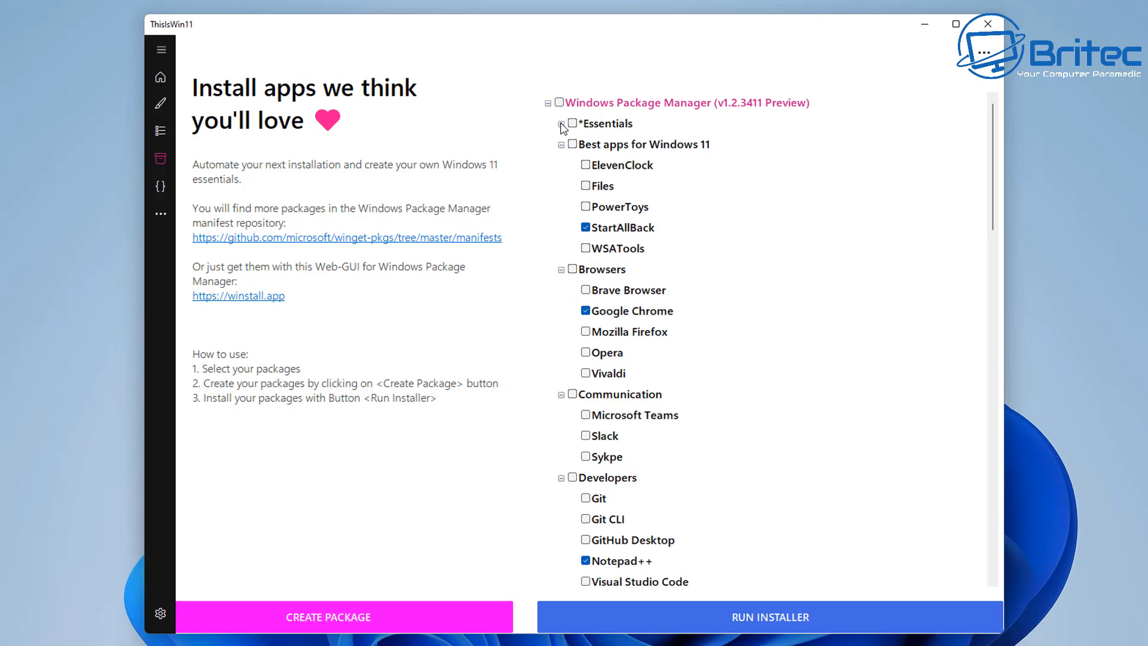
# Step: Tick 7-Zip, BleachBit, Notepad++, ShareX and IrfanView under Essentials and start RUN INSTALLER
pyautogui.click(562, 123)
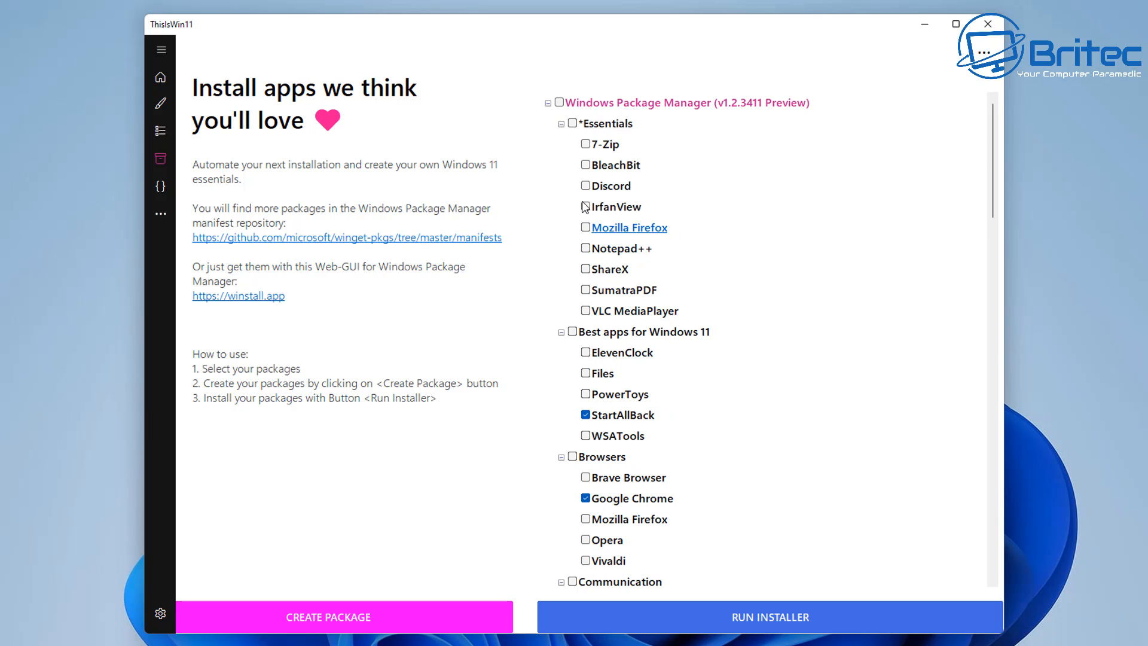
pyautogui.click(586, 165)
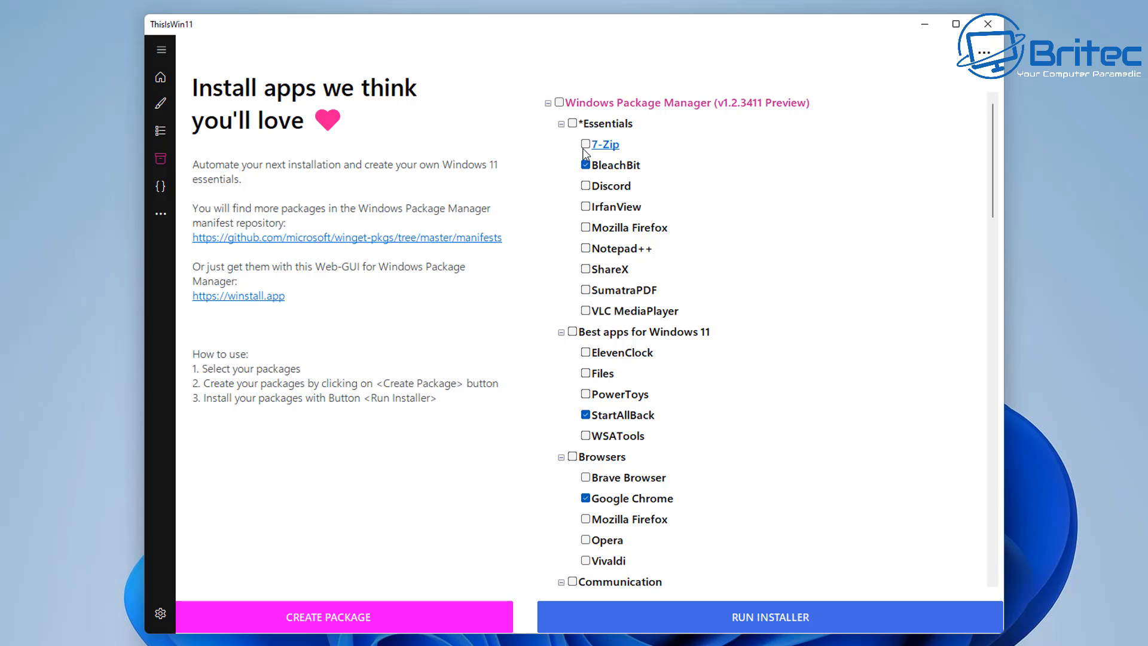
pyautogui.click(585, 144)
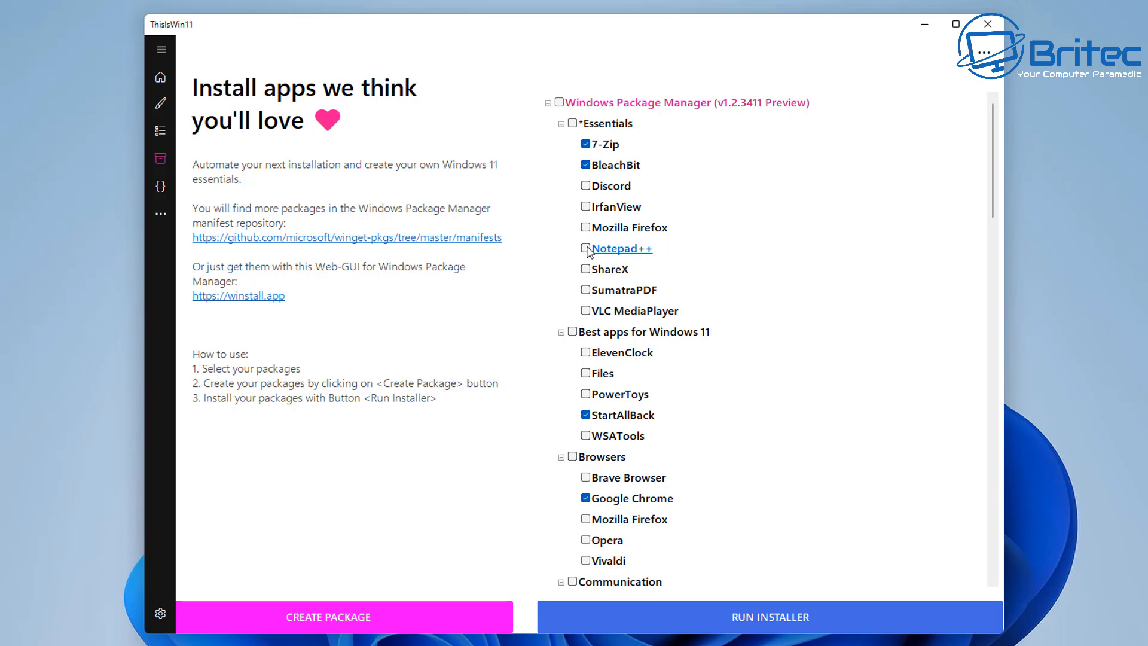
pyautogui.click(585, 311)
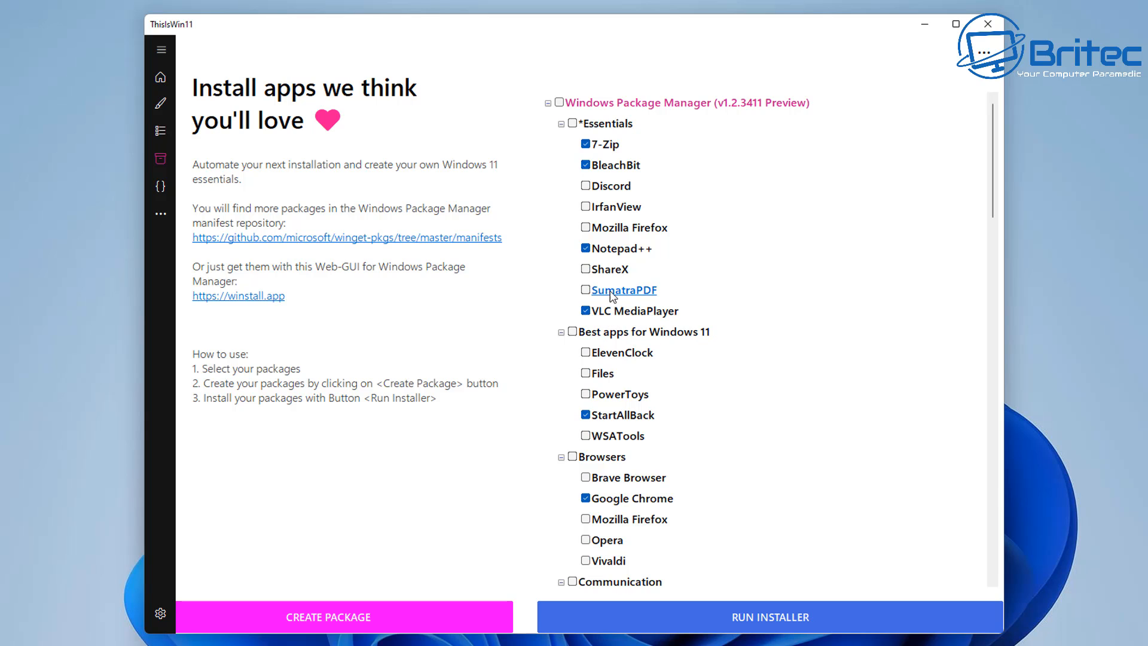
pyautogui.click(585, 270)
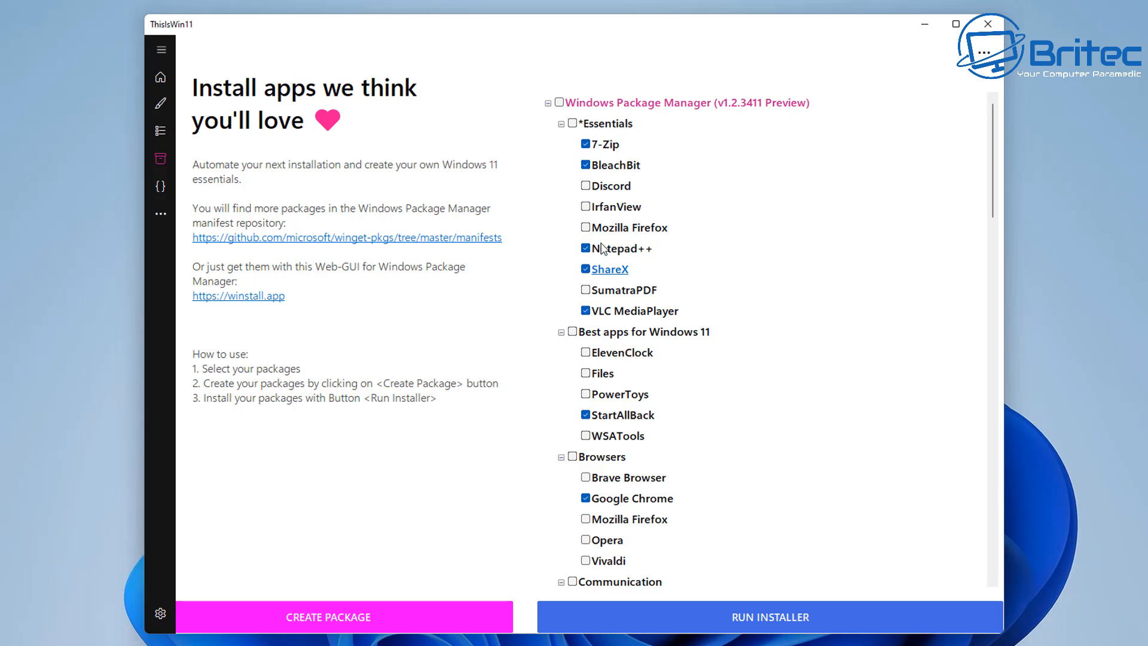
pyautogui.click(585, 206)
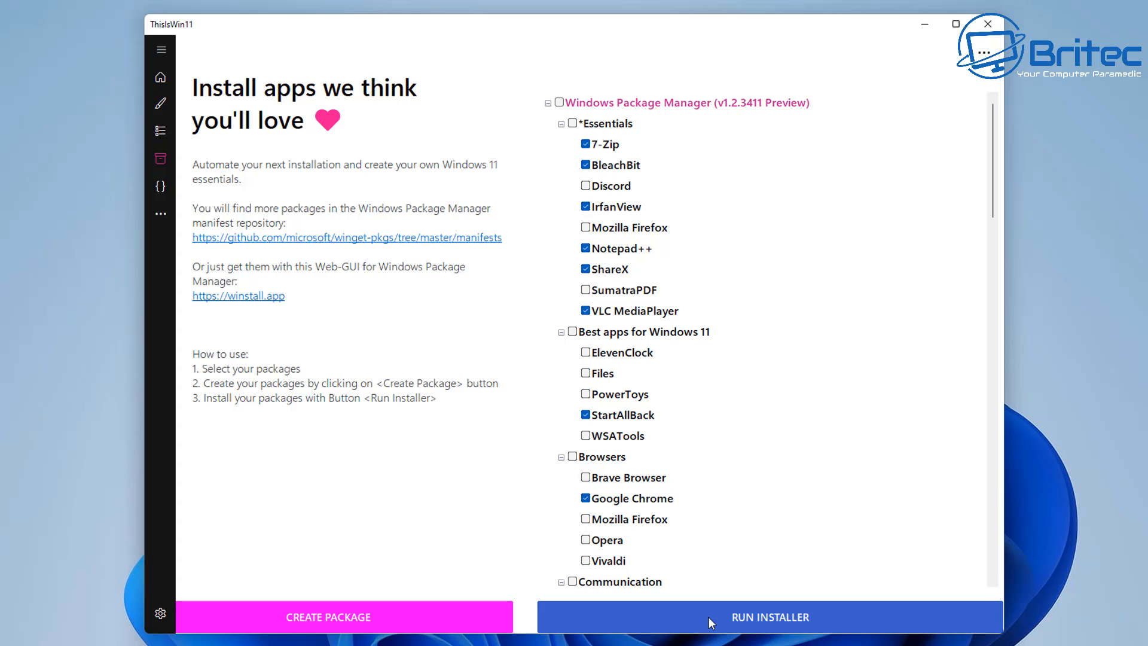
pyautogui.click(769, 618)
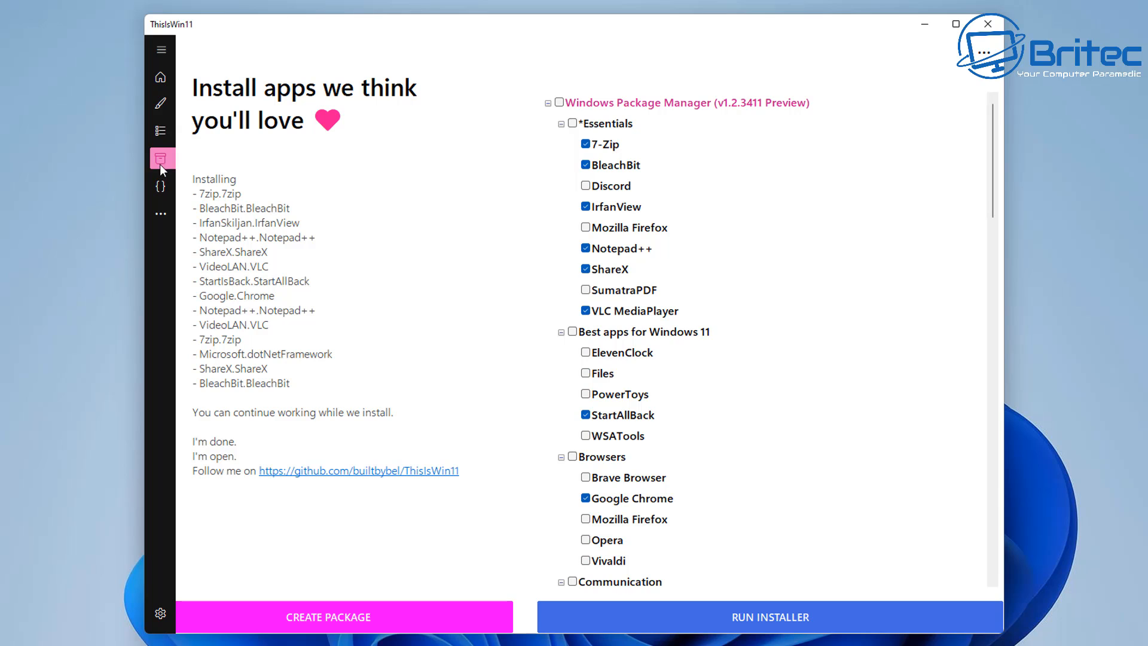
# Step: Switch to the Automate tasks with PowerUI page from the left sidebar
pyautogui.click(161, 187)
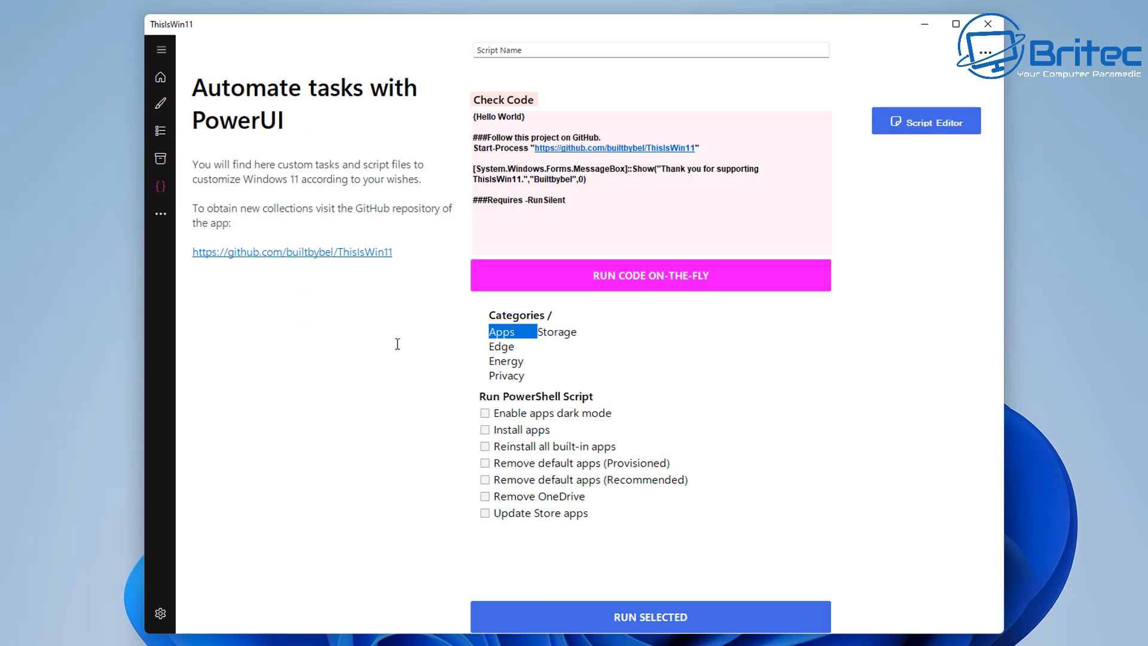
pyautogui.moveTo(390, 160)
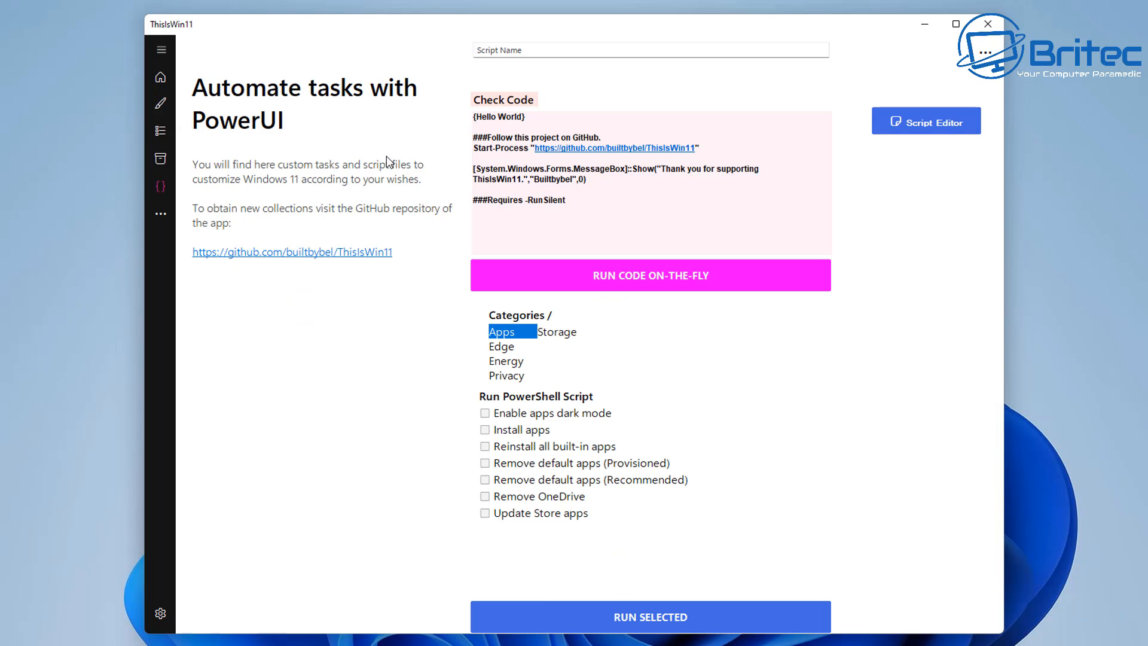
pyautogui.moveTo(374, 327)
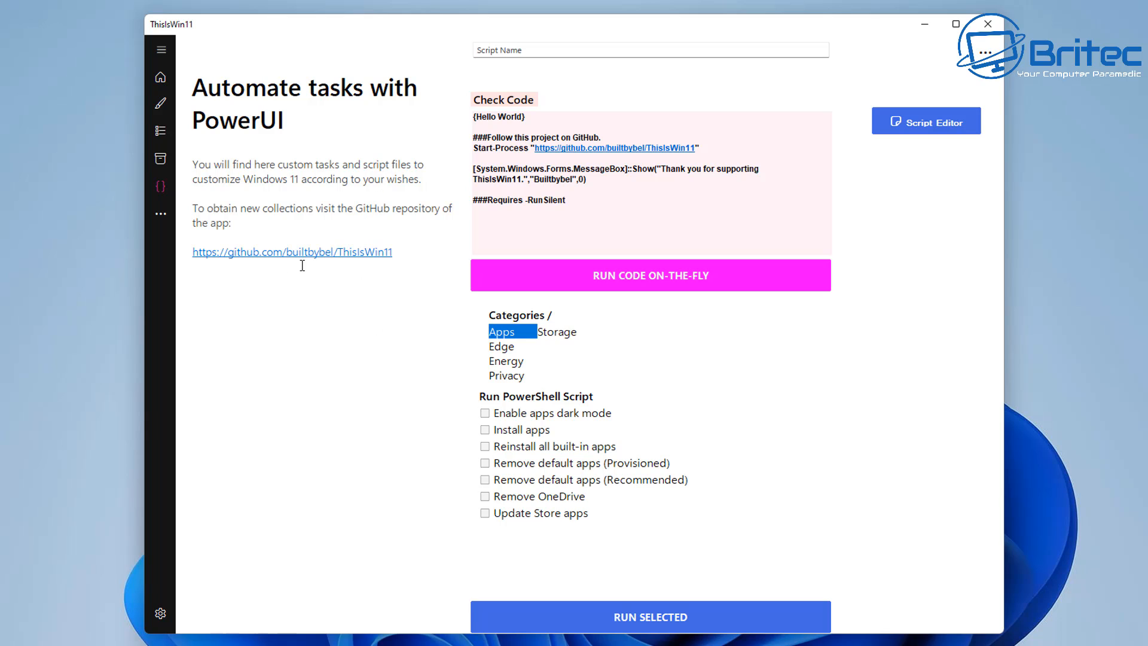
pyautogui.moveTo(335, 266)
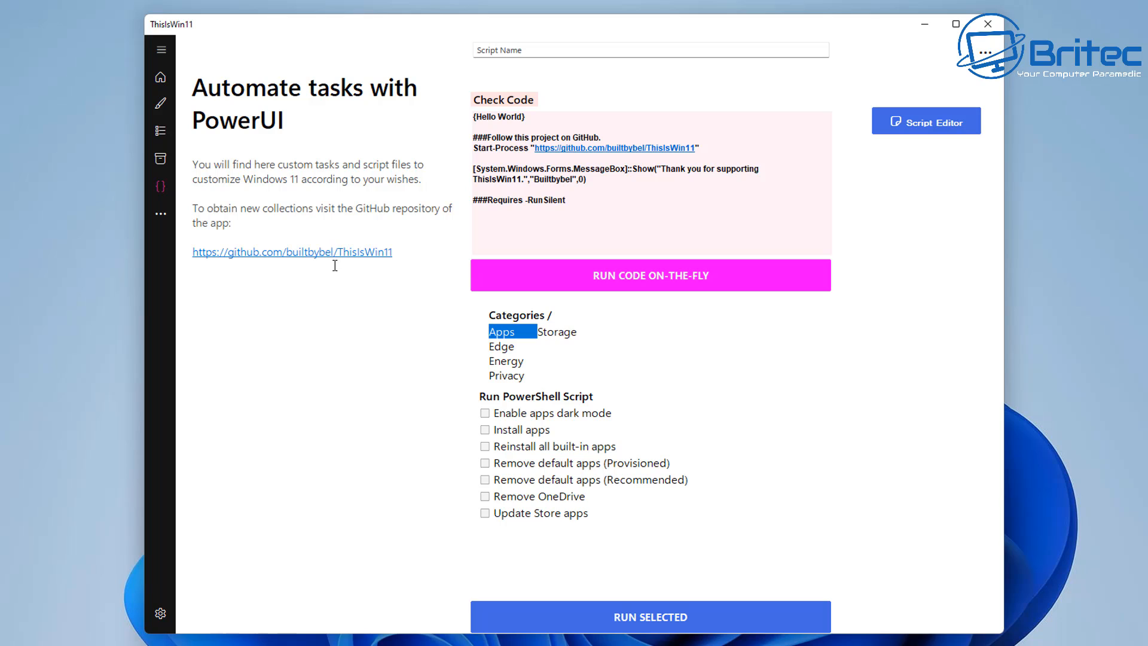
pyautogui.moveTo(469, 220)
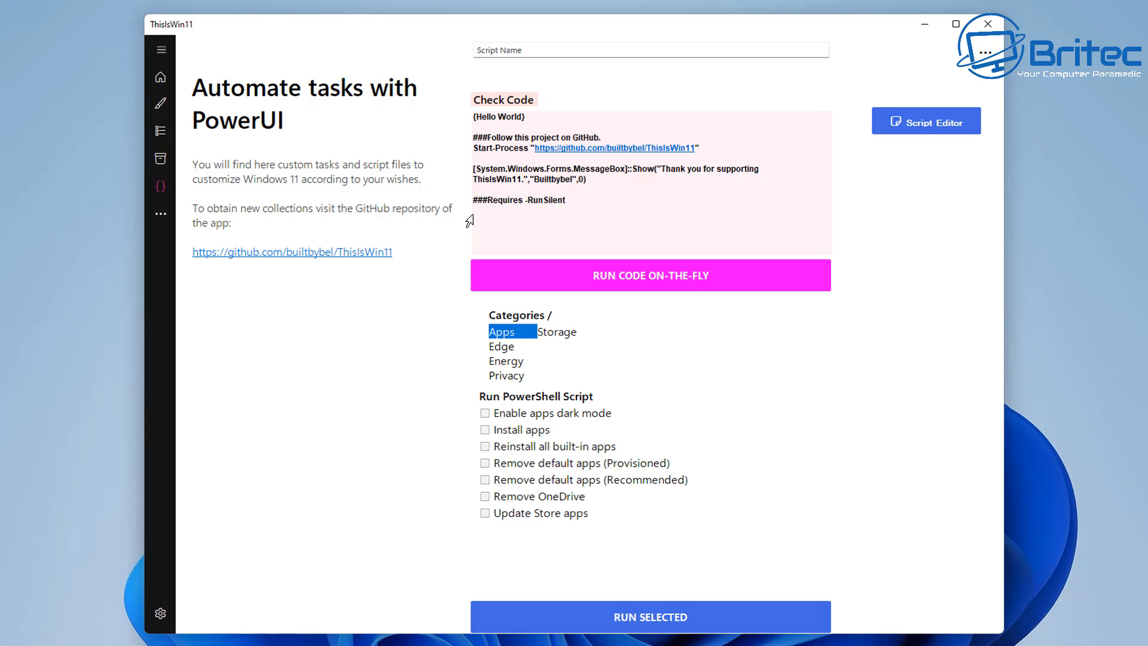
pyautogui.moveTo(687, 263)
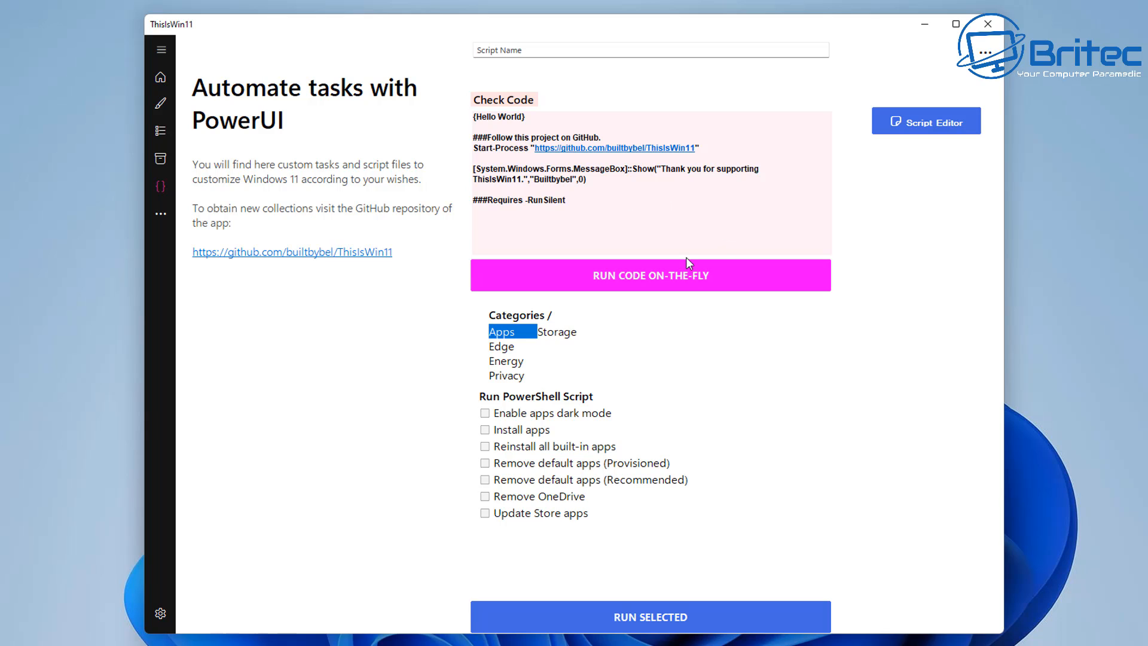
pyautogui.moveTo(700, 344)
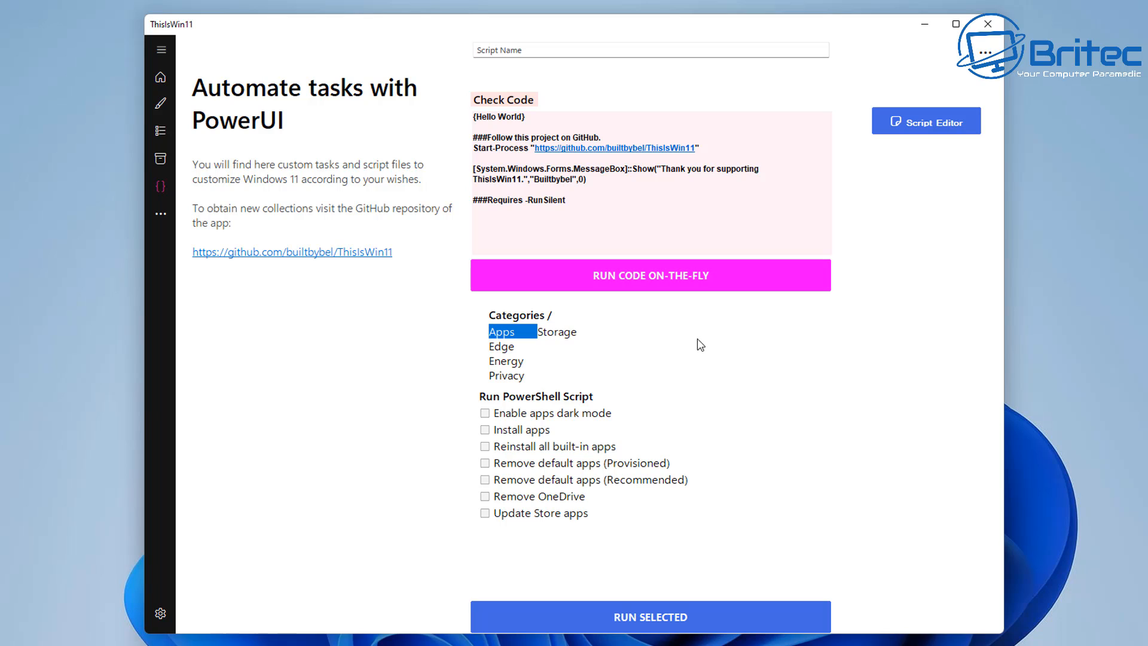
pyautogui.moveTo(122, 395)
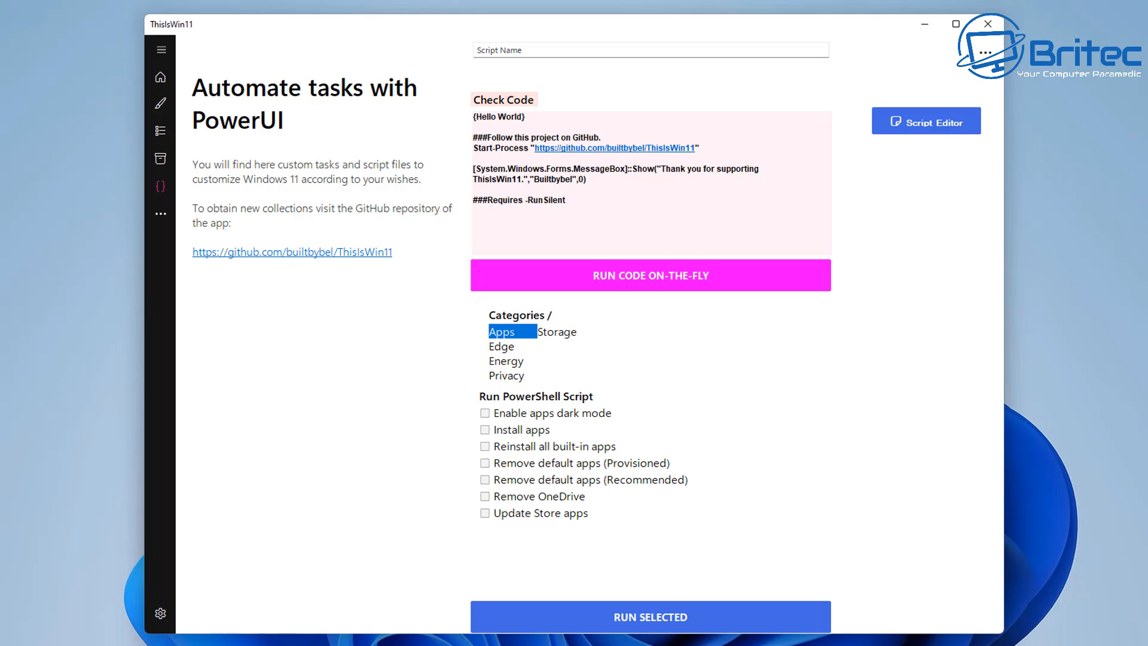
pyautogui.moveTo(518, 338)
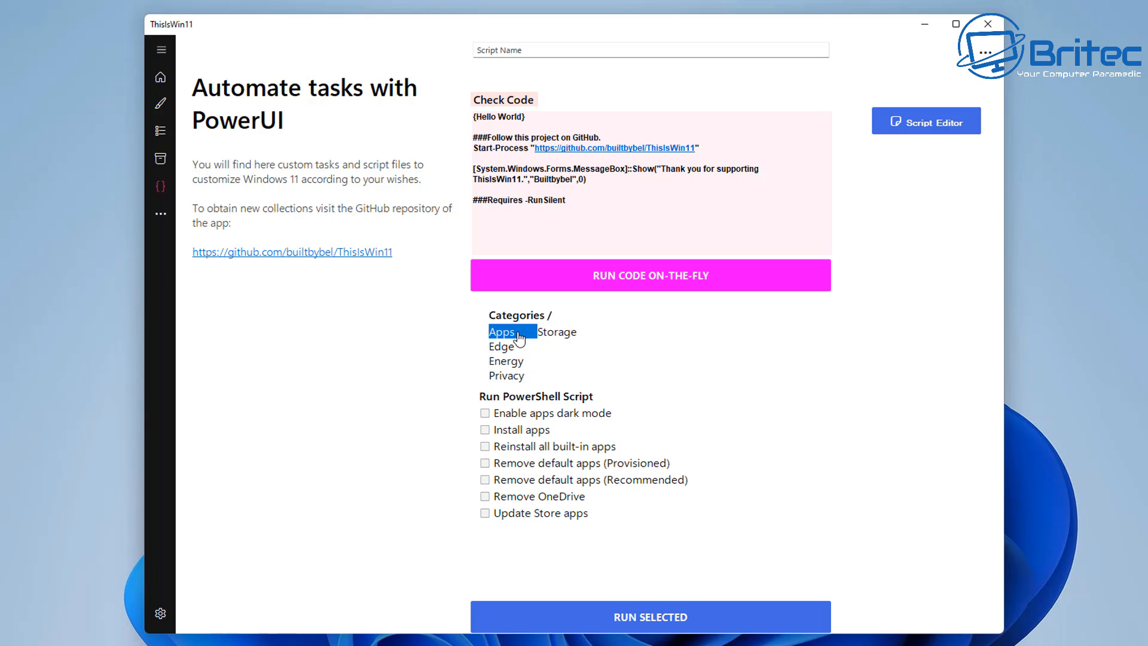
# Step: In the Storage category, preview Clean up Windows and leave it ticked
pyautogui.click(556, 331)
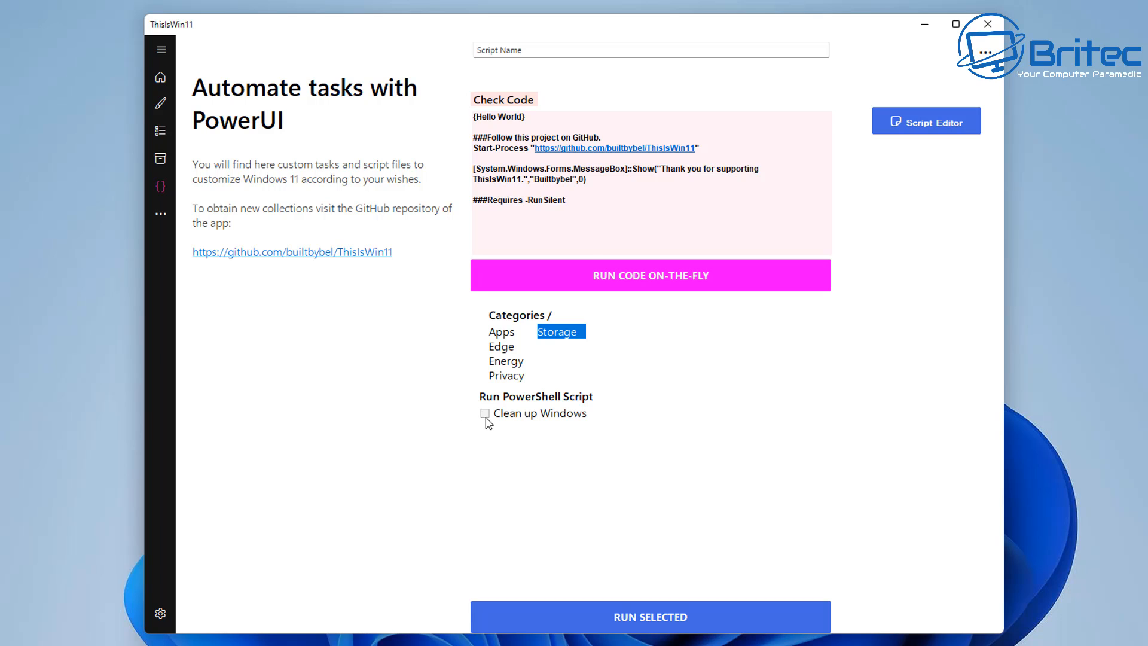
pyautogui.click(541, 413)
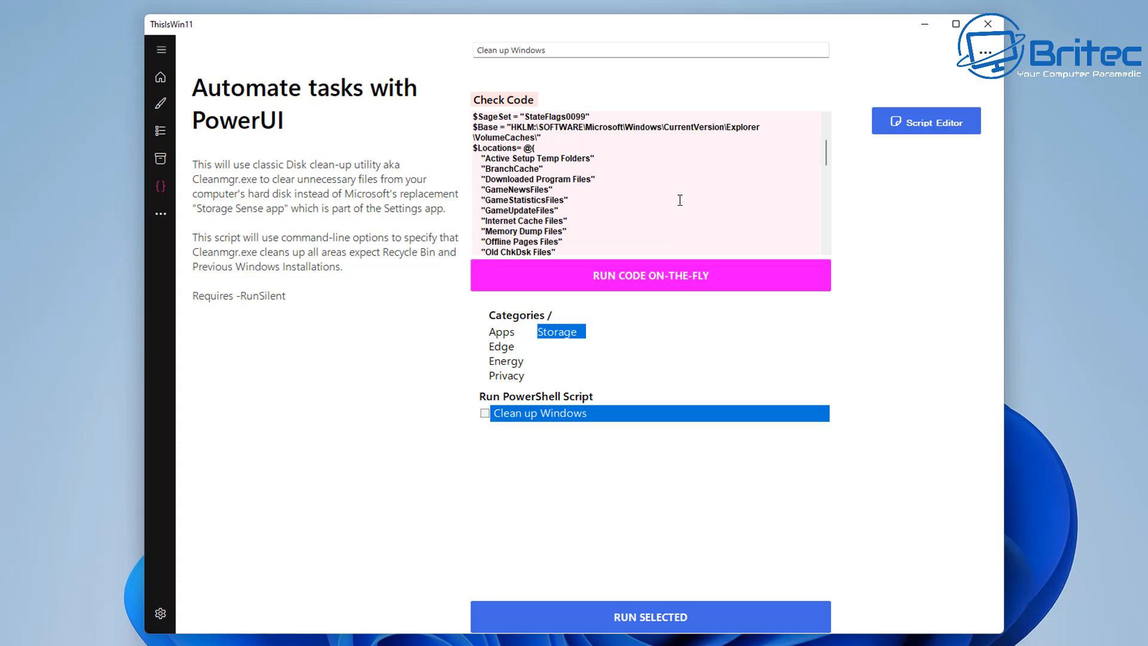
pyautogui.scroll(-3)
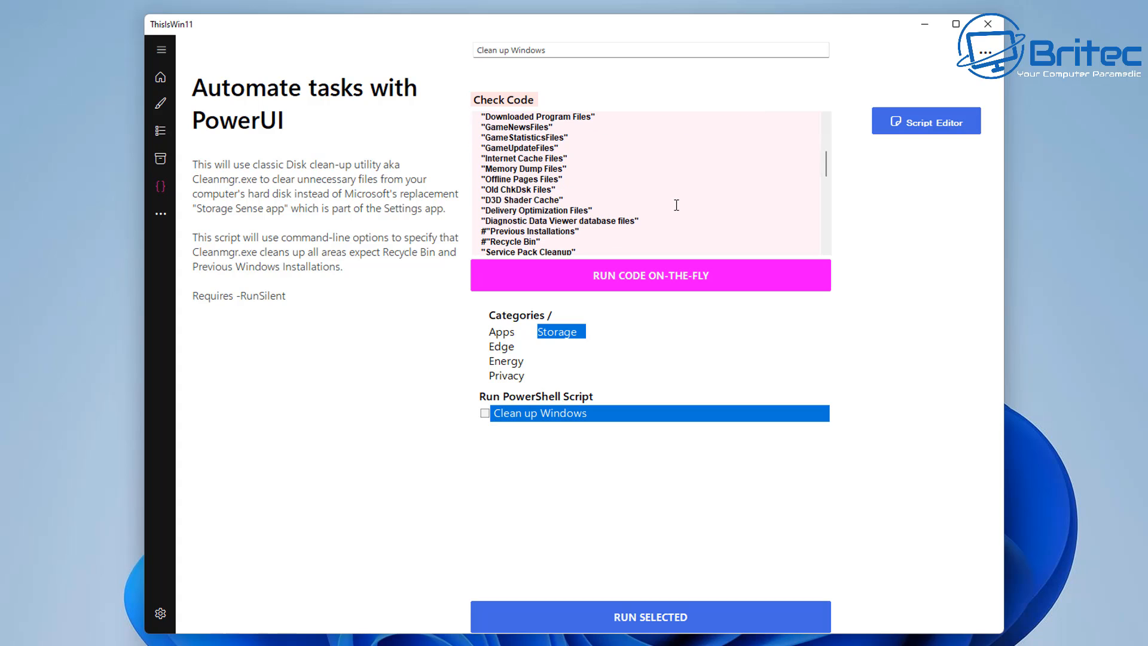
pyautogui.click(485, 412)
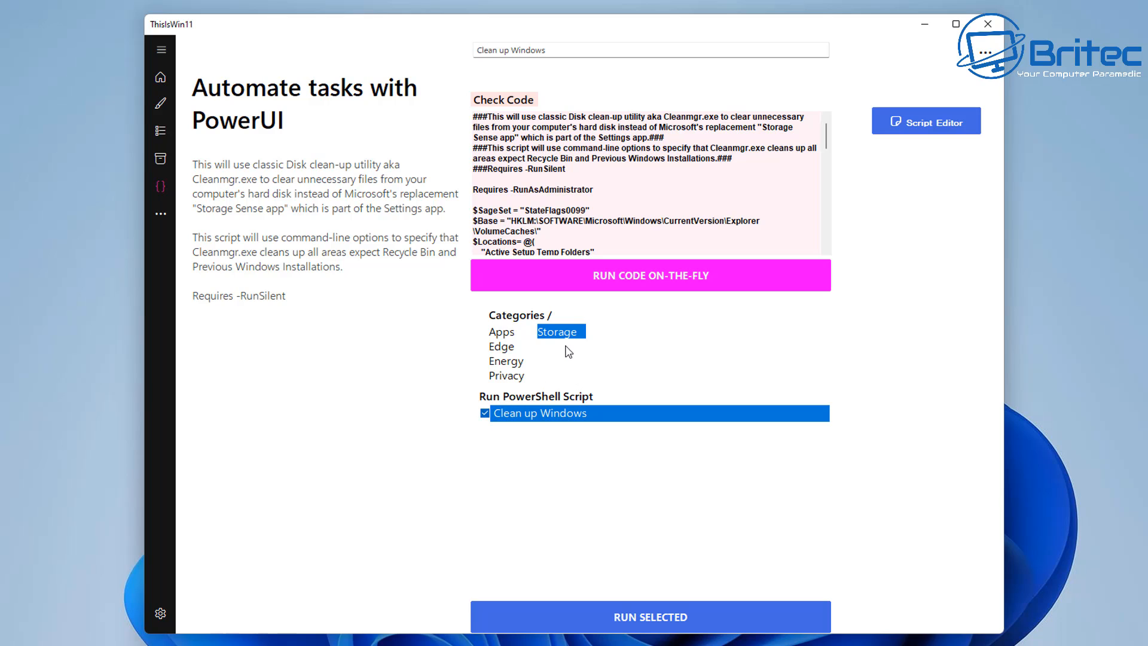
pyautogui.click(485, 413)
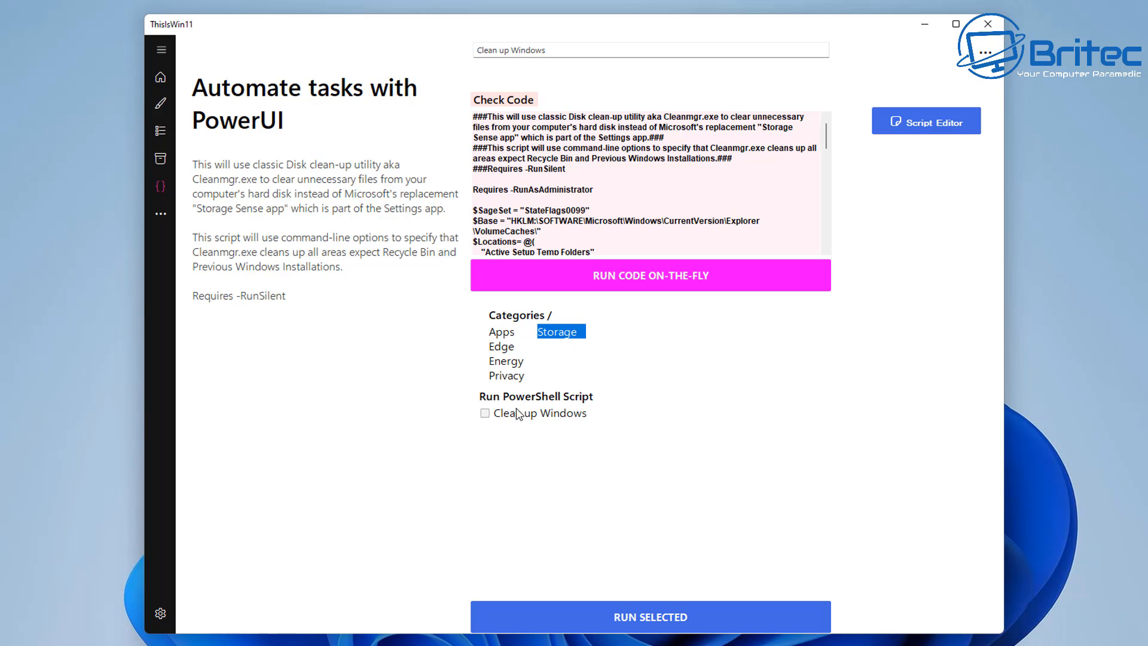
pyautogui.click(484, 413)
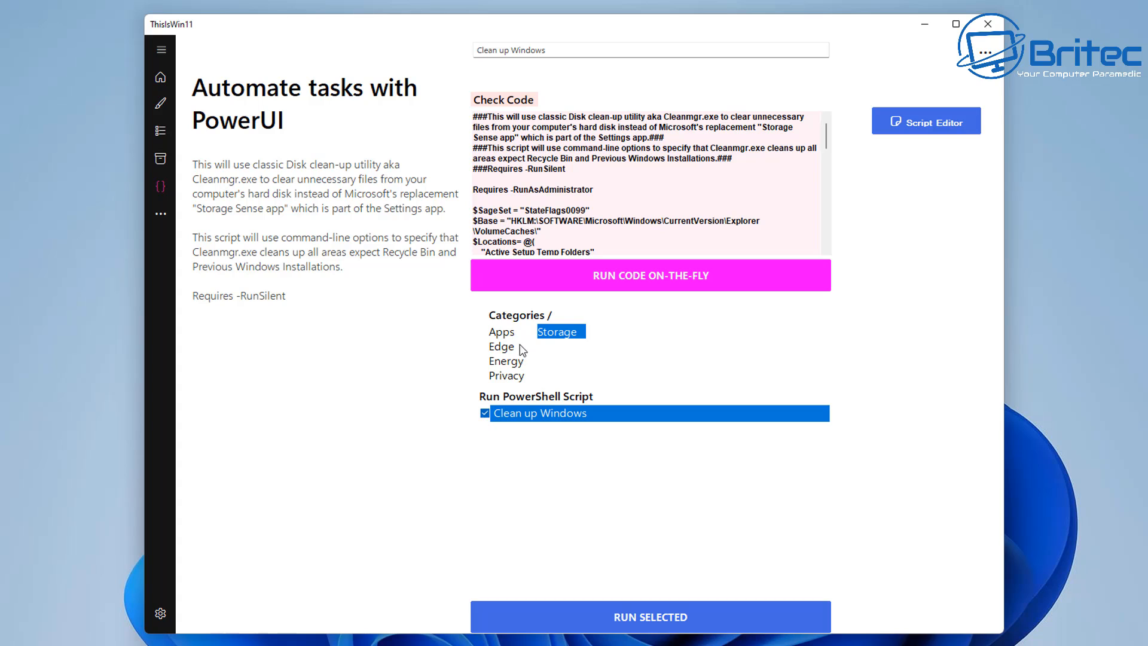
# Step: In the Apps category tick apps dark mode, Remove OneDrive and both Provisioned and Recommended default-app removals
pyautogui.click(501, 331)
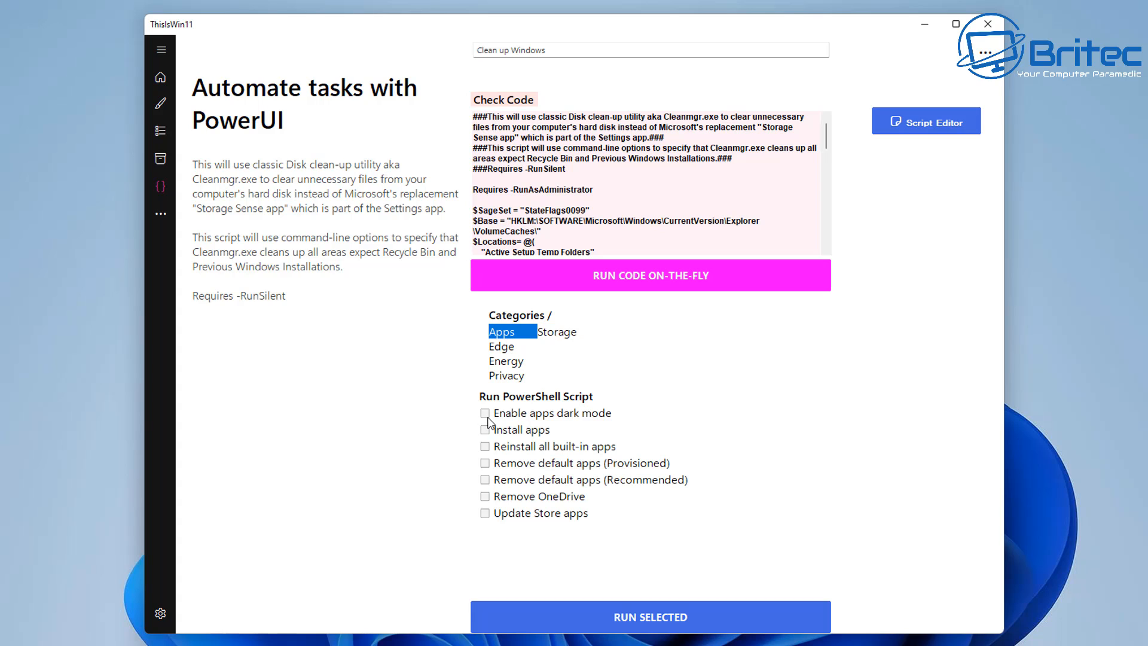
pyautogui.click(522, 429)
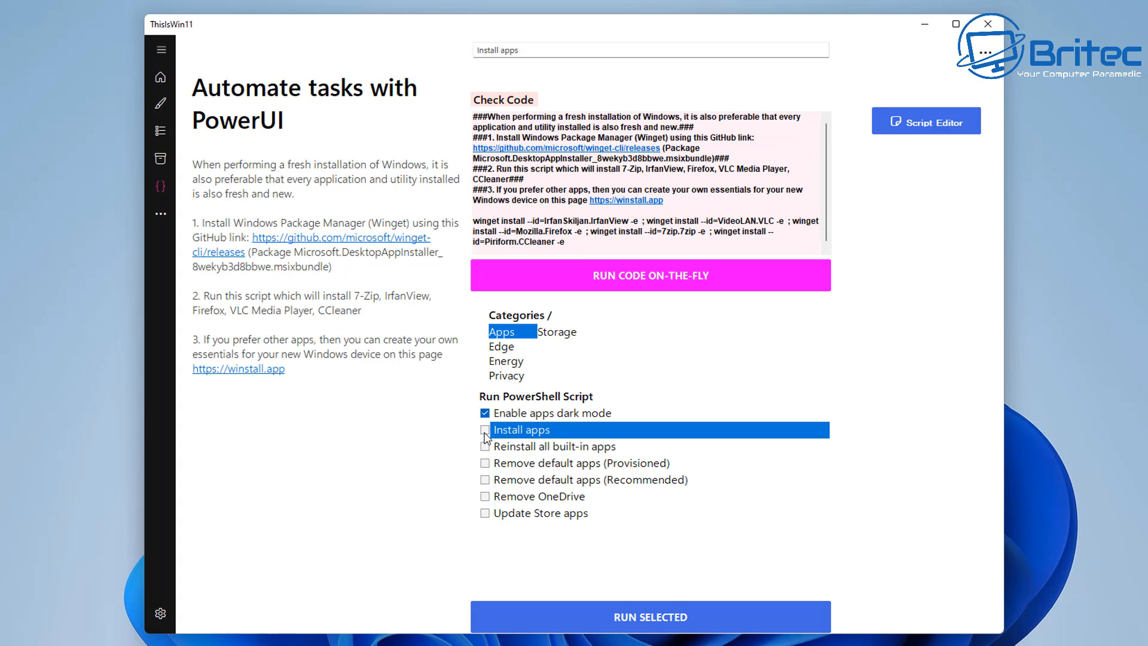
pyautogui.click(485, 429)
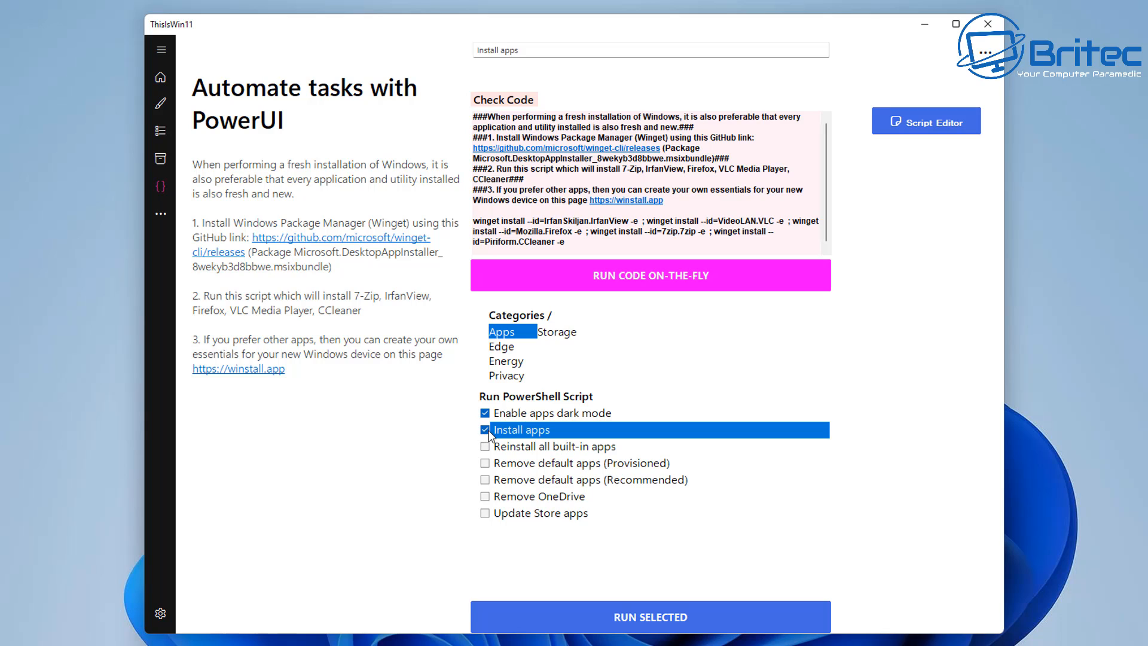
pyautogui.click(484, 430)
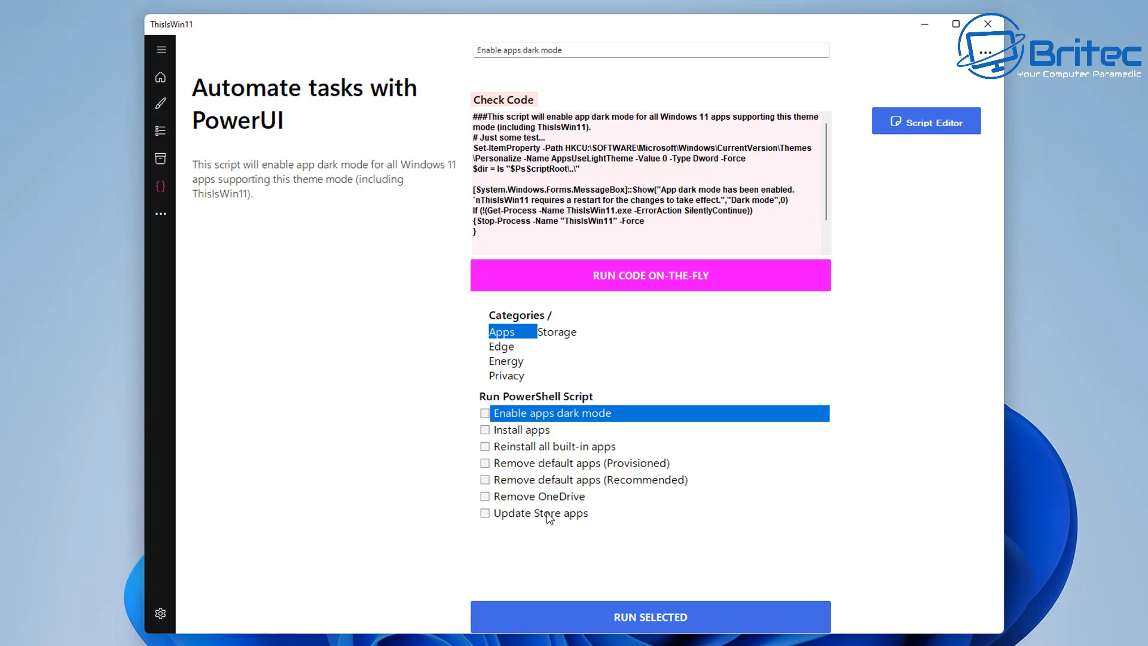
pyautogui.moveTo(488, 503)
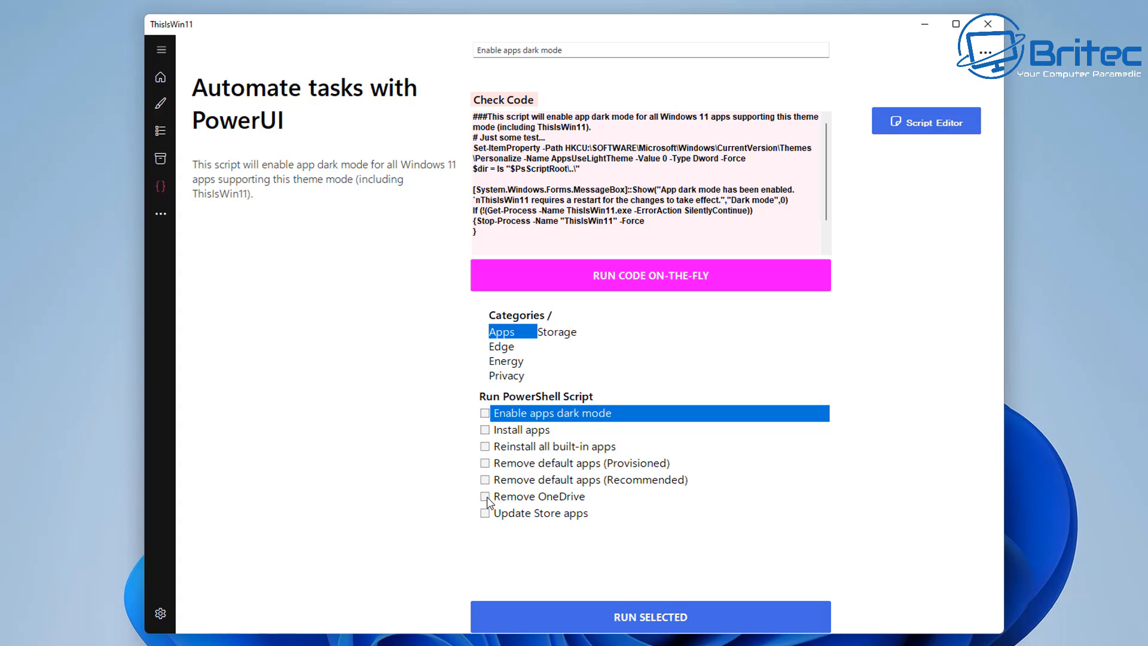
pyautogui.click(486, 496)
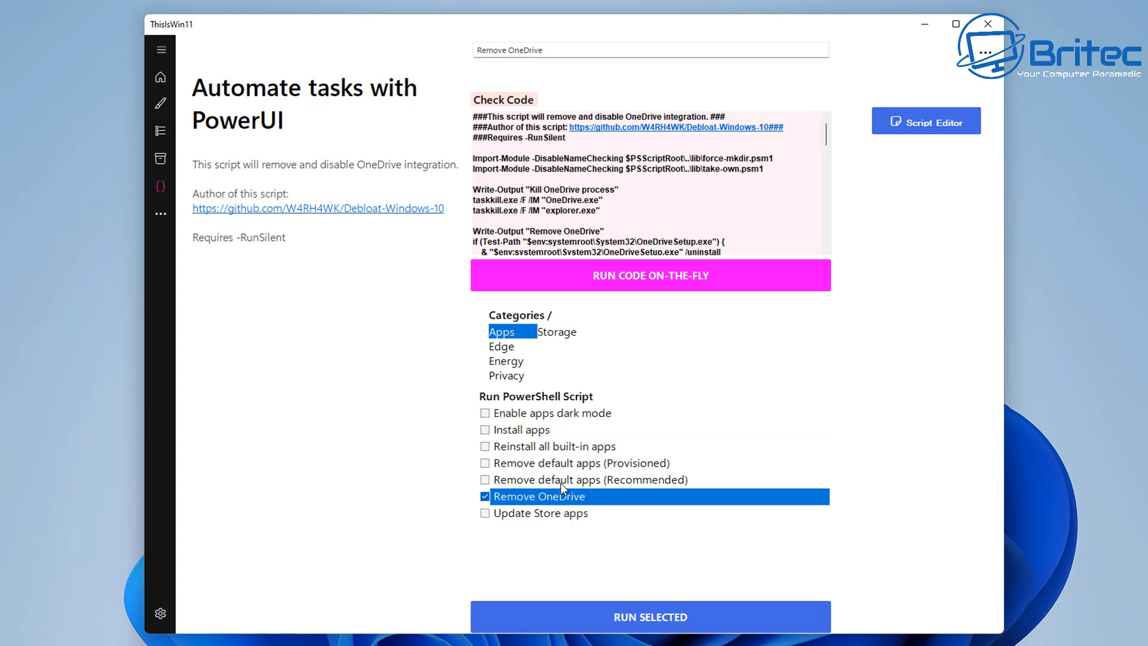
pyautogui.click(590, 479)
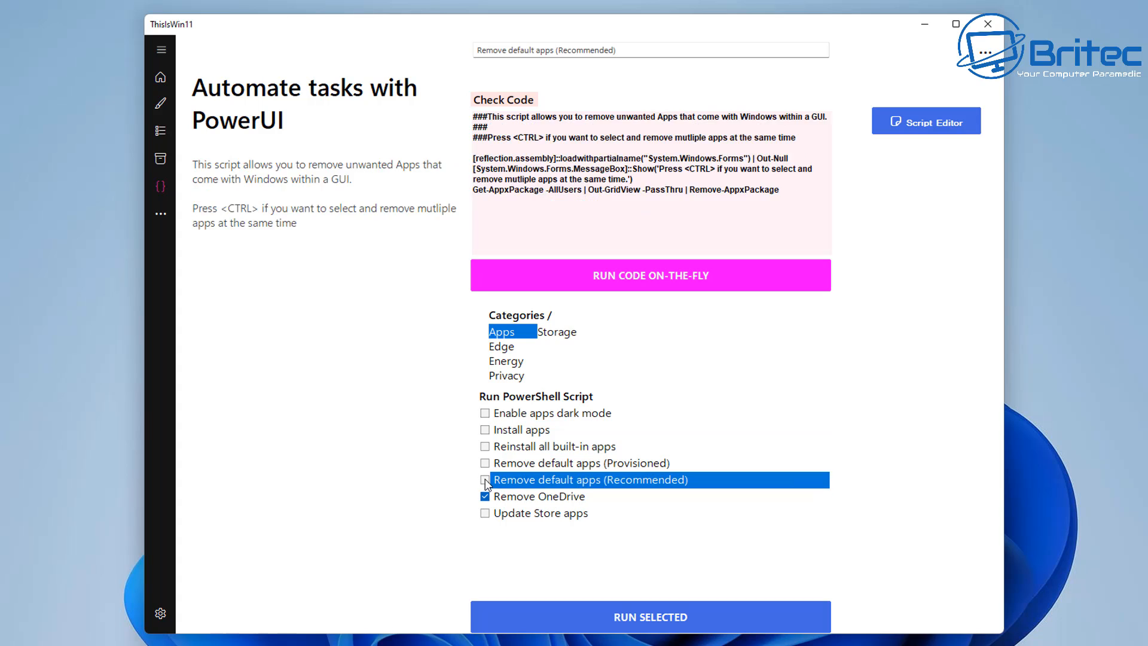
pyautogui.click(485, 480)
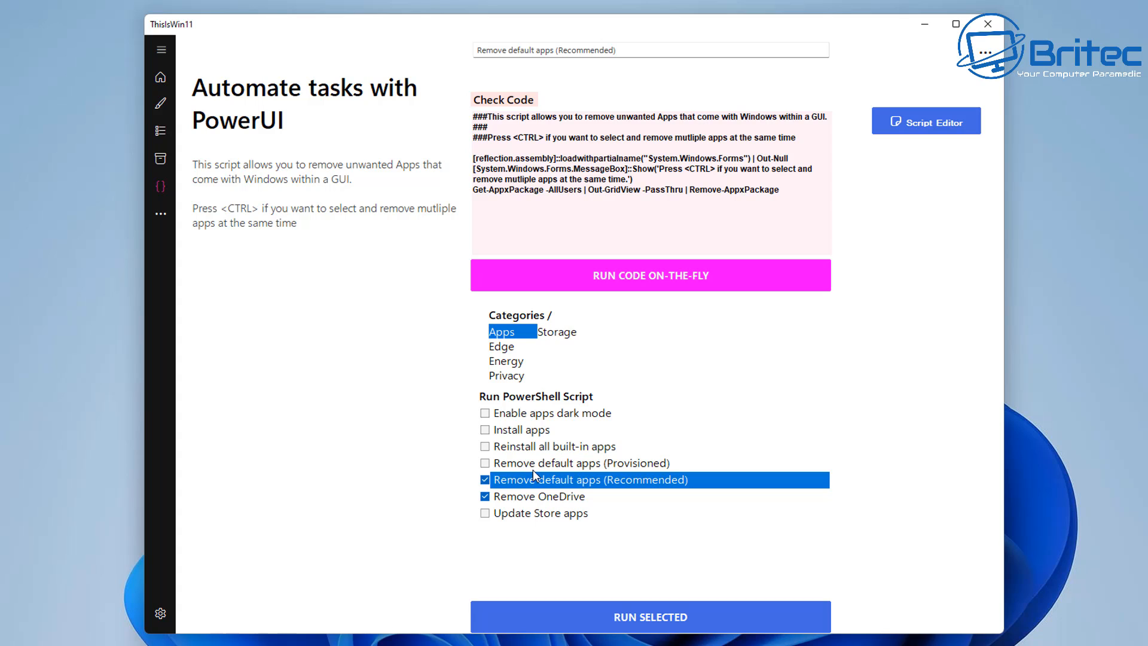
pyautogui.moveTo(500, 466)
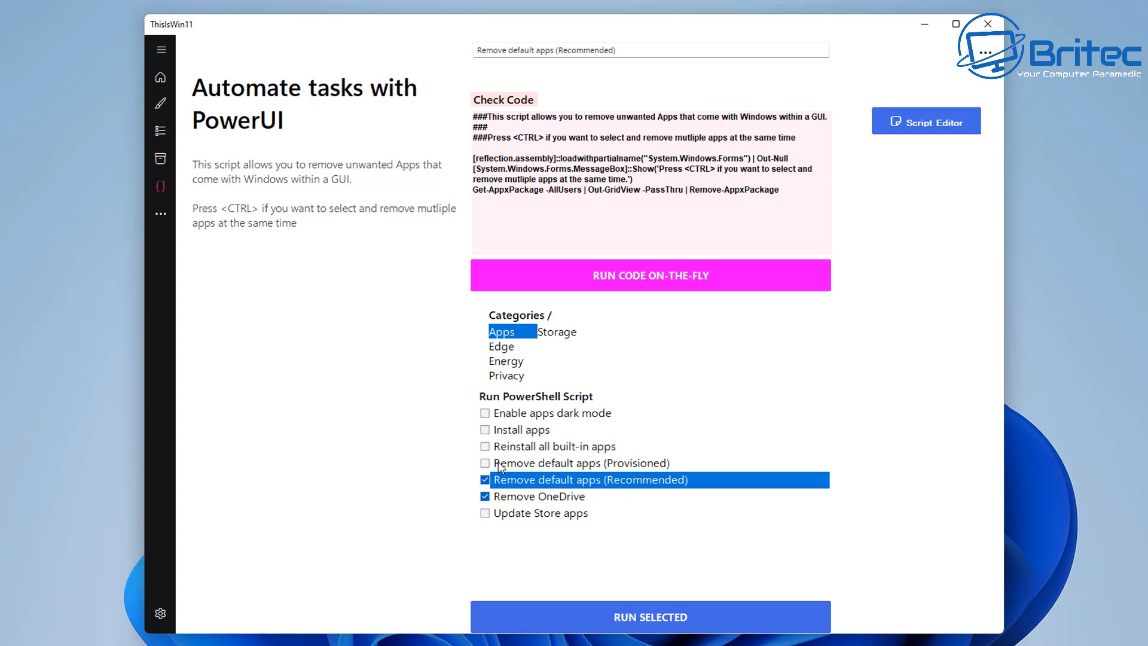
pyautogui.click(486, 463)
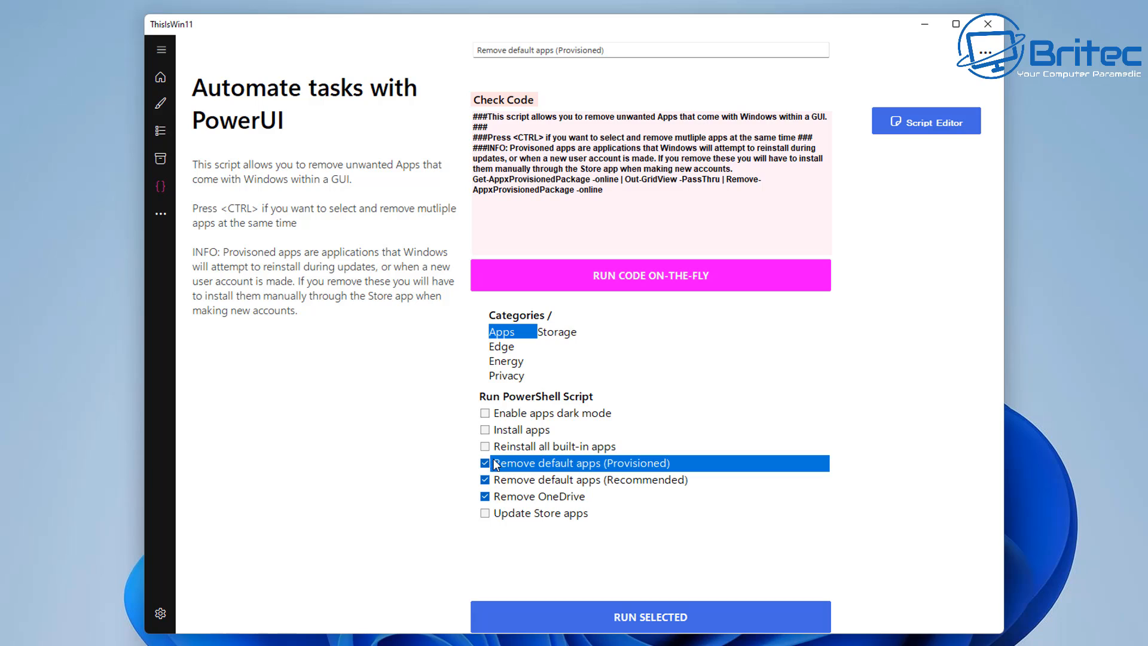
pyautogui.moveTo(490, 420)
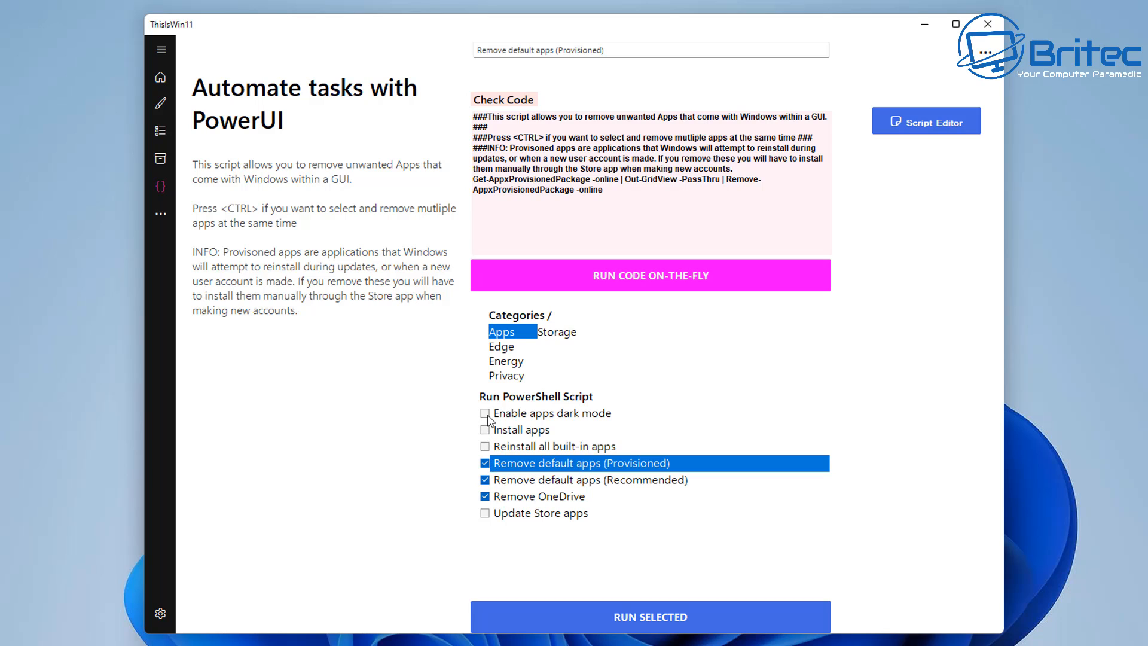
pyautogui.click(484, 413)
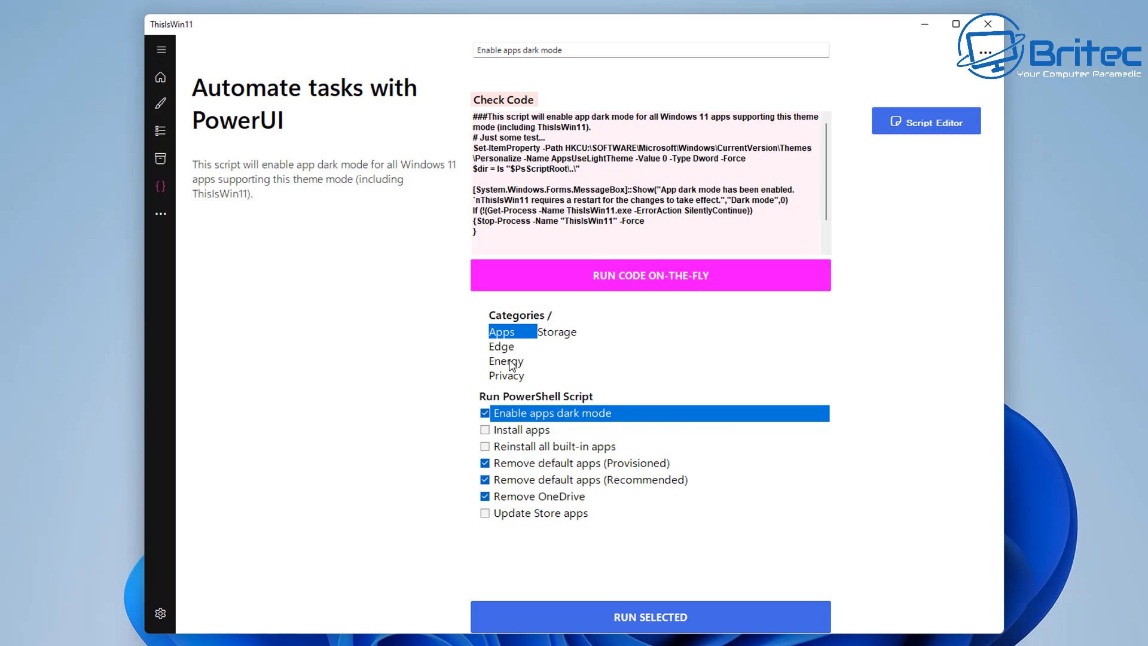
# Step: In the Edge category tick Bypass Edge for web searches and MSEdgeRedirect
pyautogui.click(502, 346)
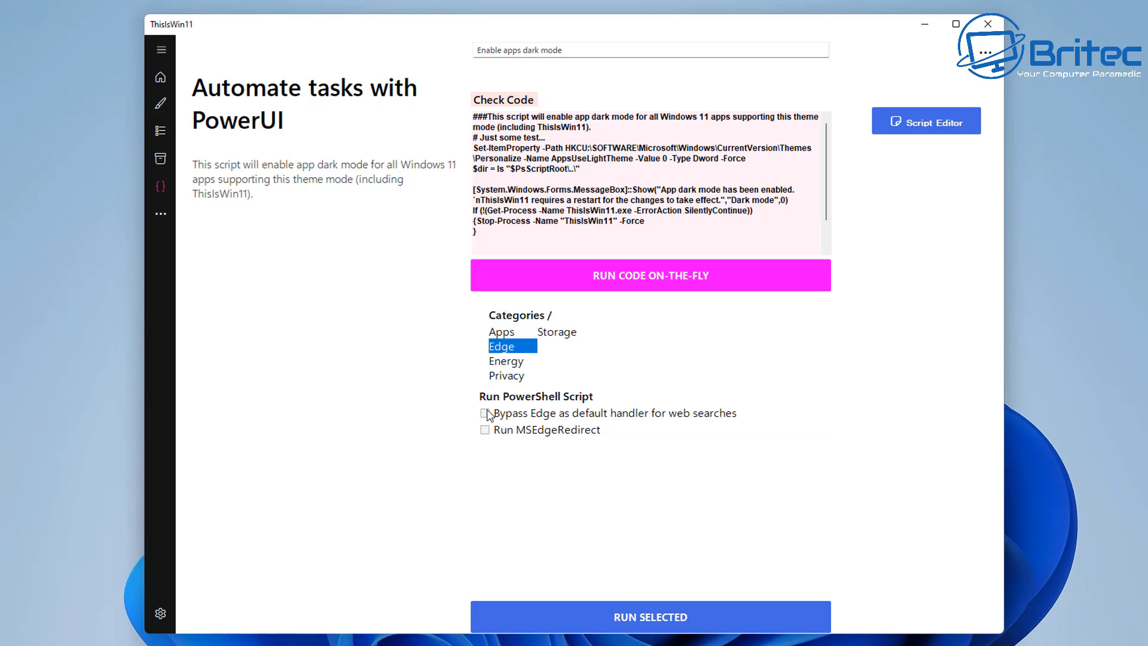
pyautogui.click(484, 413)
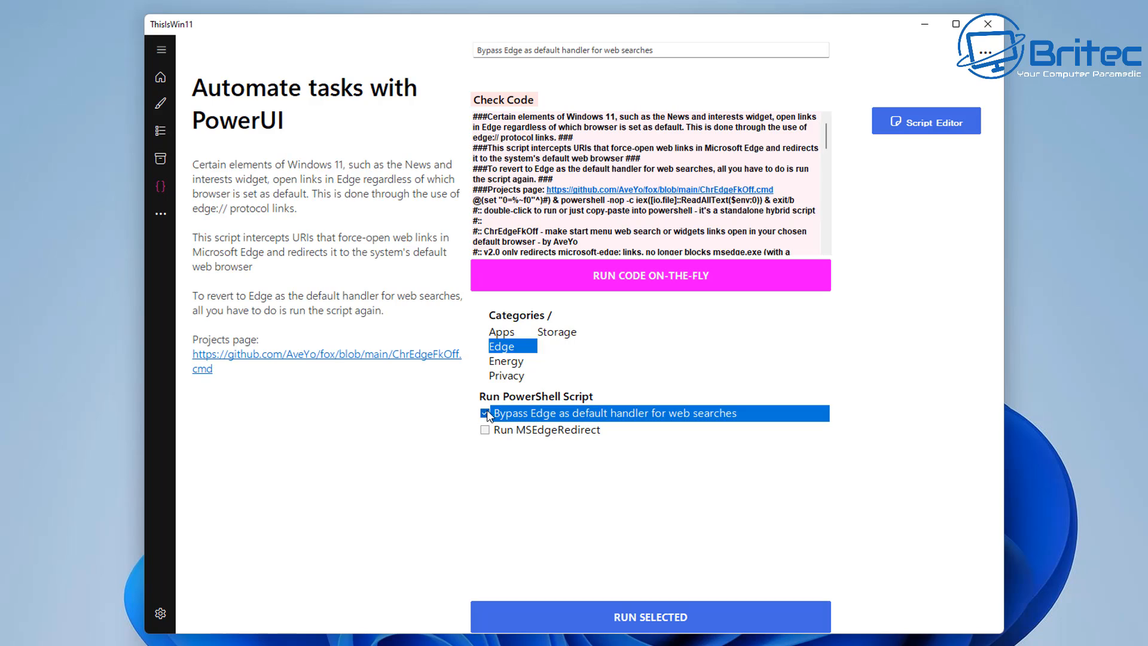
pyautogui.click(546, 430)
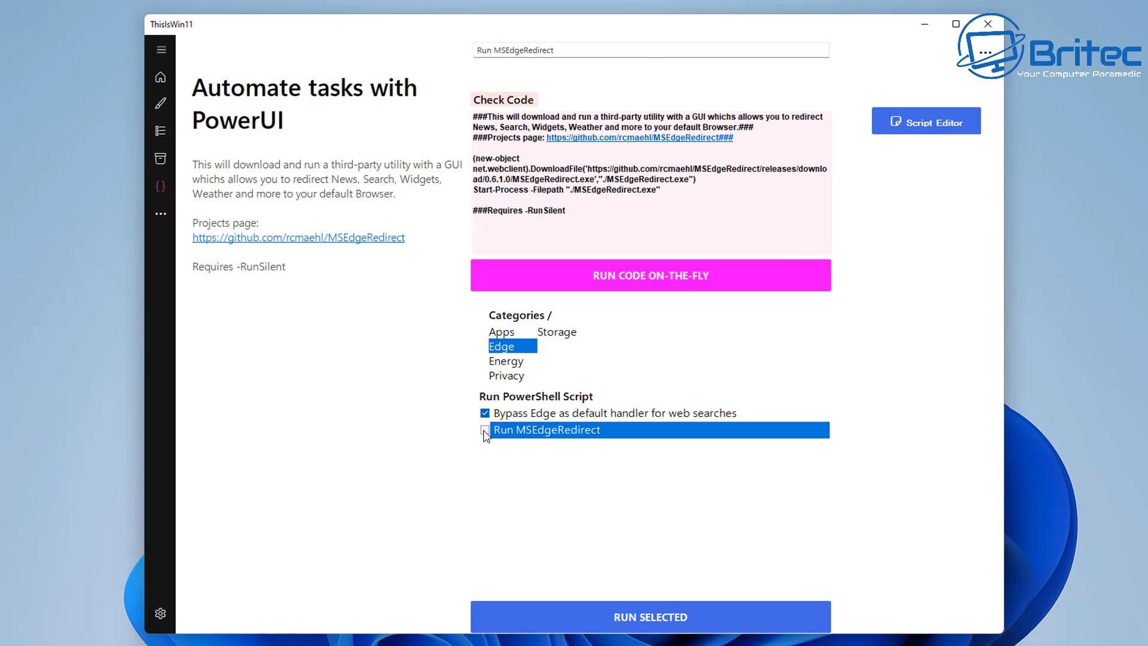
pyautogui.click(505, 360)
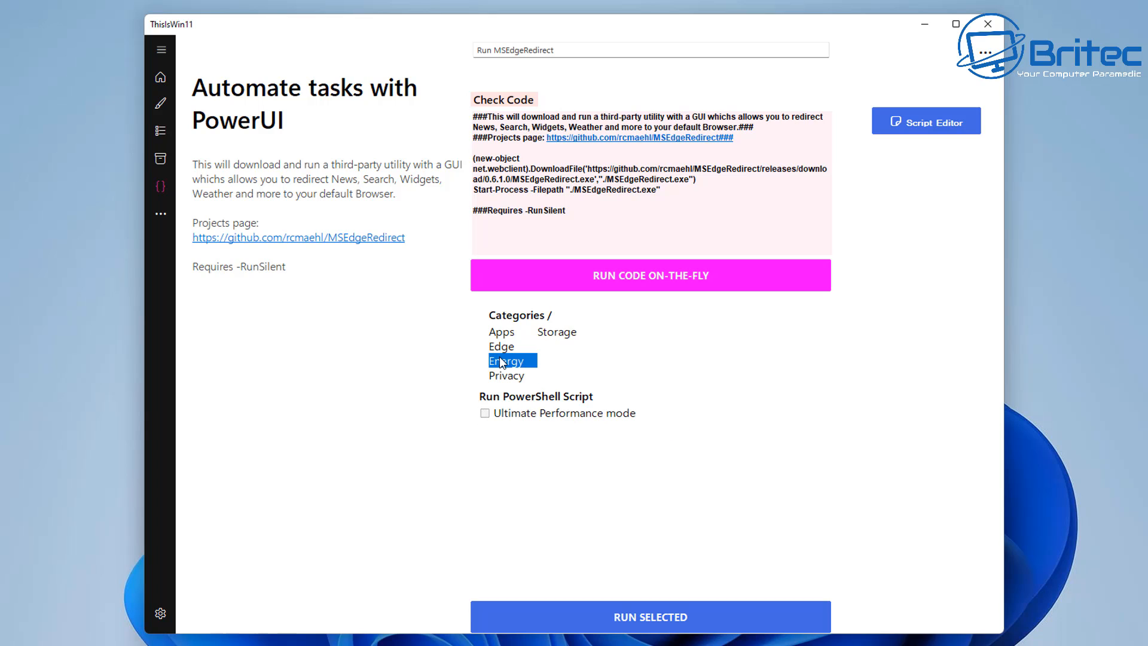
# Step: Tick Energy's Ultimate Performance mode and Privacy's Disable Services script
pyautogui.click(506, 374)
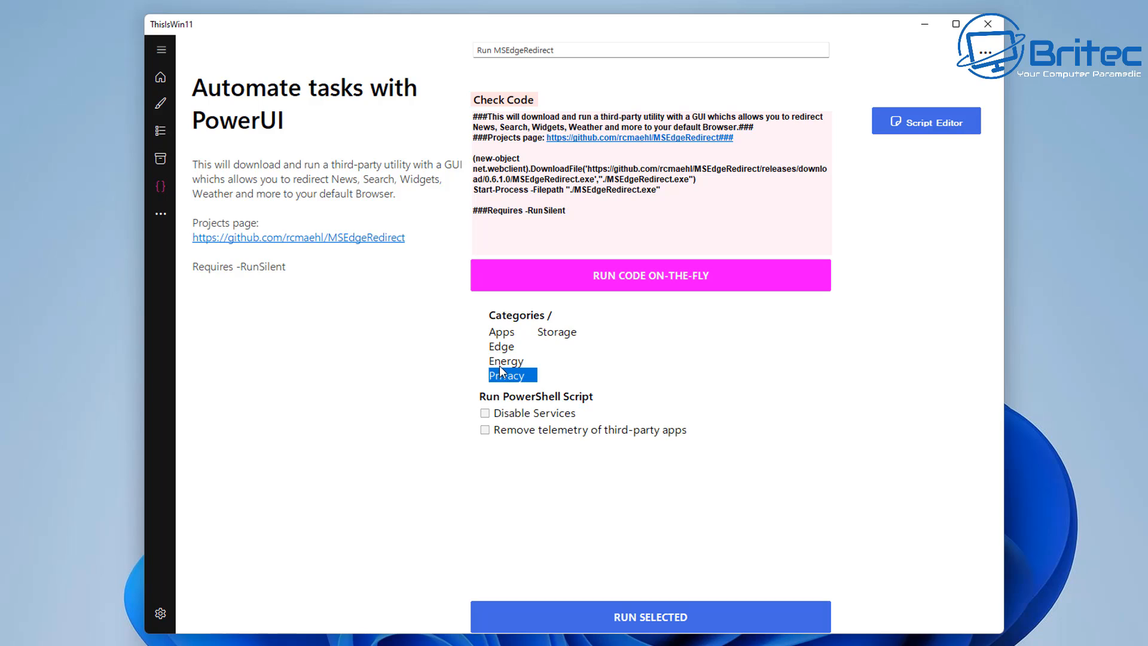
pyautogui.click(505, 361)
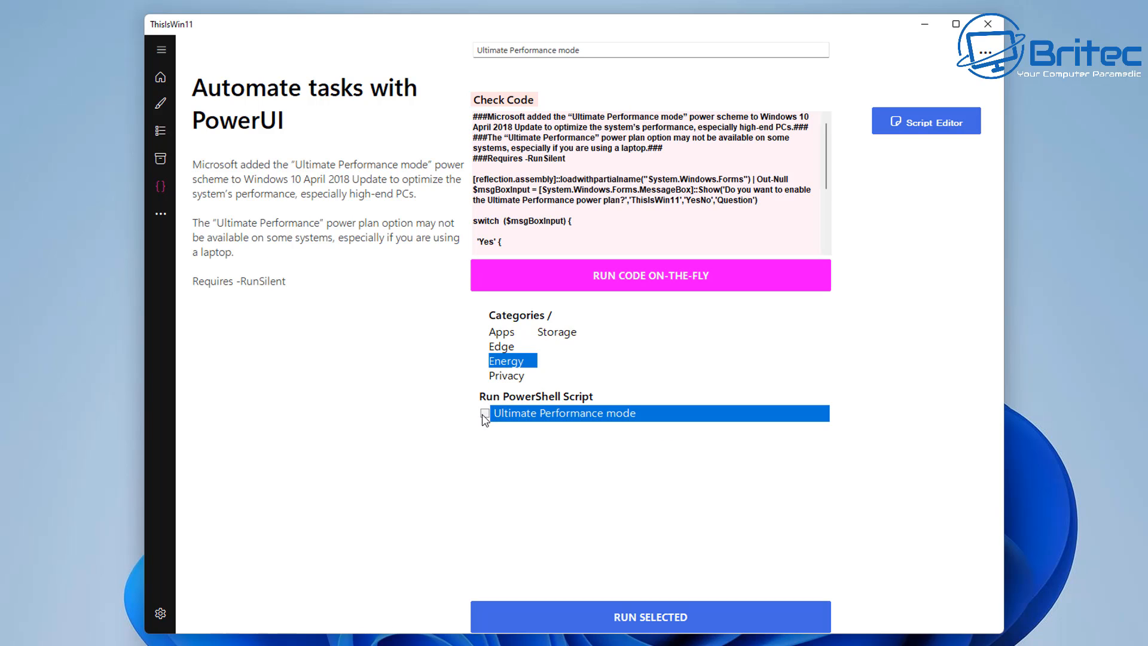
pyautogui.click(505, 375)
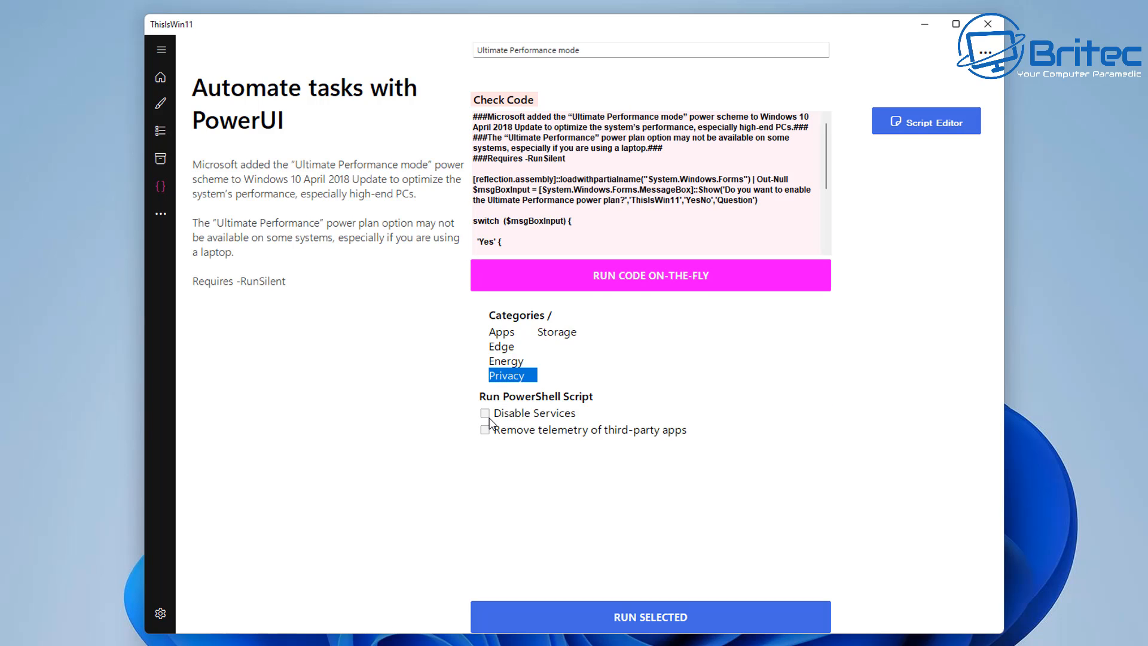
pyautogui.click(484, 412)
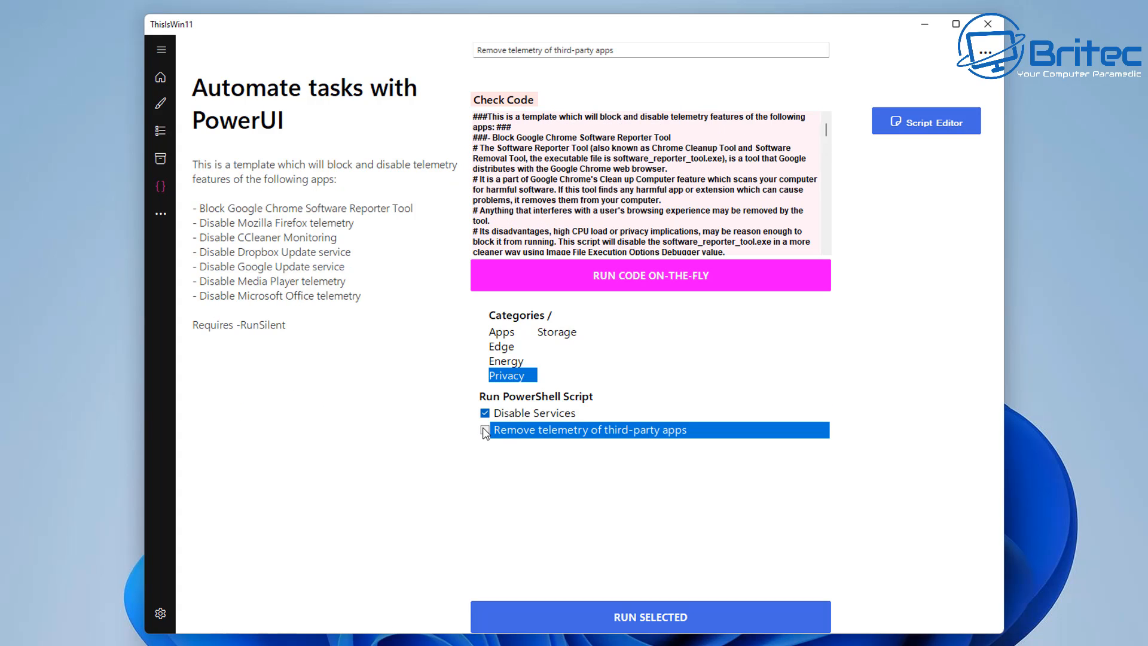
# Step: Run all ticked PowerUI scripts with RUN SELECTED and confirm Yes
pyautogui.click(648, 616)
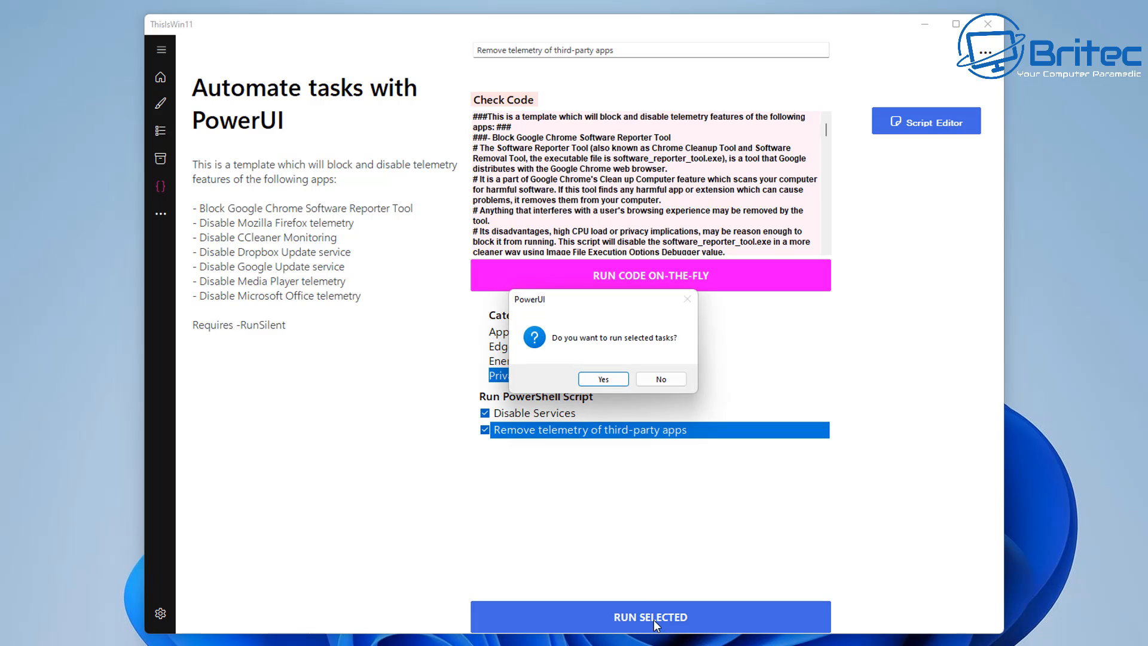
pyautogui.click(601, 379)
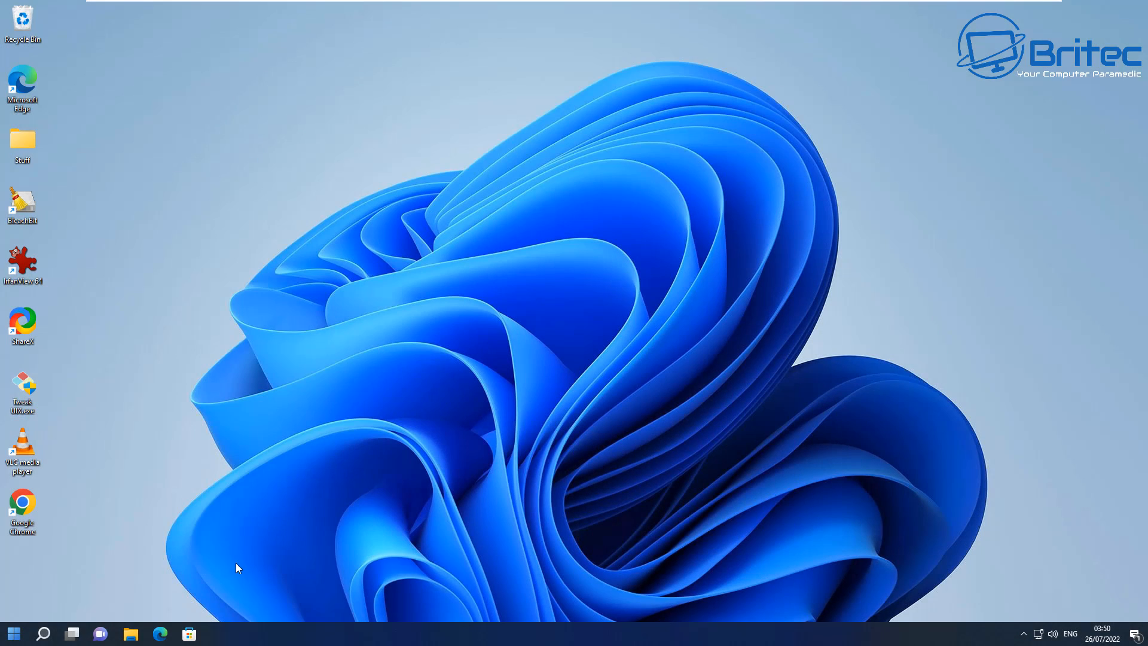
# Step: Bring up the StartAllBack Start menu listing BleachBit, 7-Zip, Notepad++ and ShareX
pyautogui.click(13, 634)
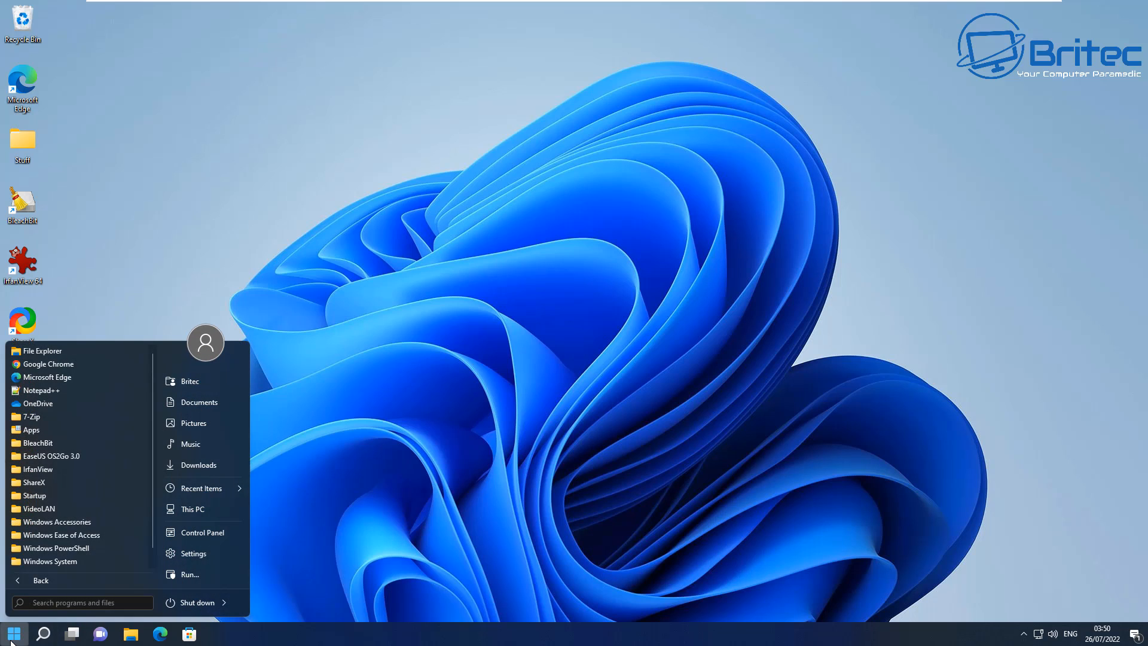
pyautogui.moveTo(196, 601)
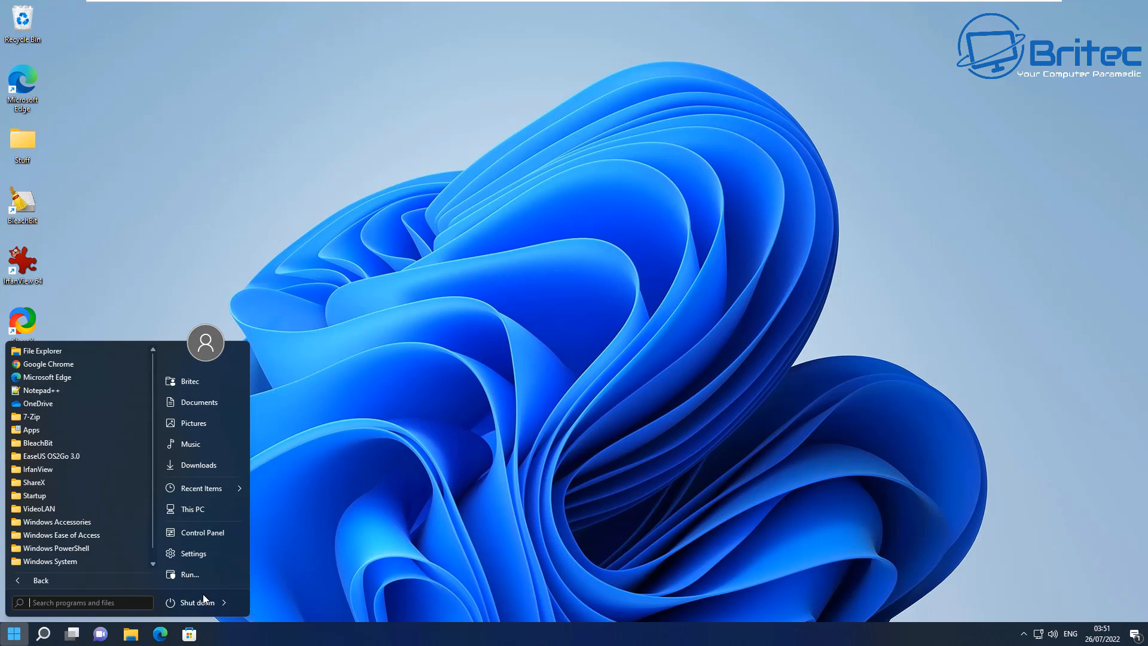
pyautogui.moveTo(136, 590)
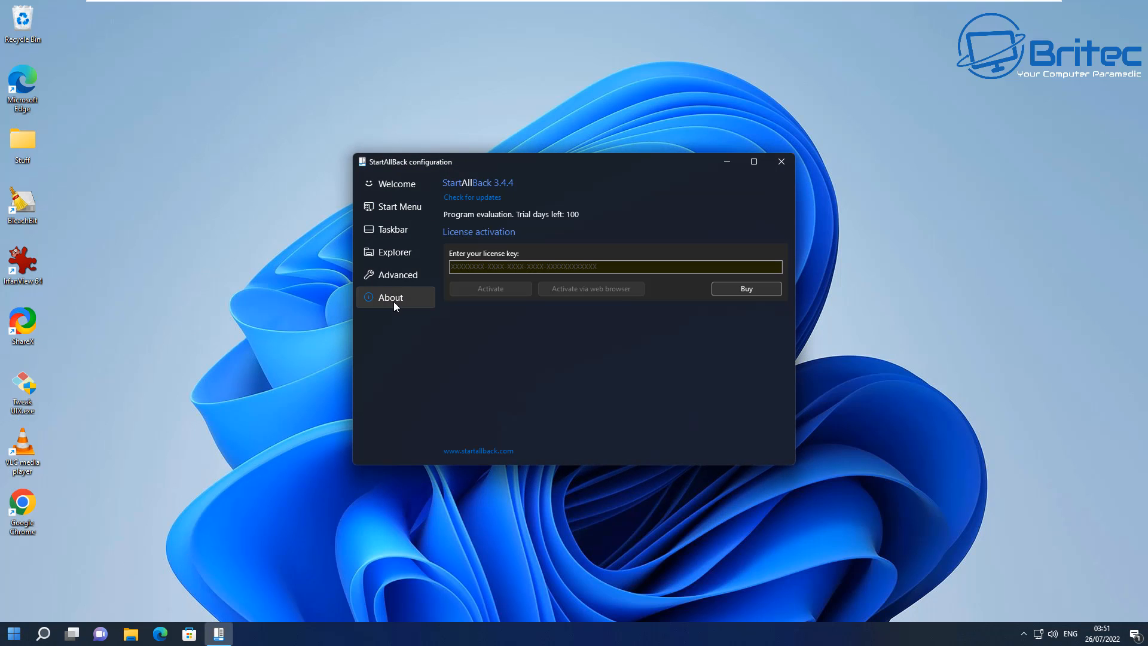
pyautogui.moveTo(528, 222)
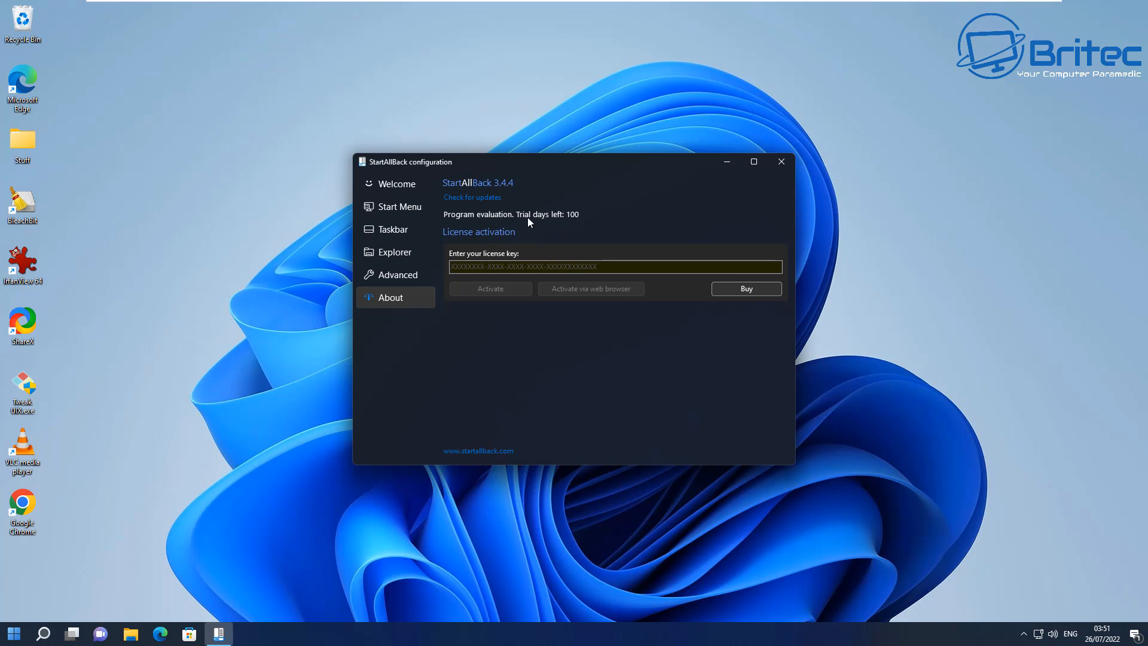
pyautogui.moveTo(514, 254)
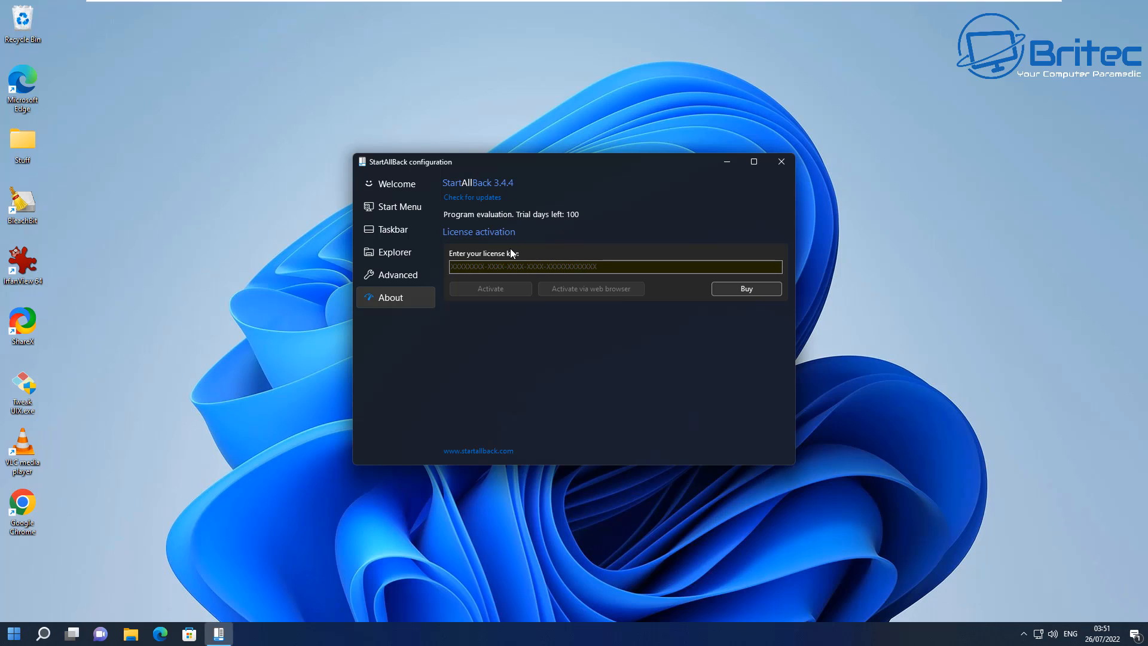
pyautogui.moveTo(517, 283)
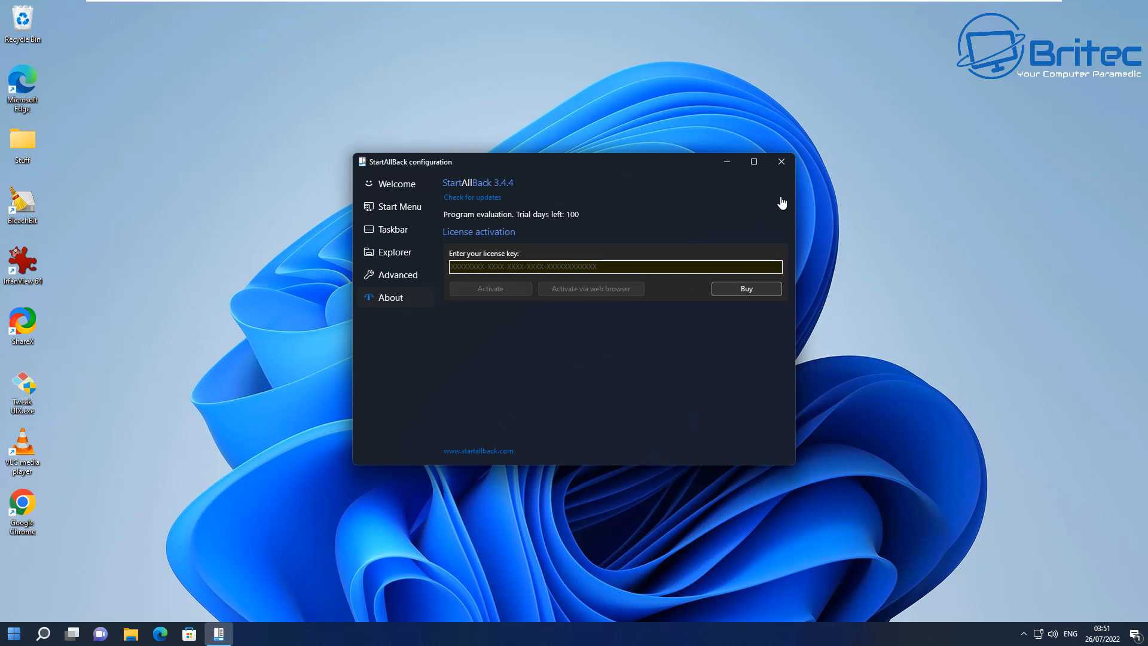
# Step: Toggle Start, confirm Task Manager from the taskbar lists no running apps, then close it
pyautogui.click(13, 633)
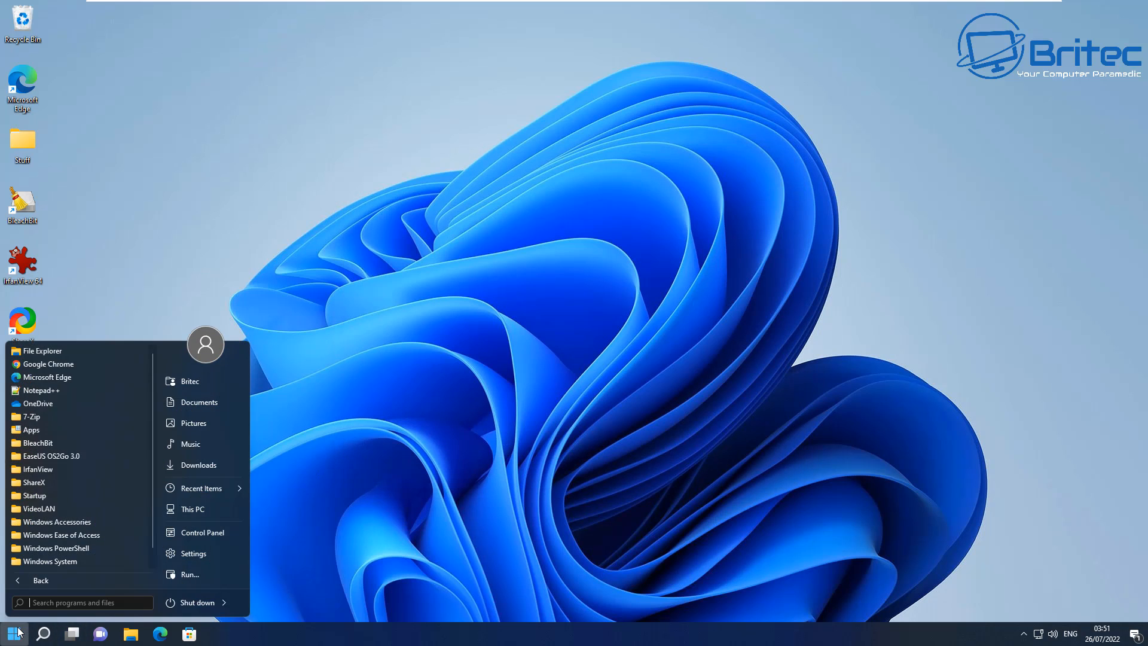
pyautogui.click(13, 633)
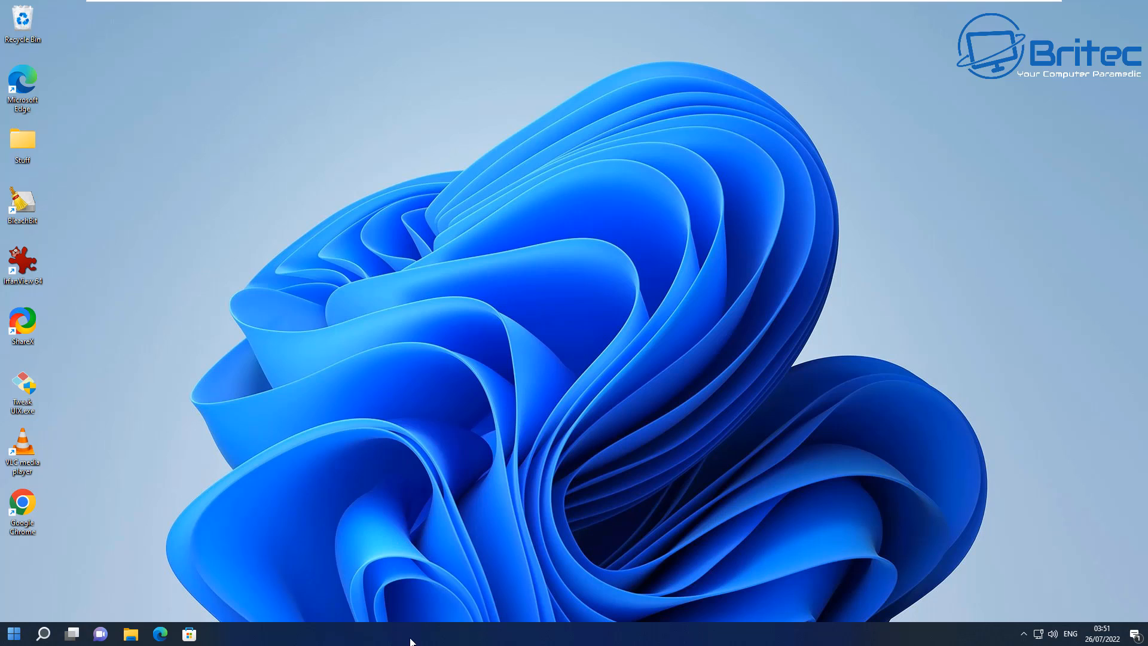
pyautogui.rightClick(410, 634)
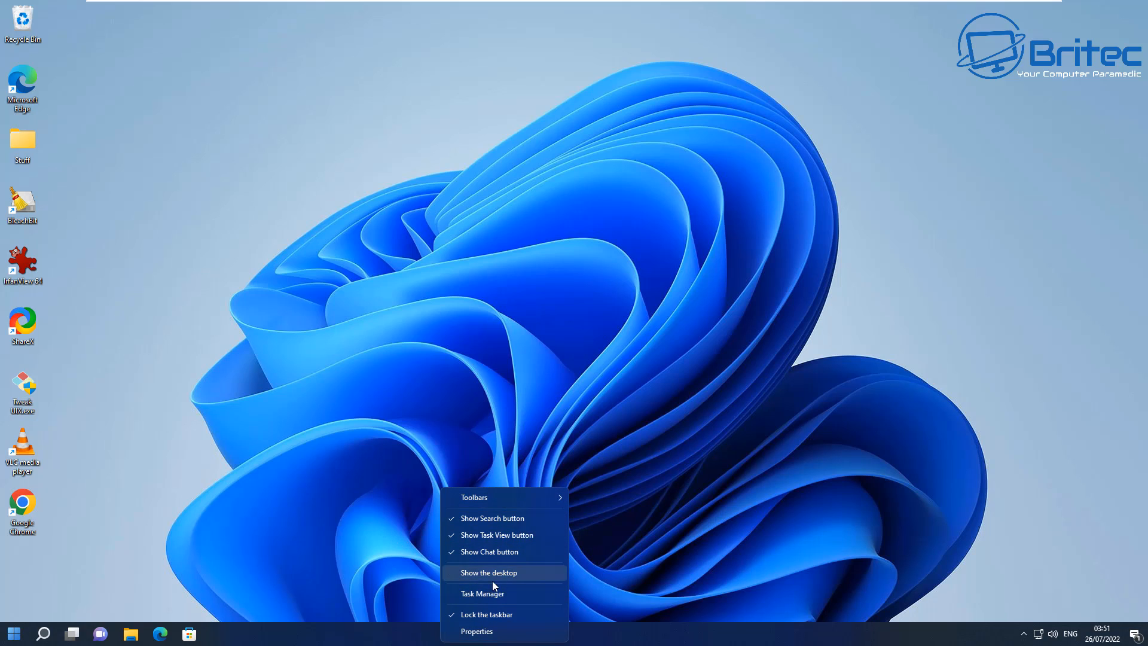
pyautogui.click(482, 593)
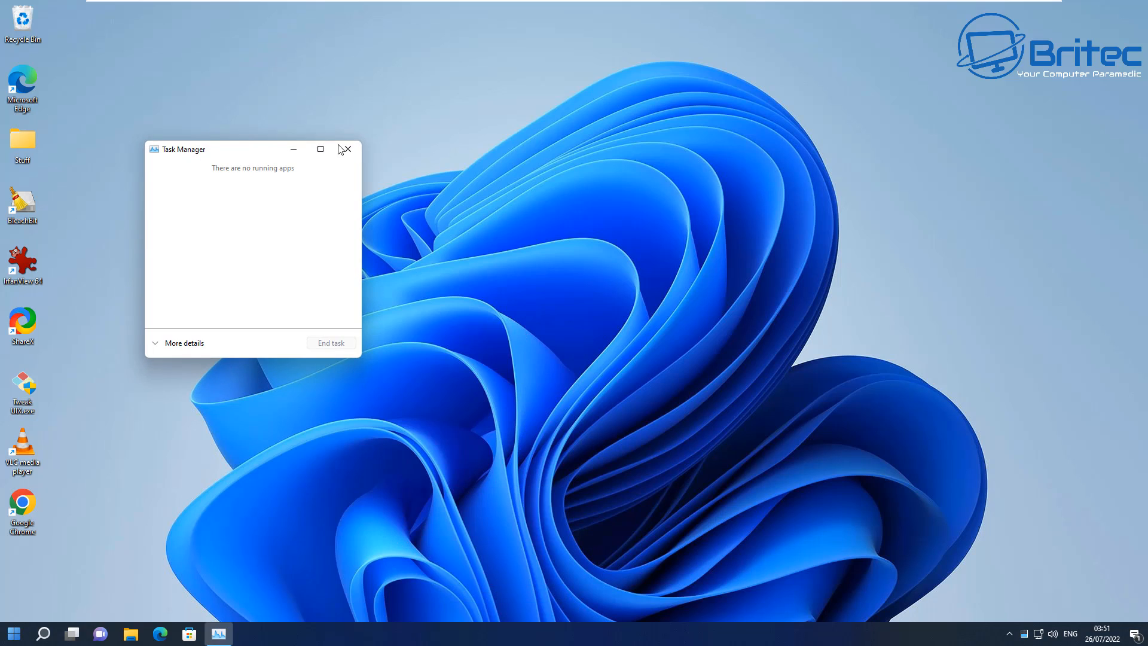
pyautogui.click(347, 150)
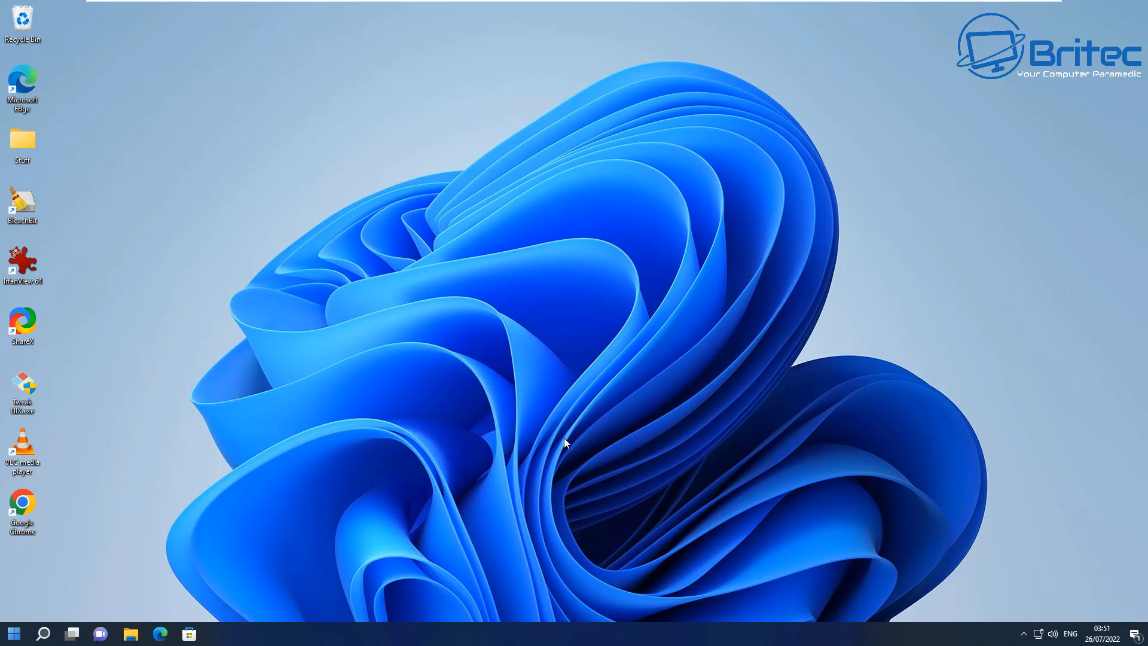
pyautogui.moveTo(554, 438)
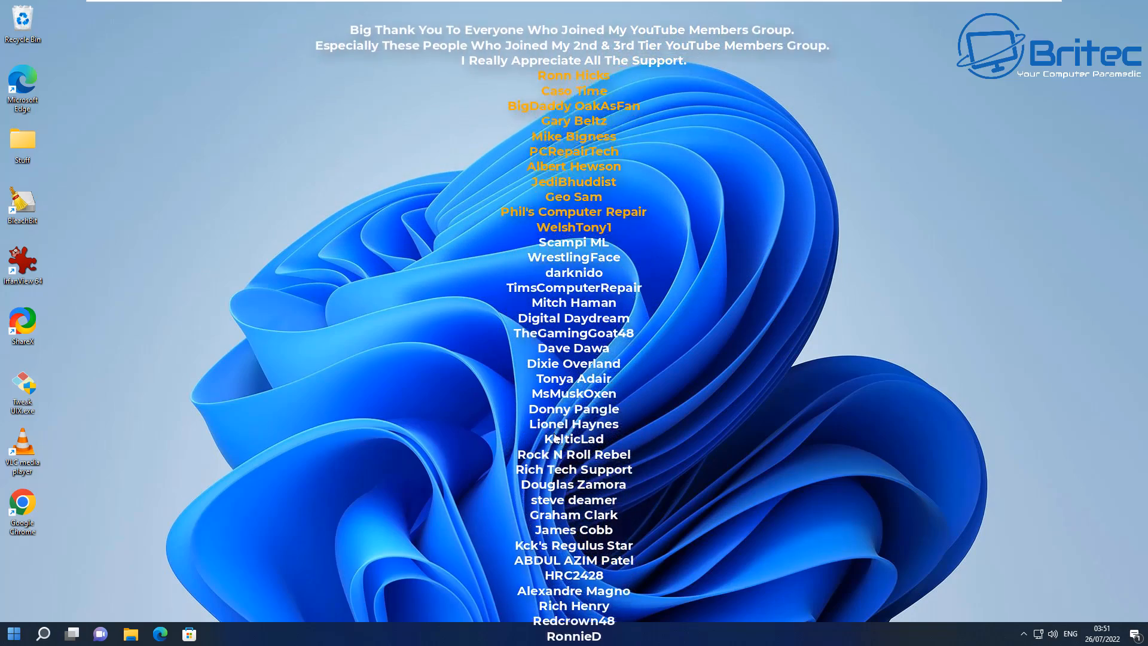
pyautogui.scroll(-3)
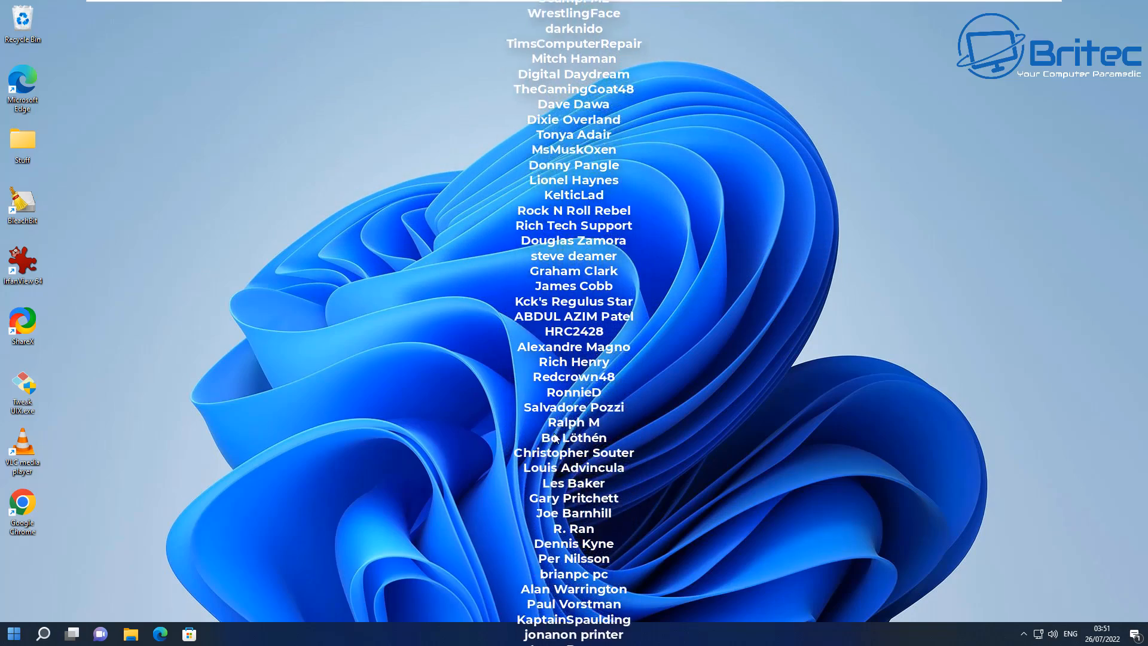
pyautogui.scroll(-3)
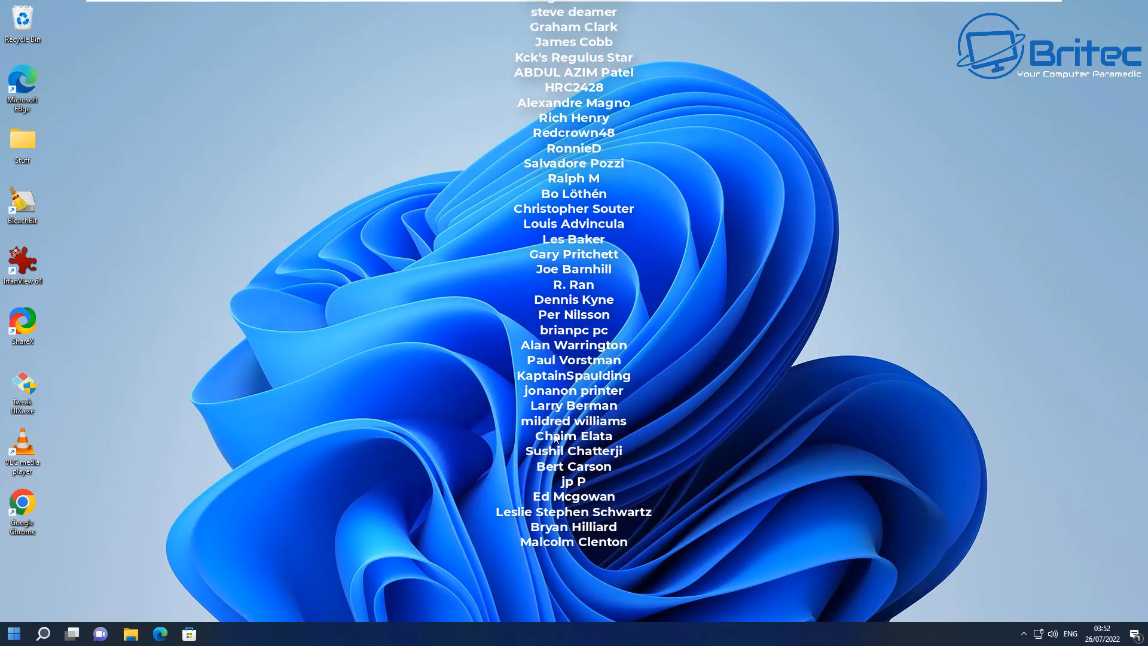